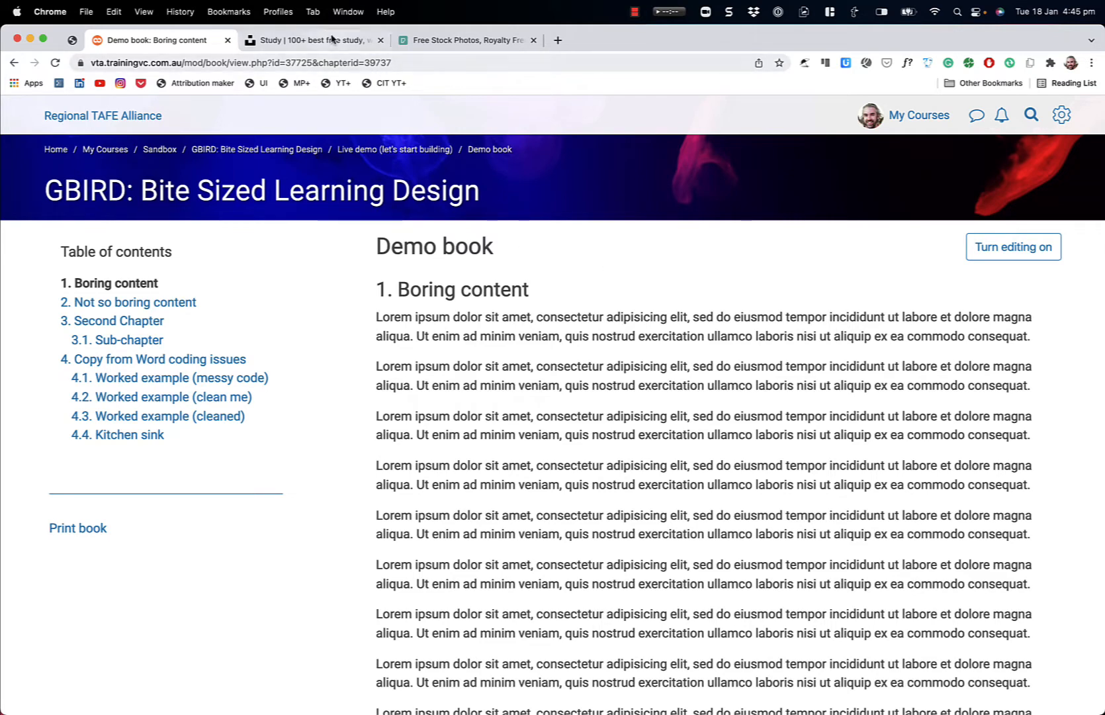
mouse_move(313, 39)
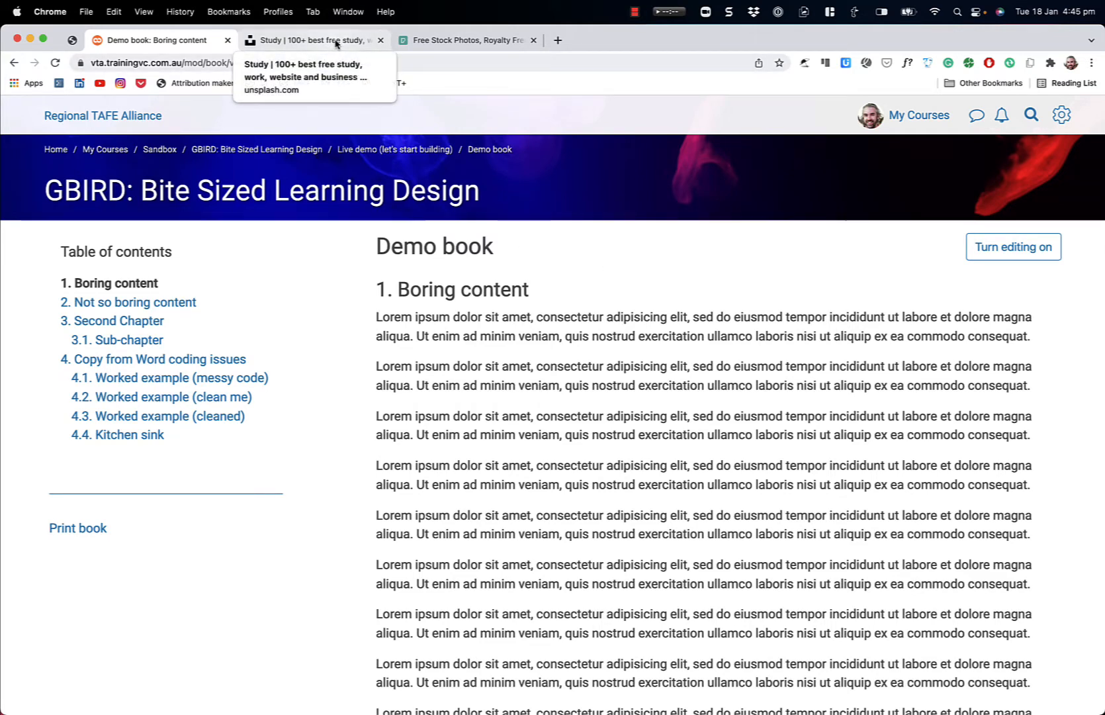
Step: After glancing at the Unsplash and Pexels tabs, open the '2. Not so boring content' chapter in Moodle
left_click(314, 40)
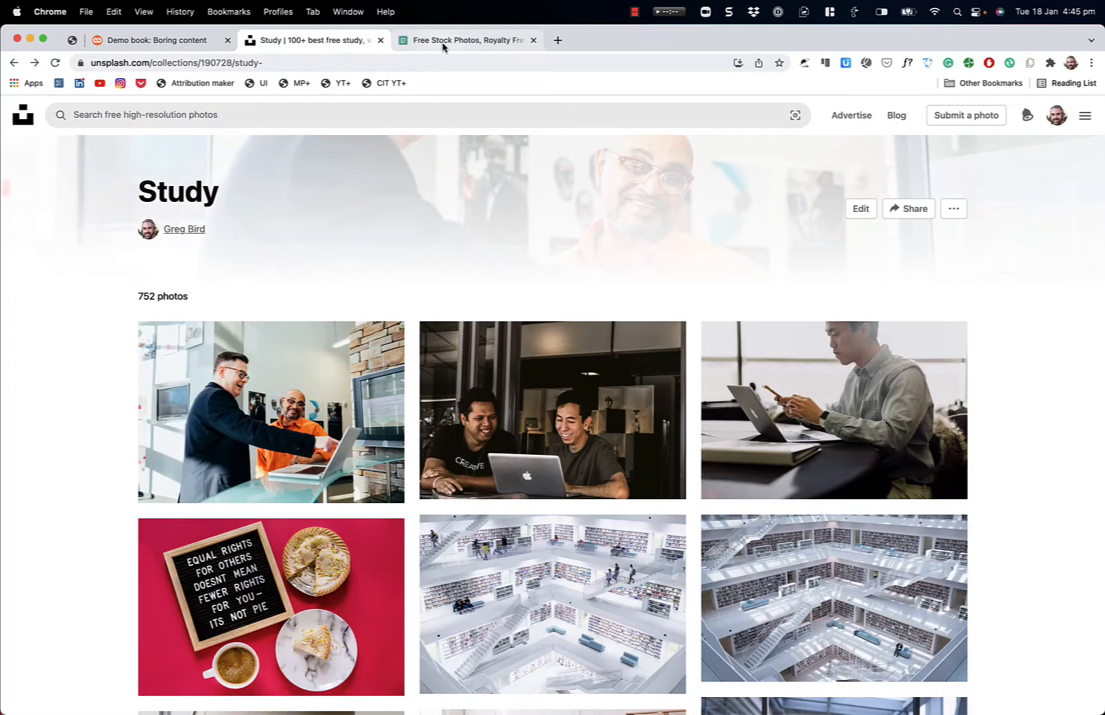
left_click(467, 39)
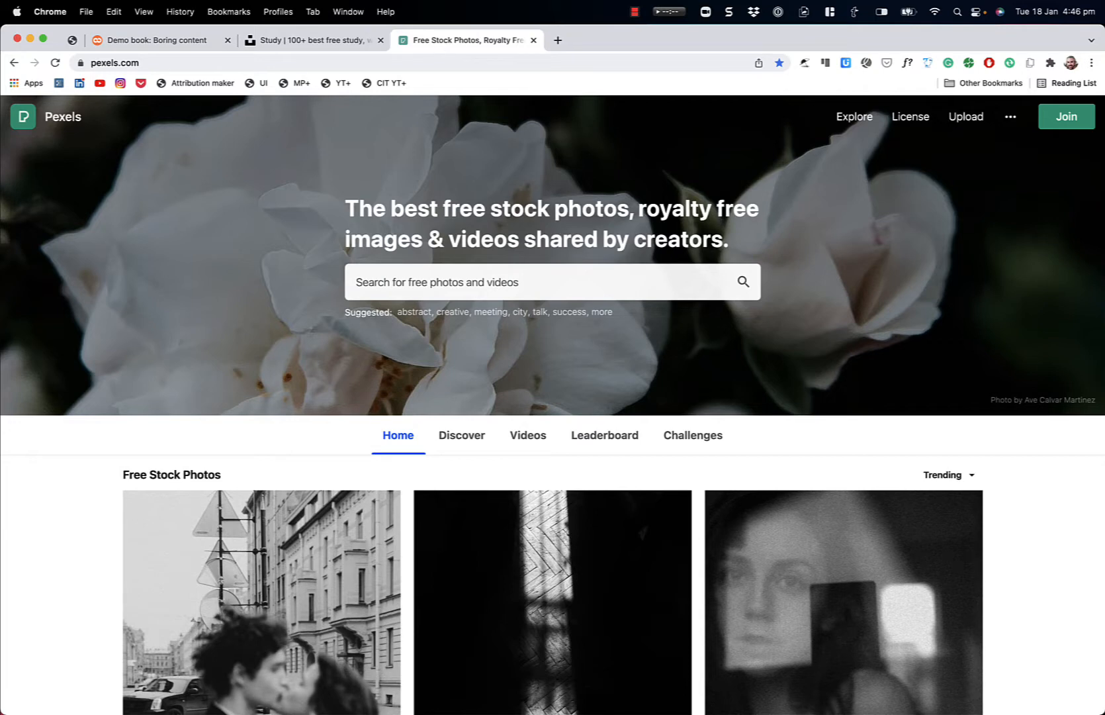
left_click(155, 40)
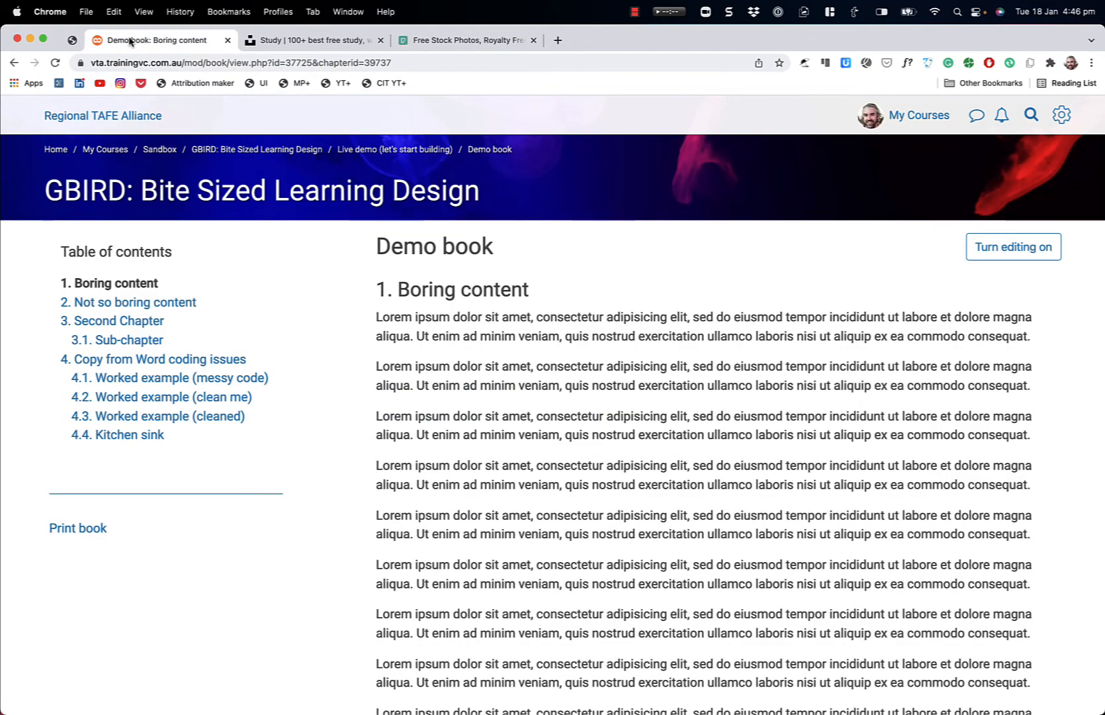
left_click(127, 302)
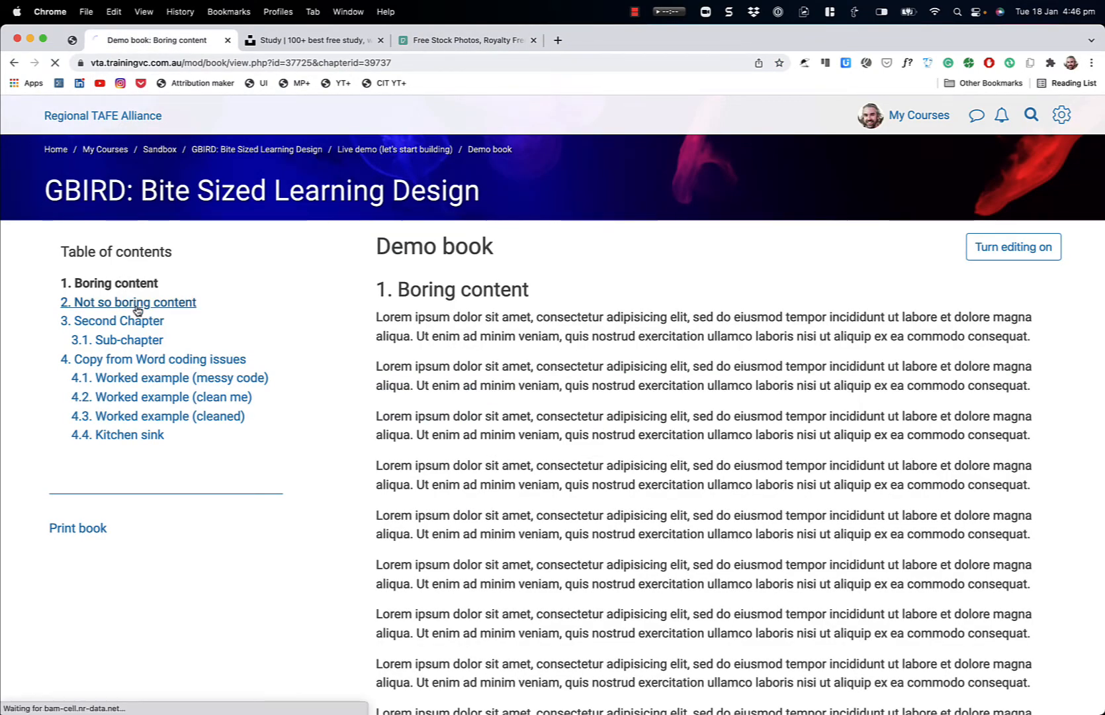
Step: Reveal the Unsplash attribution beneath the photo in the Not so boring content chapter
left_click(127, 302)
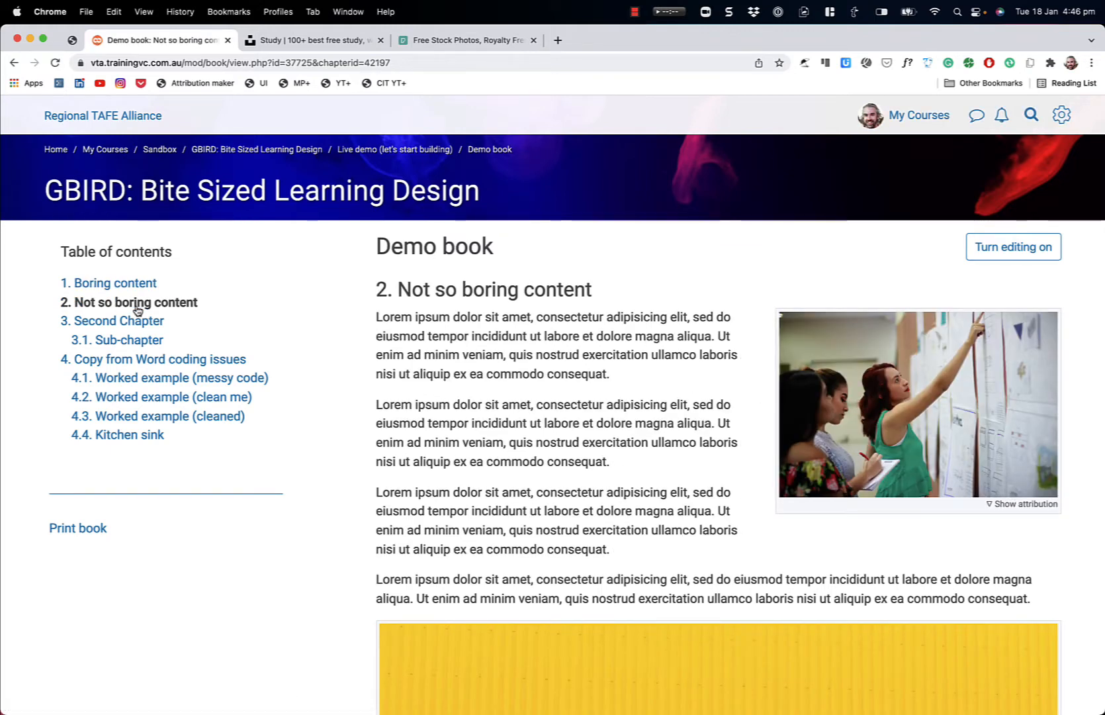
mouse_move(562, 473)
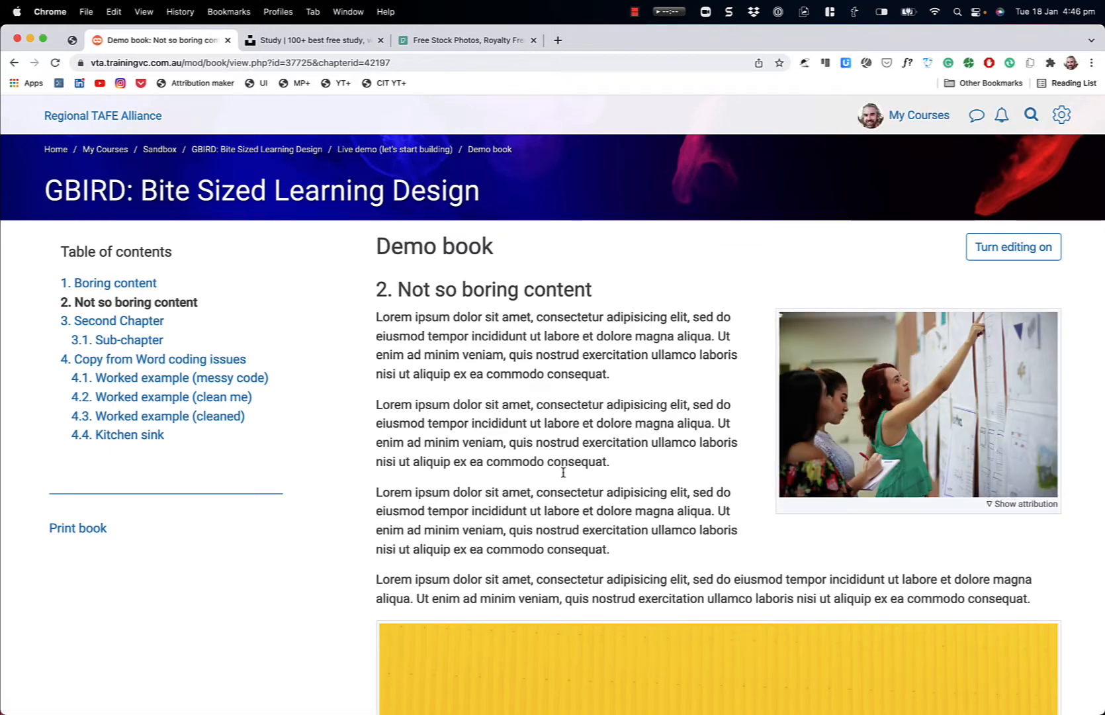
mouse_move(648, 480)
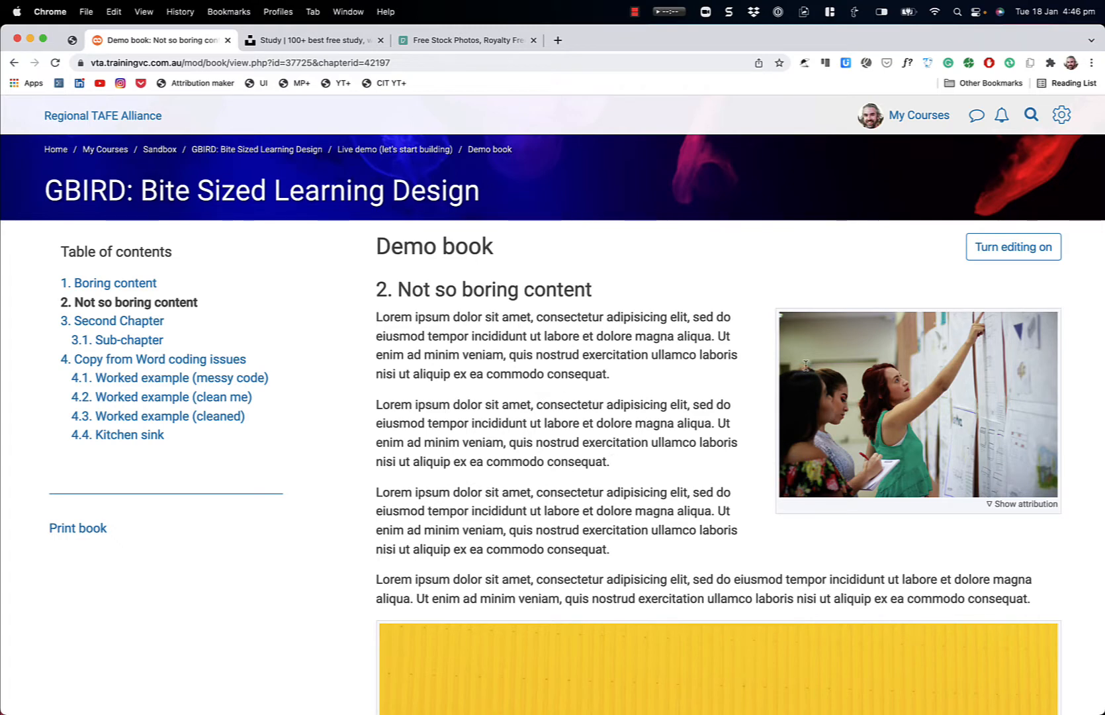
scroll("down", 3)
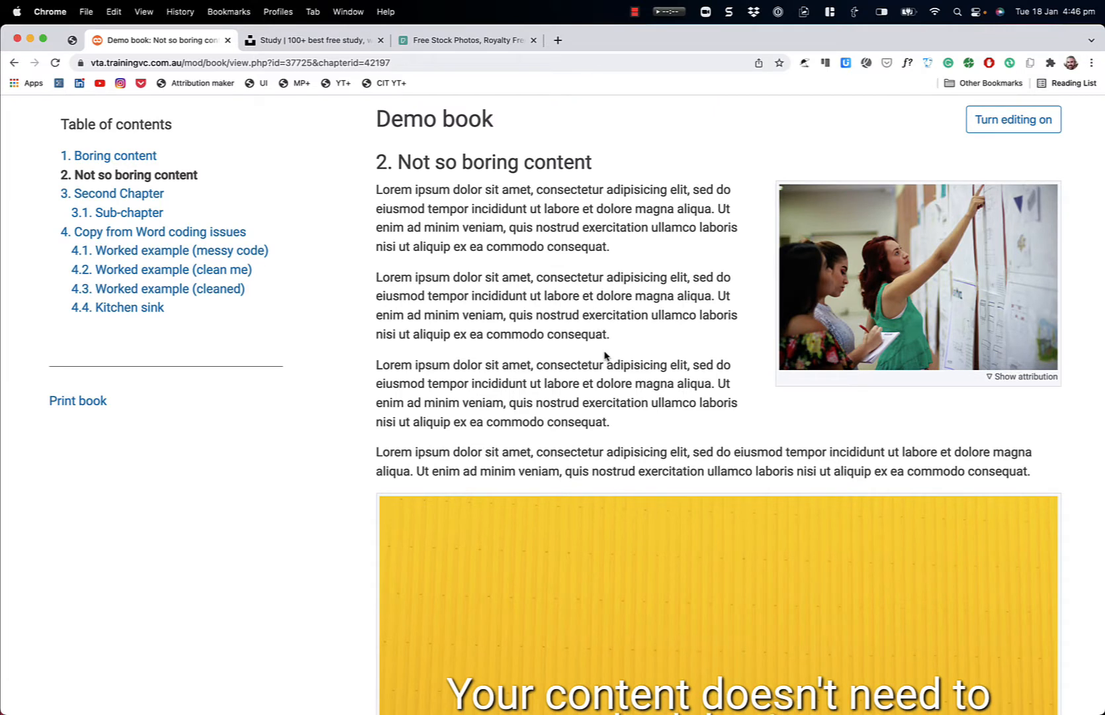
mouse_move(962, 358)
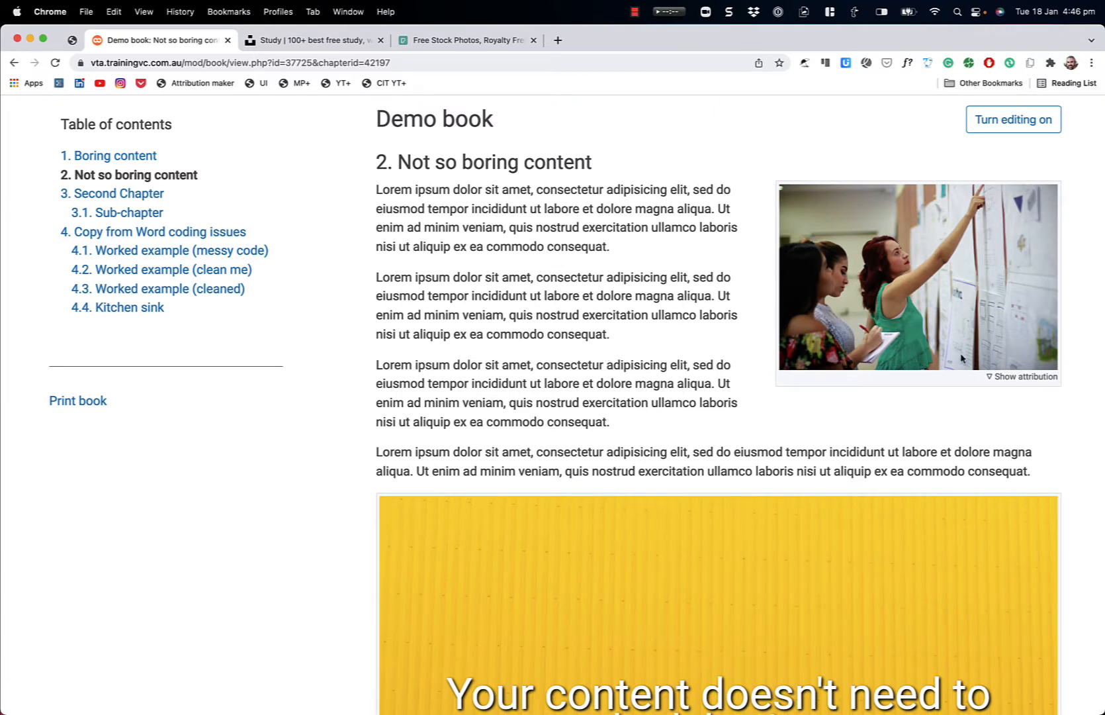
mouse_move(886, 351)
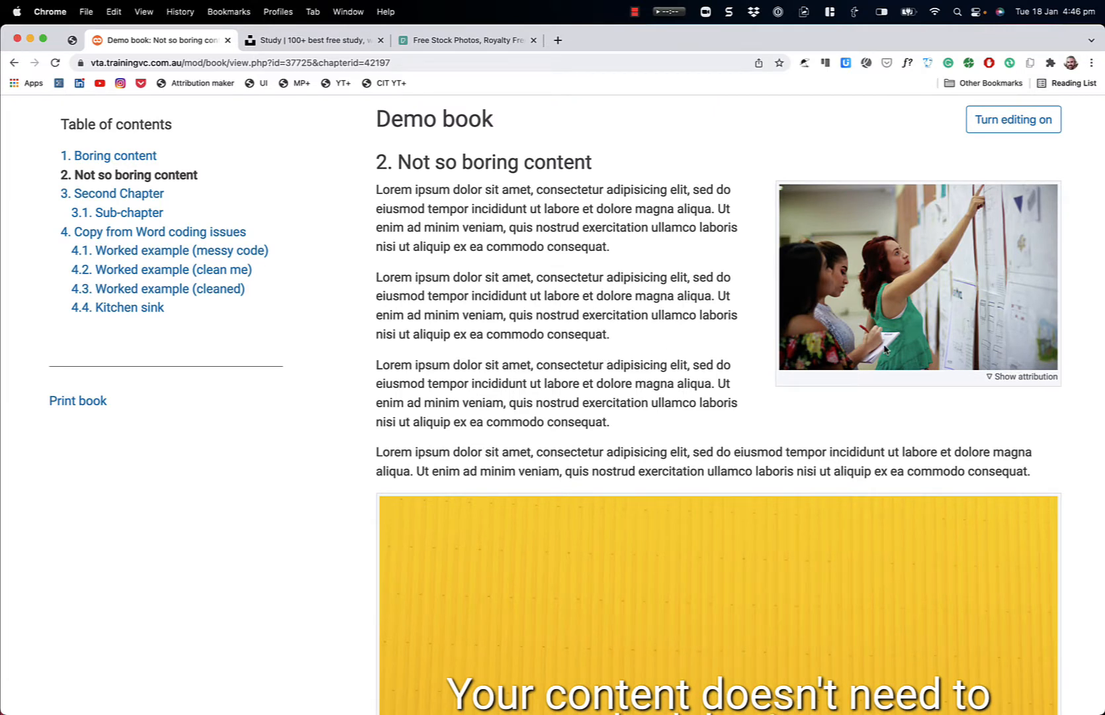
mouse_move(1025, 376)
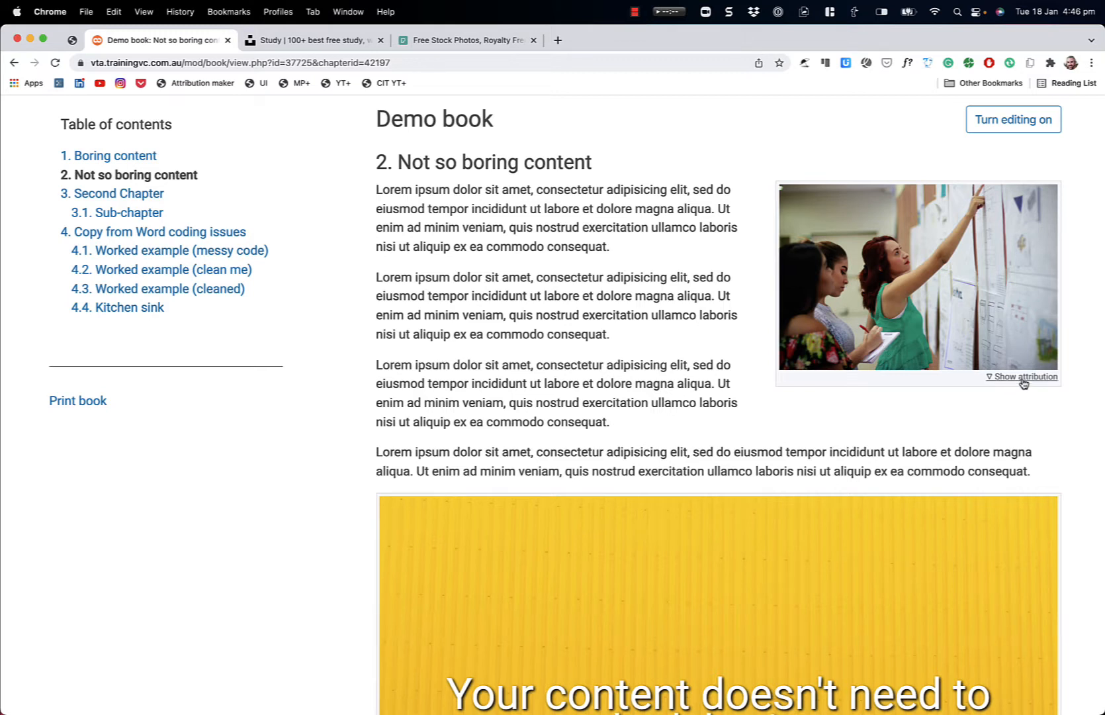
left_click(1023, 375)
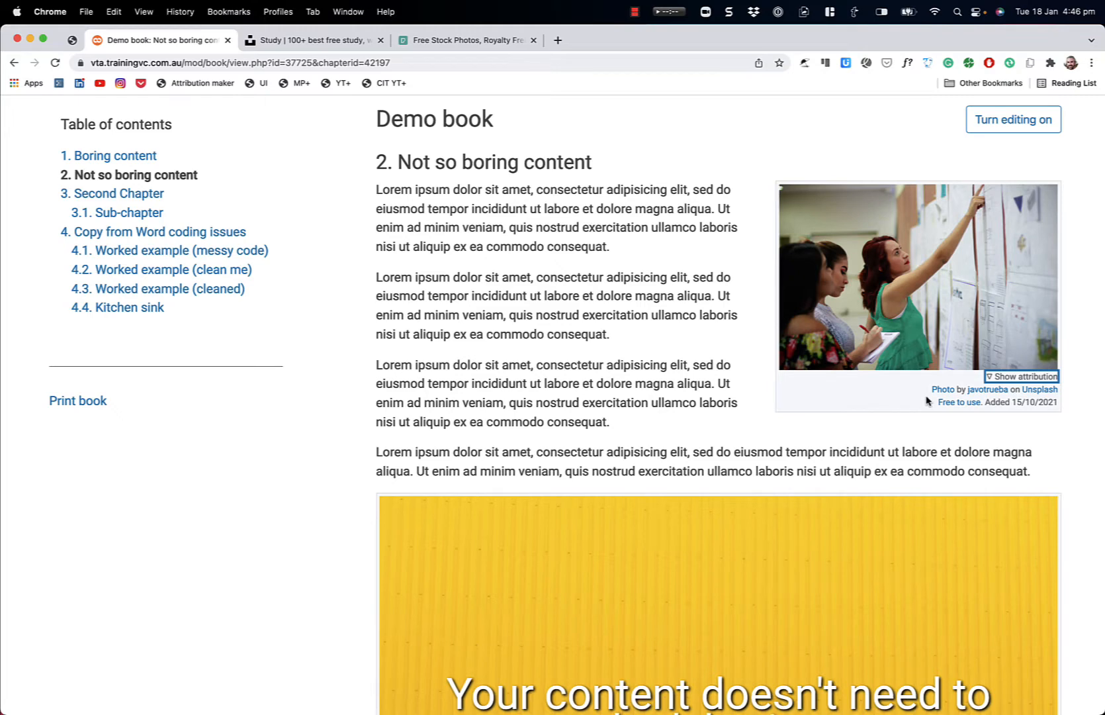
mouse_move(671, 307)
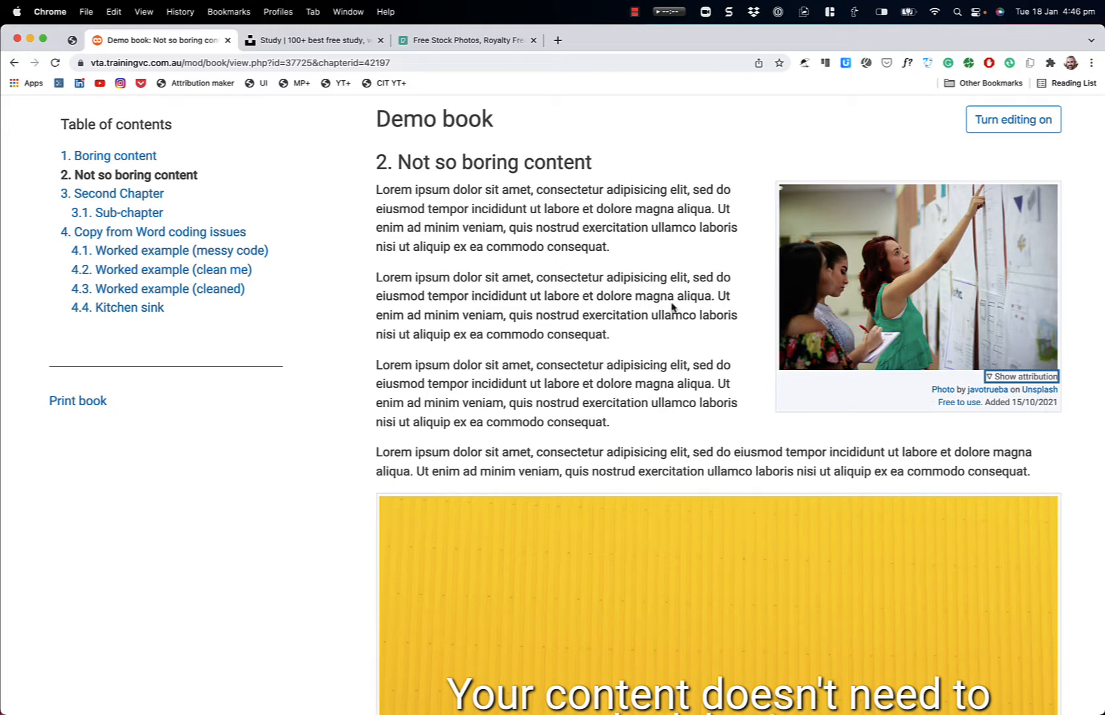
Step: Open the red letter-board and pie photo from the Unsplash Study collection
left_click(313, 40)
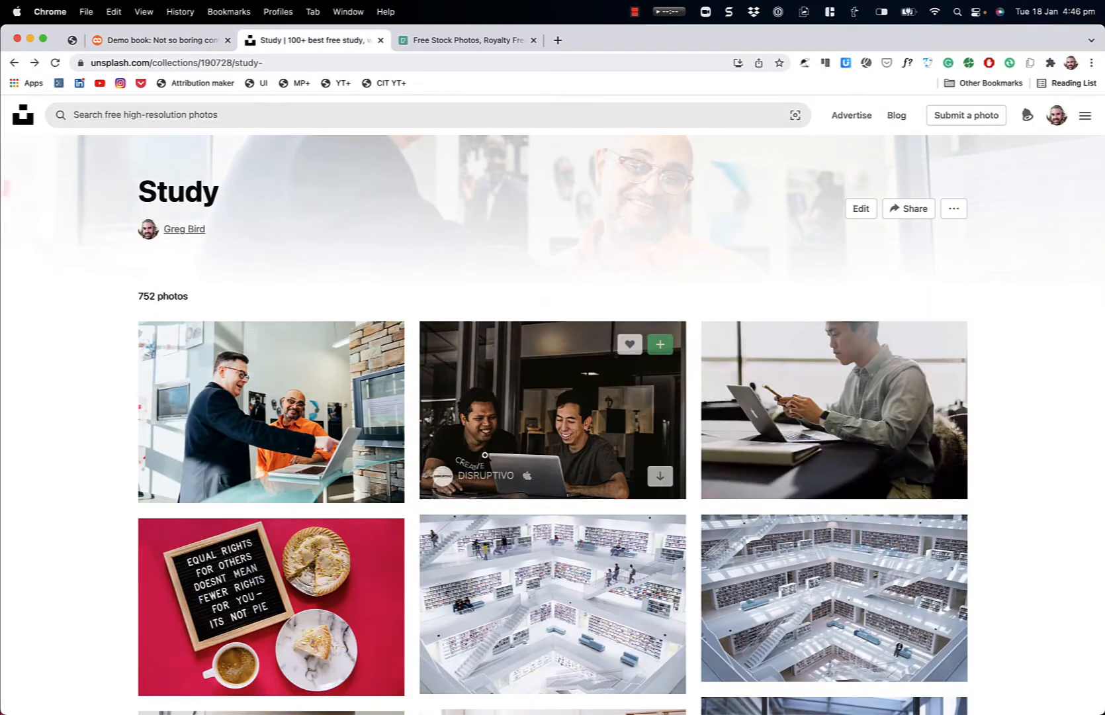
mouse_move(513, 383)
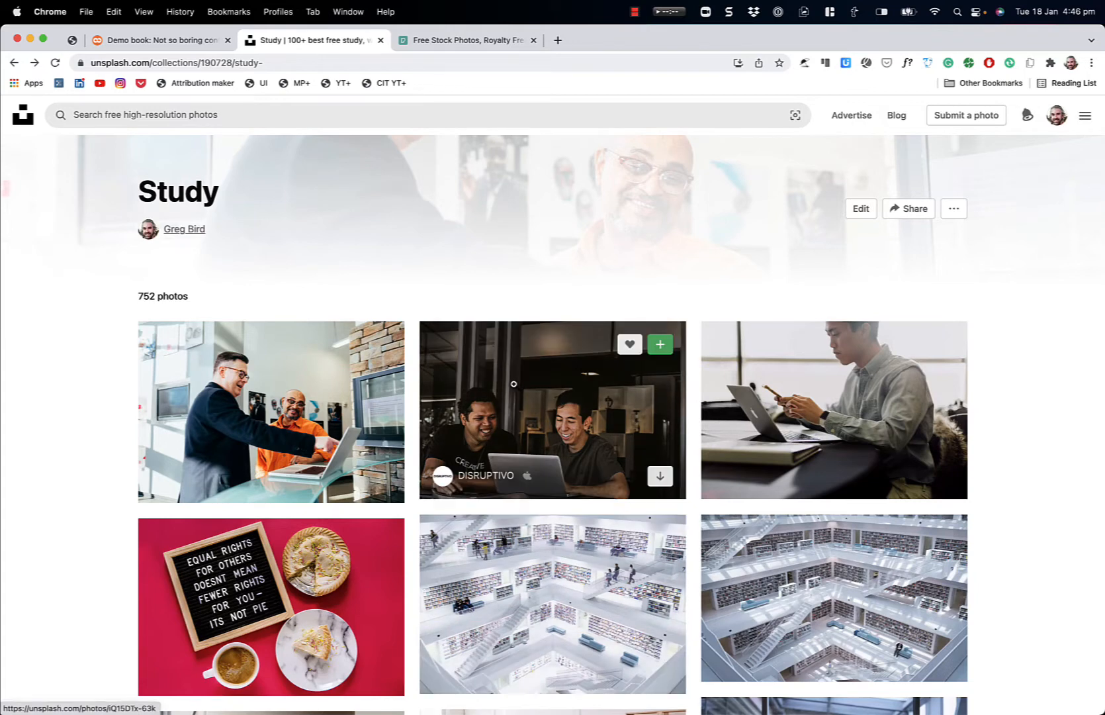
left_click(161, 40)
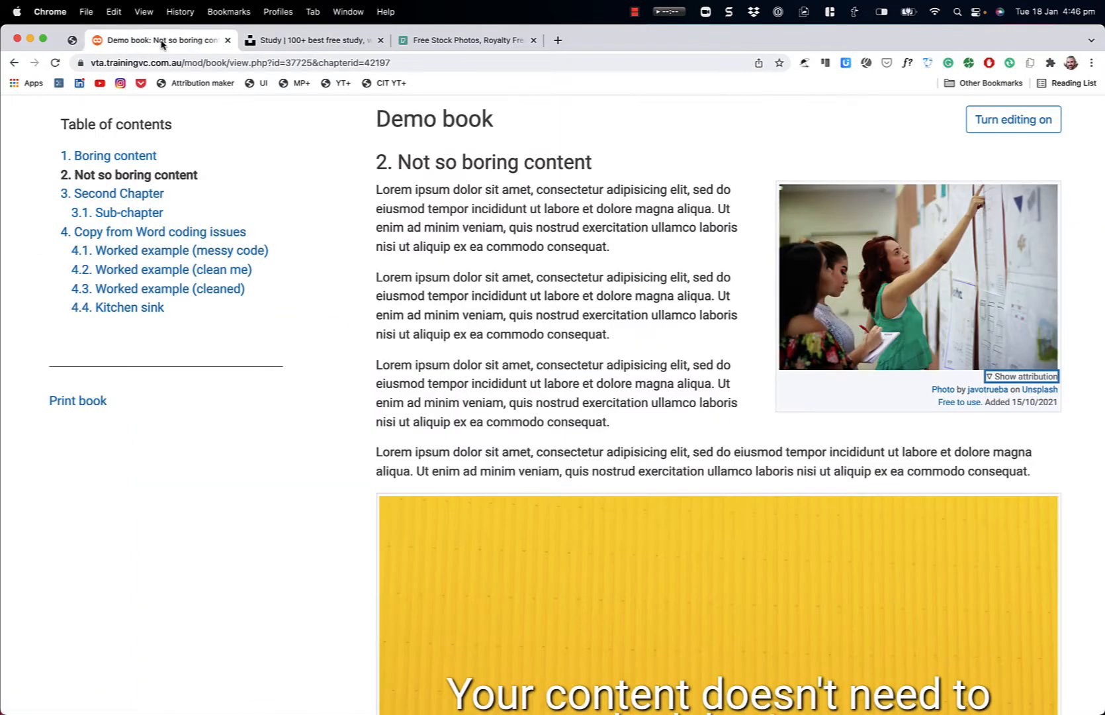
mouse_move(1069, 400)
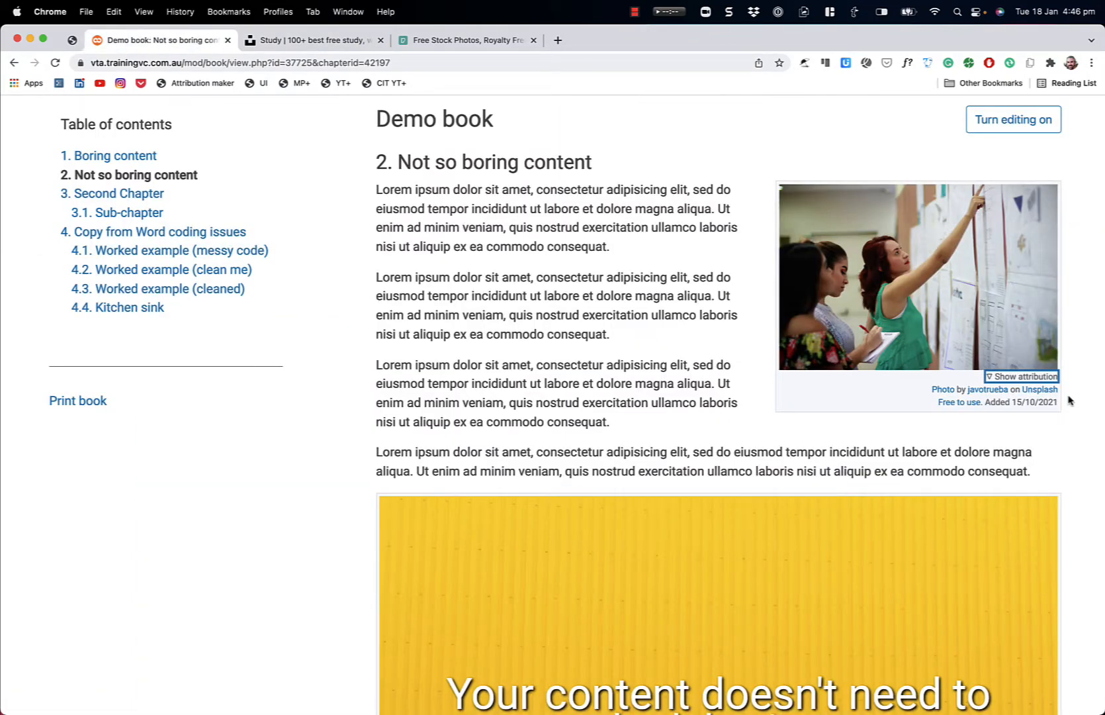
mouse_move(1067, 420)
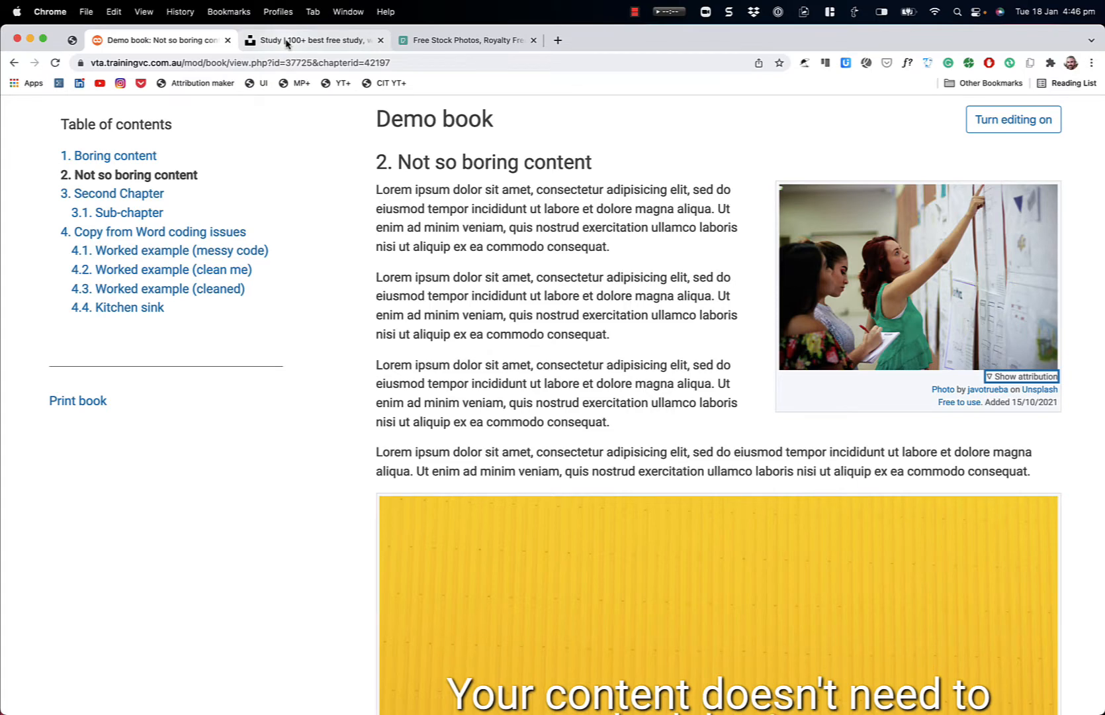
left_click(314, 40)
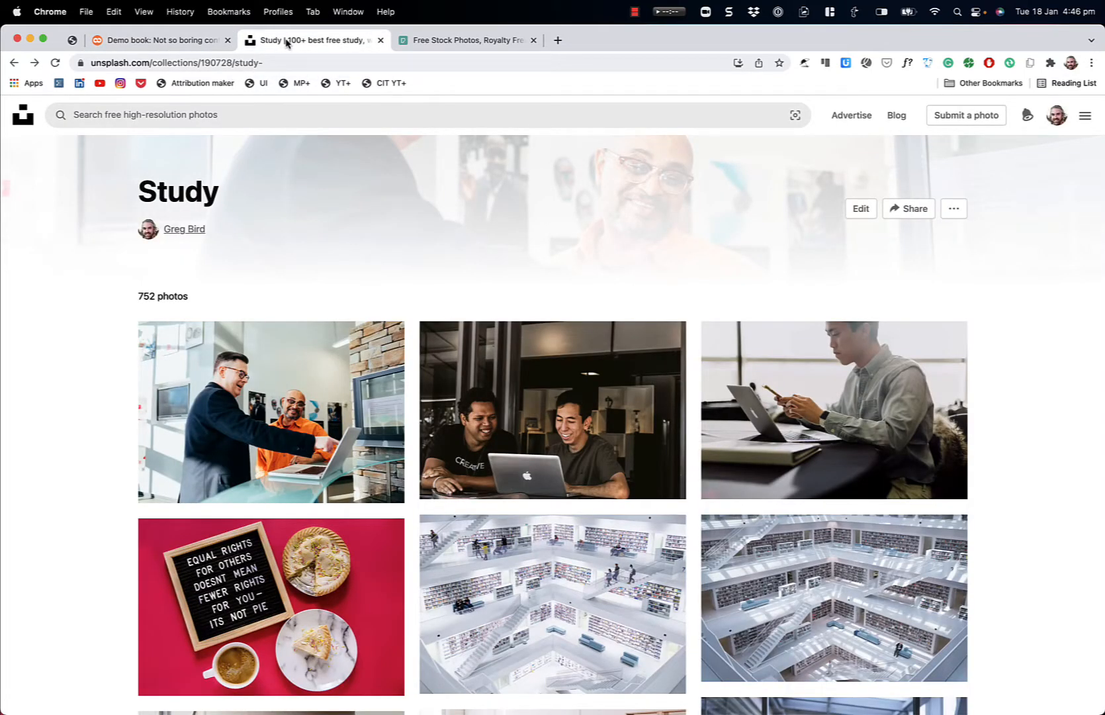
mouse_move(270, 607)
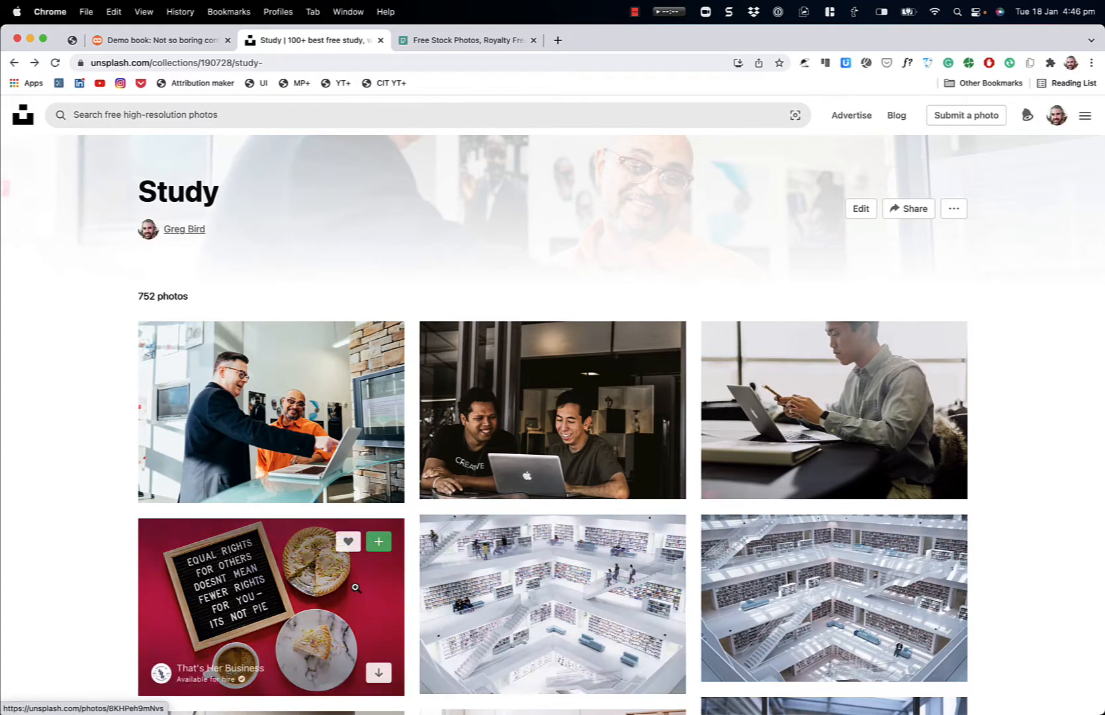
mouse_move(356, 587)
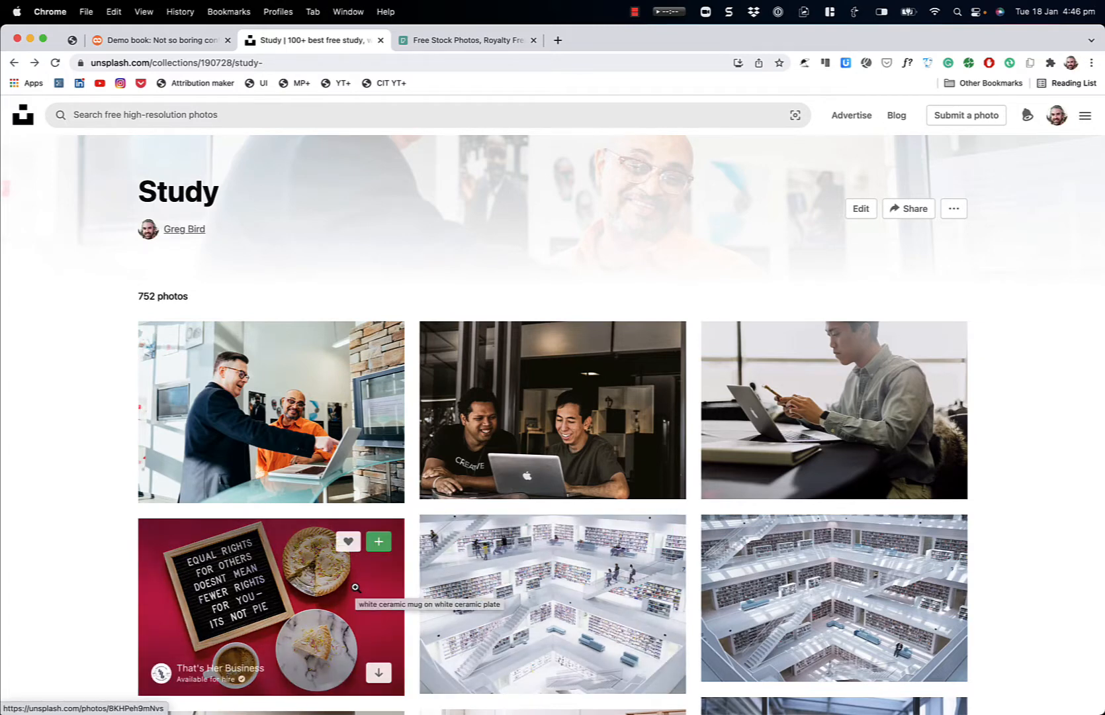
mouse_move(266, 569)
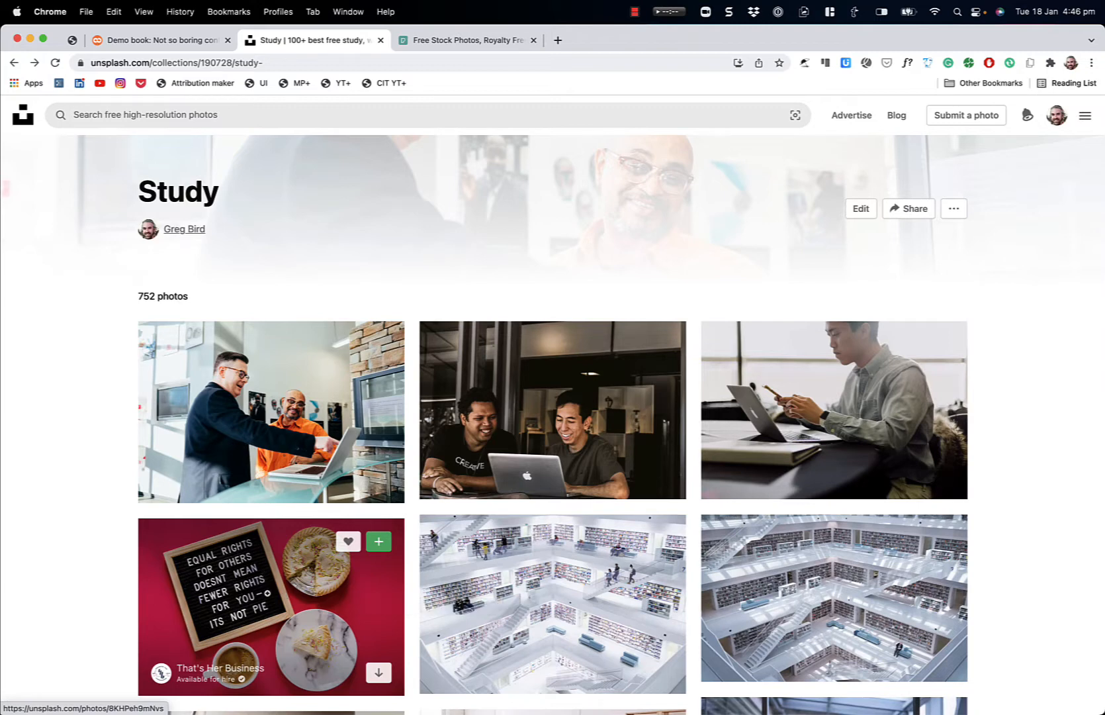
left_click(270, 605)
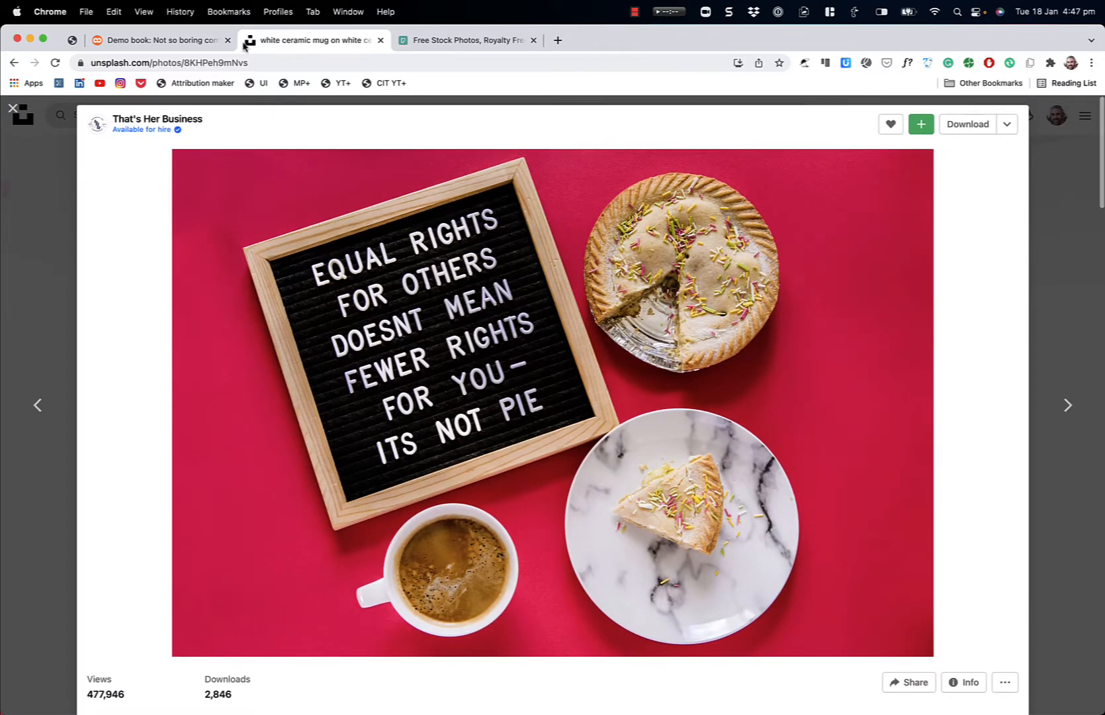
Step: Generate attribution snippets for the photo and expand the credit under the Float Right preview
left_click(201, 84)
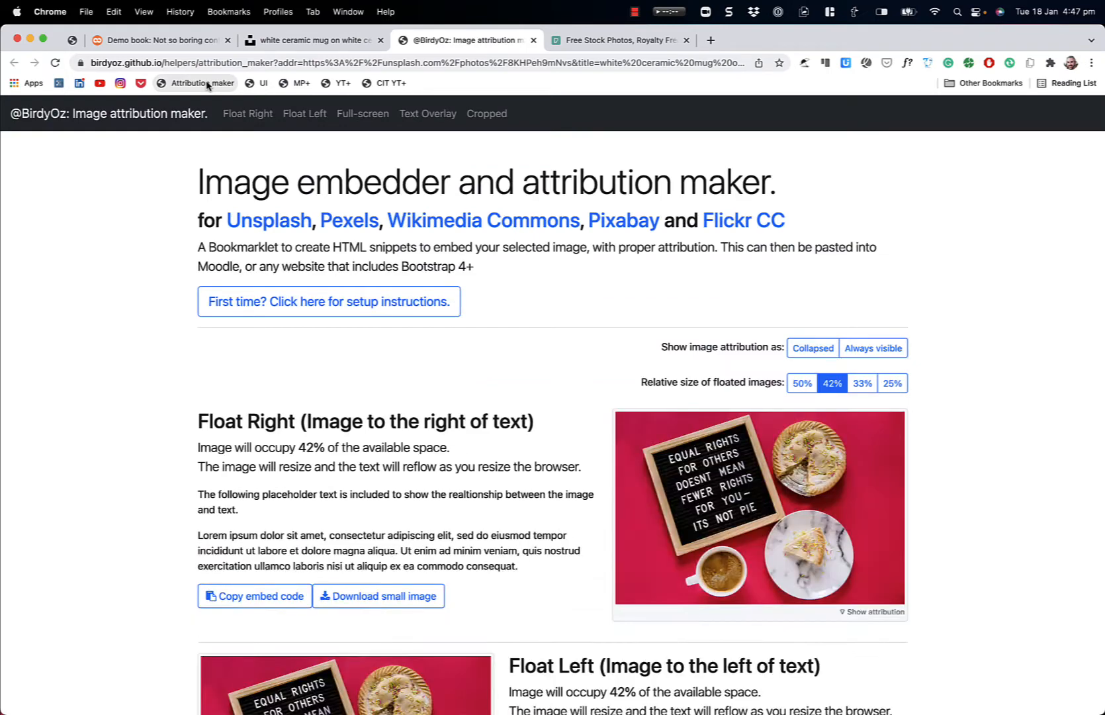
mouse_move(610, 364)
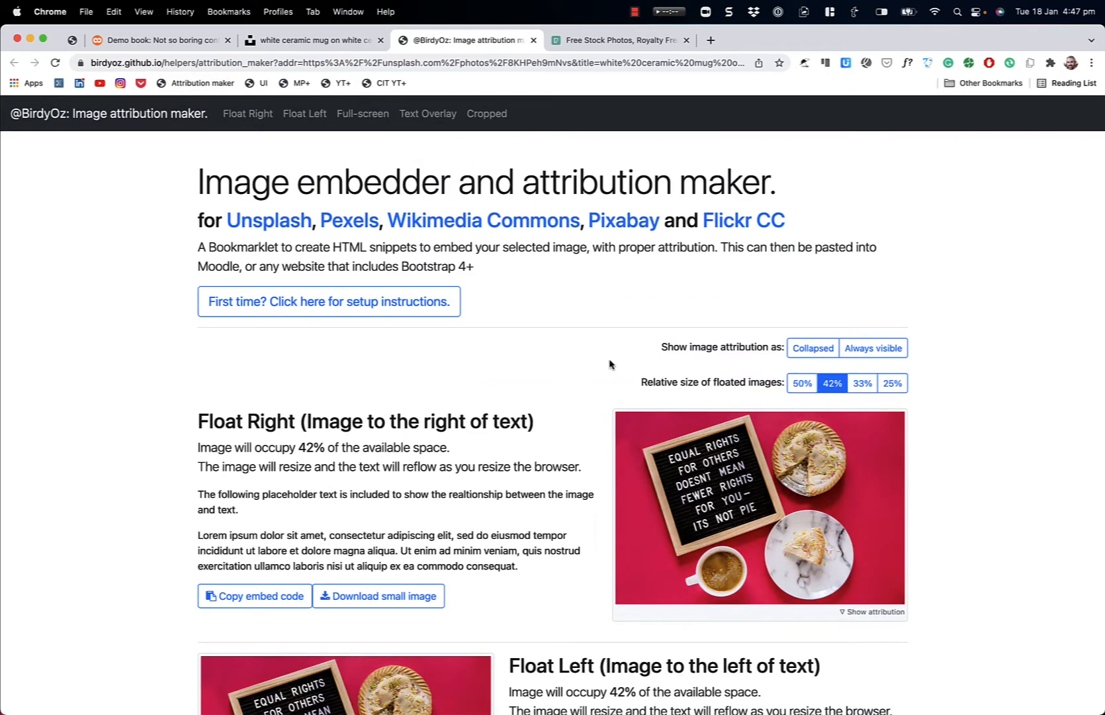
scroll("down", 3)
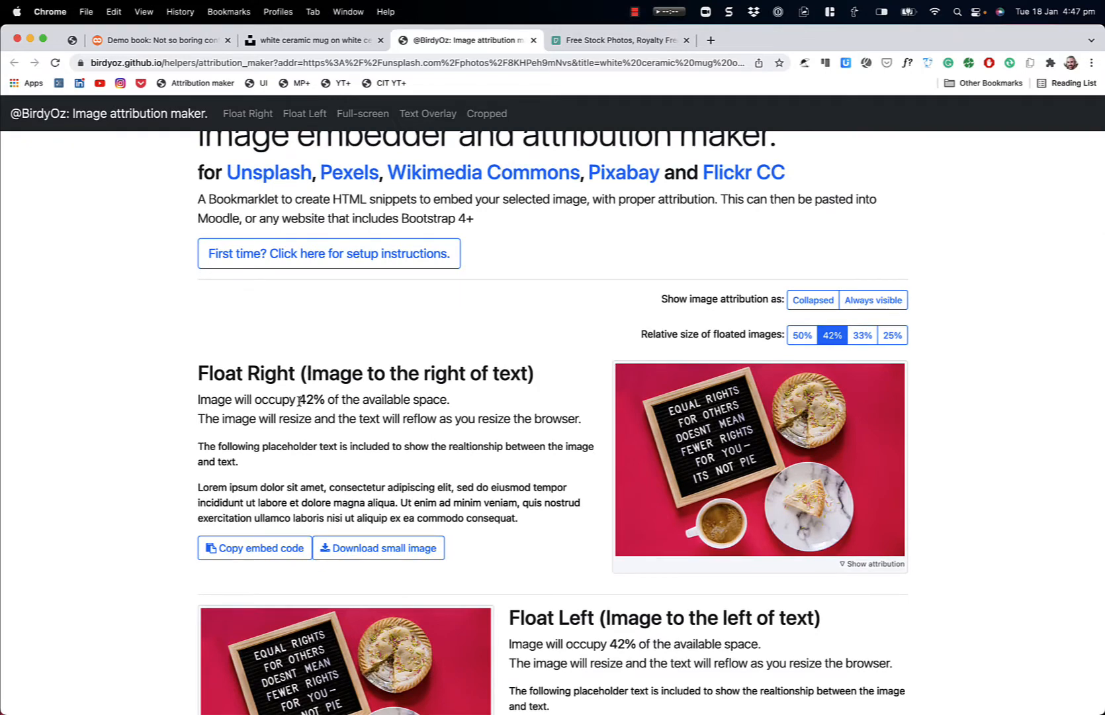
scroll("down", 3)
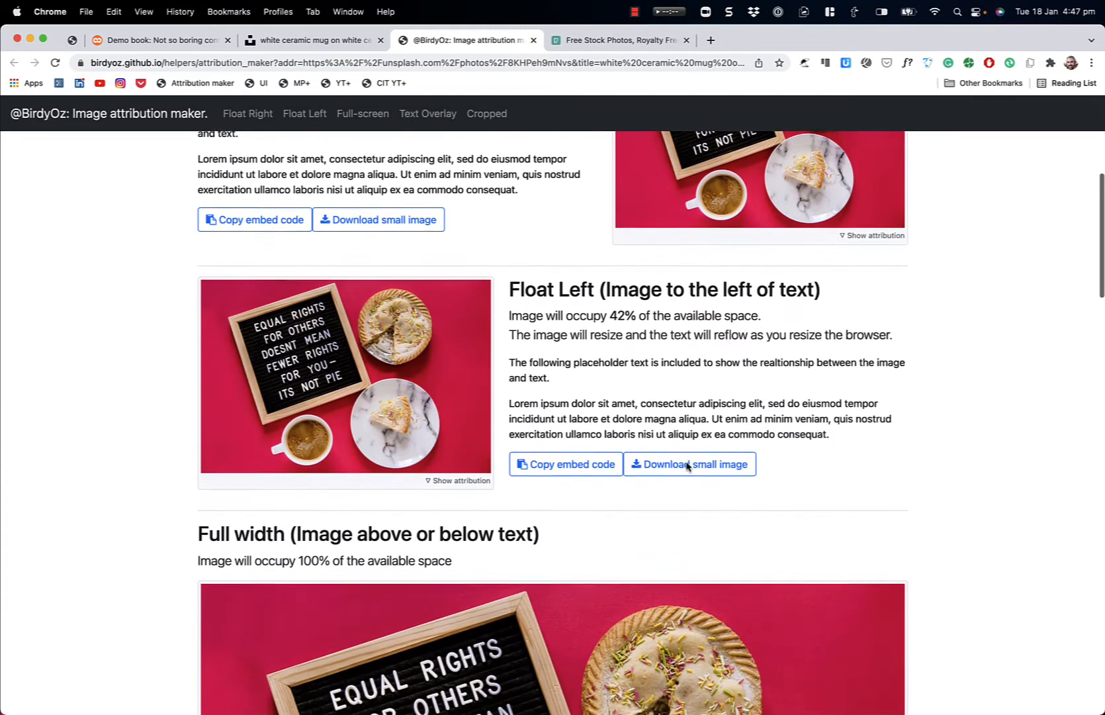
scroll("down", 3)
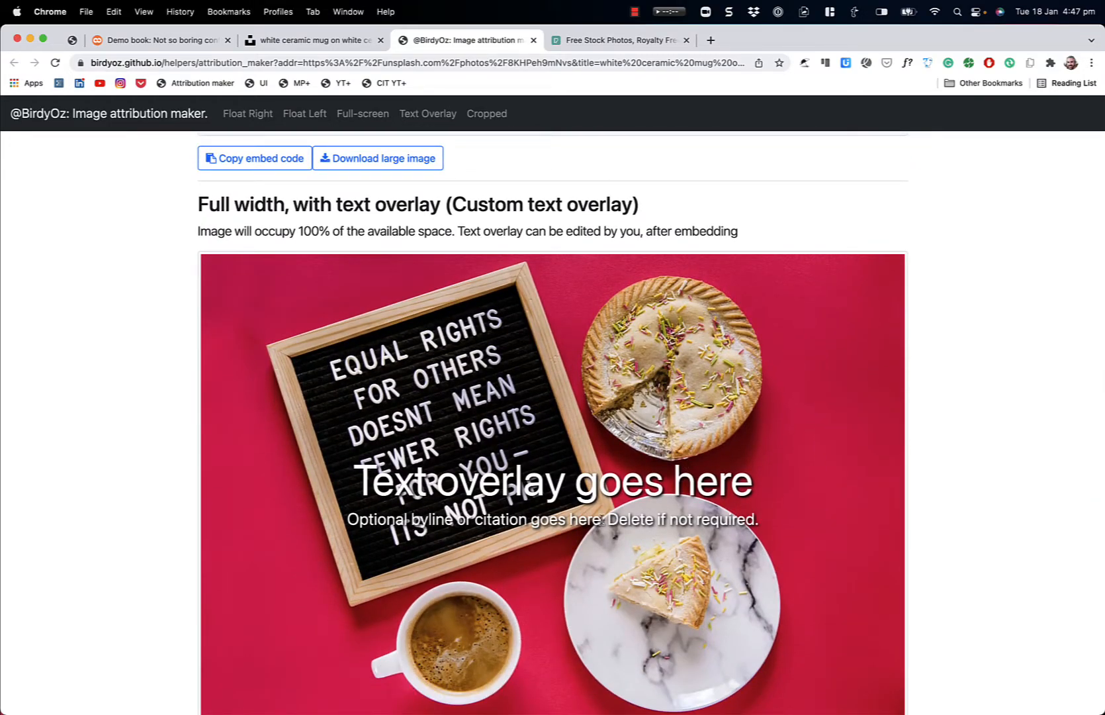
scroll("up", 3)
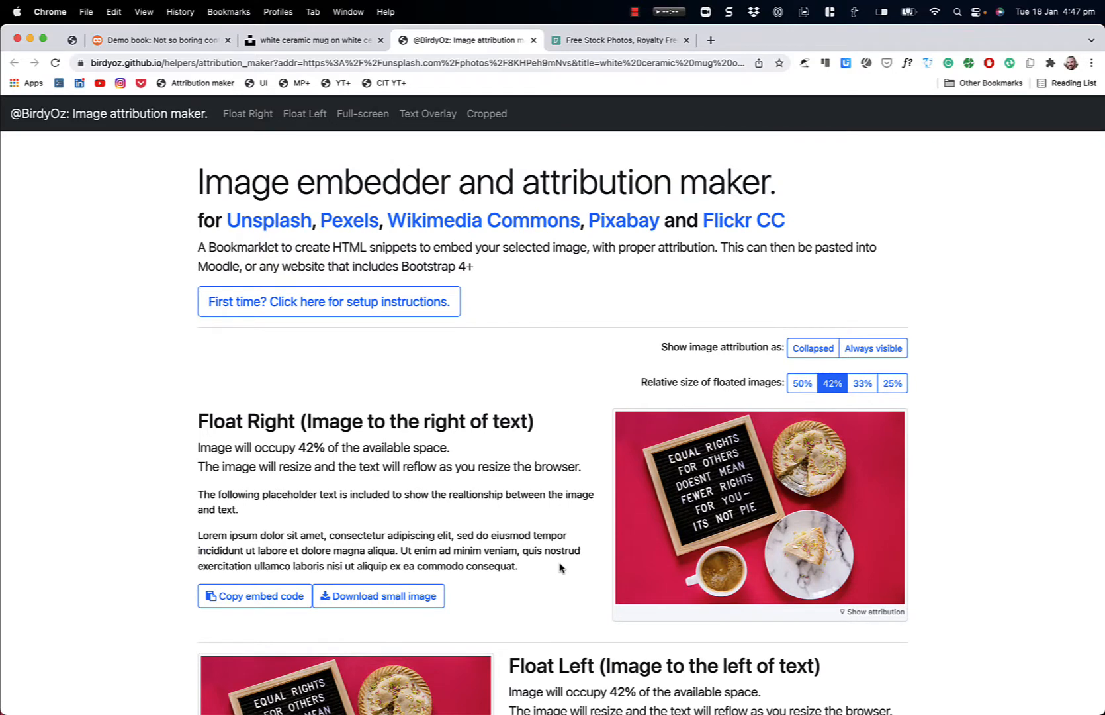
mouse_move(953, 621)
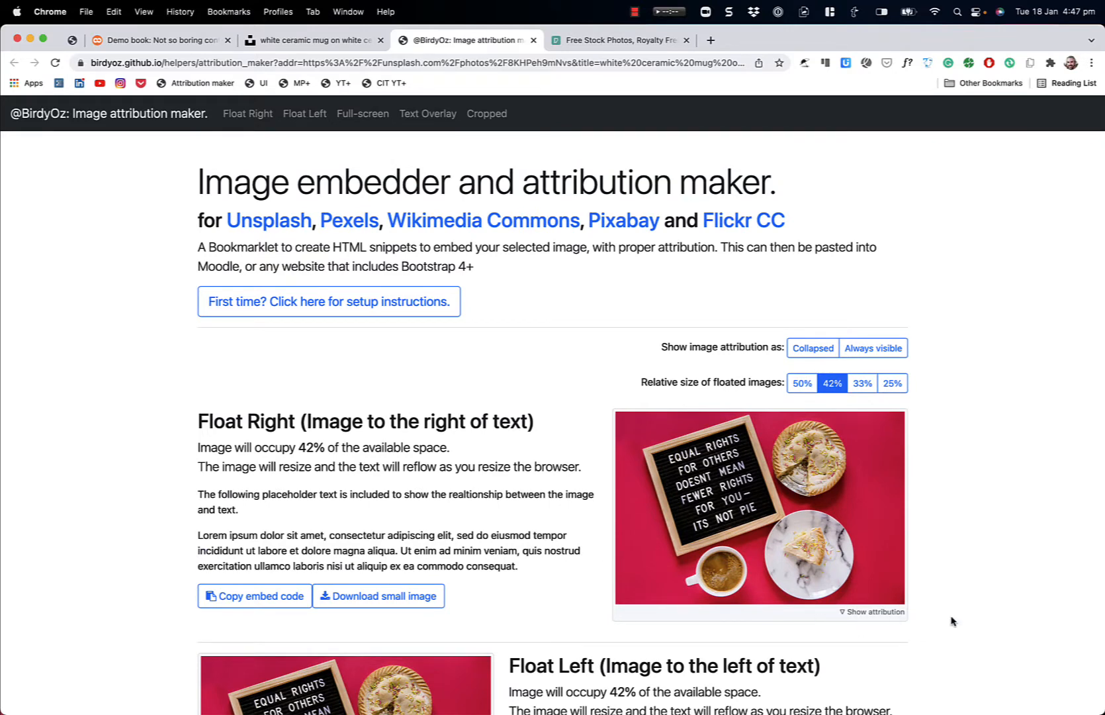
scroll("down", 3)
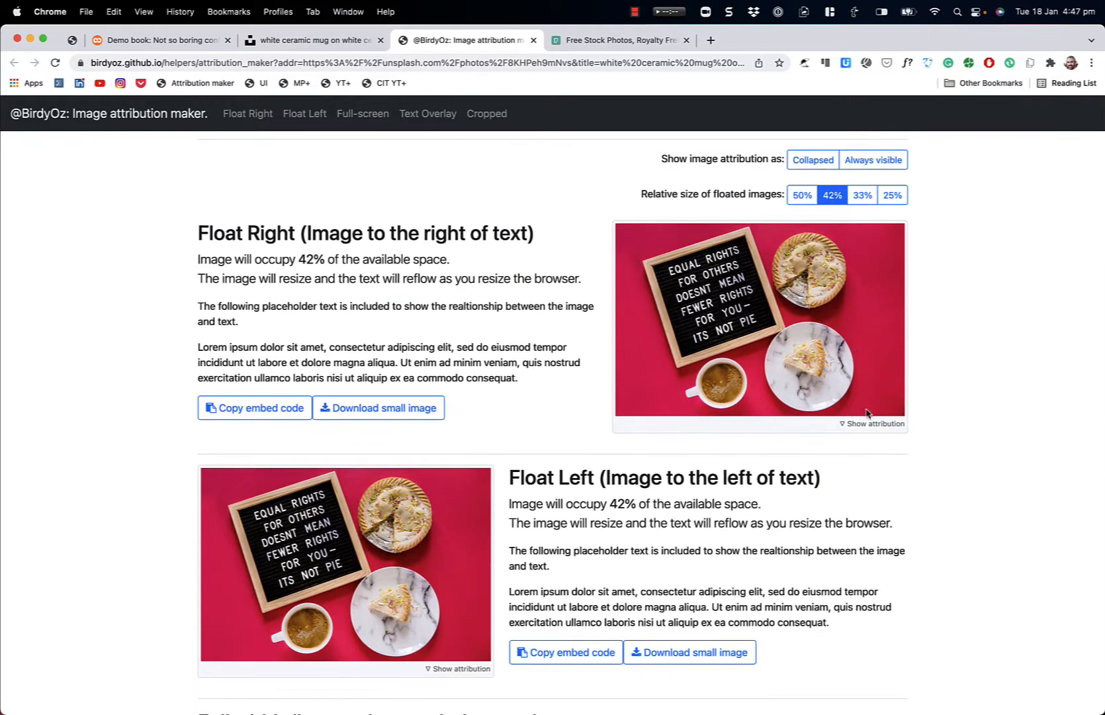
left_click(875, 424)
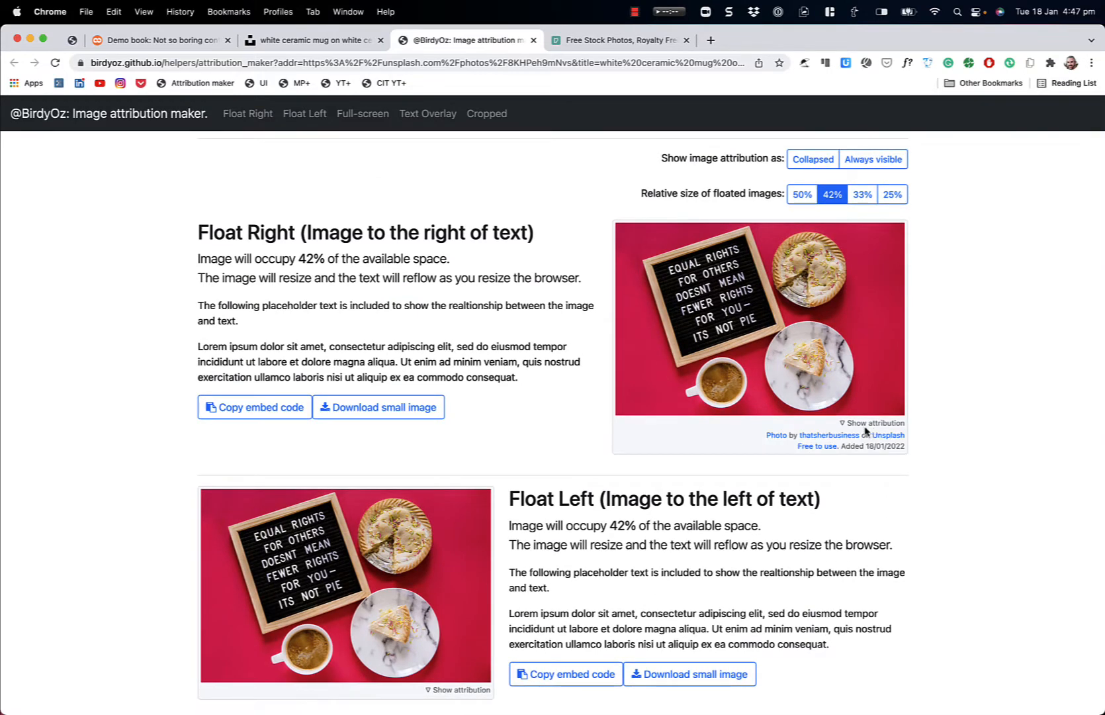
mouse_move(775, 436)
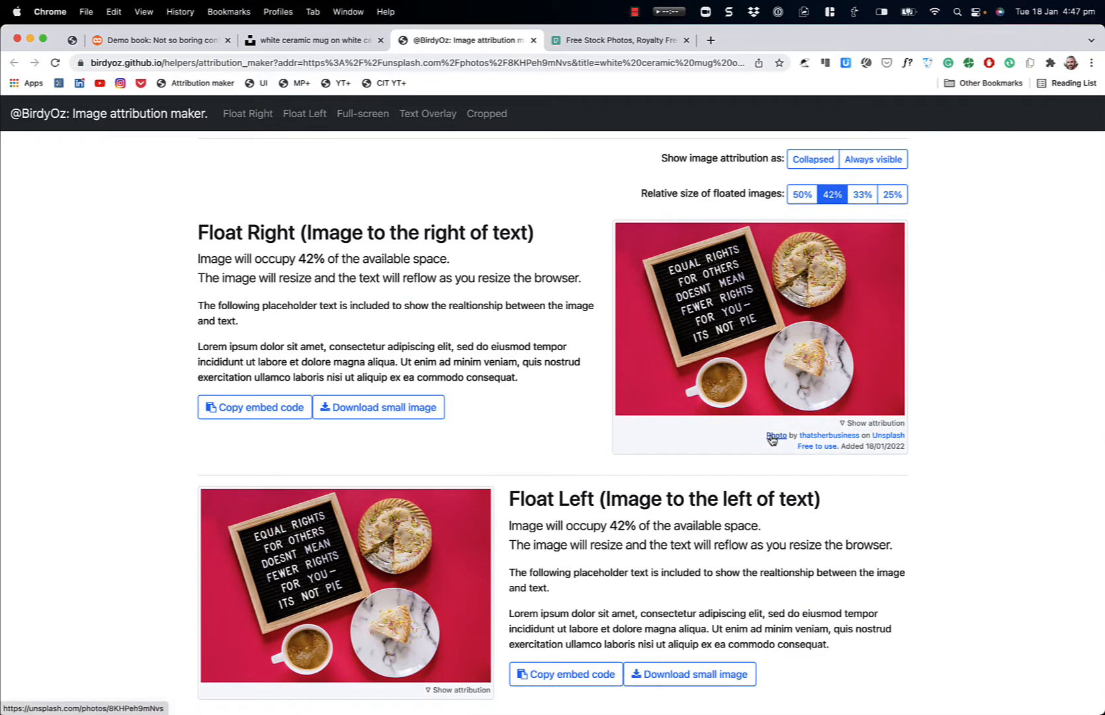
mouse_move(829, 435)
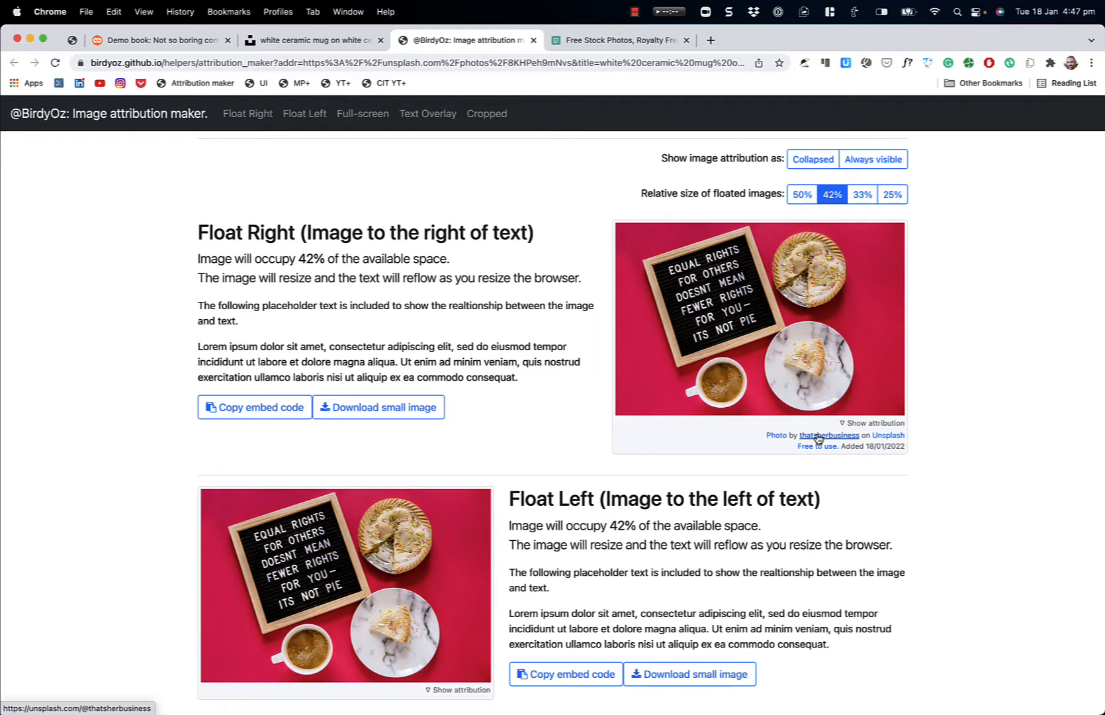
mouse_move(889, 439)
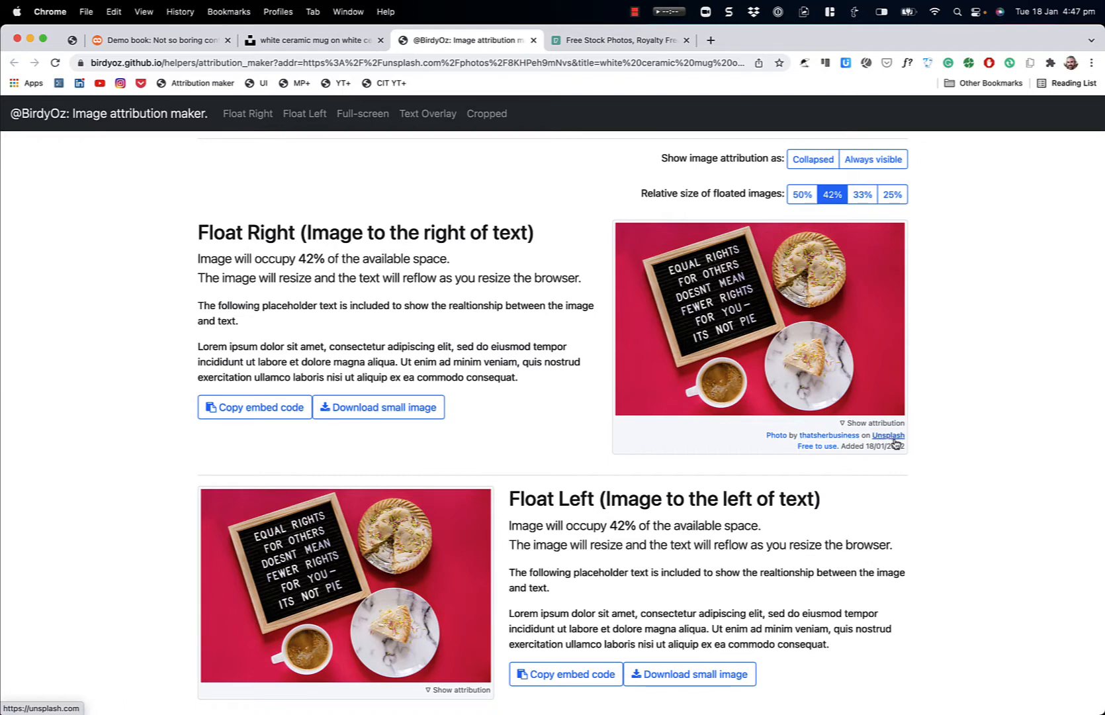
mouse_move(818, 446)
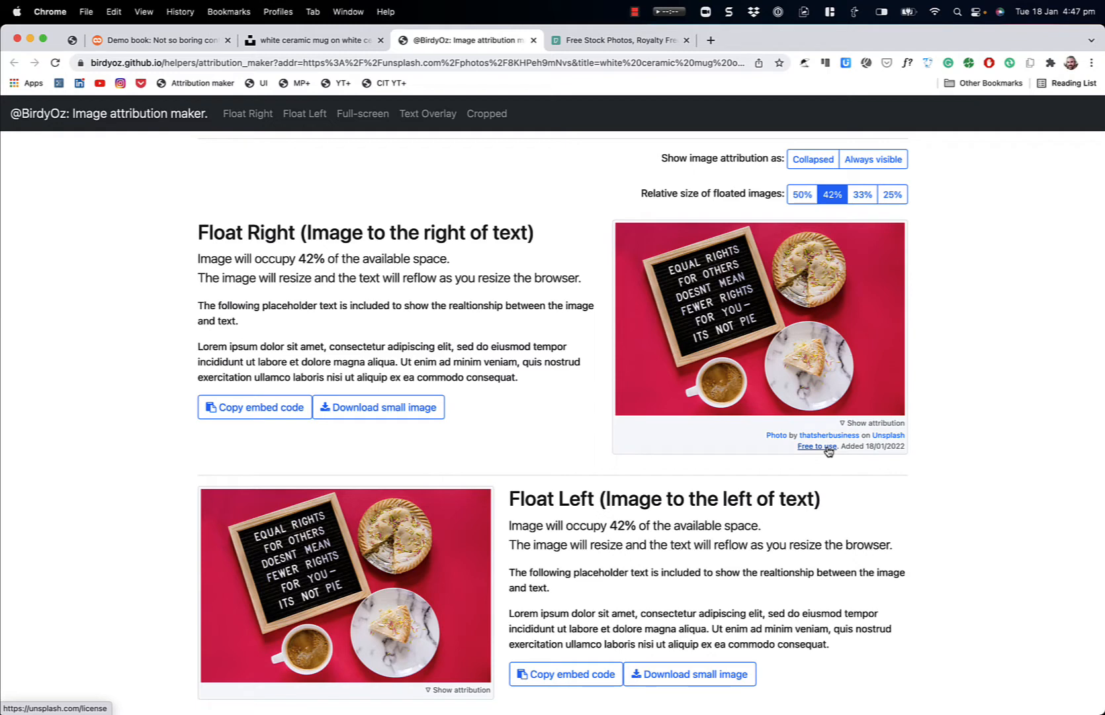
Step: View the Unsplash License page from the attribution's 'Free to use' link
left_click(817, 446)
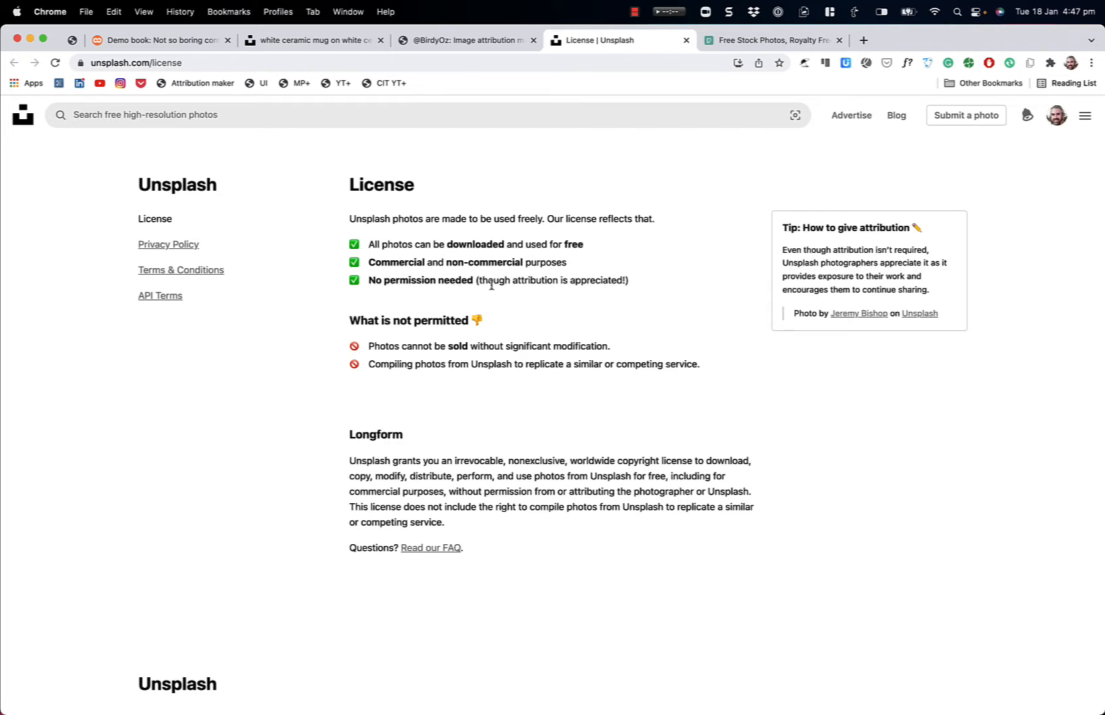
mouse_move(632, 286)
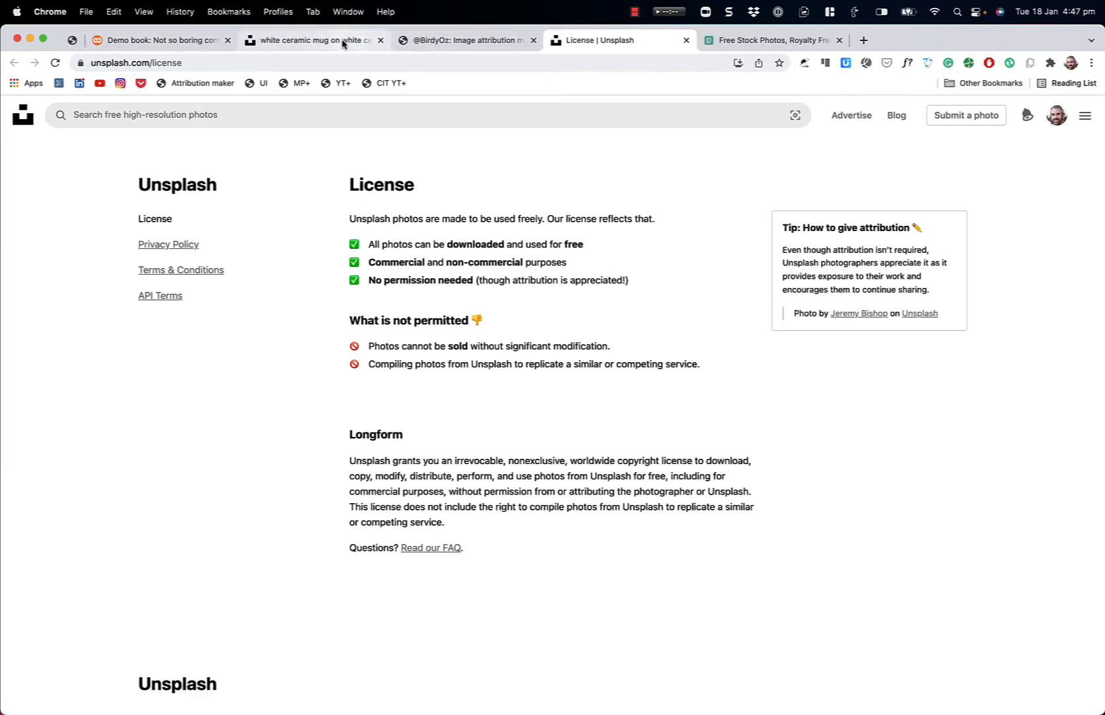
Step: Set floated images to 50% width and keep the attribution collapsed beneath them
left_click(465, 40)
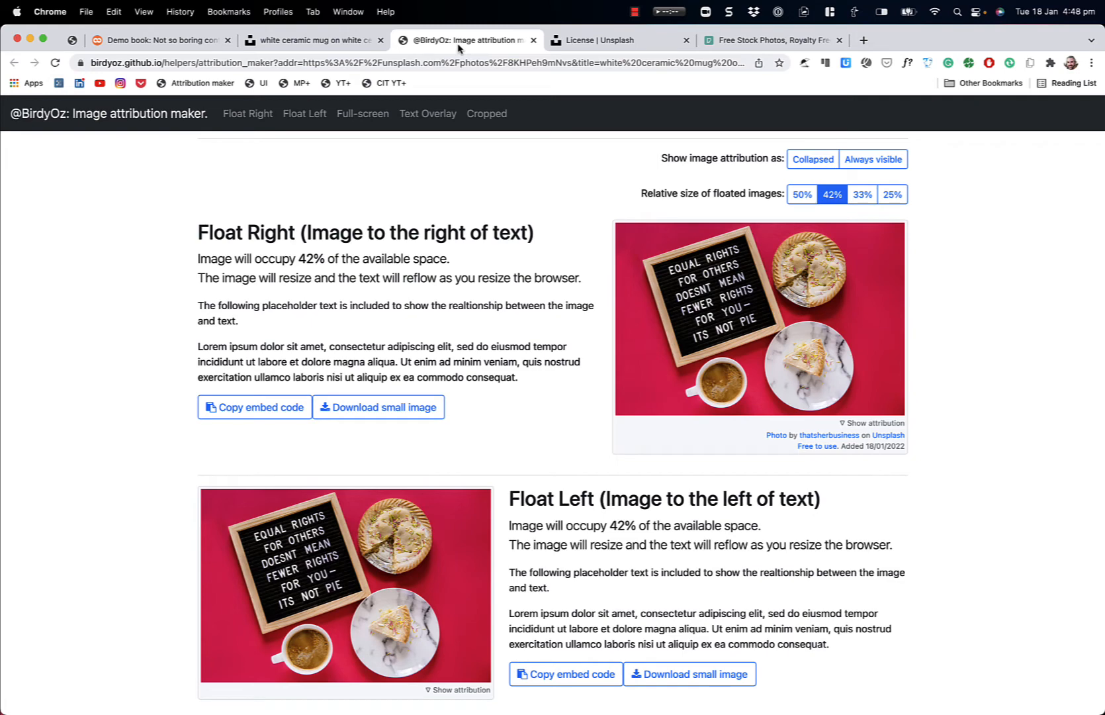
mouse_move(778, 180)
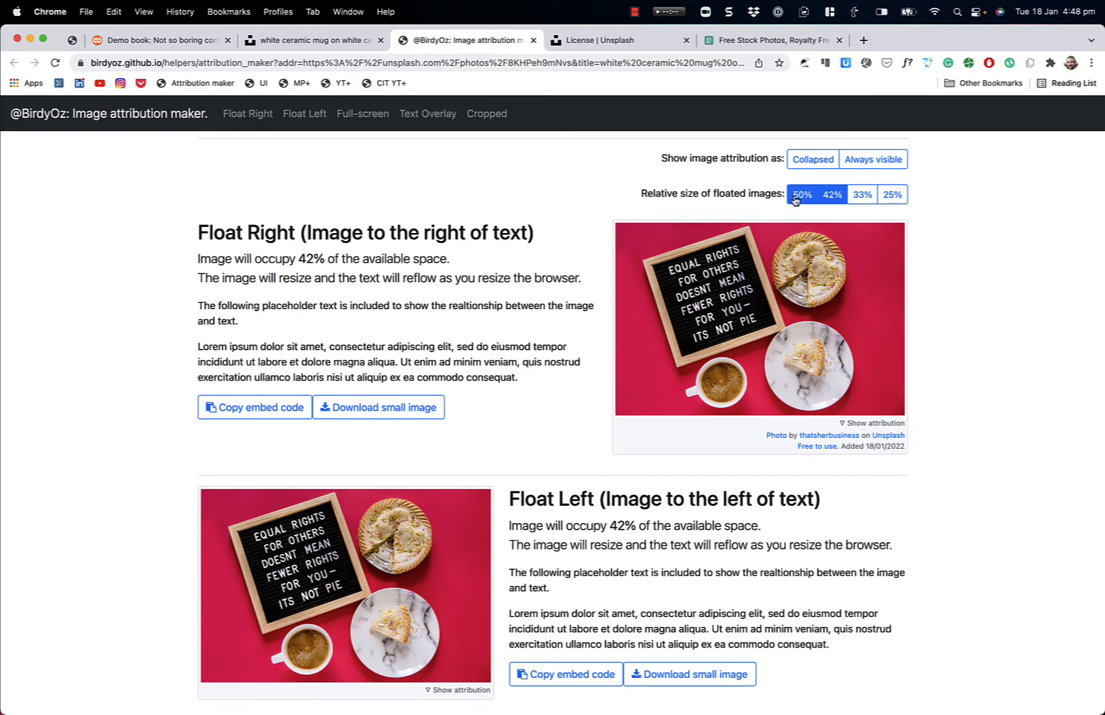
left_click(801, 193)
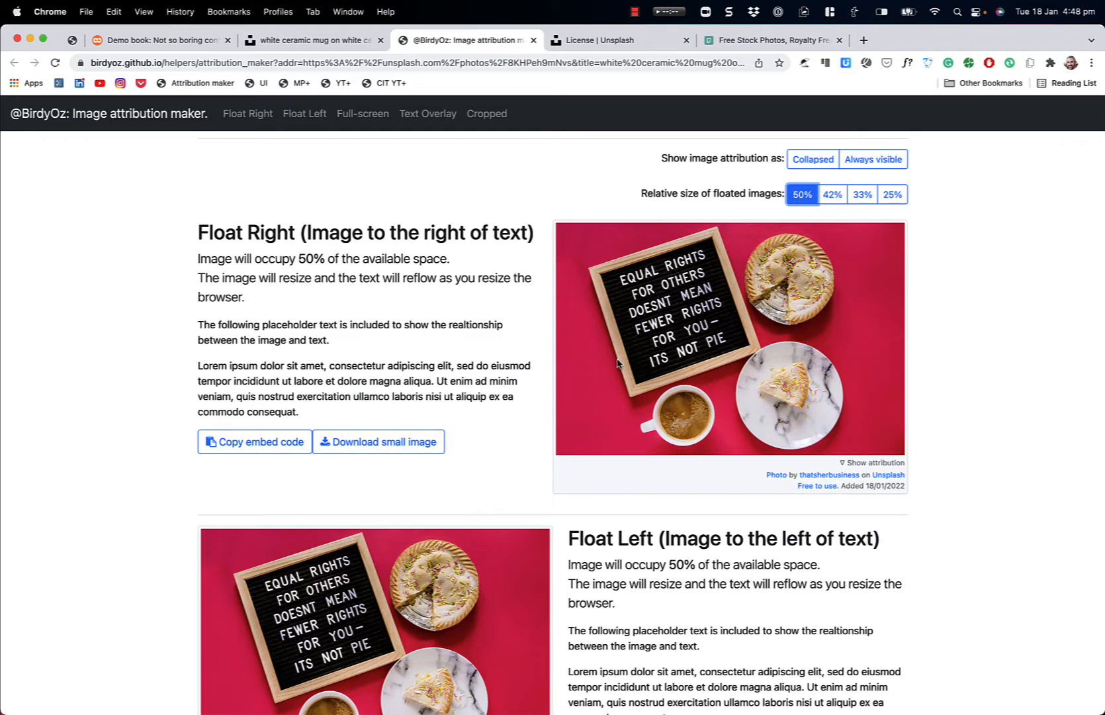
mouse_move(789, 213)
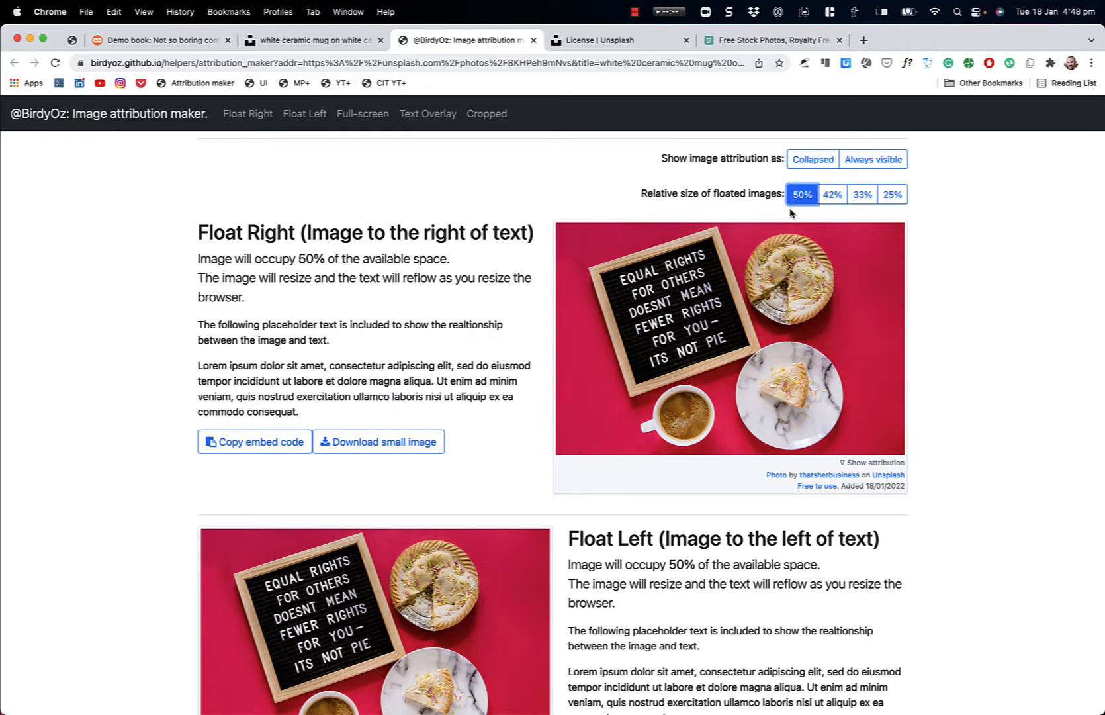
left_click(892, 193)
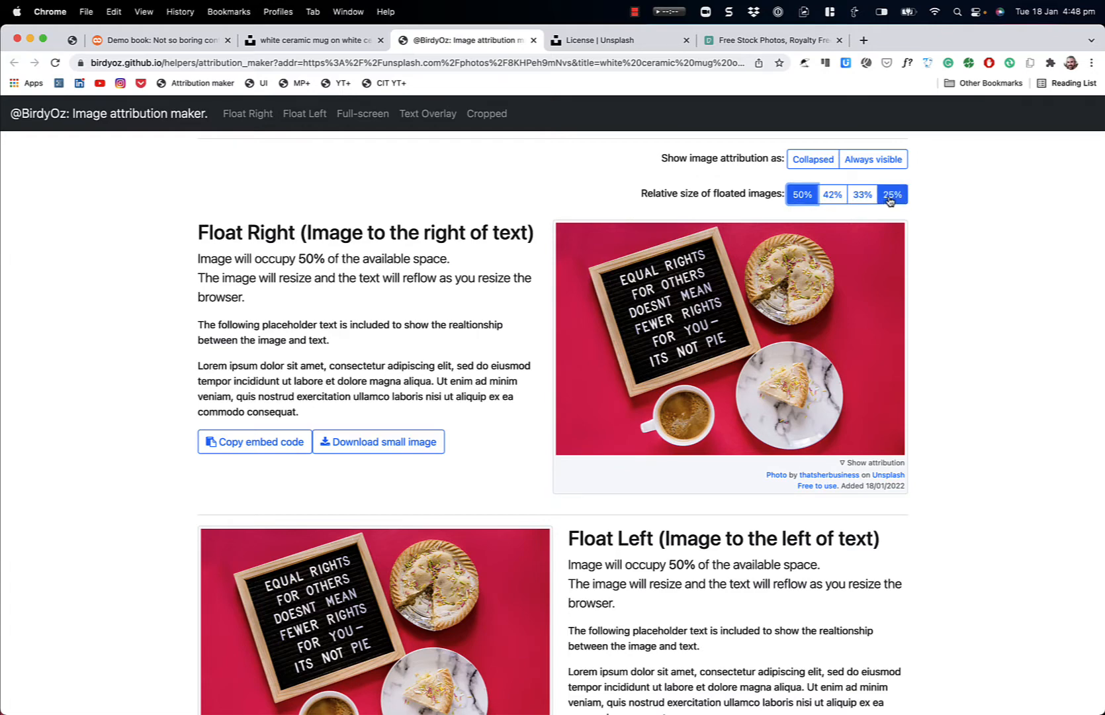
left_click(802, 195)
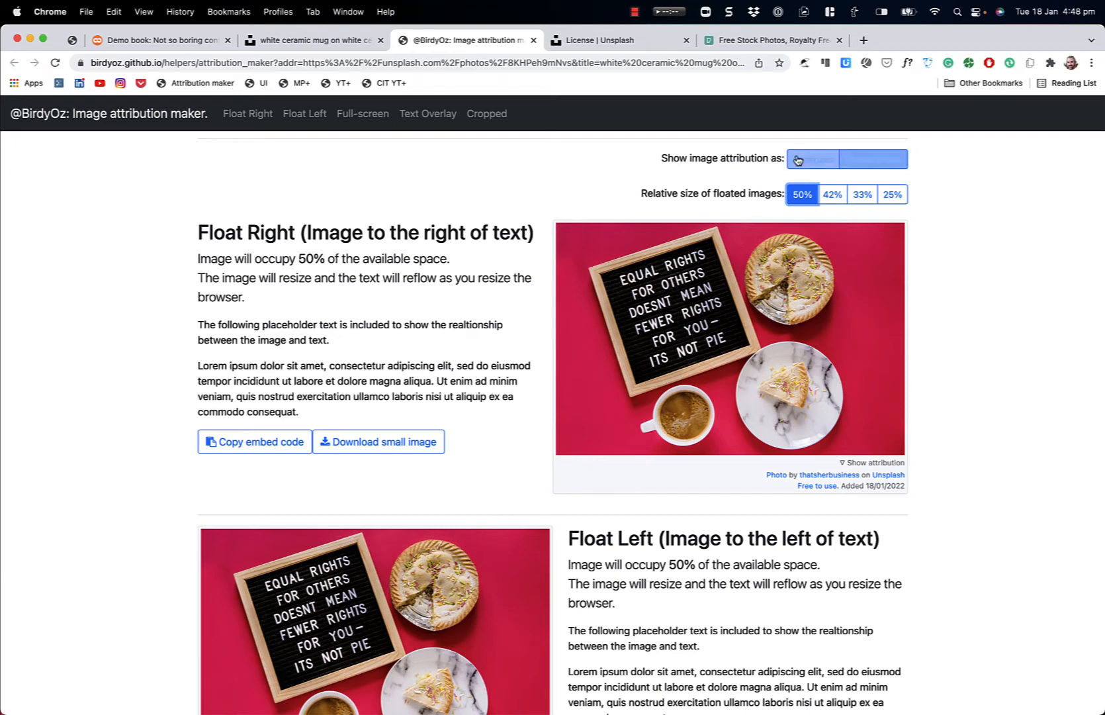
left_click(873, 158)
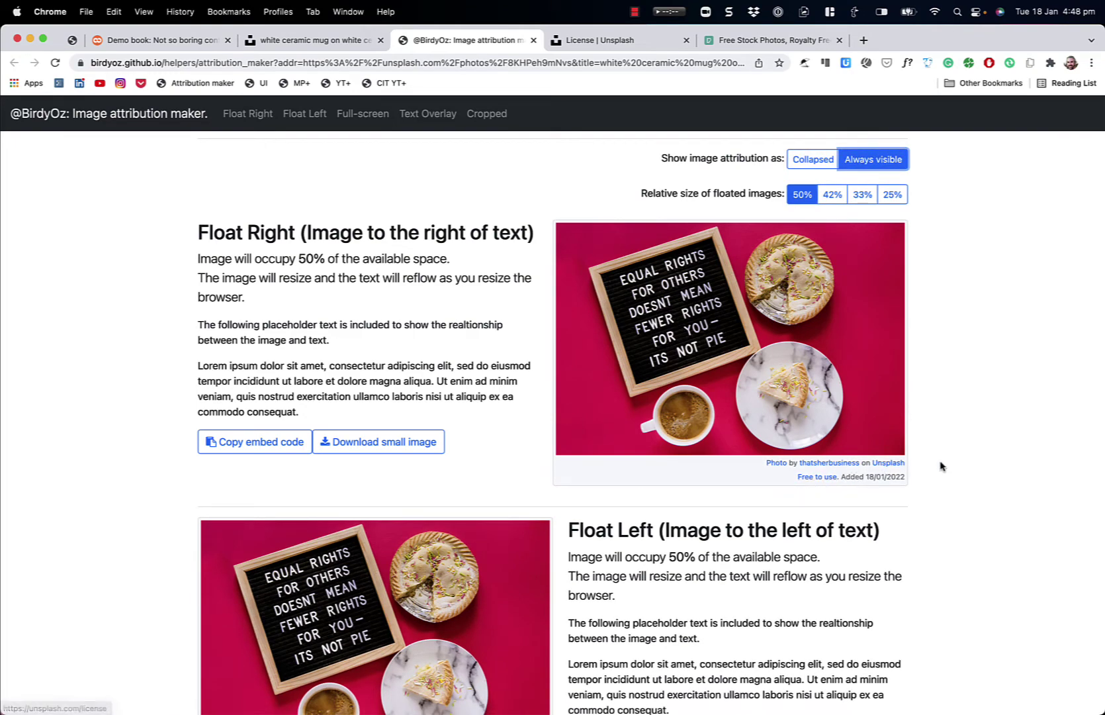
left_click(812, 159)
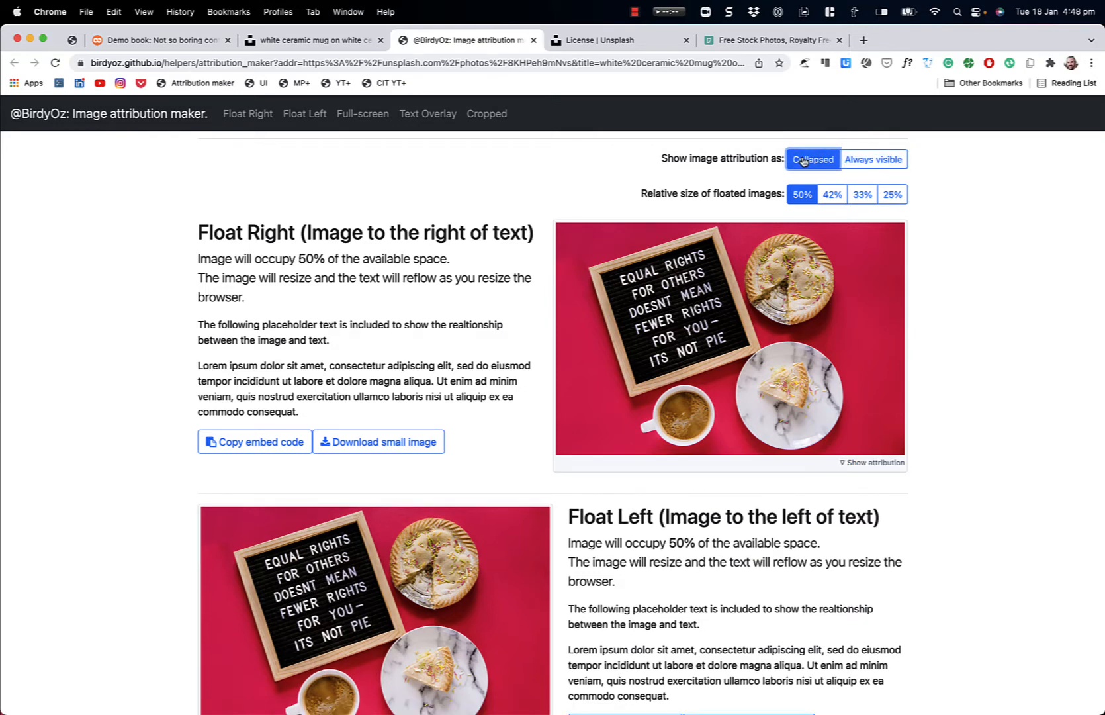
mouse_move(853, 463)
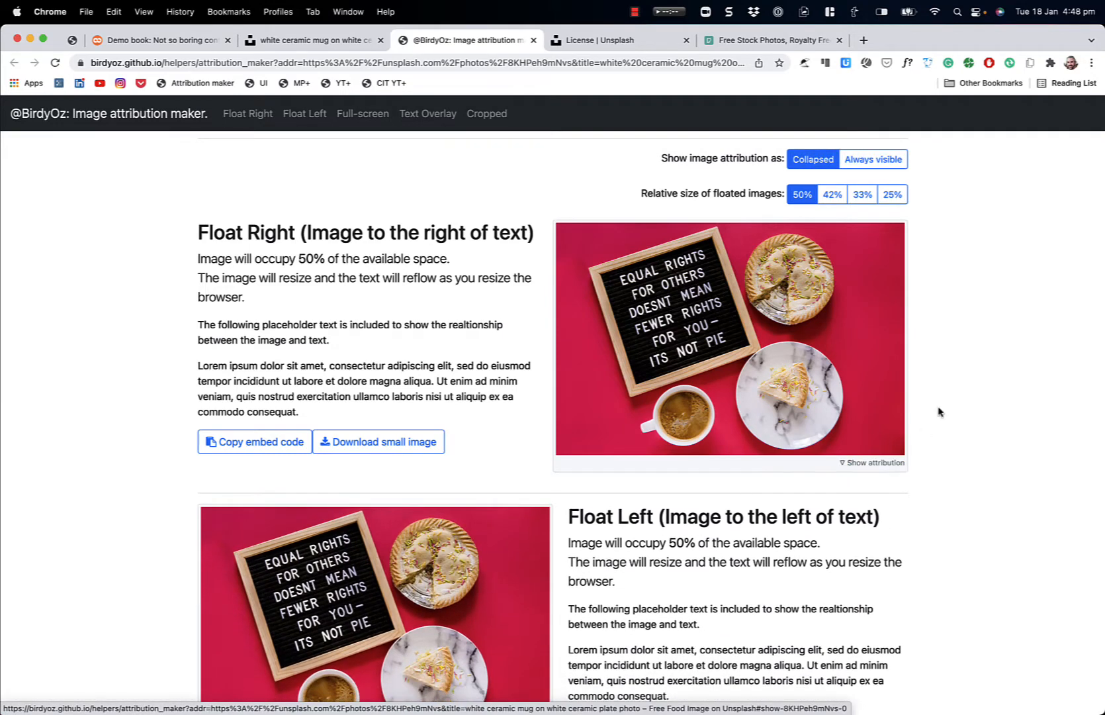
mouse_move(946, 362)
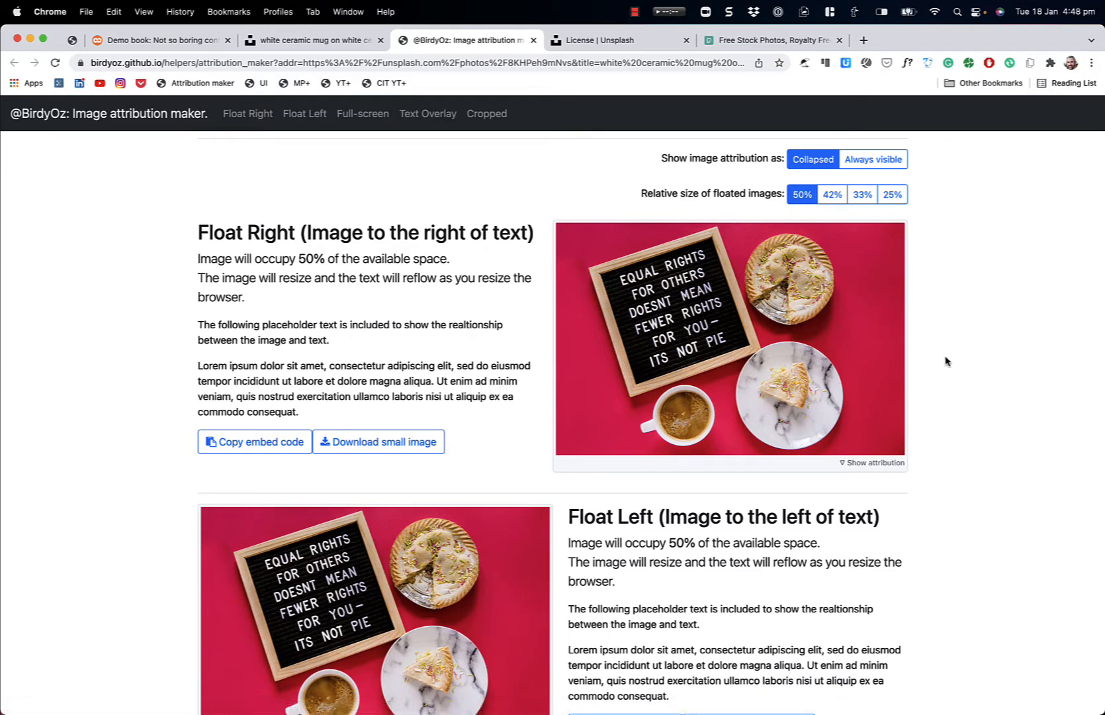
mouse_move(952, 360)
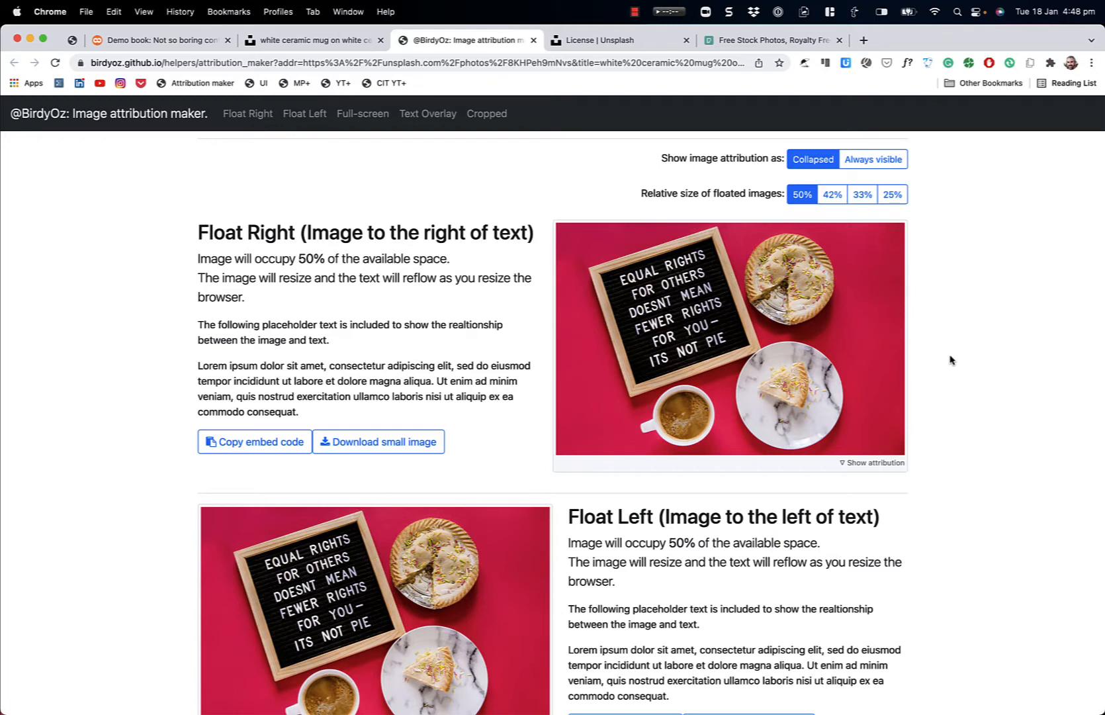
mouse_move(736, 333)
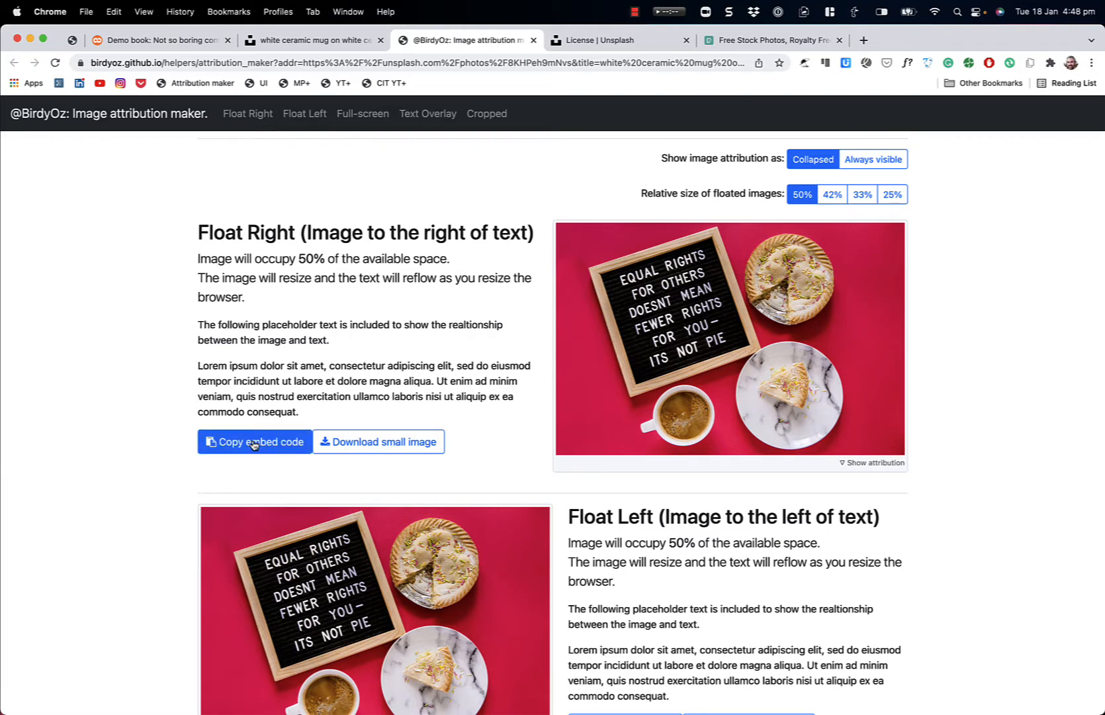
Step: Copy the float-right embed code and download the small version of the image
left_click(254, 441)
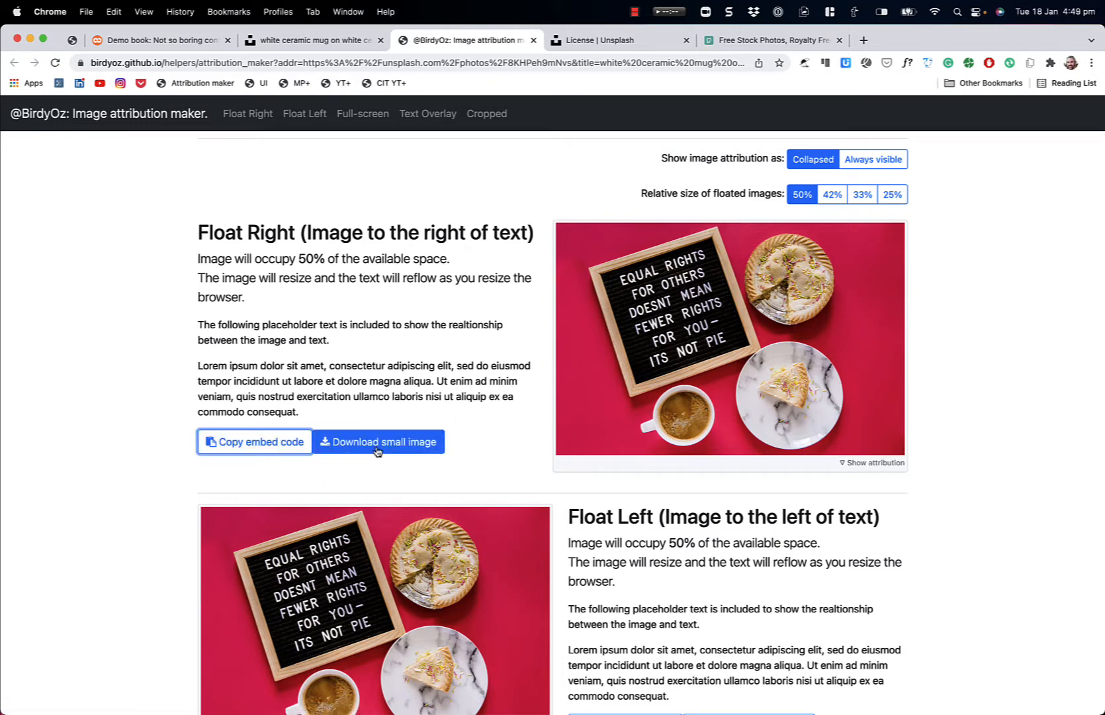
left_click(378, 441)
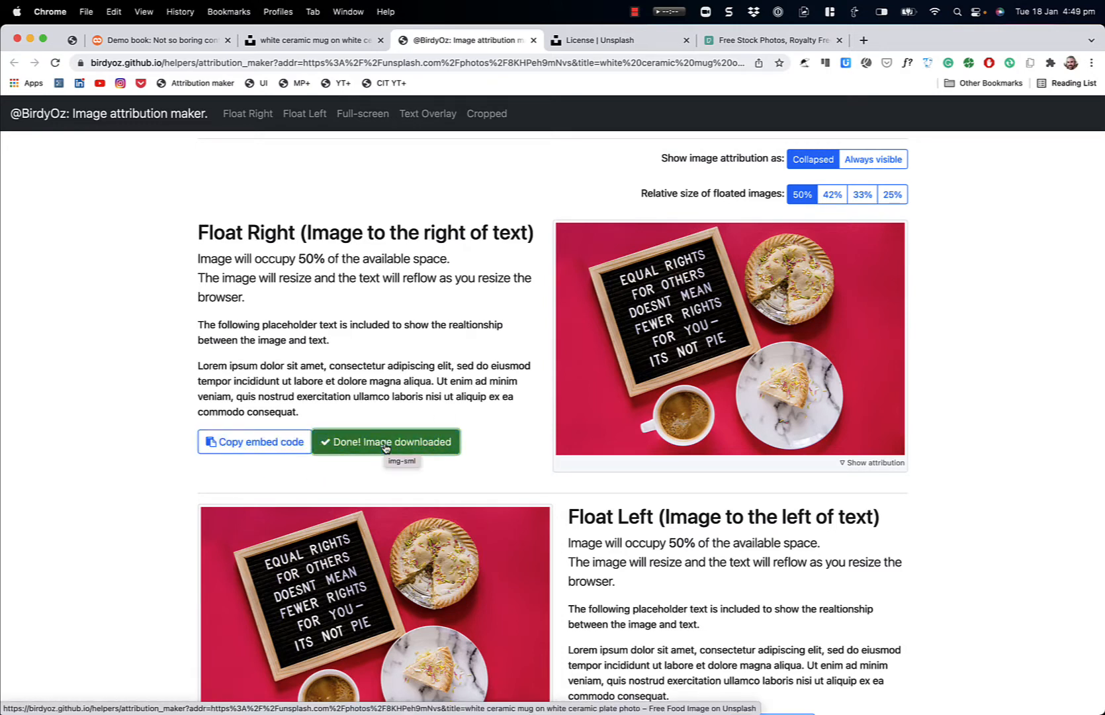
left_click(383, 441)
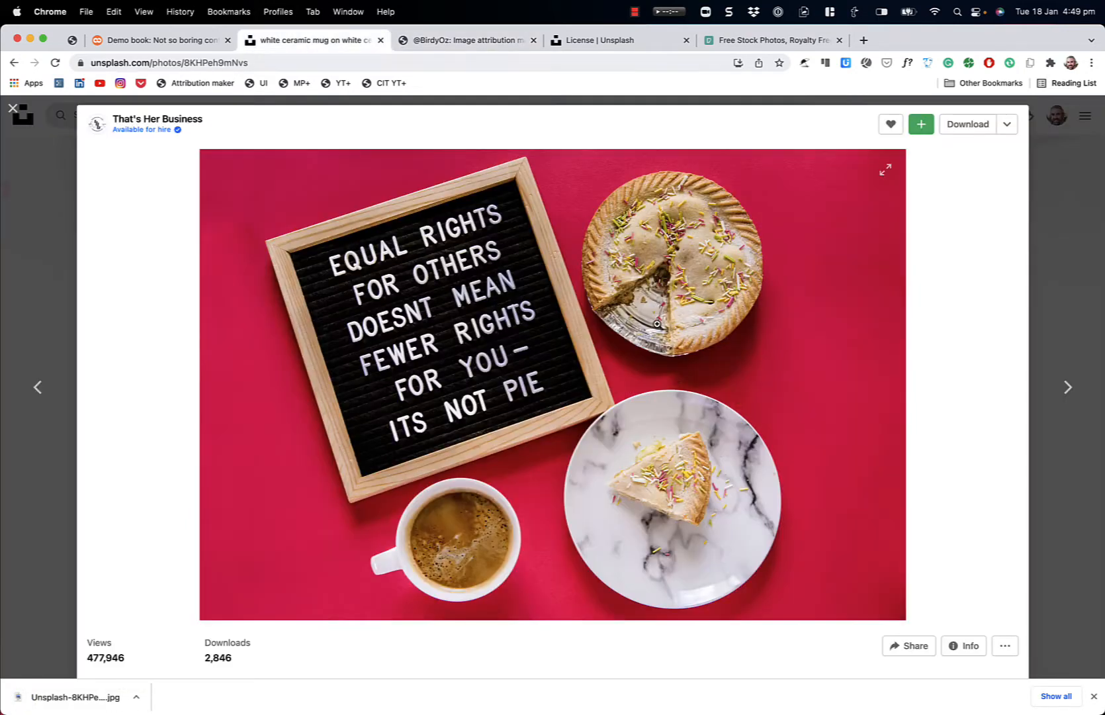
left_click(464, 40)
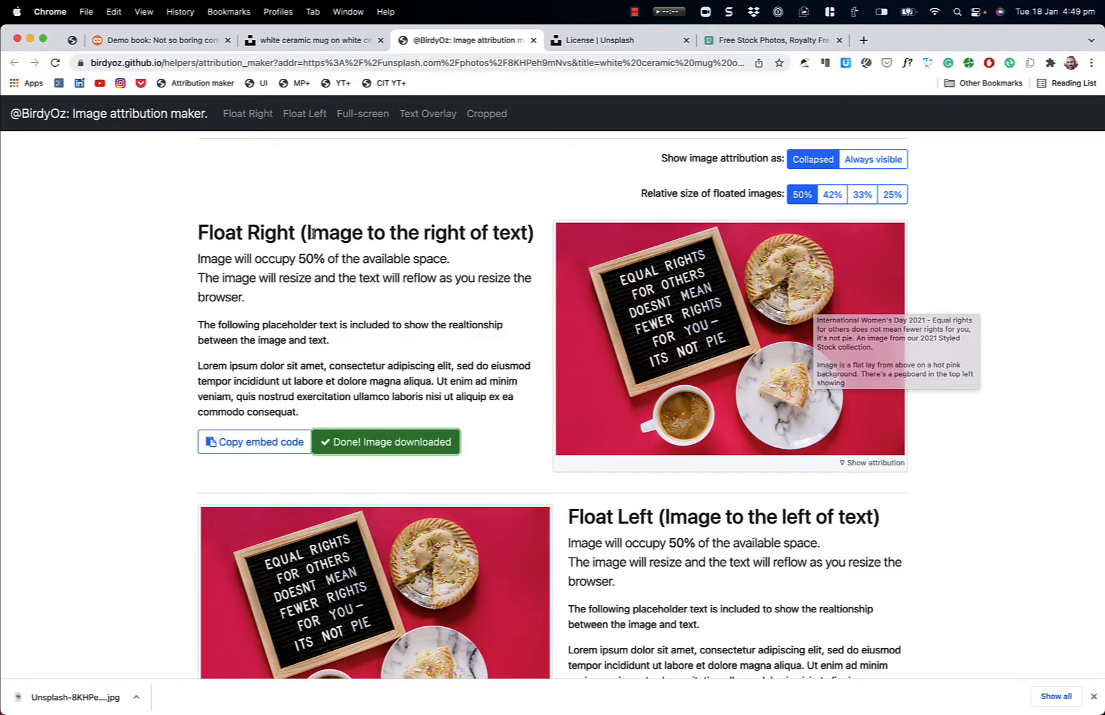
mouse_move(360, 200)
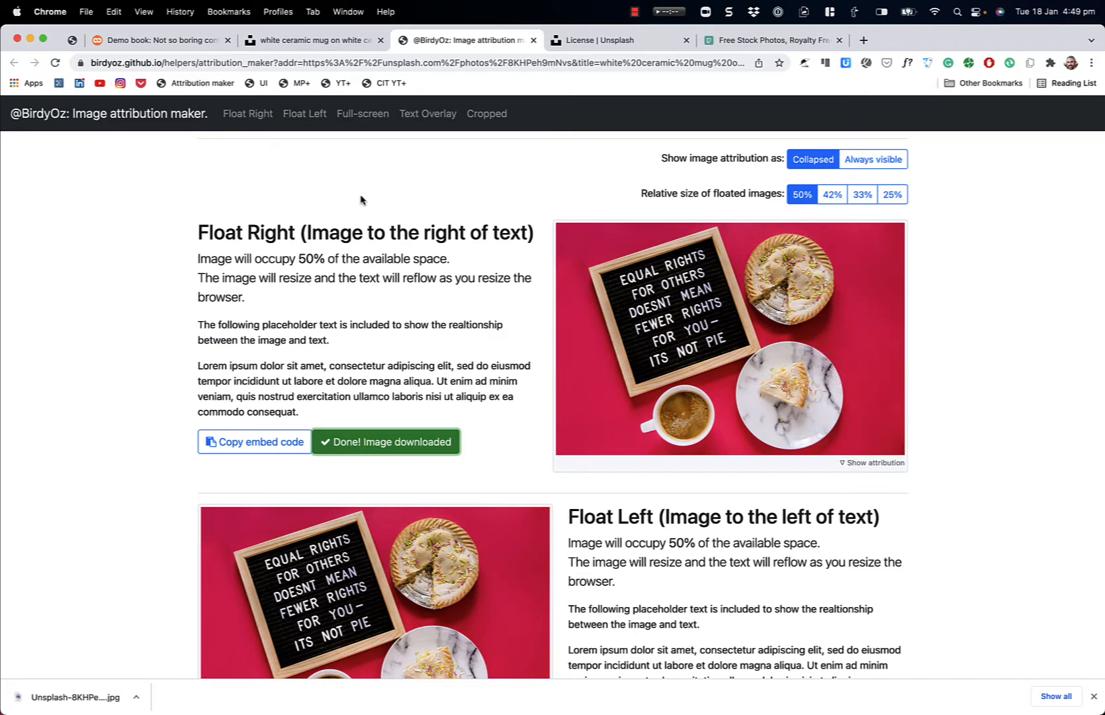
mouse_move(116, 26)
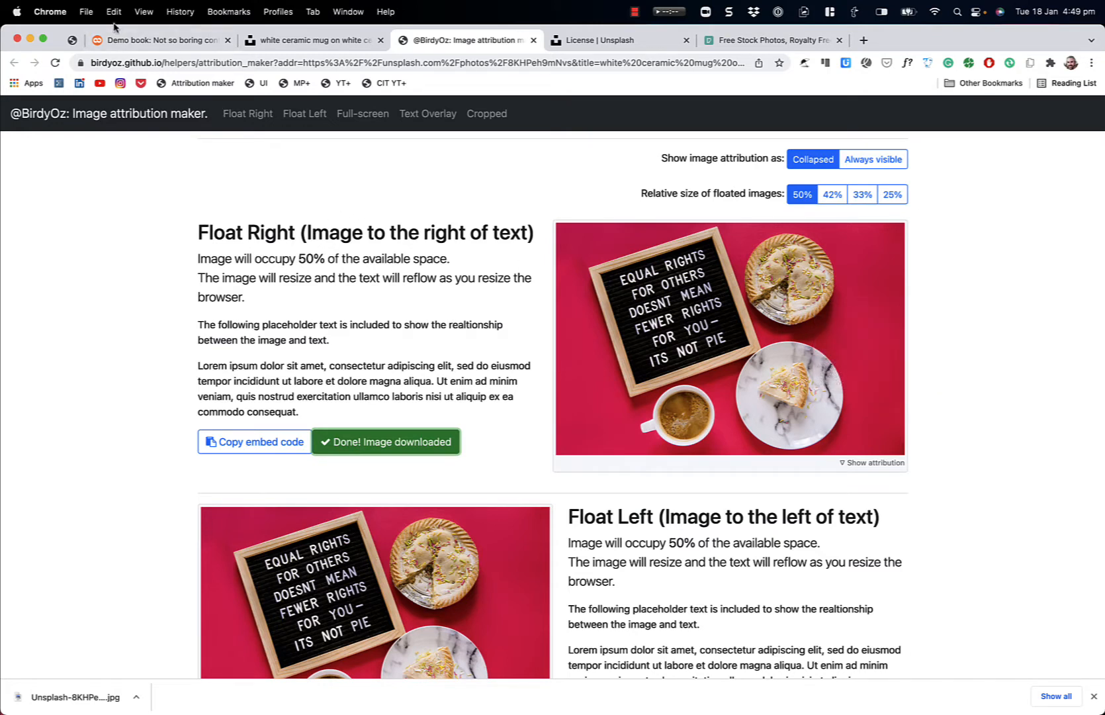
Step: Turn editing on for the Demo book and open the Boring content chapter in the editor
left_click(158, 40)
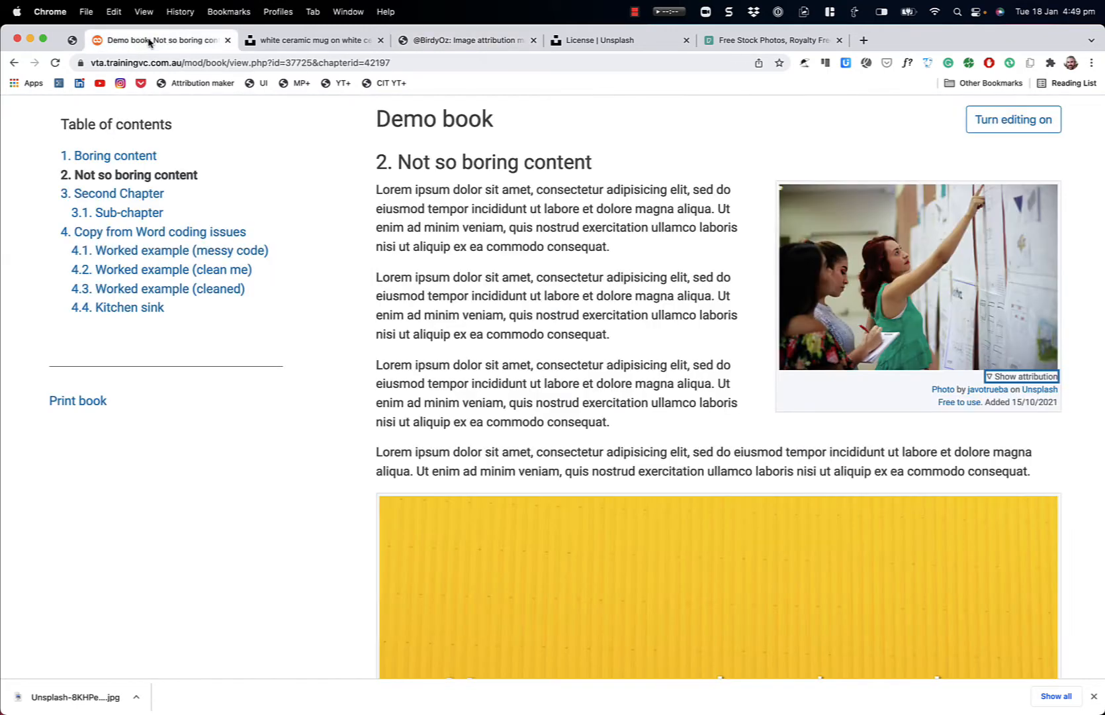
left_click(108, 156)
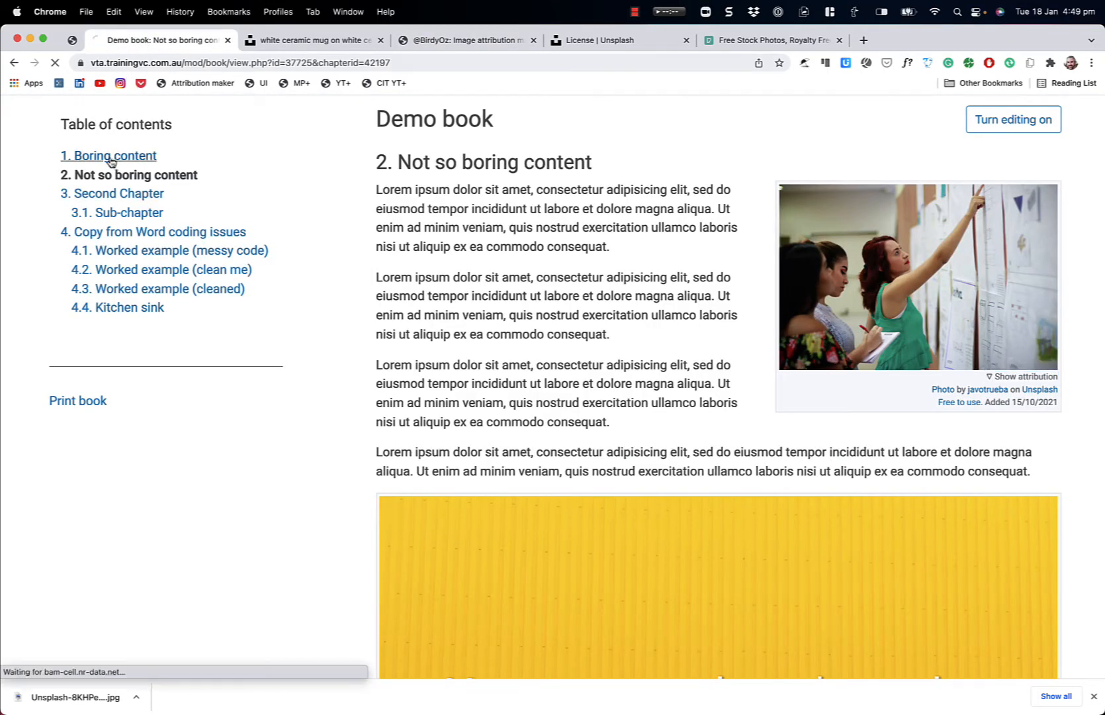
left_click(107, 156)
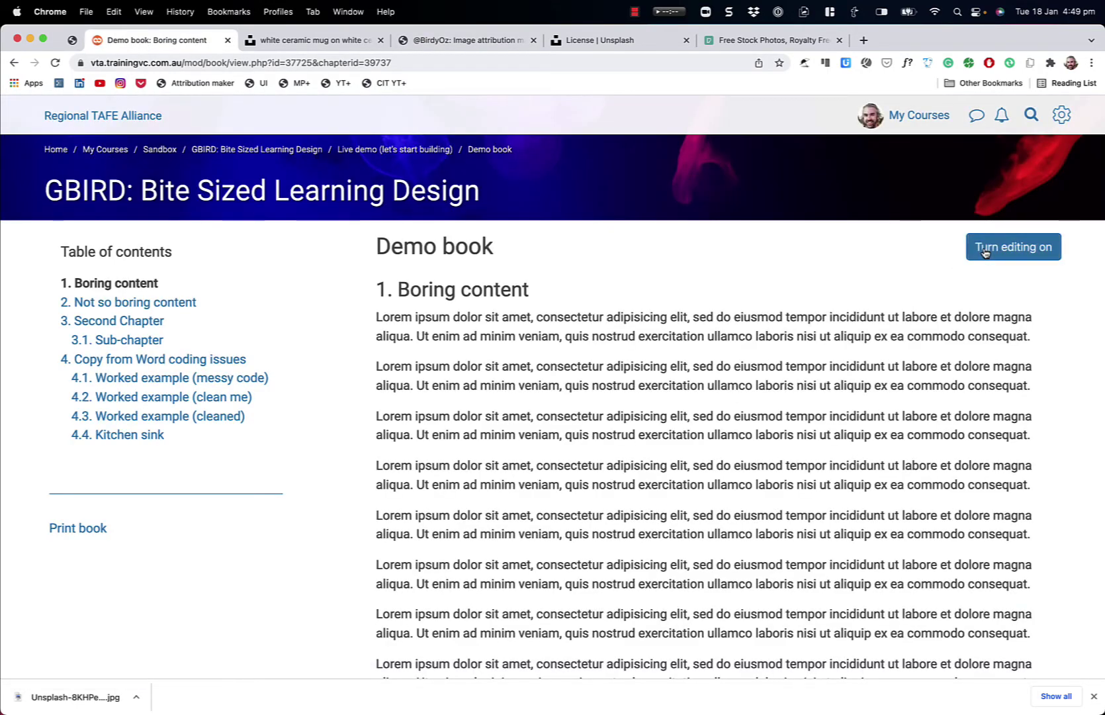
left_click(1013, 246)
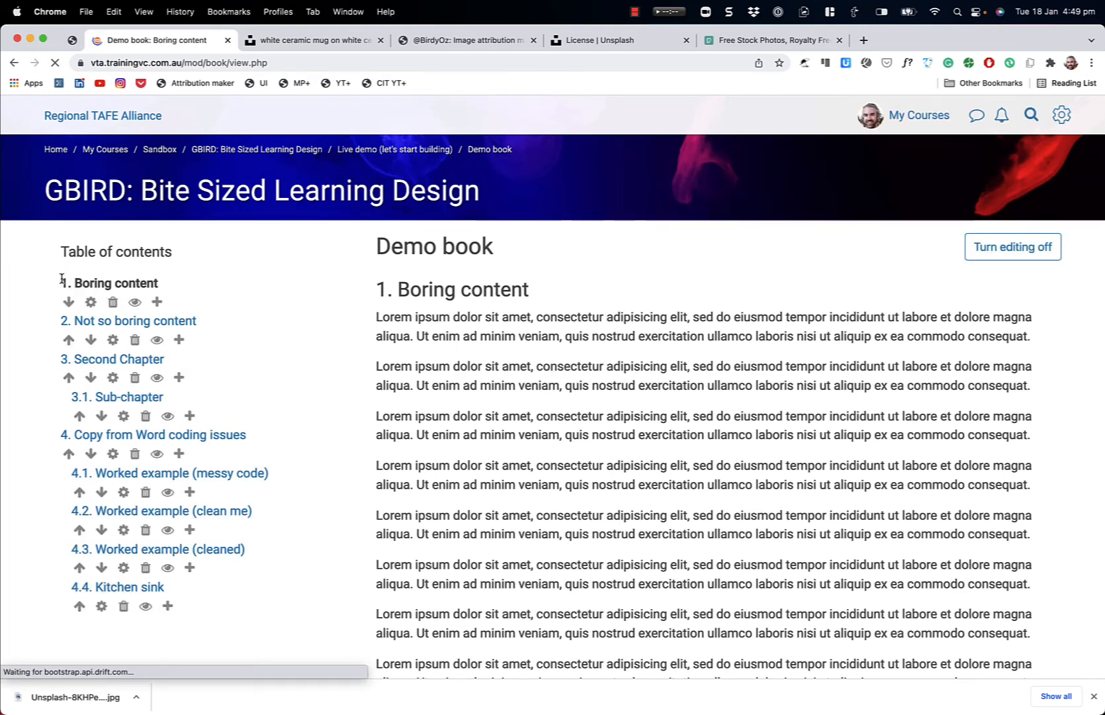
left_click(90, 302)
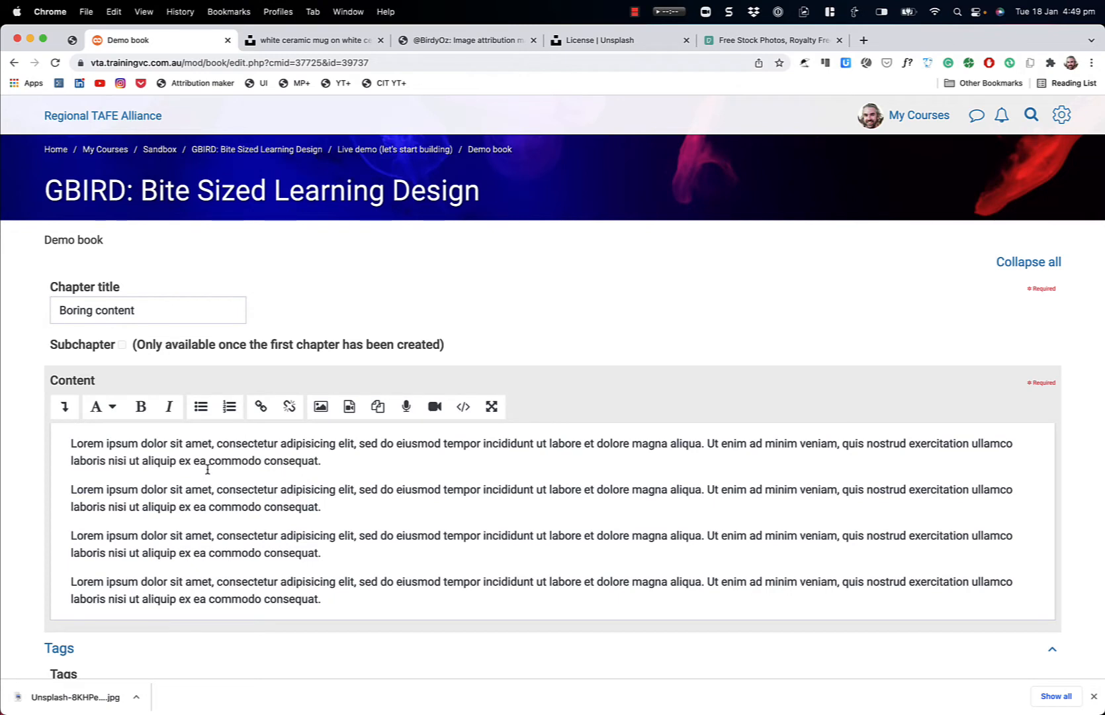
mouse_move(67, 442)
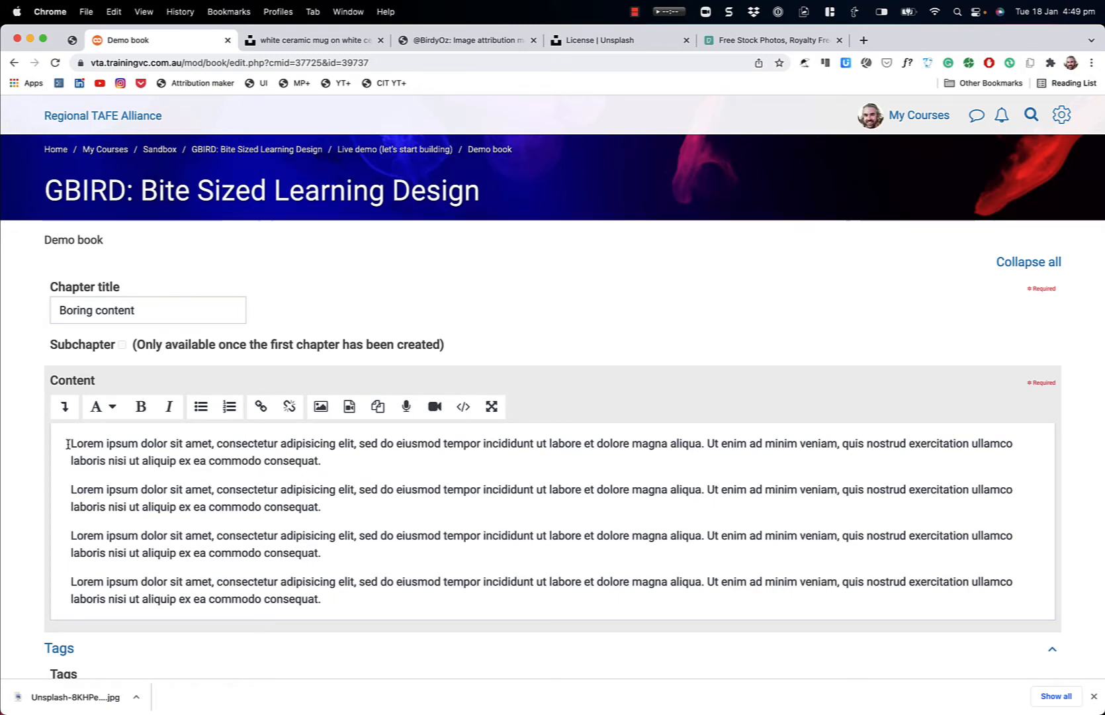
left_click(434, 406)
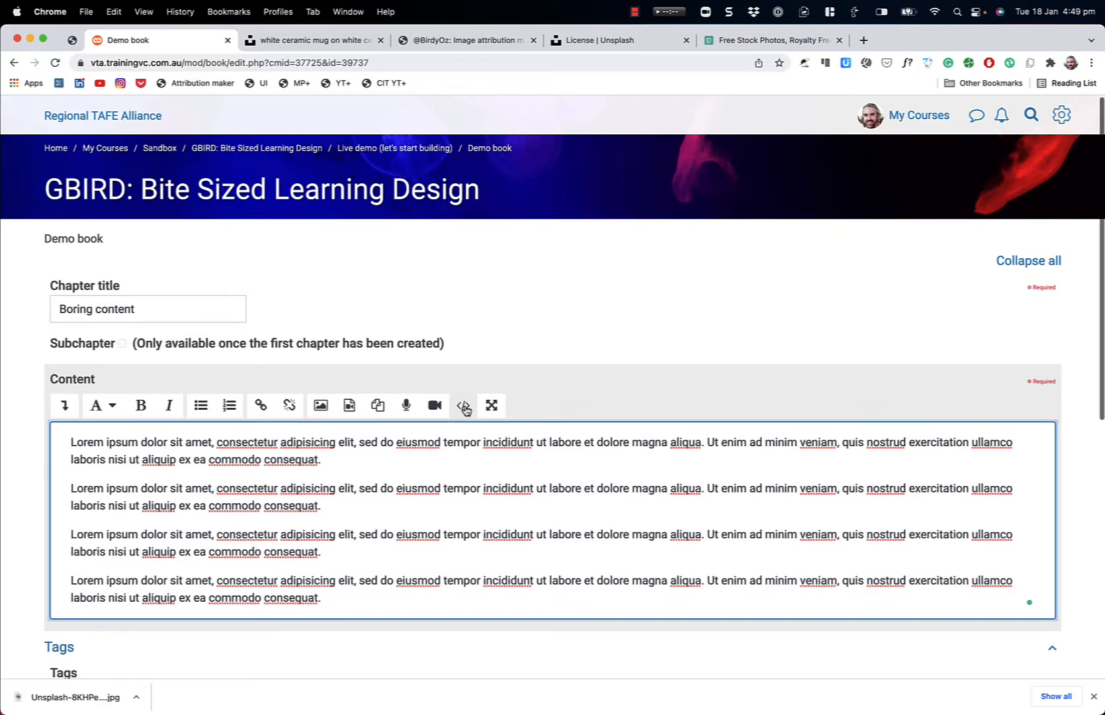
Step: Paste the BirdyOz embed code at the top of the chapter's HTML source
left_click(463, 405)
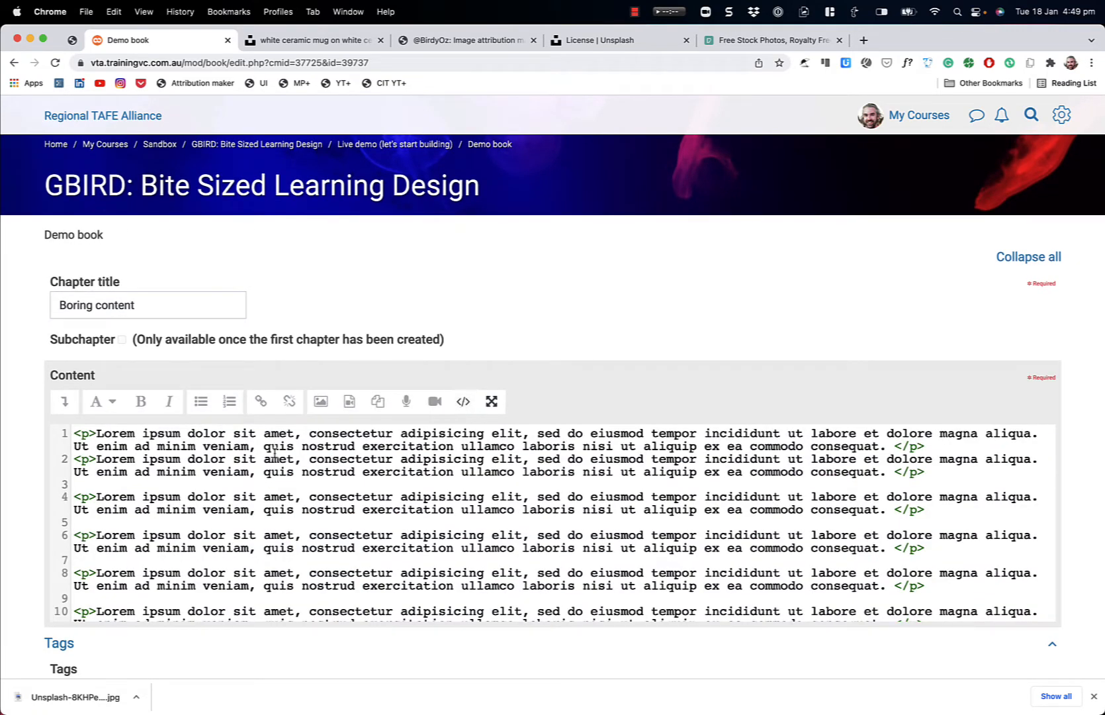
scroll("down", 3)
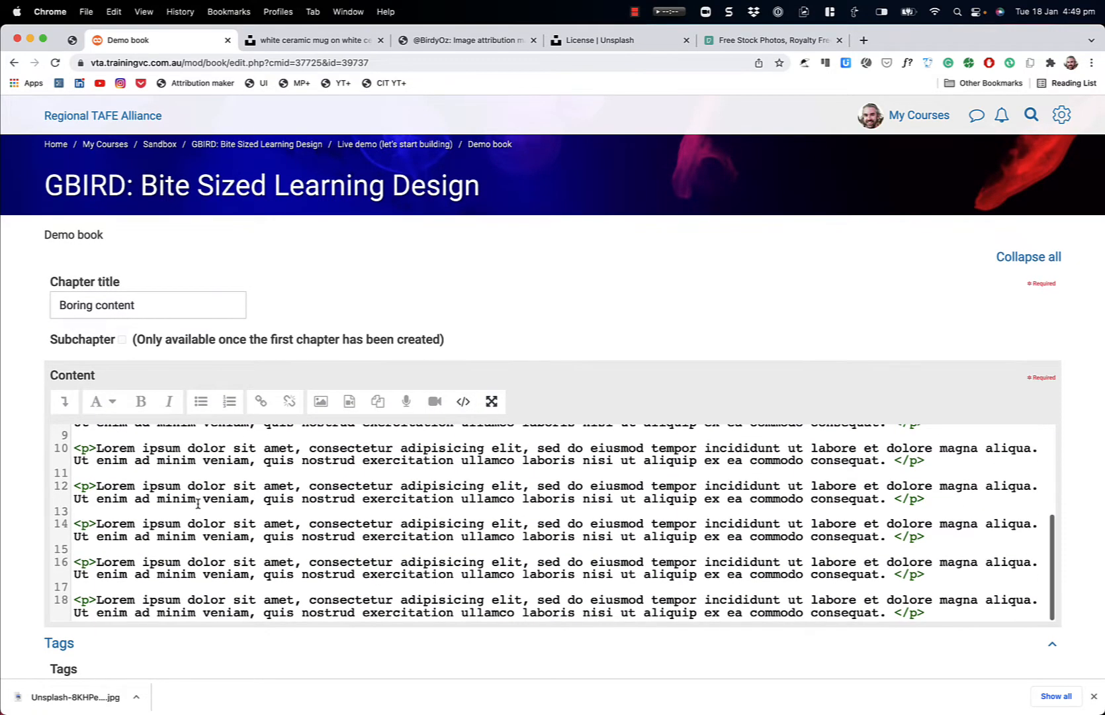
scroll("up", 3)
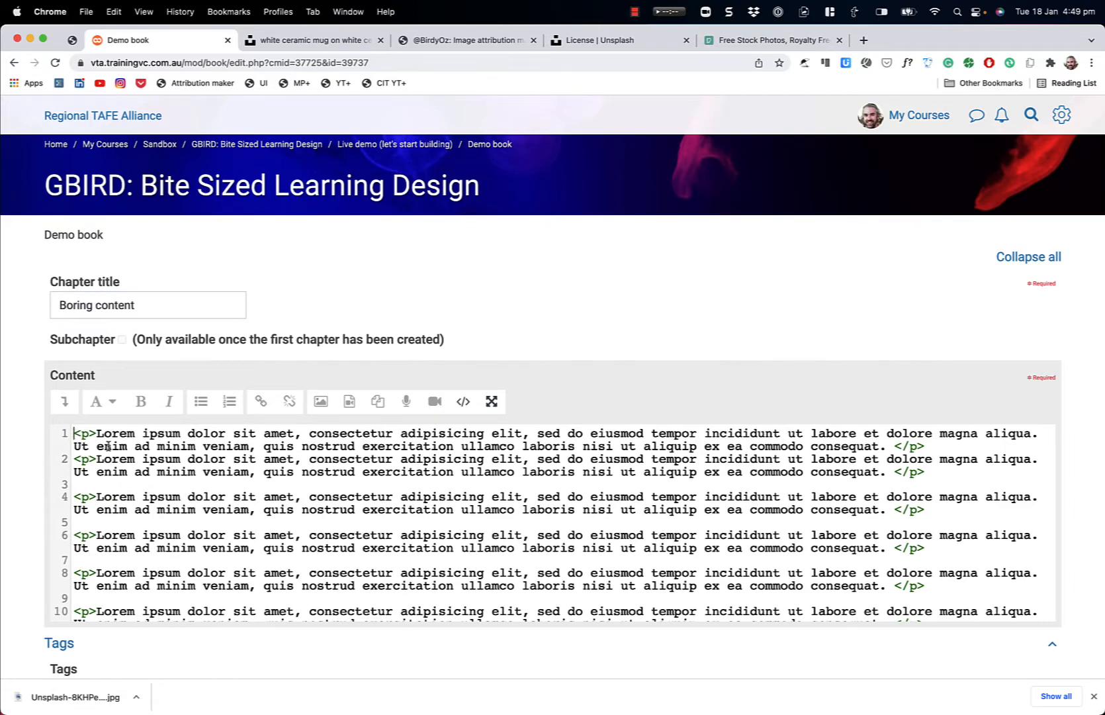
mouse_move(293, 507)
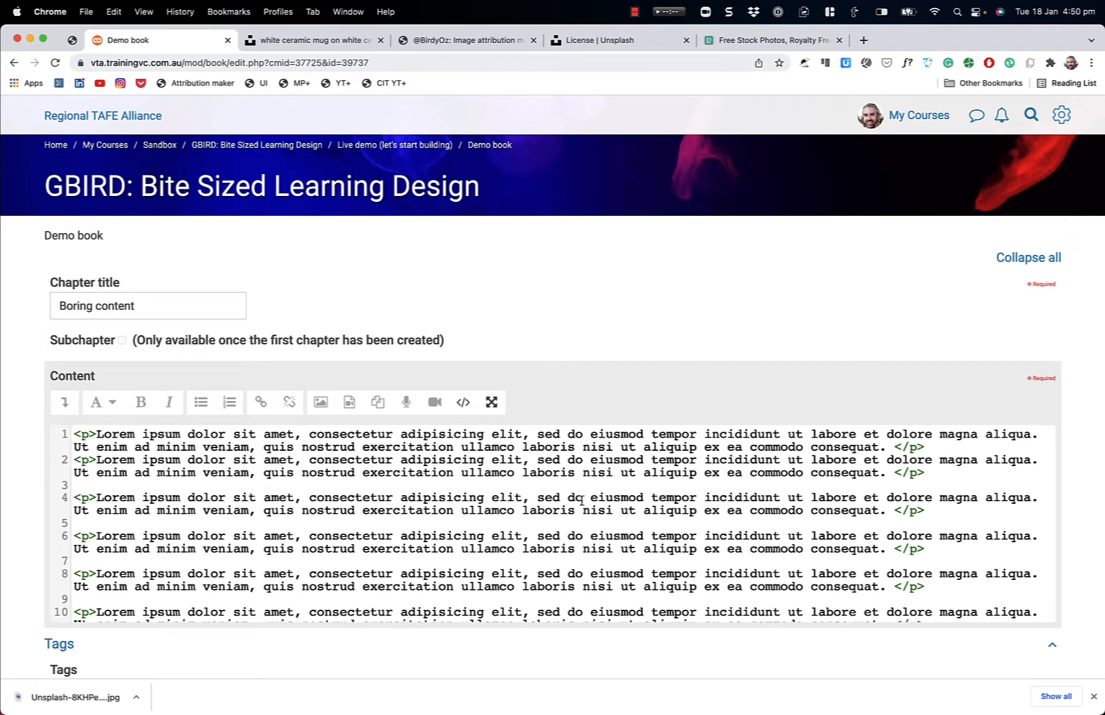
scroll("down", 3)
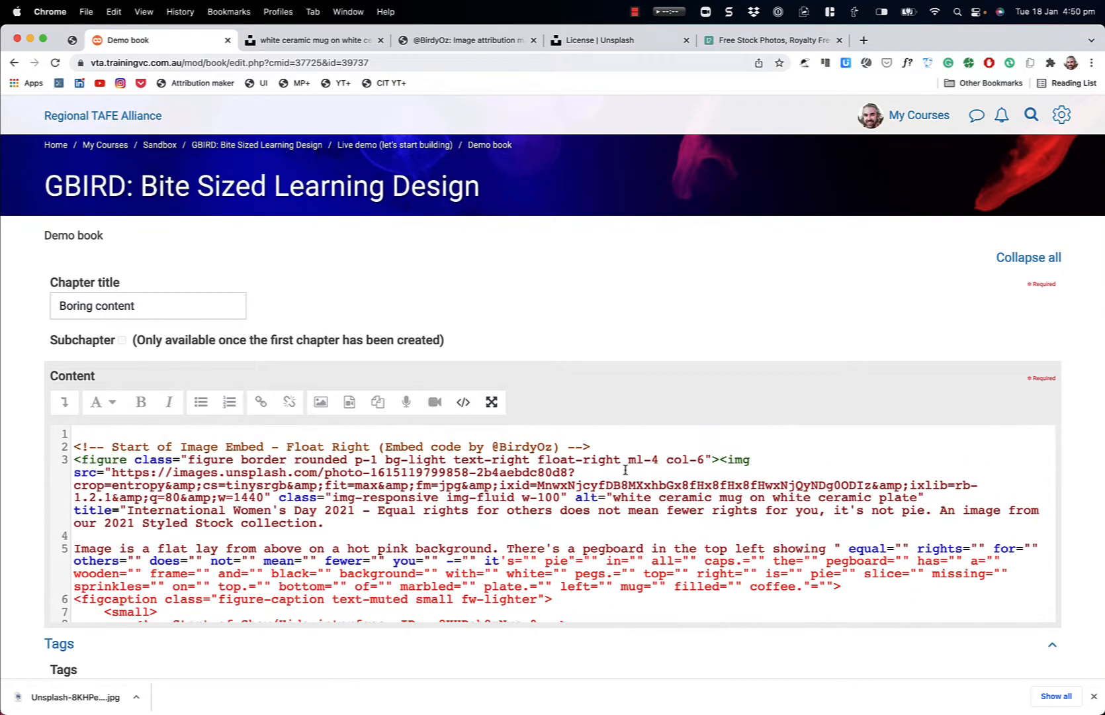
scroll("down", 3)
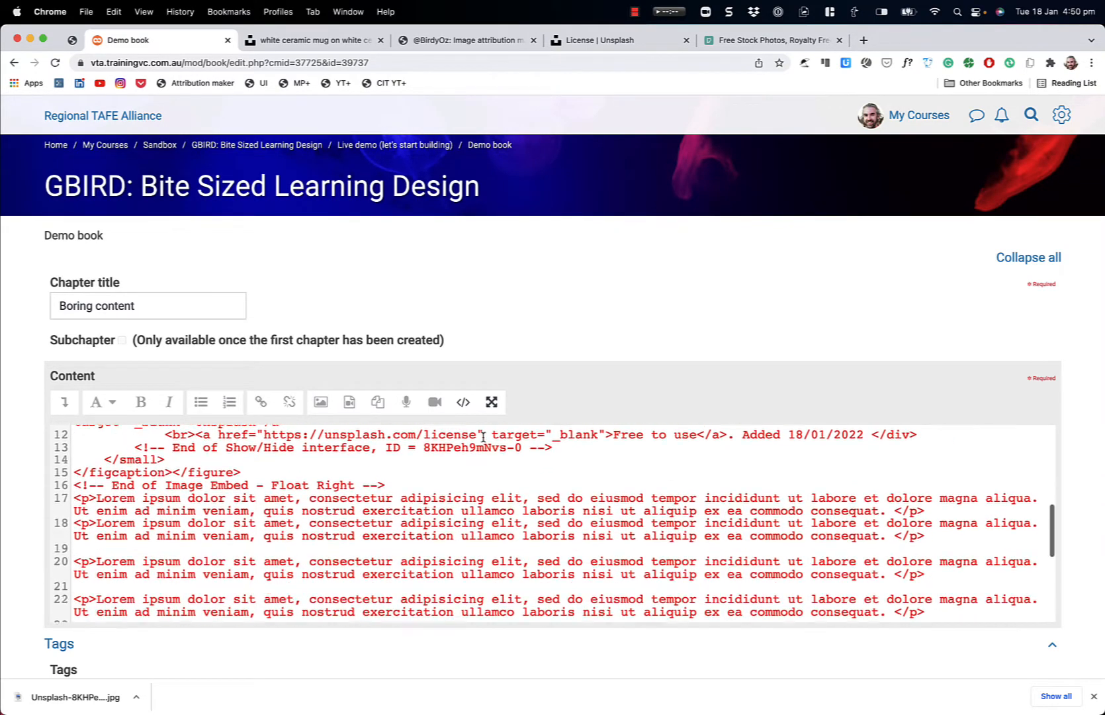
Step: Render the pasted code as the page with the floated photo and expand the editor to full window
left_click(462, 403)
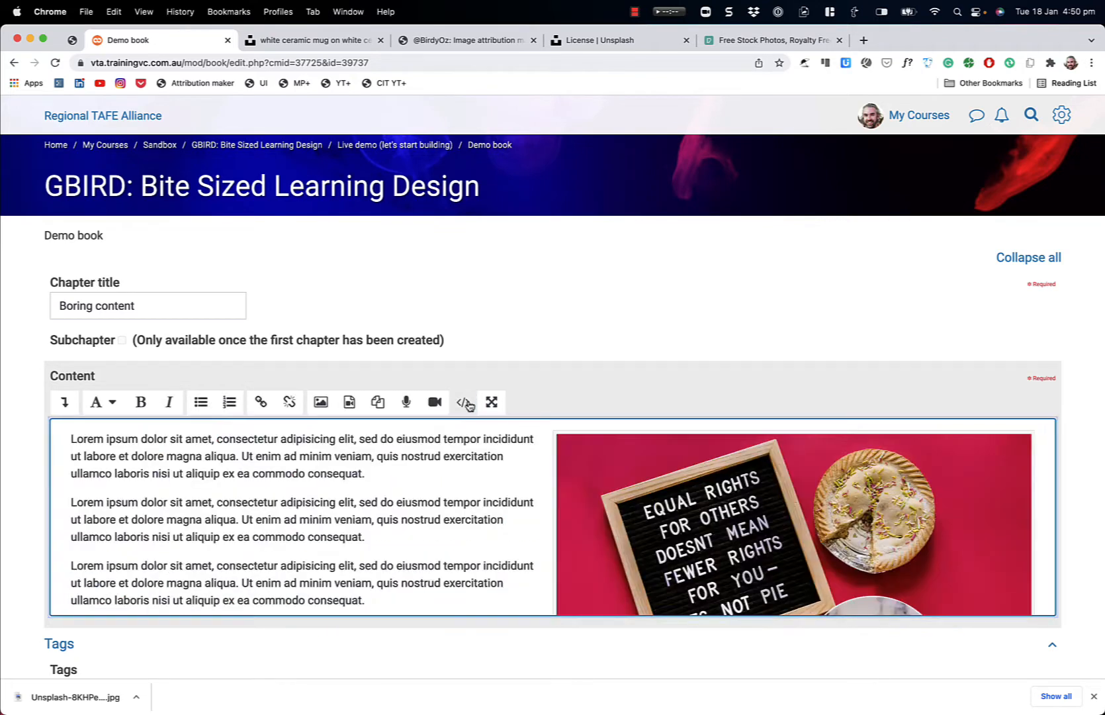
scroll("down", 3)
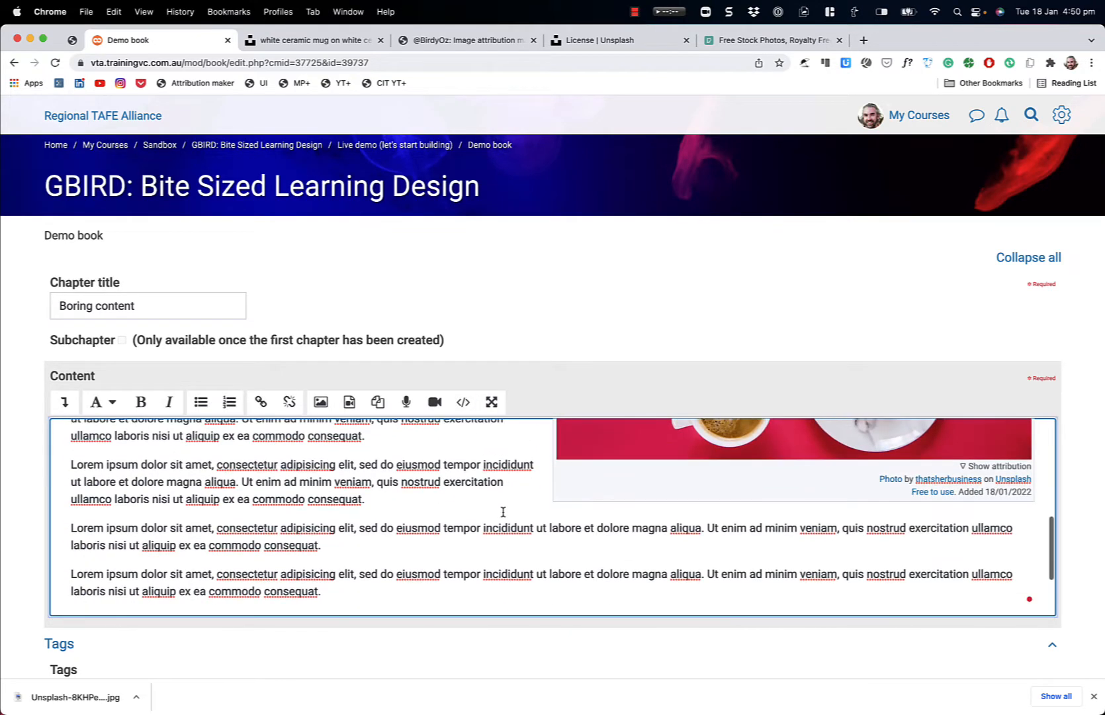
scroll("up", 3)
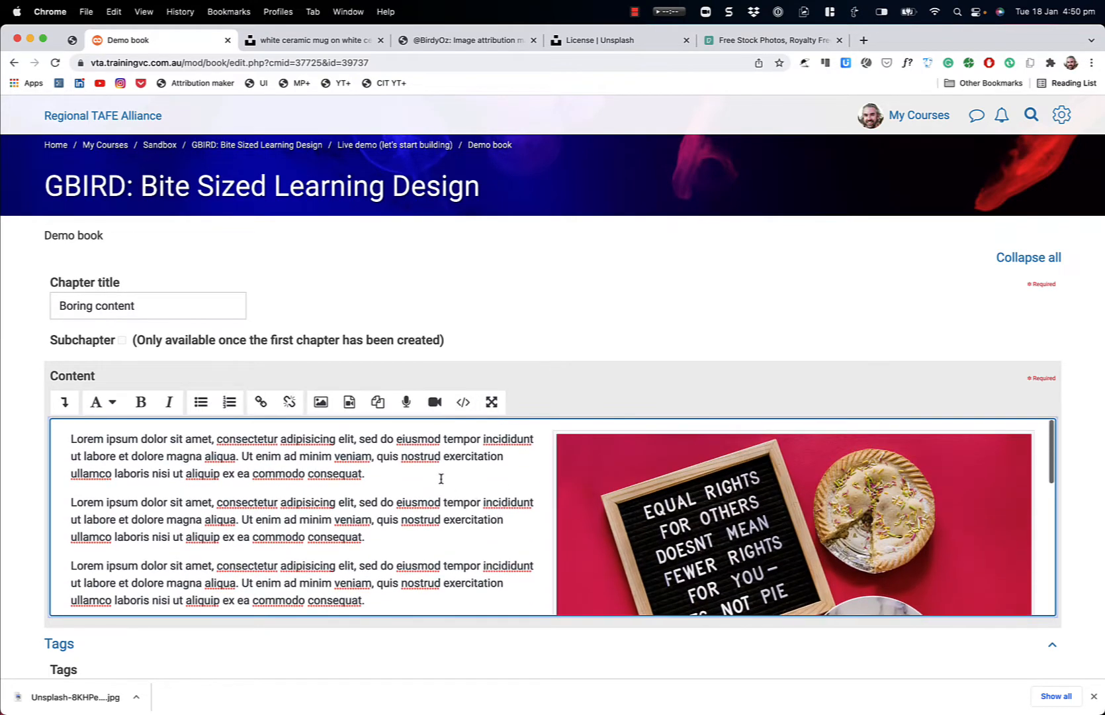
left_click(463, 403)
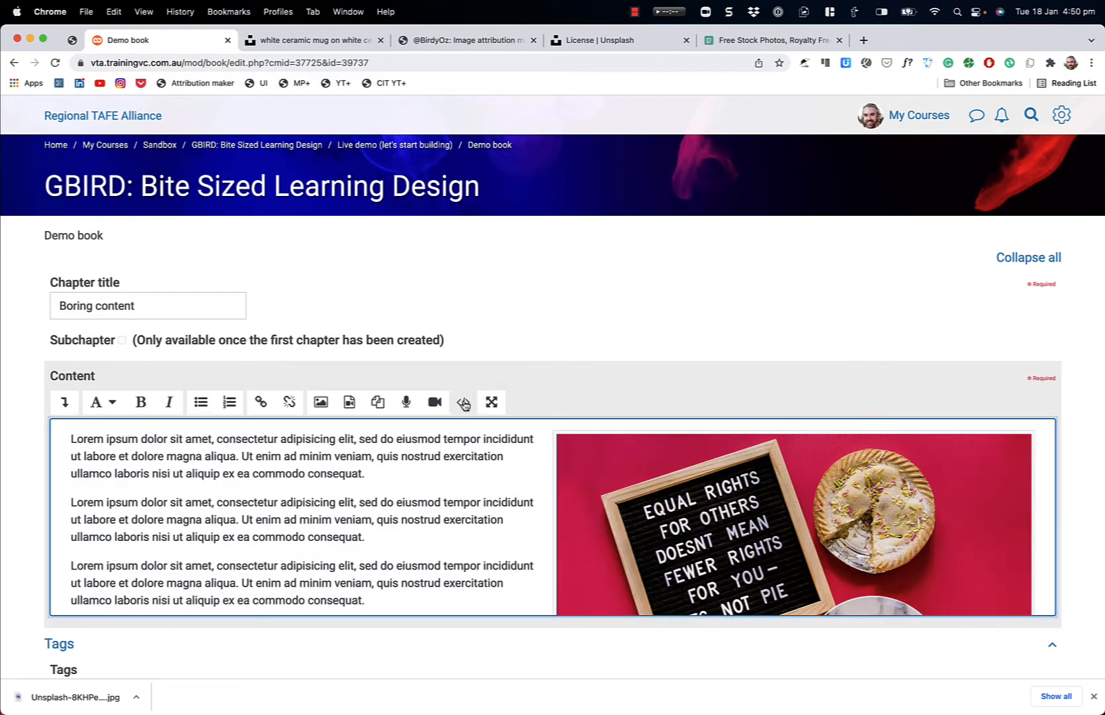
left_click(491, 403)
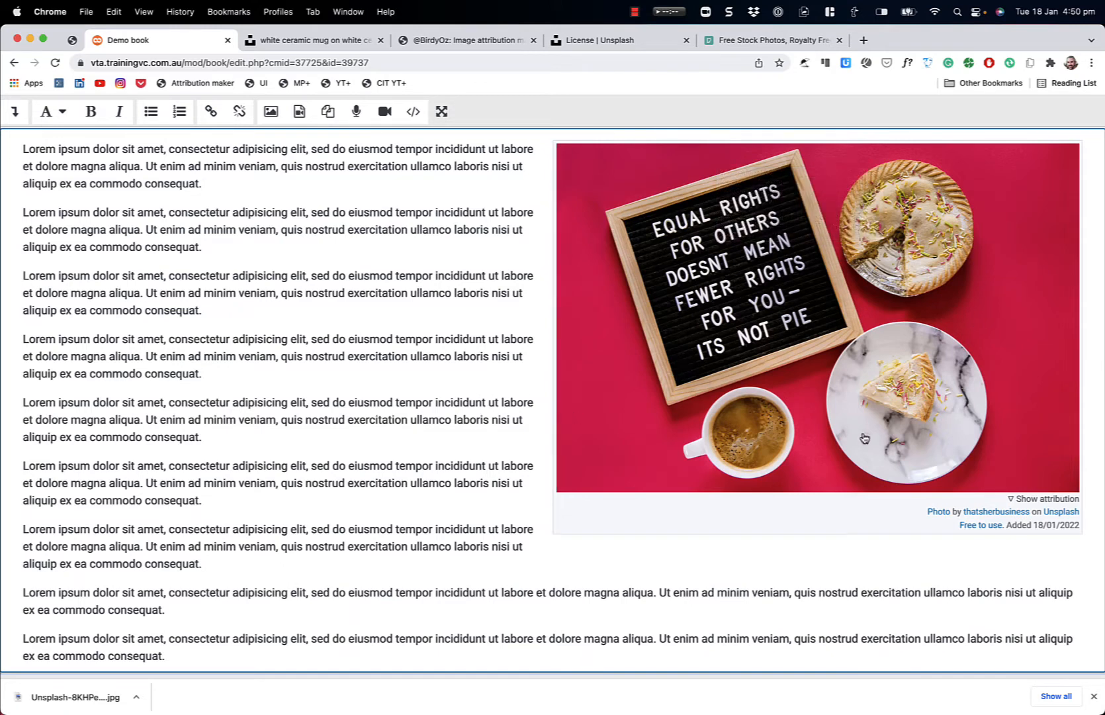
mouse_move(1000, 484)
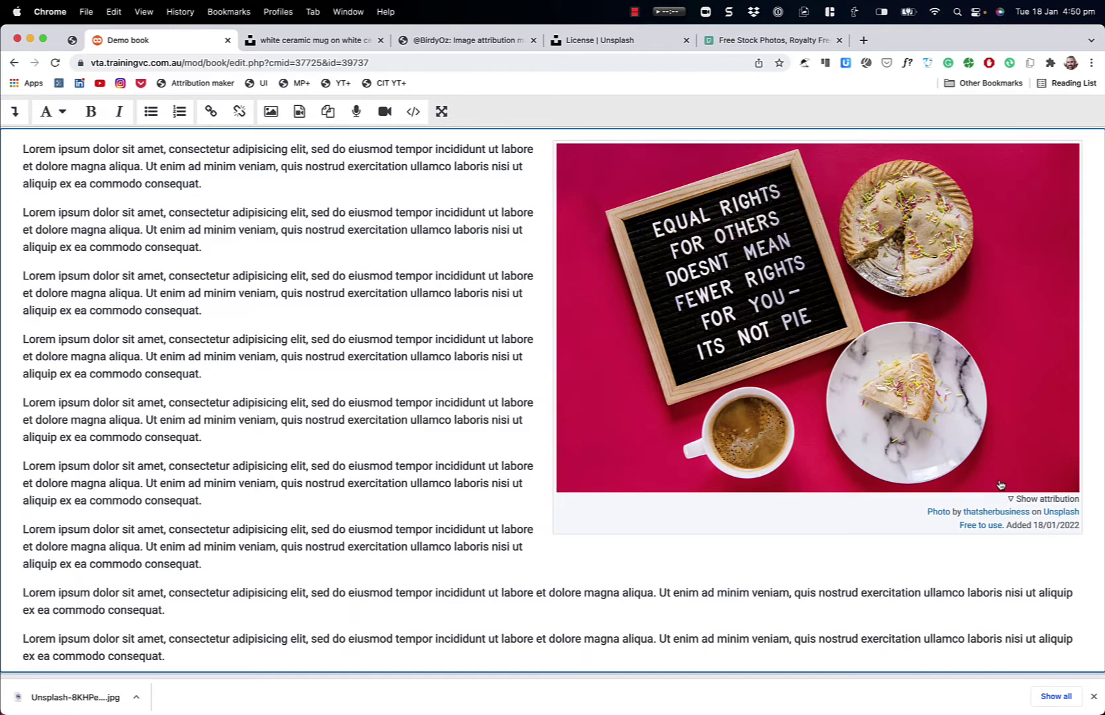
mouse_move(1000, 484)
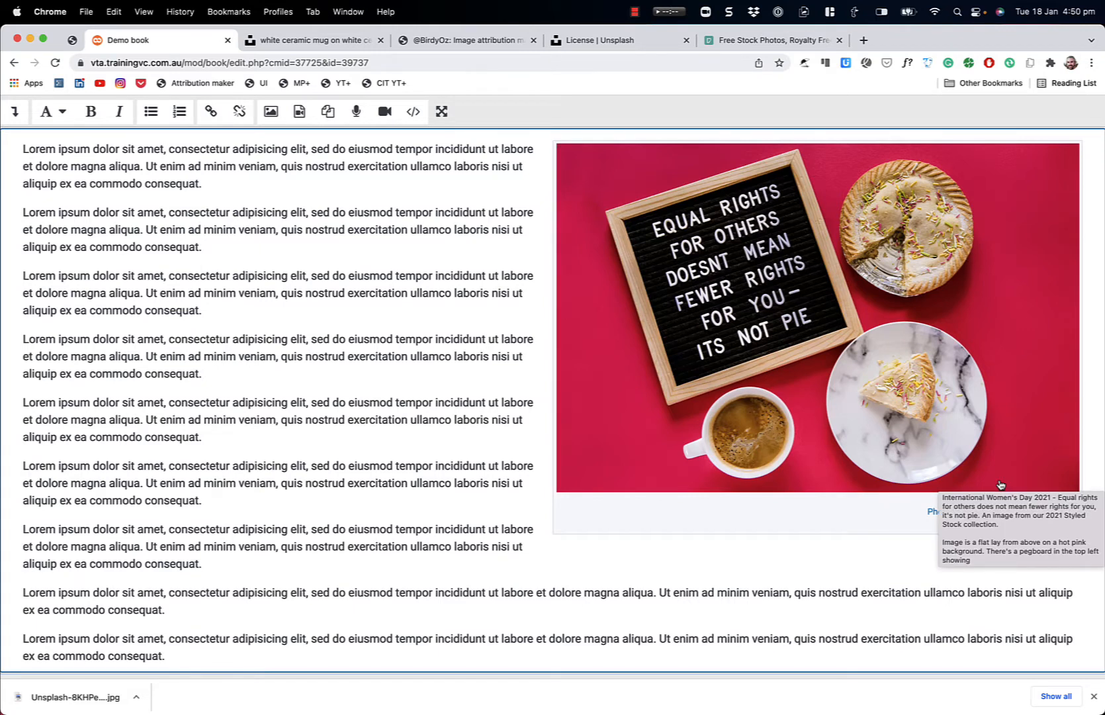
mouse_move(744, 325)
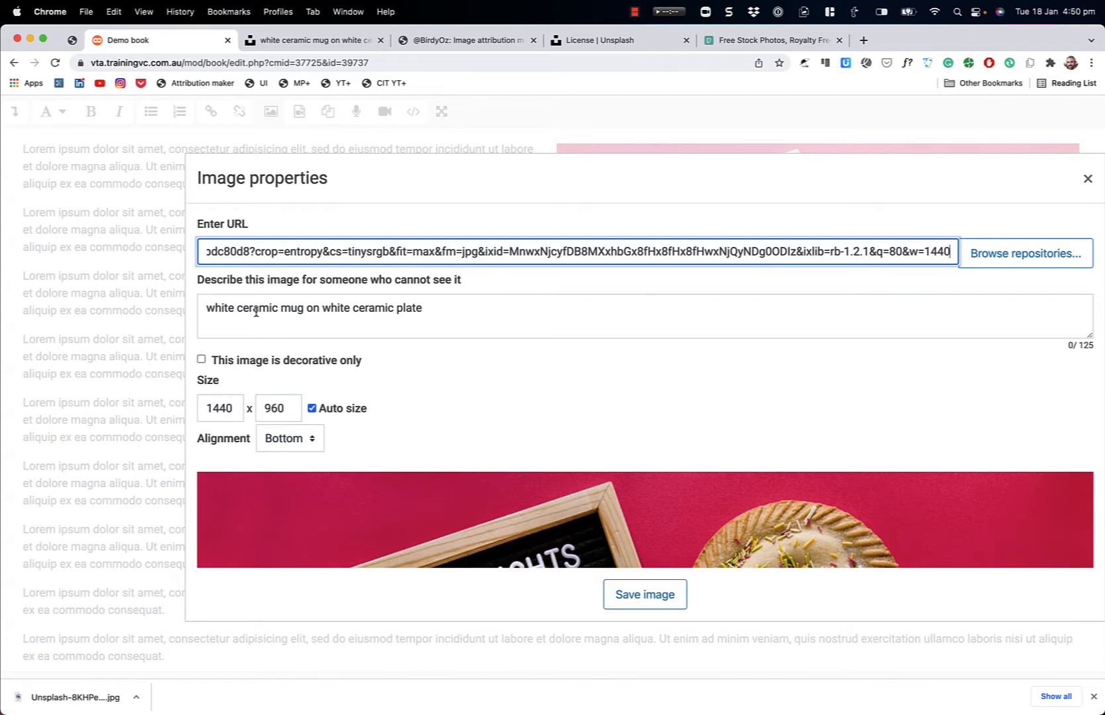
mouse_move(393, 319)
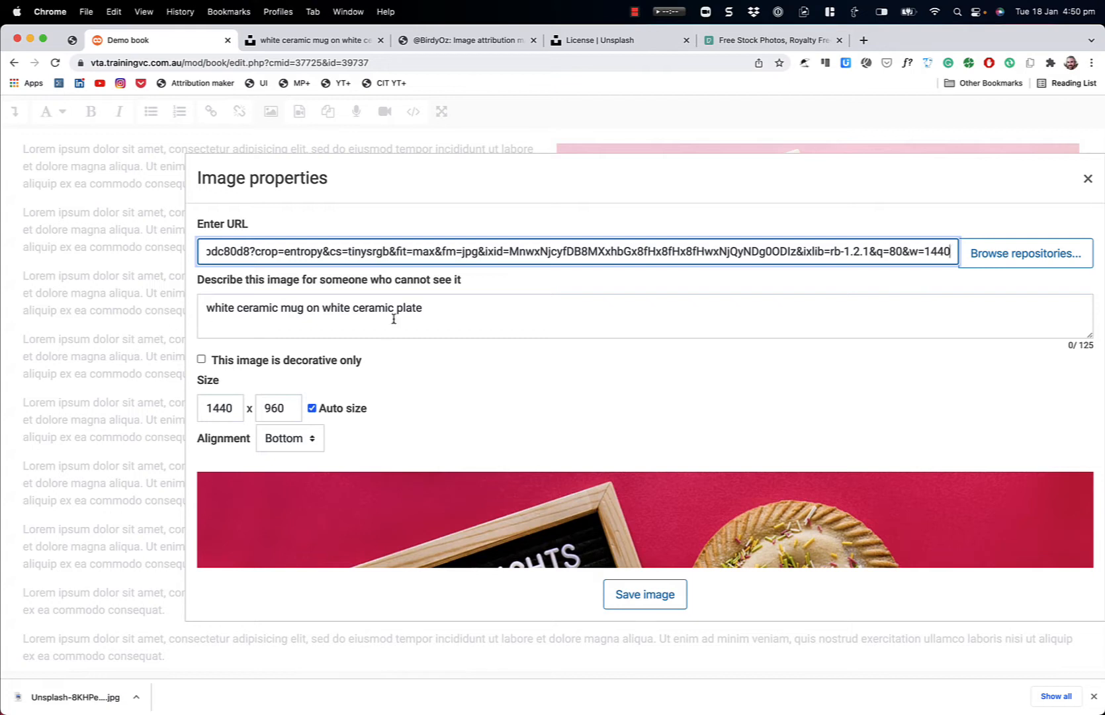
mouse_move(1097, 156)
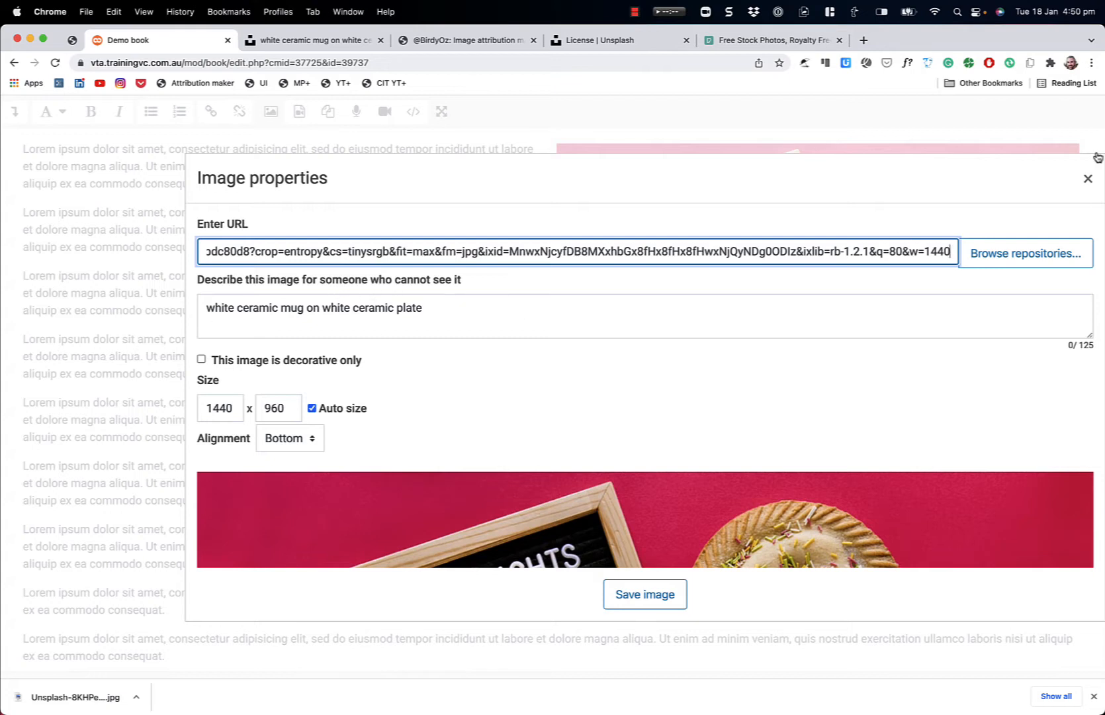
mouse_move(1091, 180)
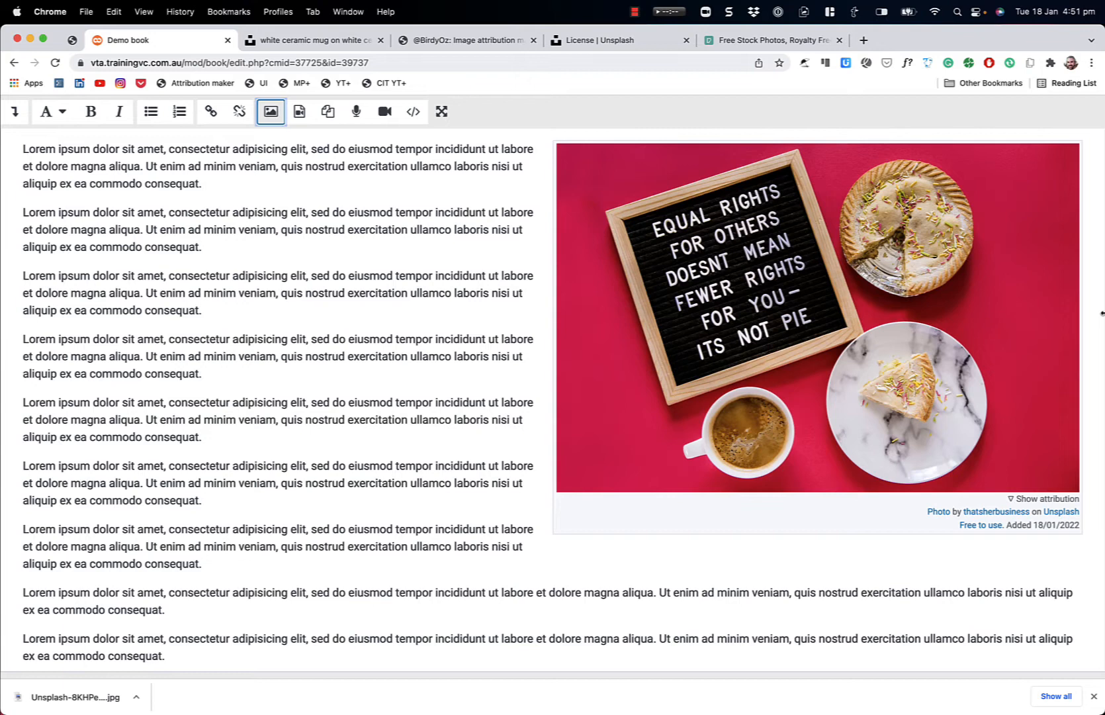
mouse_move(1028, 265)
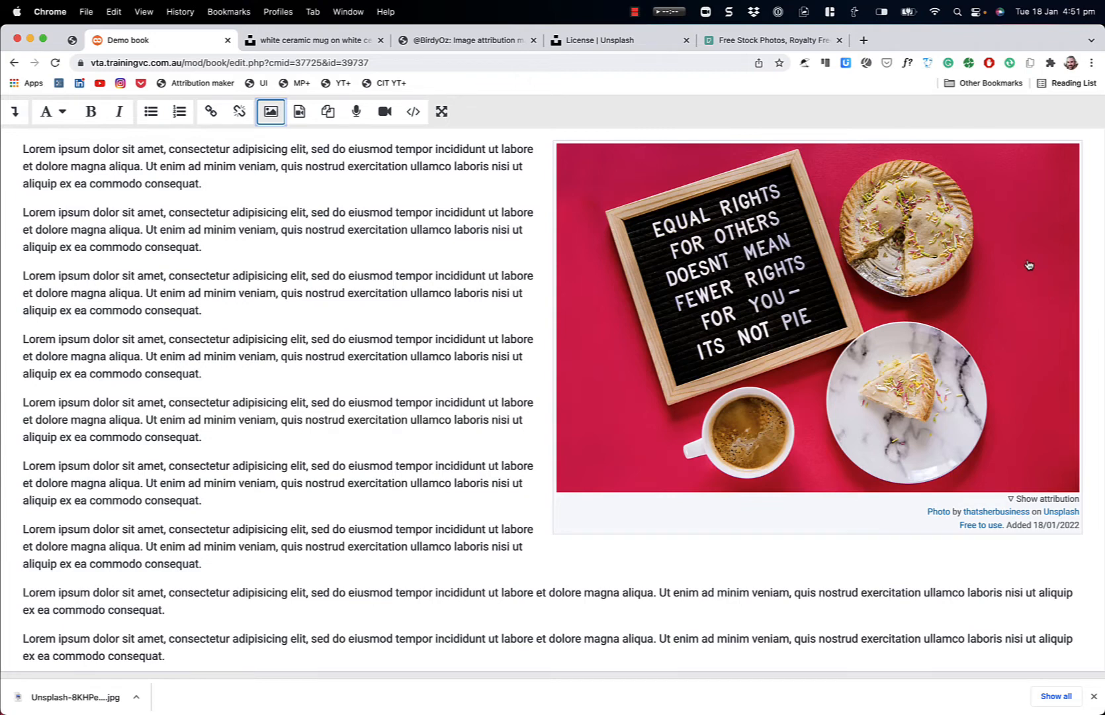
mouse_move(1011, 229)
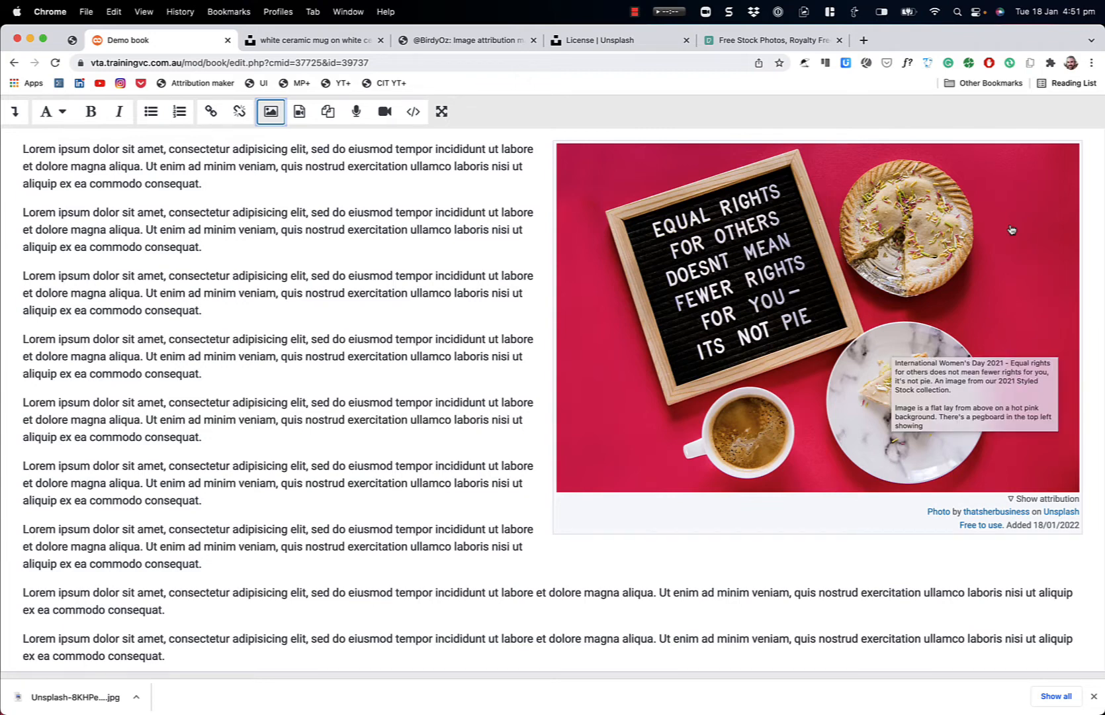
mouse_move(790, 402)
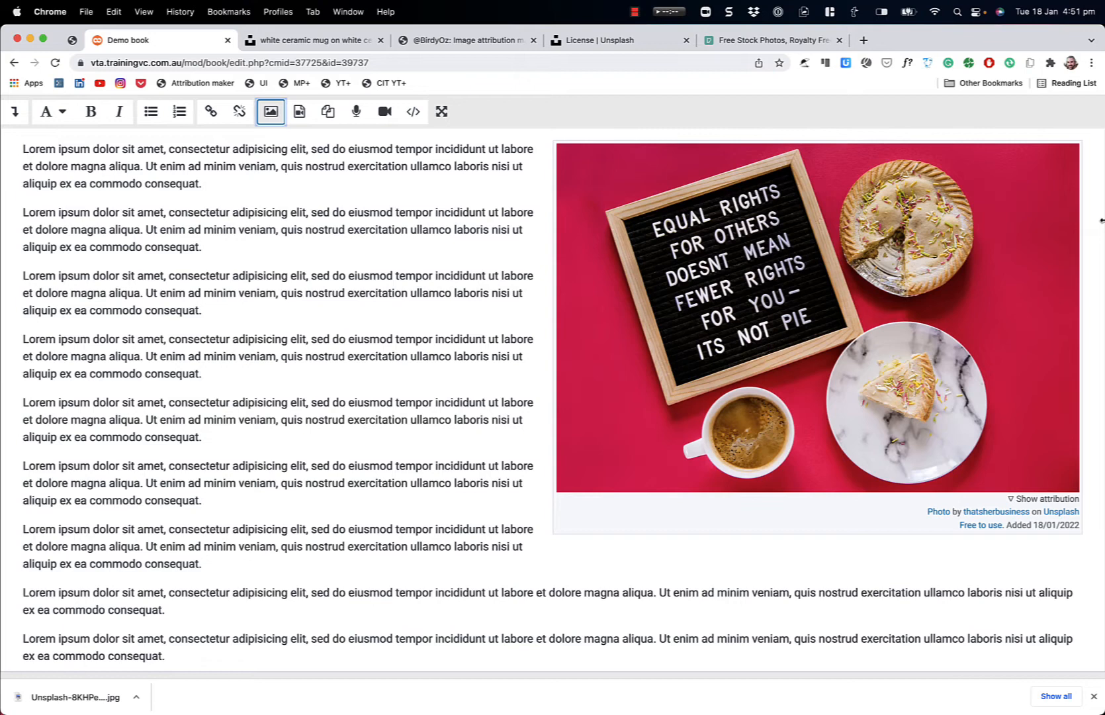
mouse_move(696, 246)
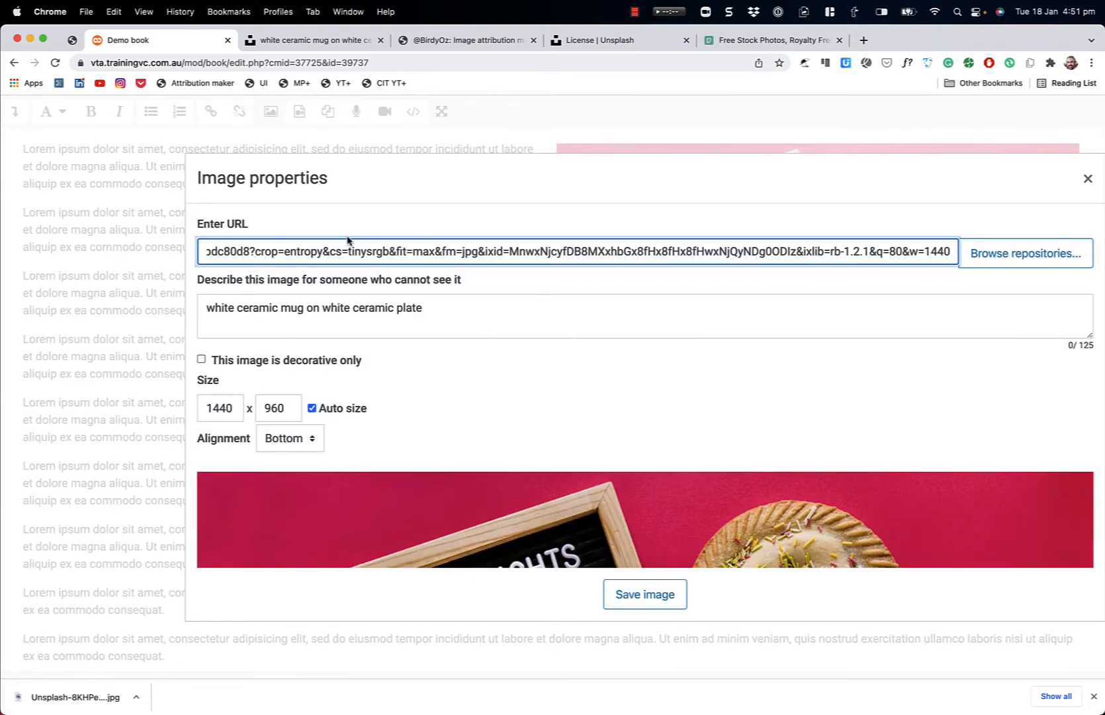
mouse_move(1025, 252)
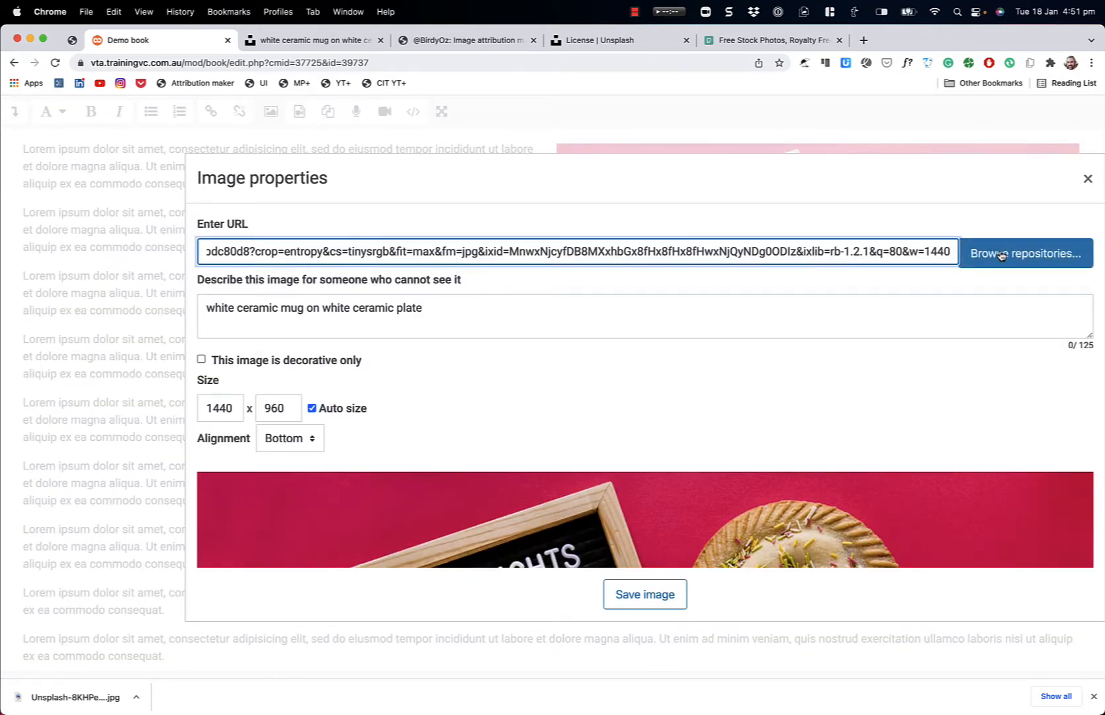
Step: Upload the downloaded Unsplash letter-board jpg from the computer as the chapter image
left_click(1026, 253)
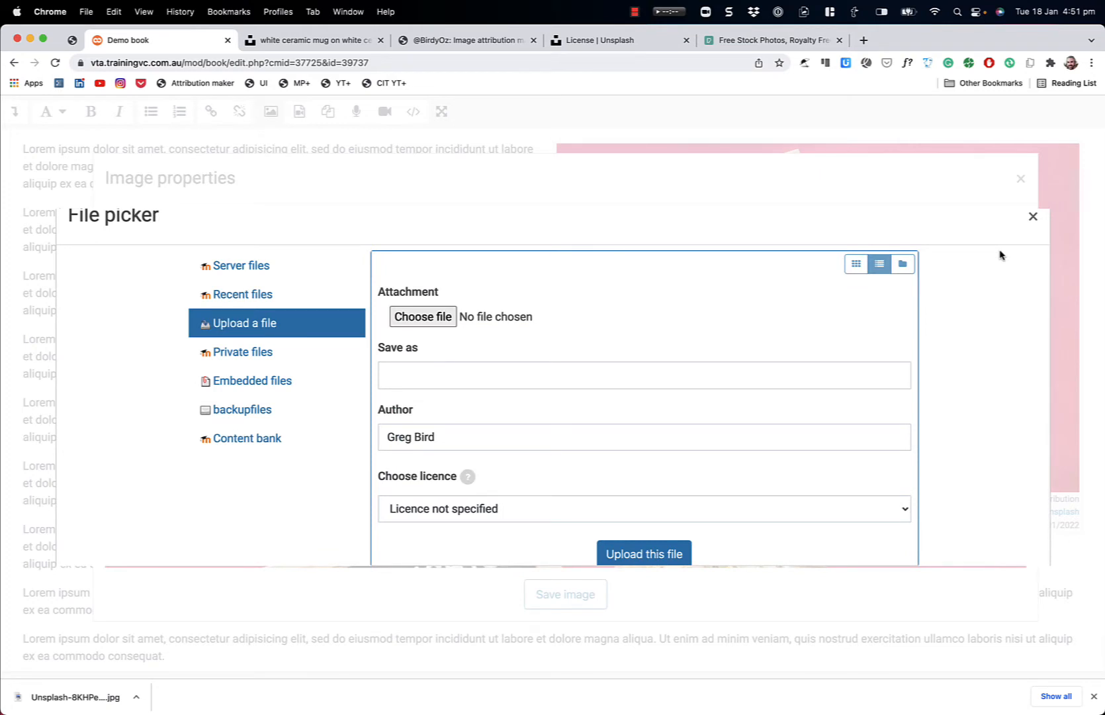
mouse_move(730, 270)
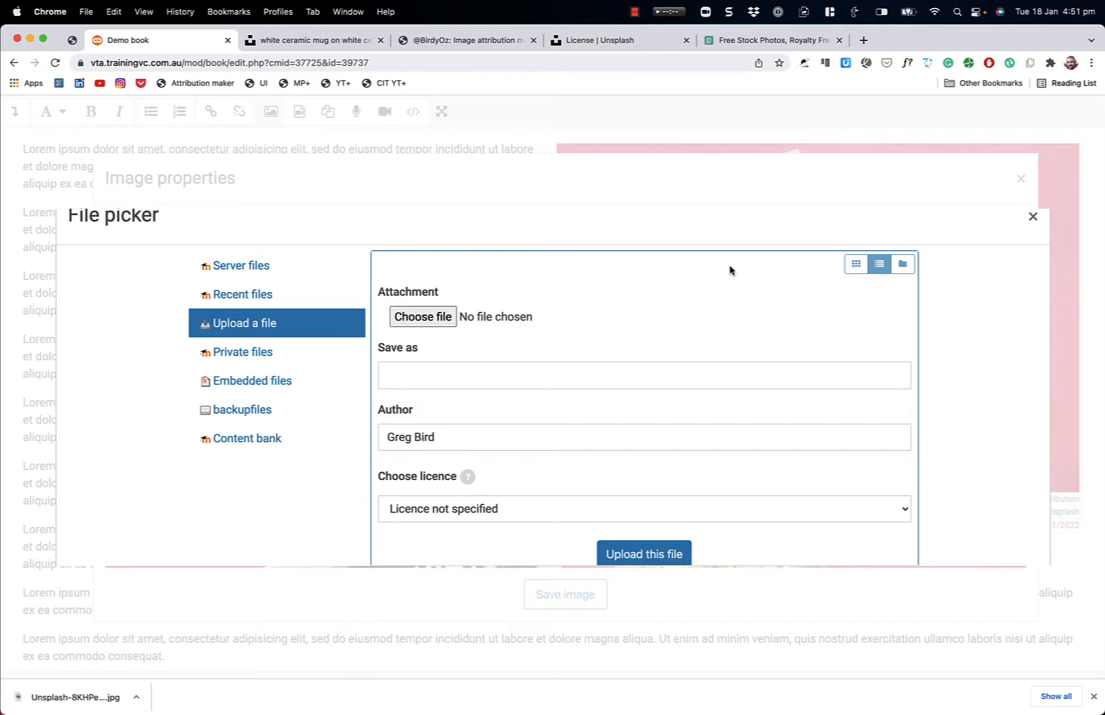
left_click(423, 316)
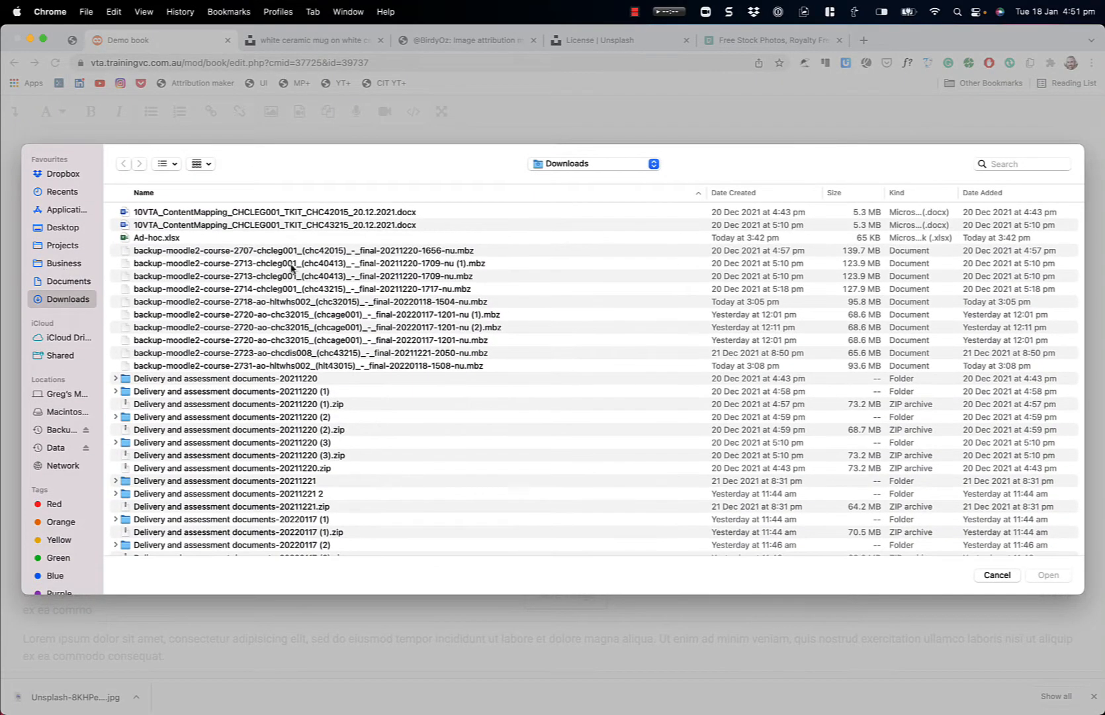
left_click(985, 192)
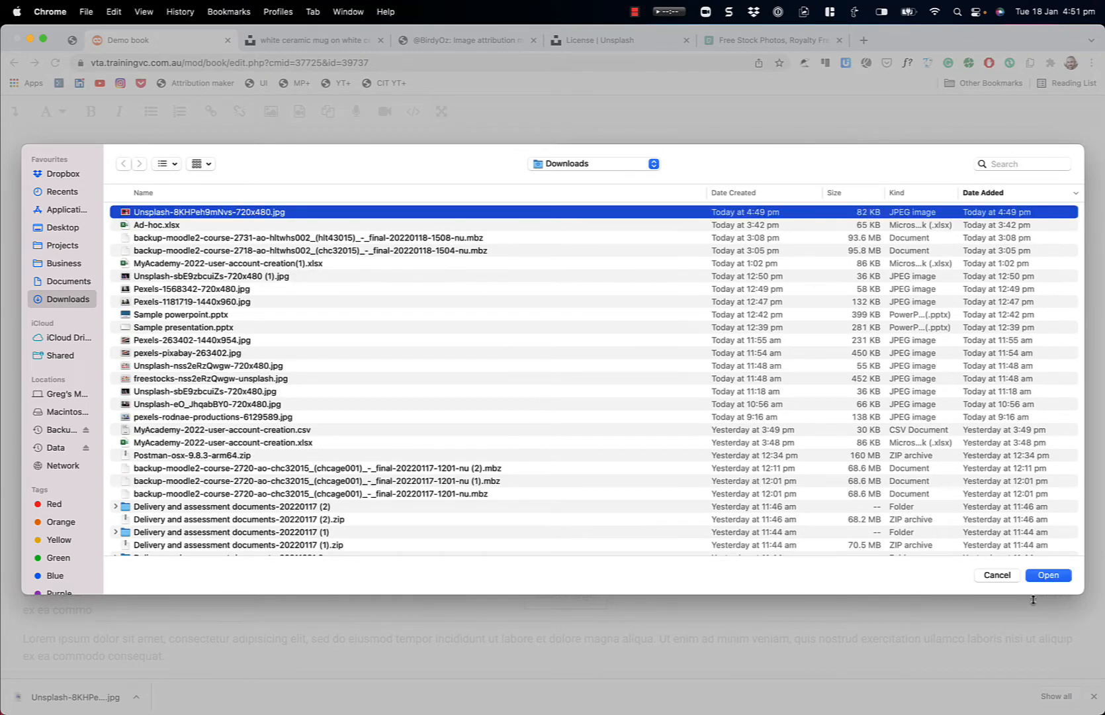
left_click(1048, 574)
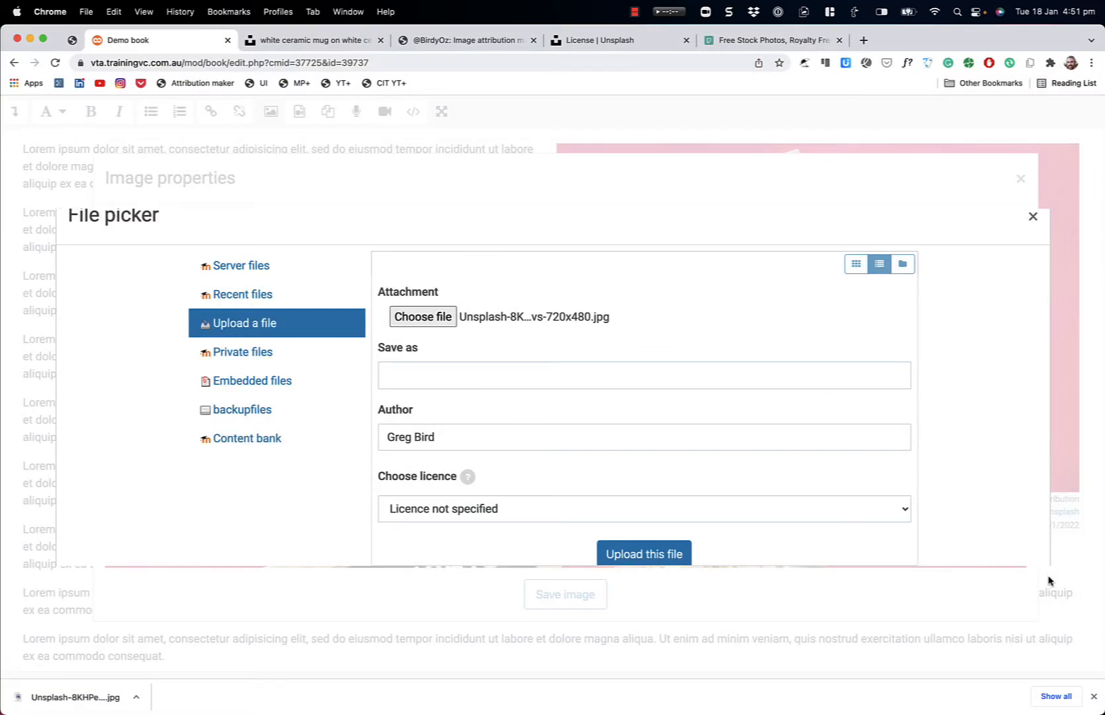
left_click(643, 554)
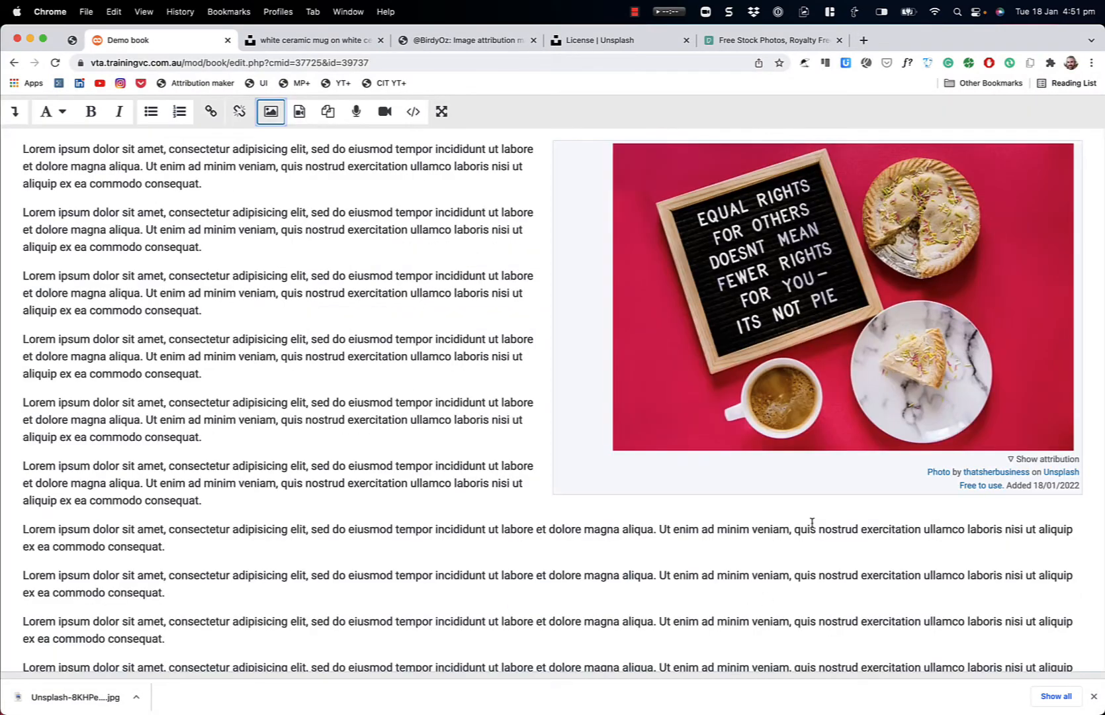
scroll("down", 3)
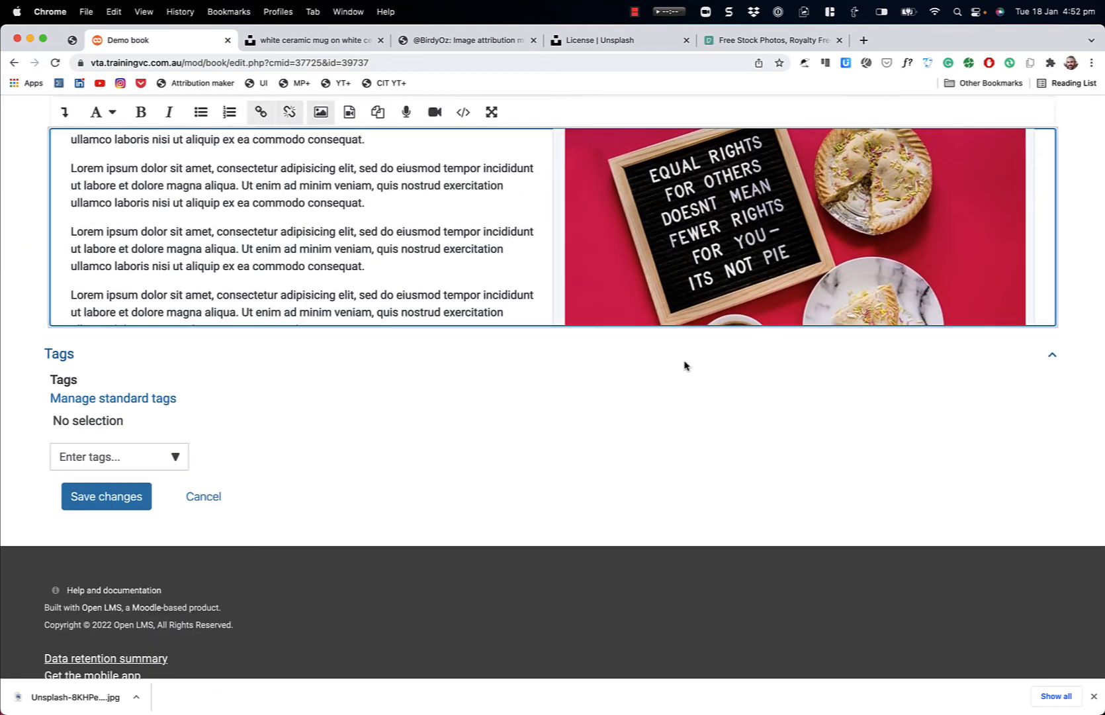
left_click(106, 497)
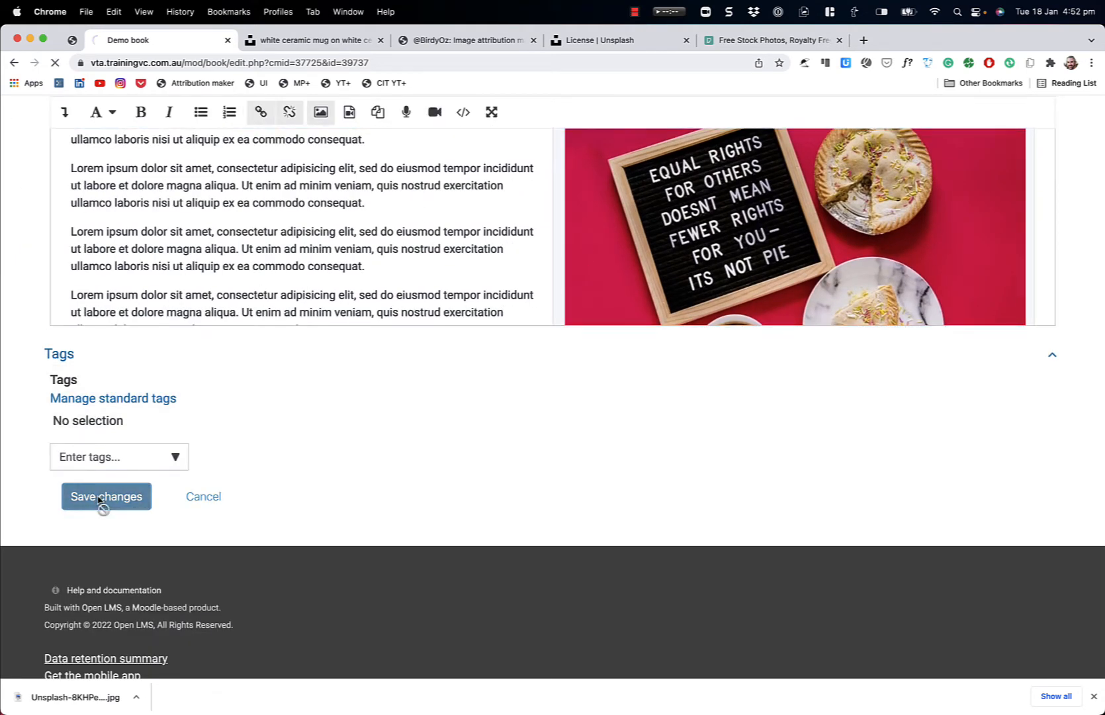
left_click(106, 496)
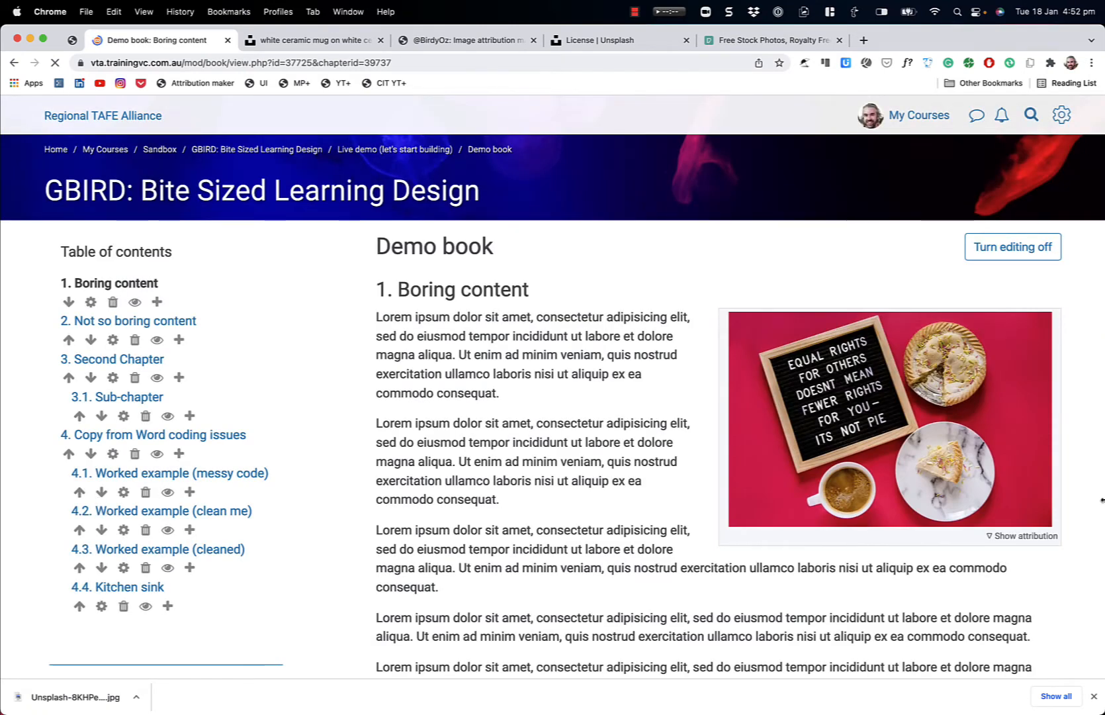
mouse_move(335, 426)
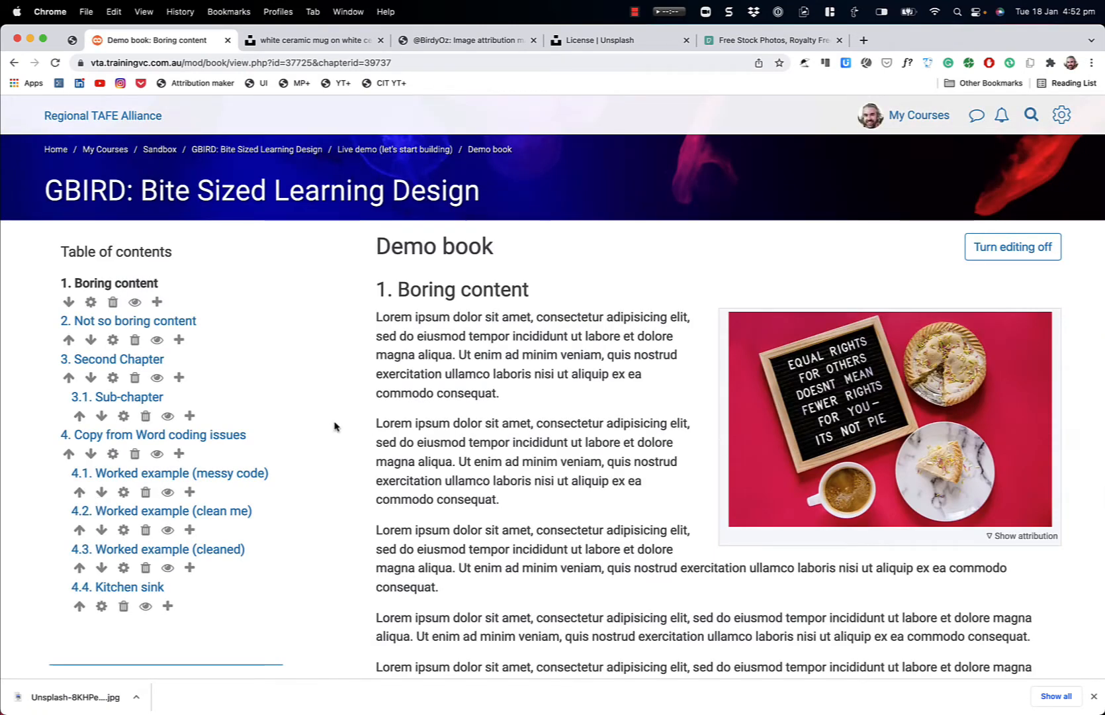
scroll("down", 3)
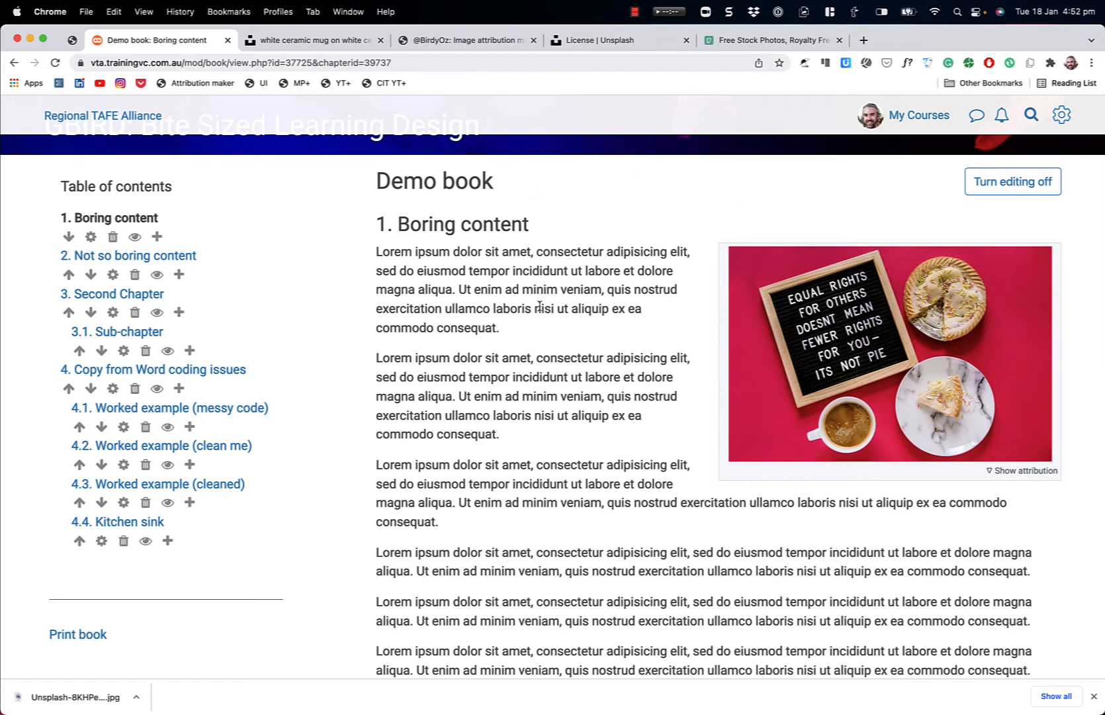
mouse_move(622, 344)
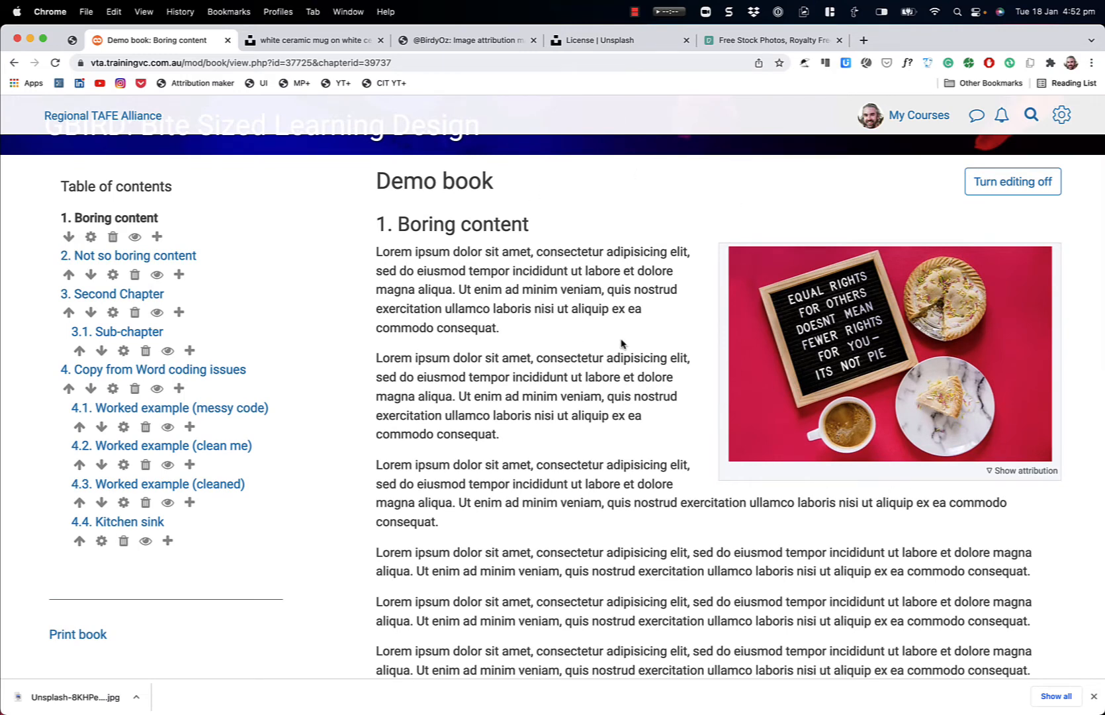
mouse_move(874, 274)
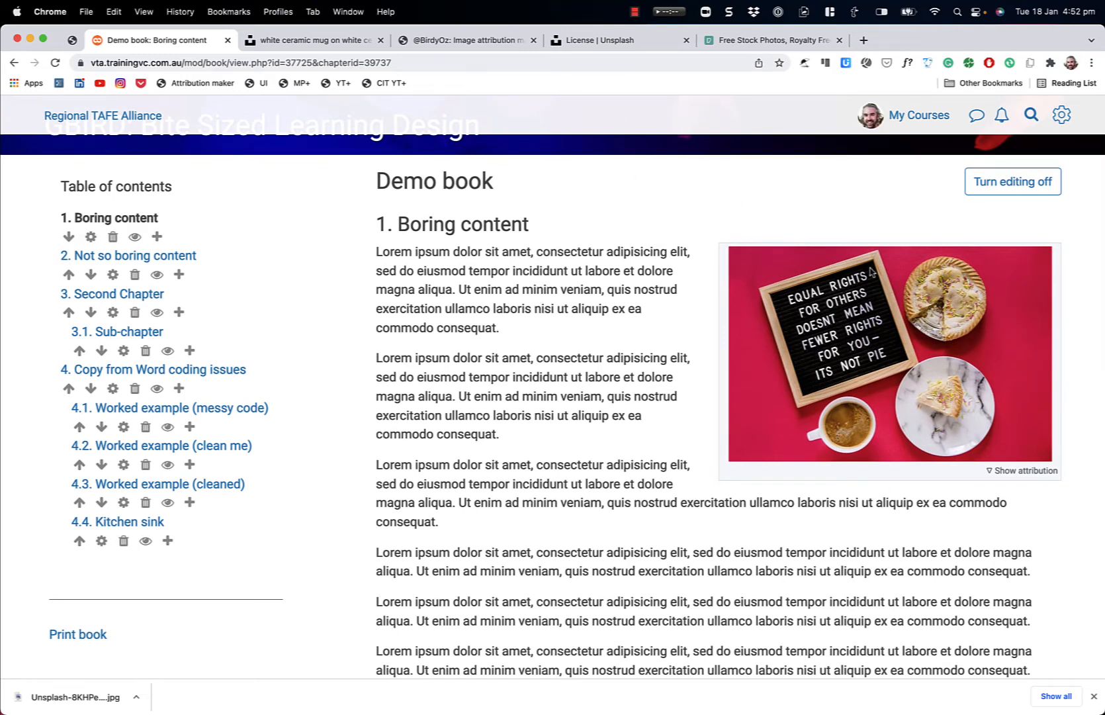
left_click(1021, 470)
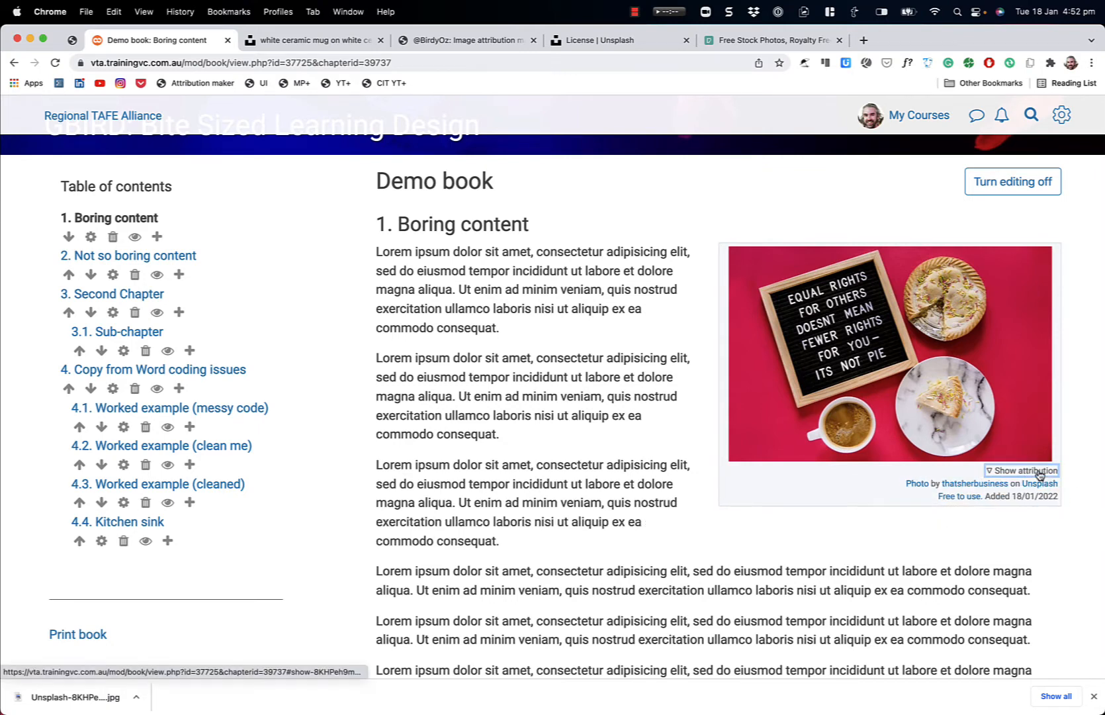
scroll("down", 3)
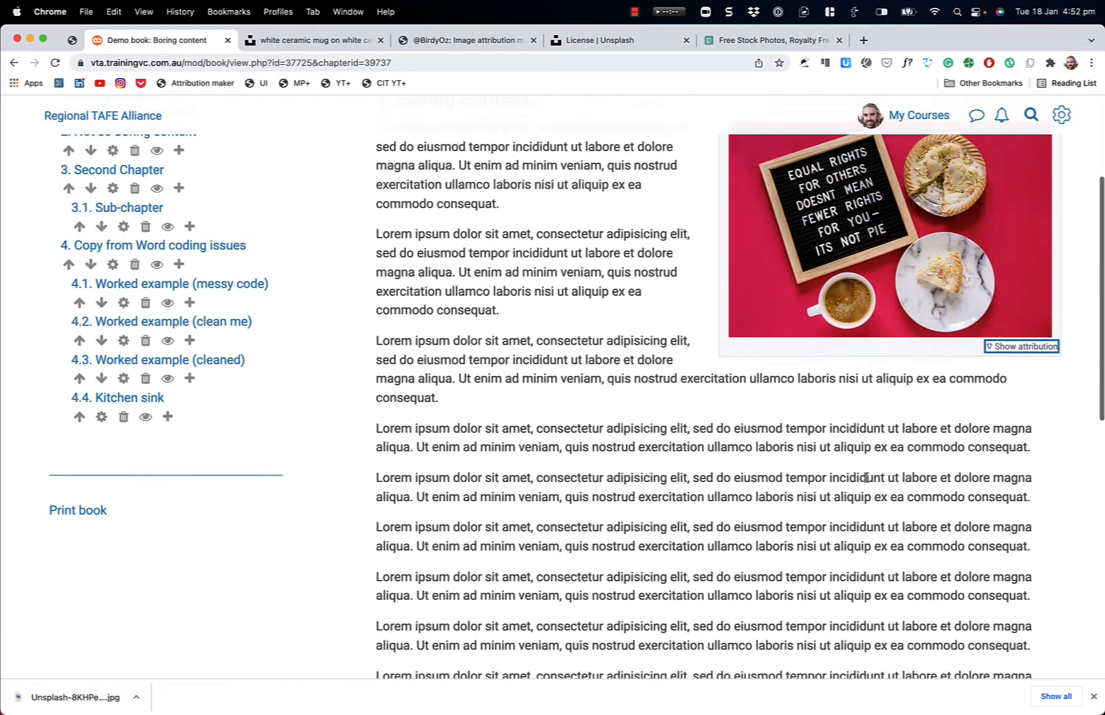
scroll("up", 3)
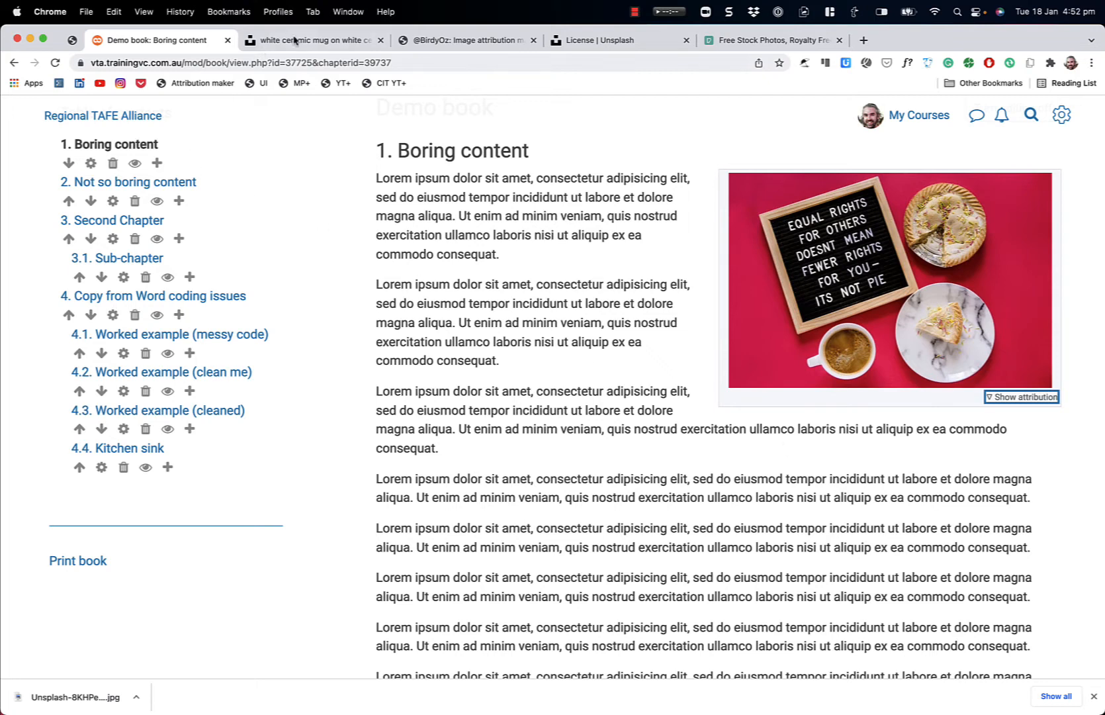
mouse_move(314, 40)
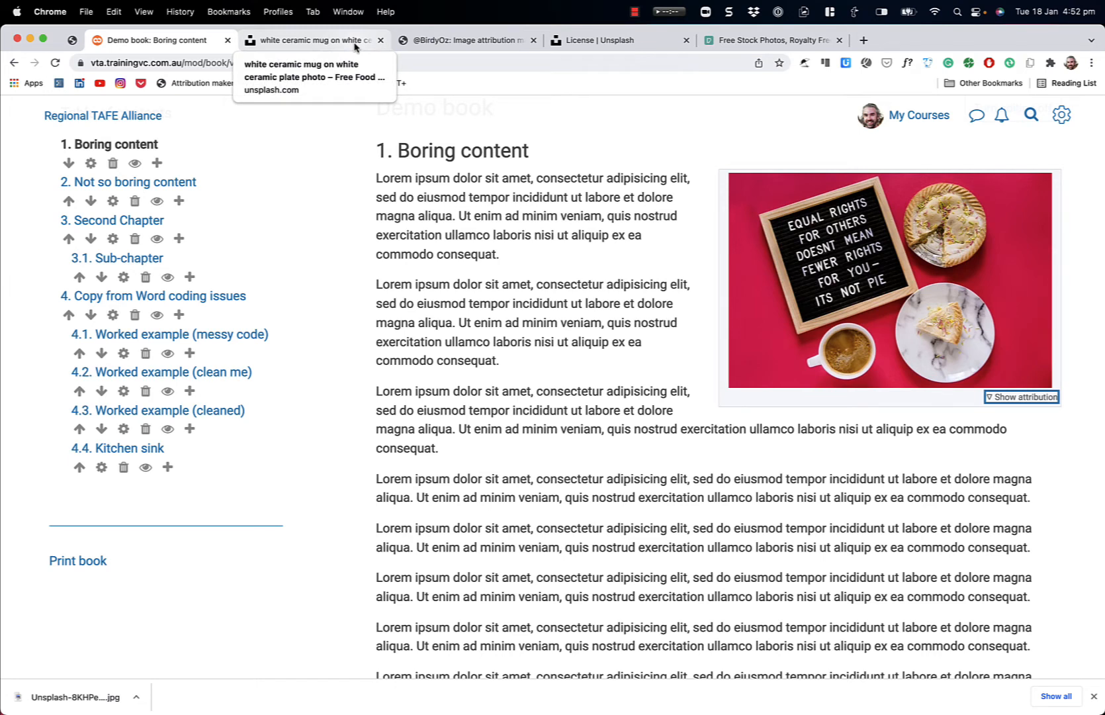
Step: From the attribution maker's sources list, go to the Wikimedia Commons main page
left_click(465, 39)
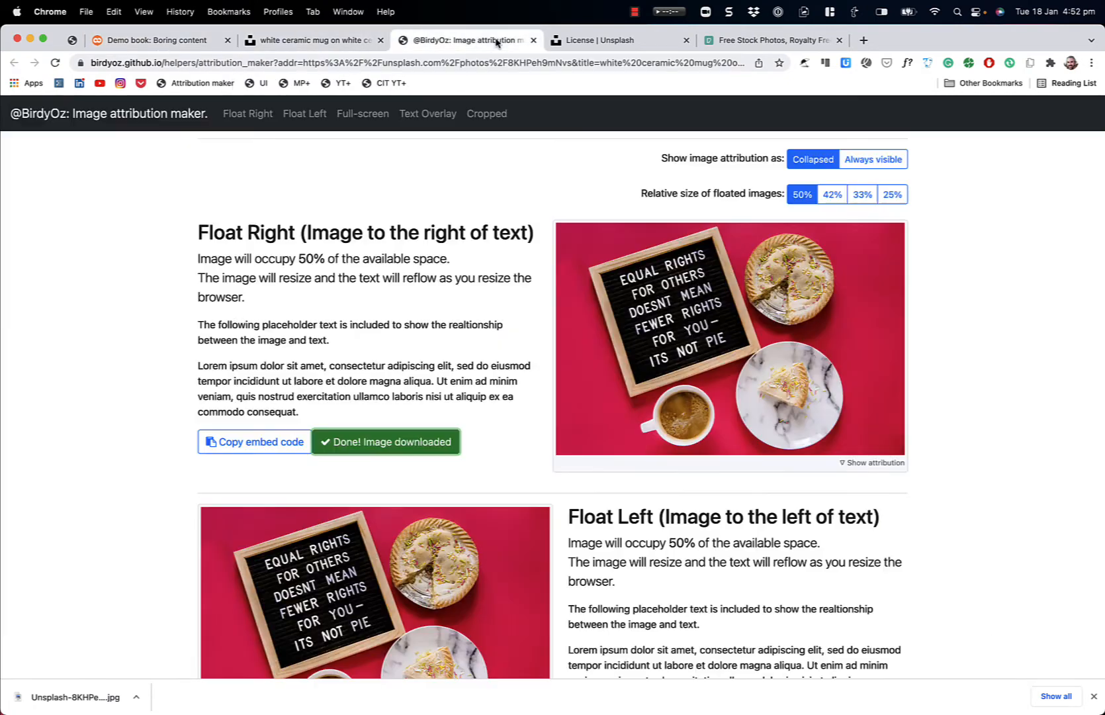
mouse_move(454, 335)
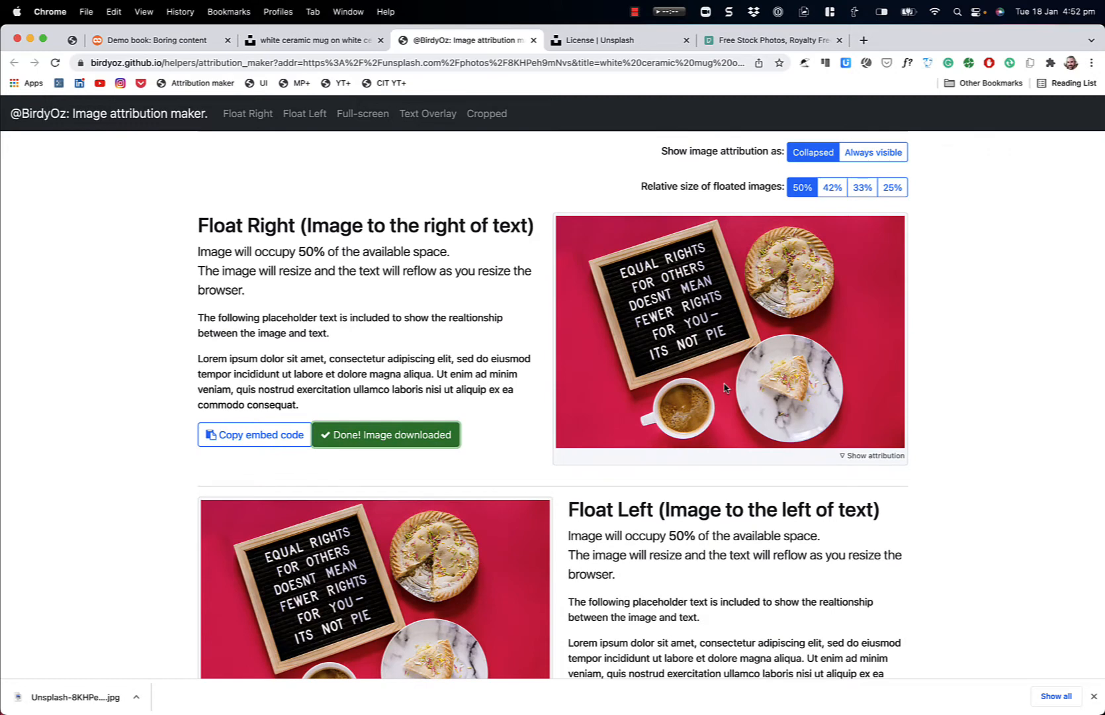
scroll("up", 3)
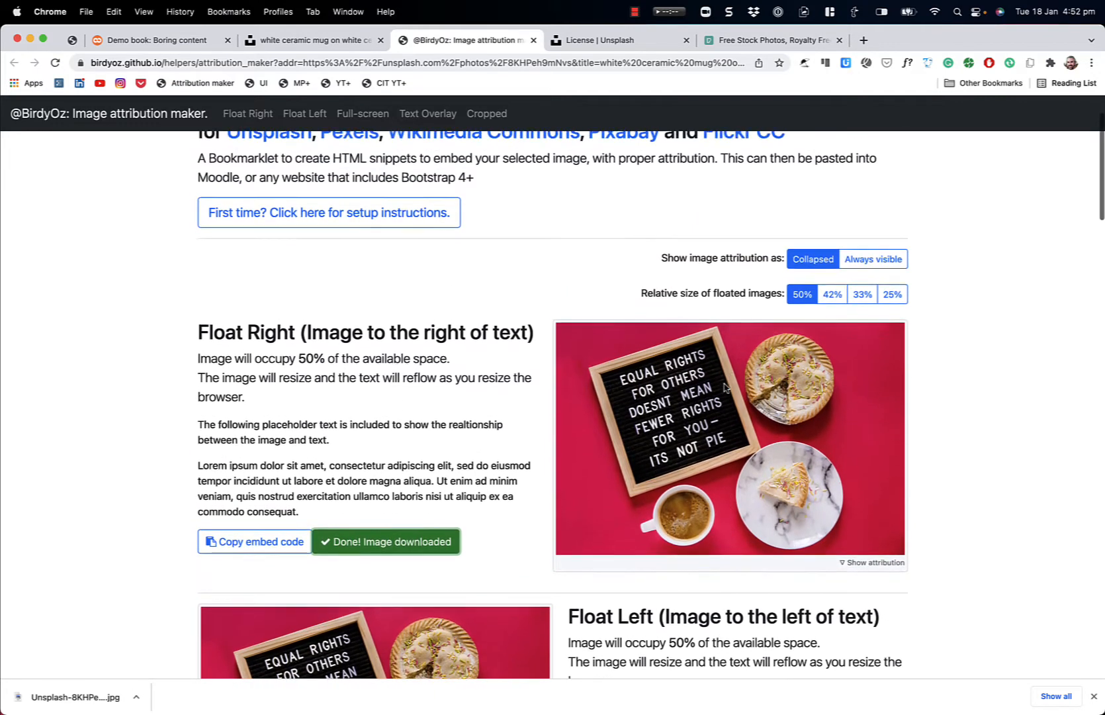
scroll("up", 3)
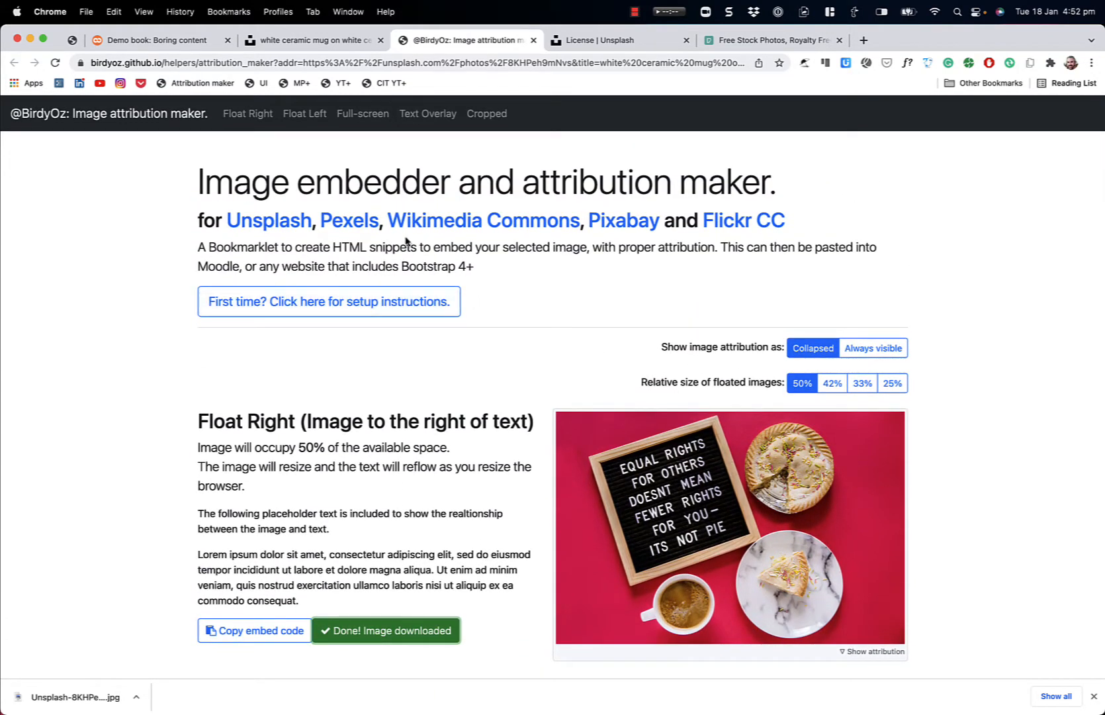
mouse_move(299, 241)
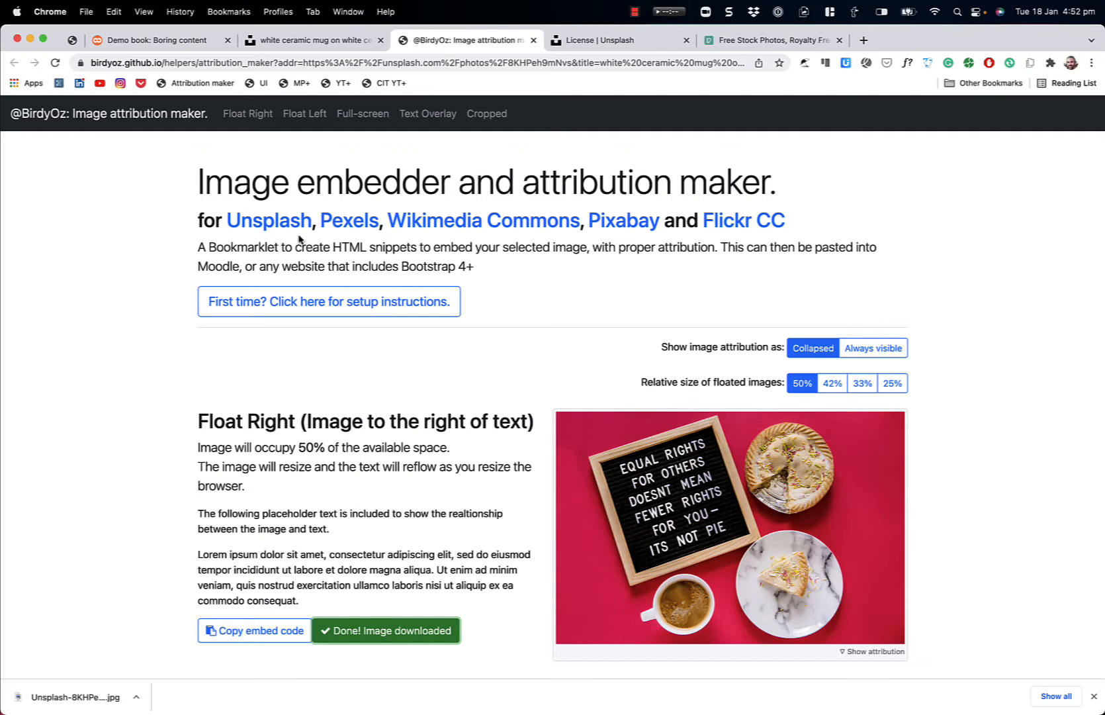
mouse_move(483, 220)
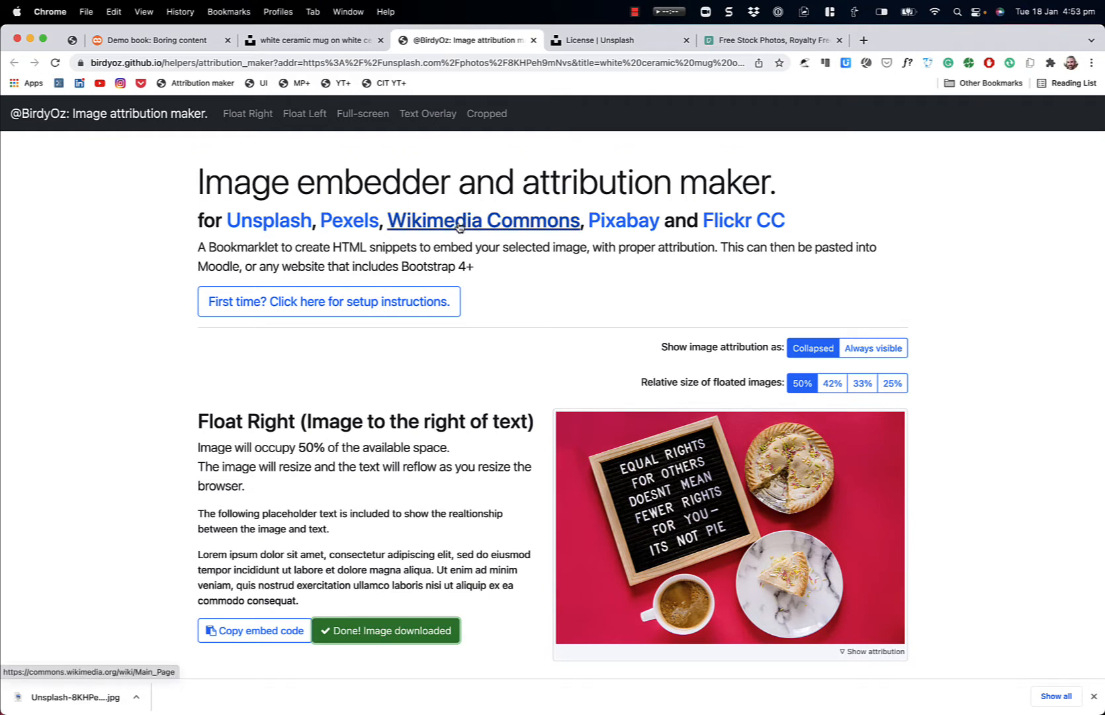
left_click(482, 220)
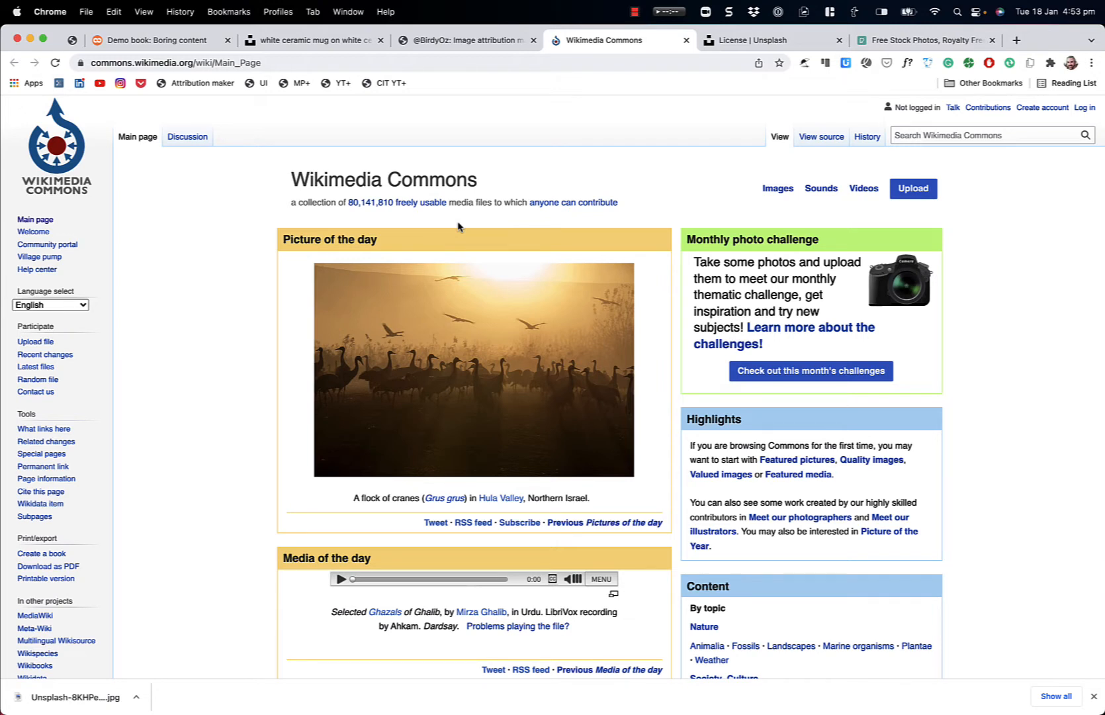
Step: Search Wikimedia Commons for 'antechinus' and open the Yellow-footed Antechinus file page
left_click(988, 135)
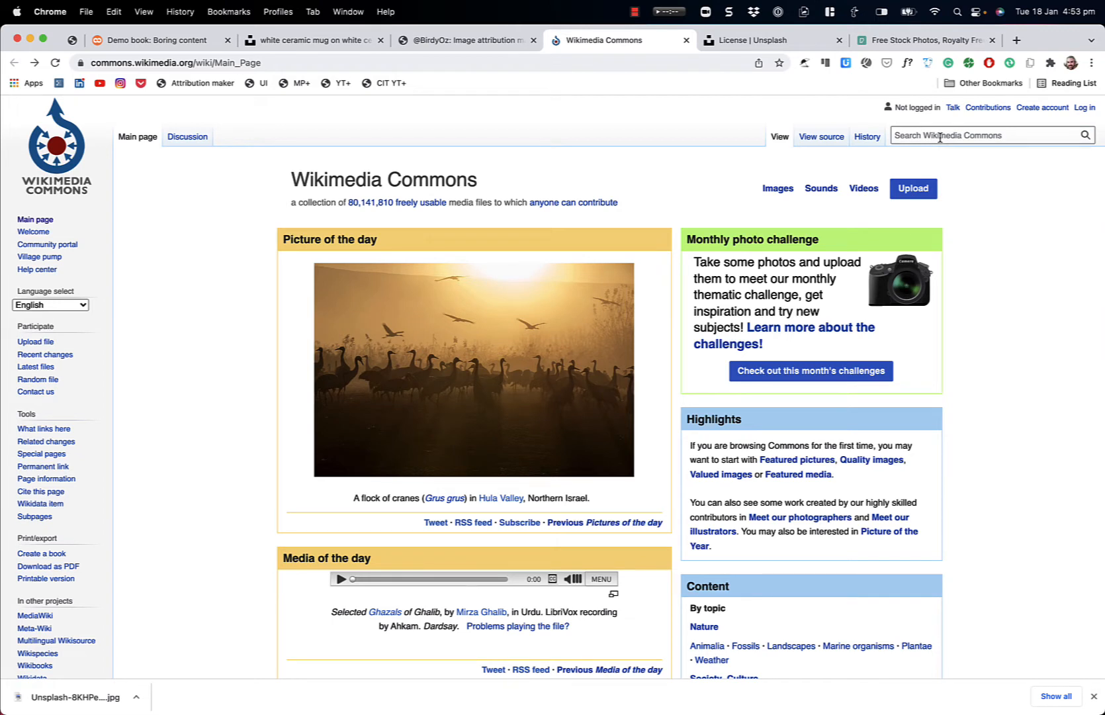
left_click(987, 135)
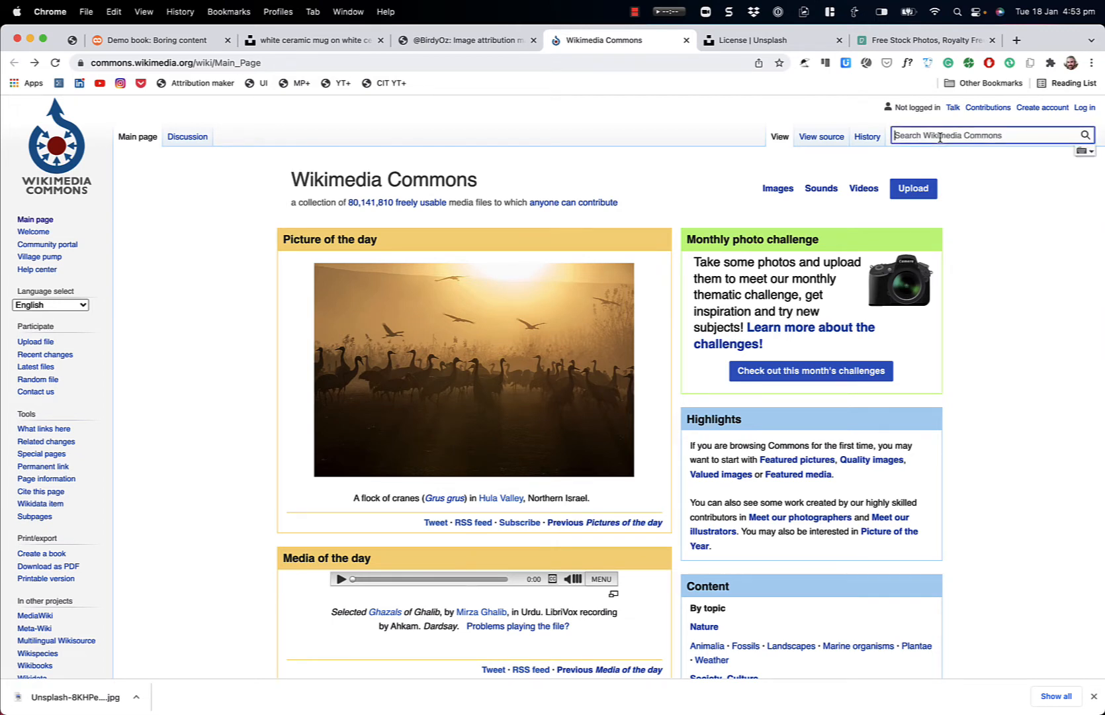
type("antechinu")
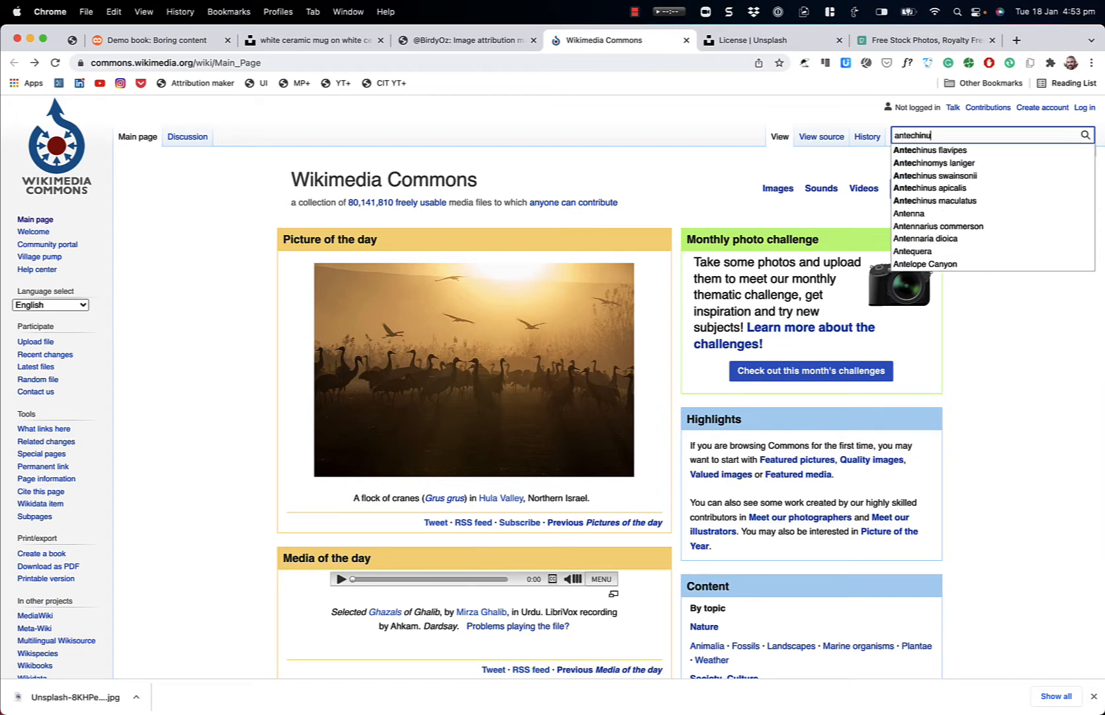
key("Return")
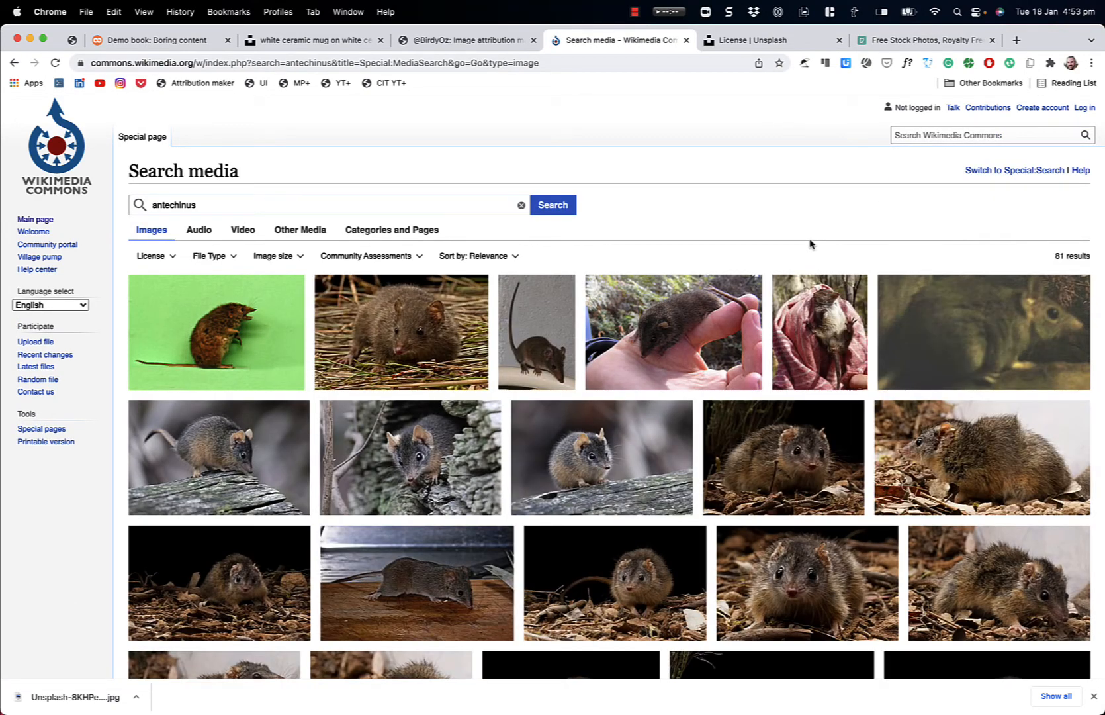
scroll("down", 3)
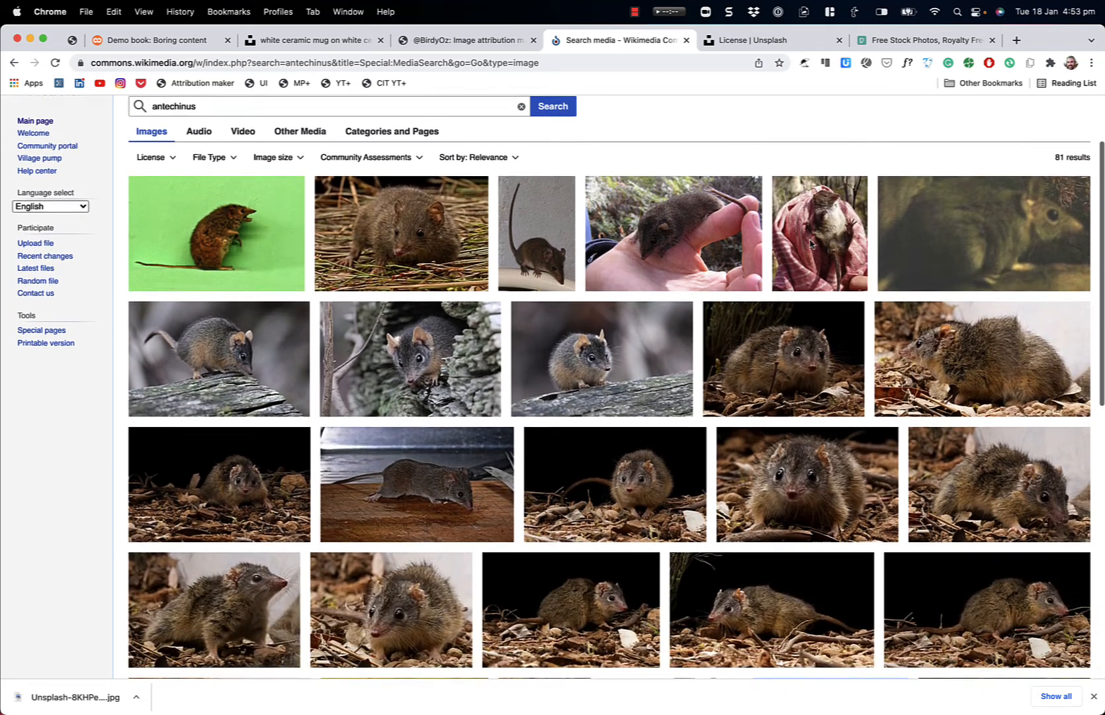
scroll("down", 3)
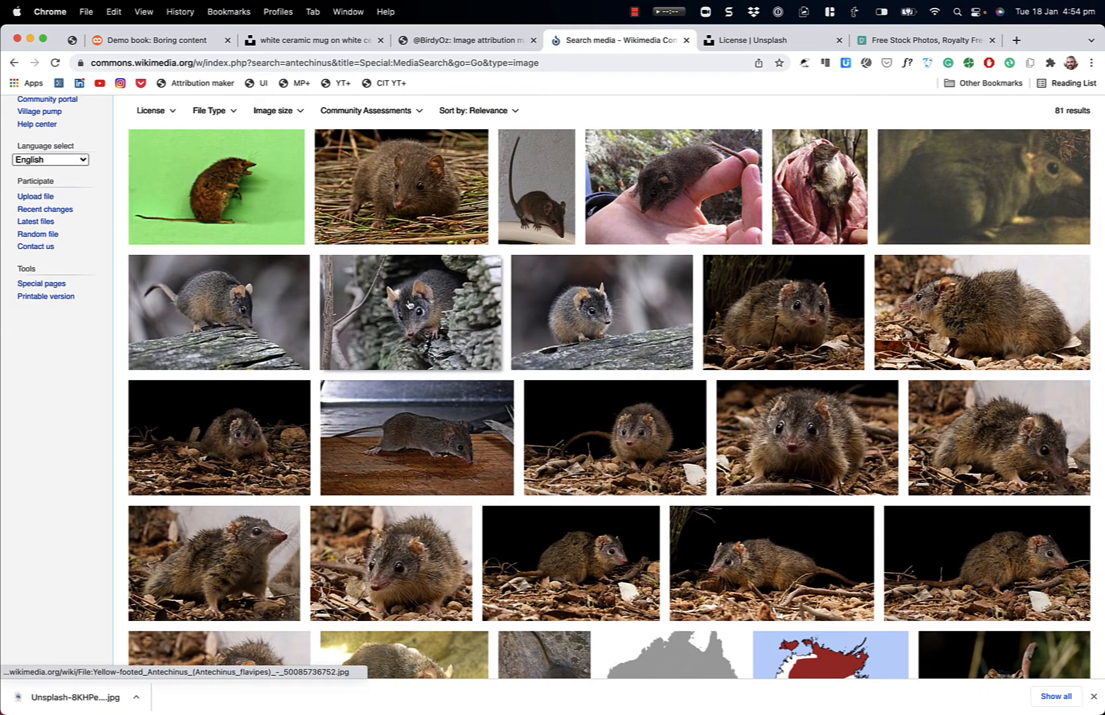
mouse_move(409, 310)
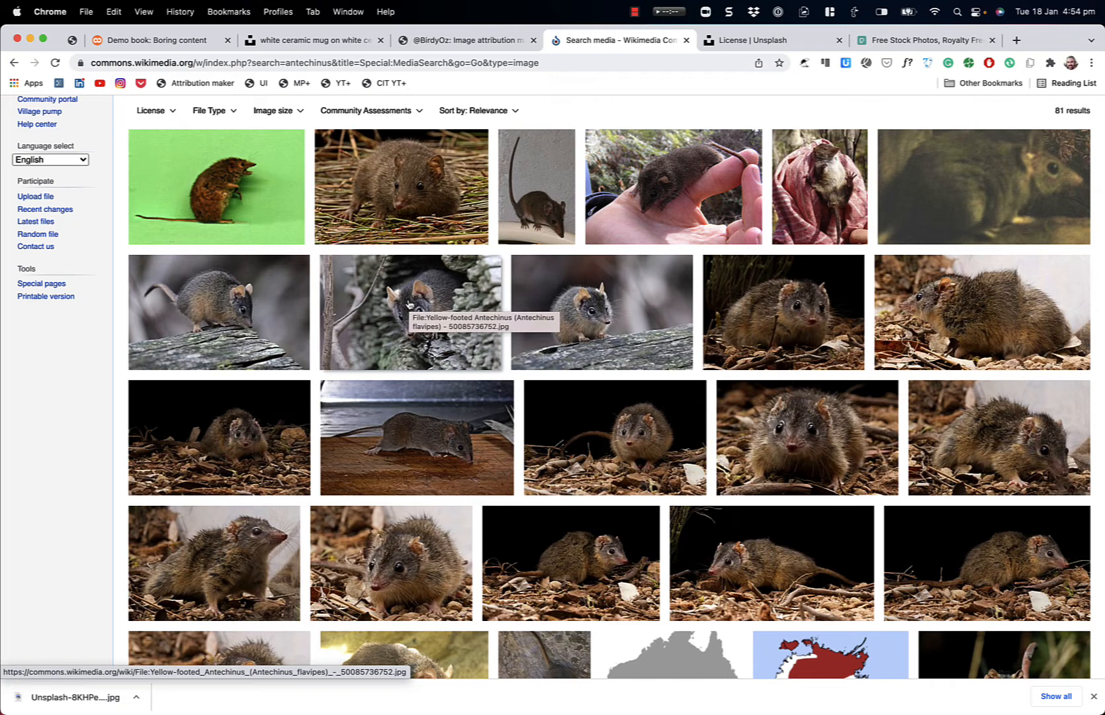
mouse_move(650, 296)
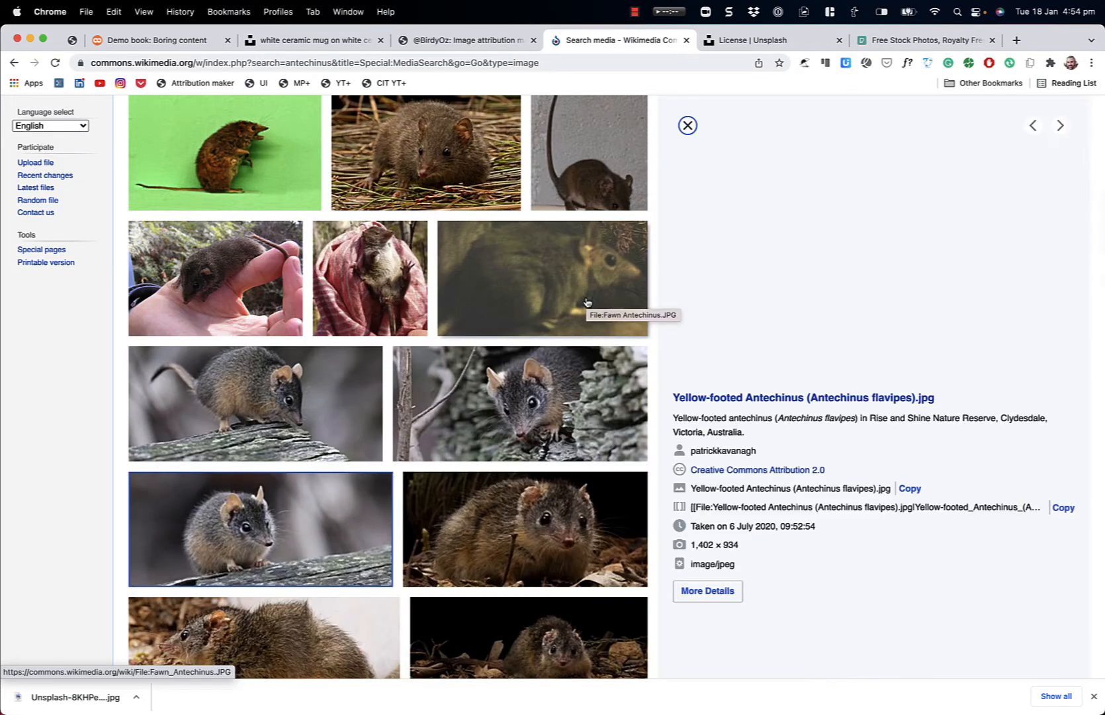
left_click(261, 528)
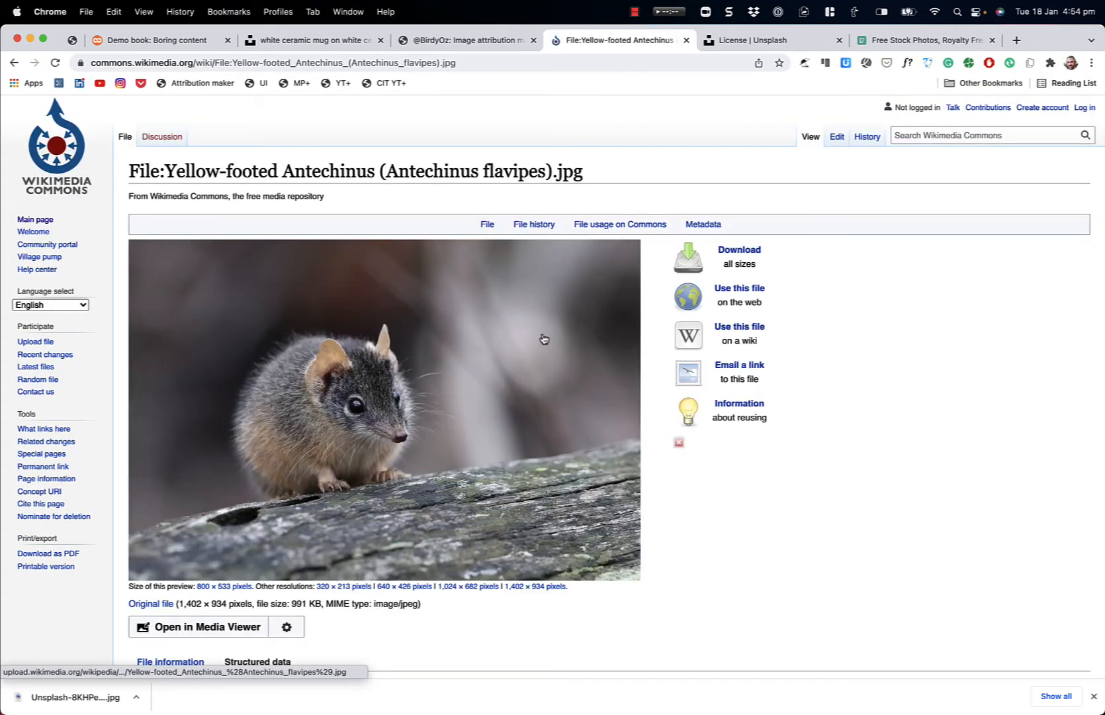
mouse_move(353, 300)
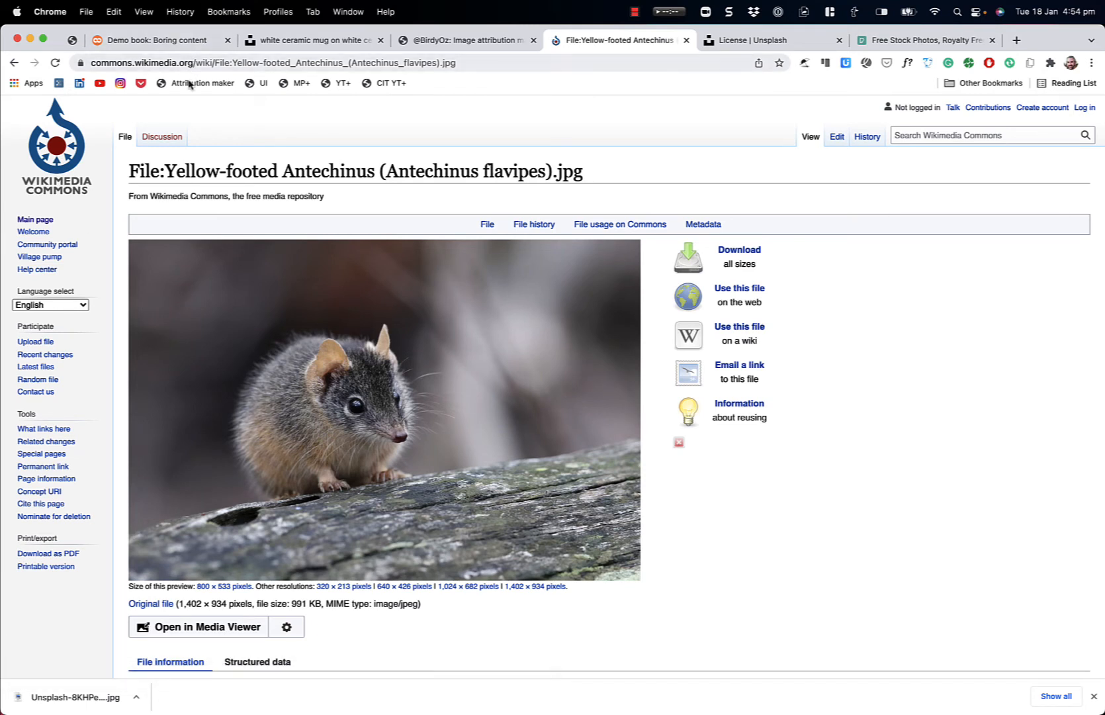
Step: Generate the antechinus attribution layouts with the bookmarklet and reveal the image credit
left_click(202, 83)
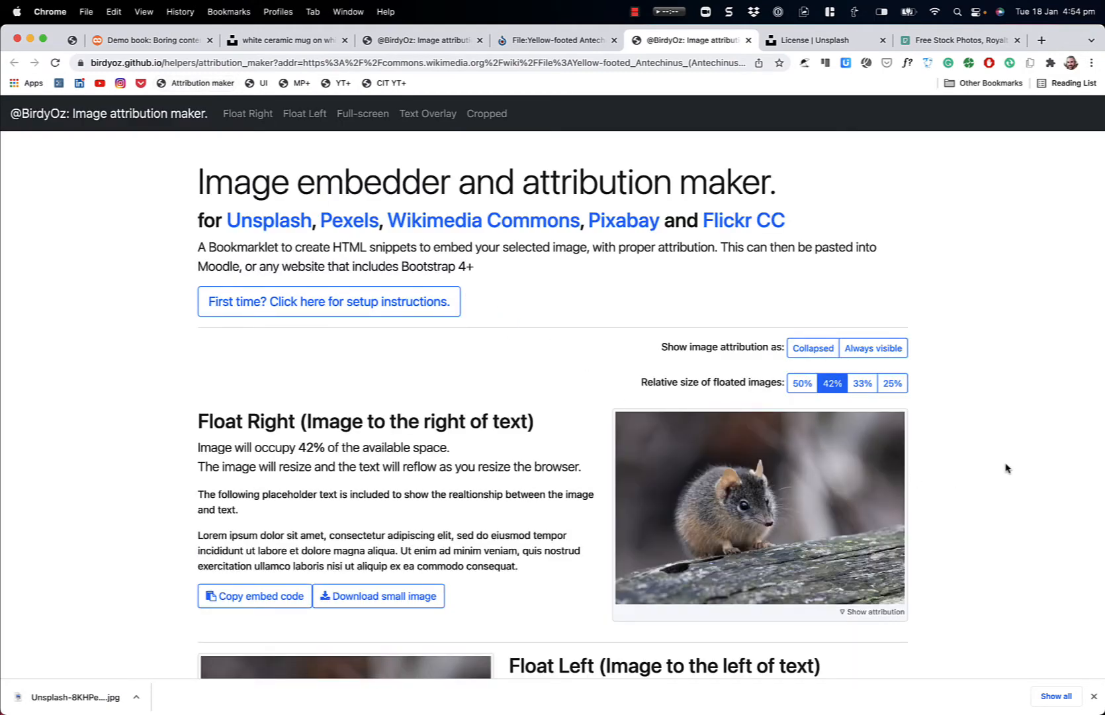
scroll("down", 3)
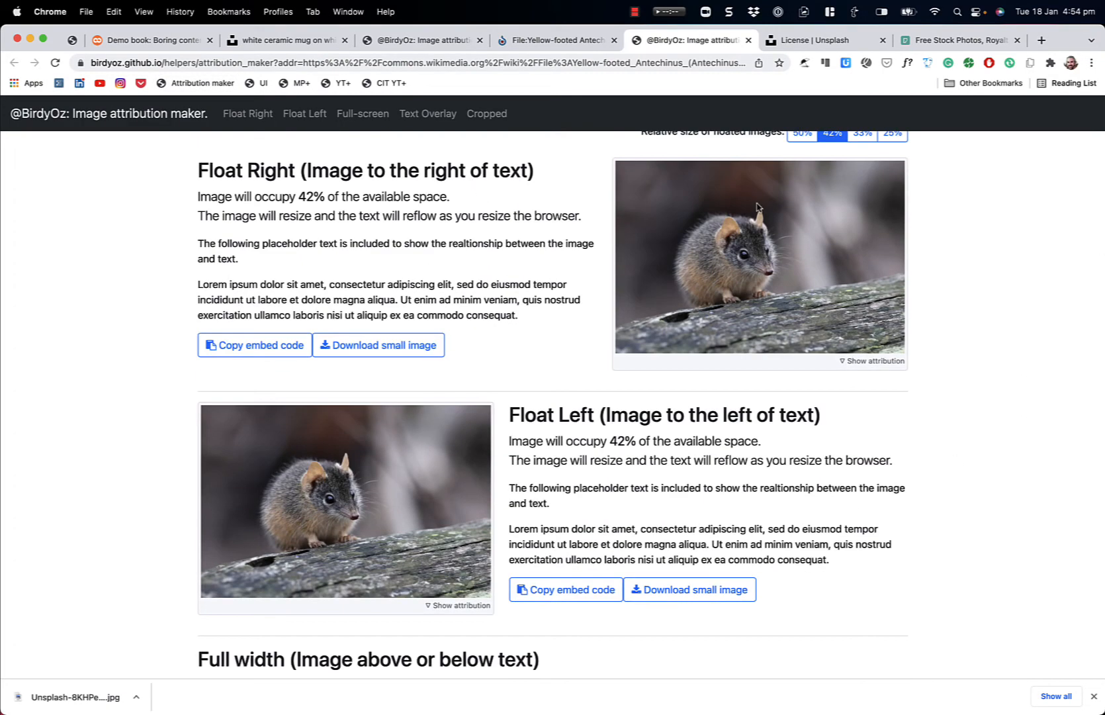
left_click(873, 362)
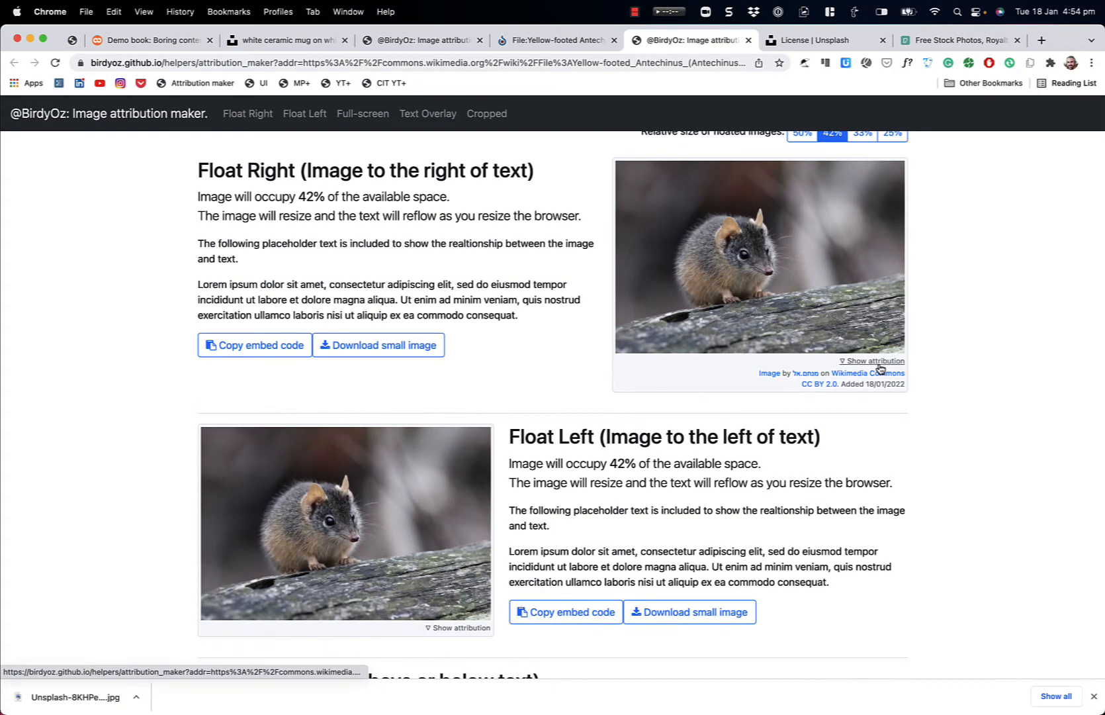
mouse_move(1017, 415)
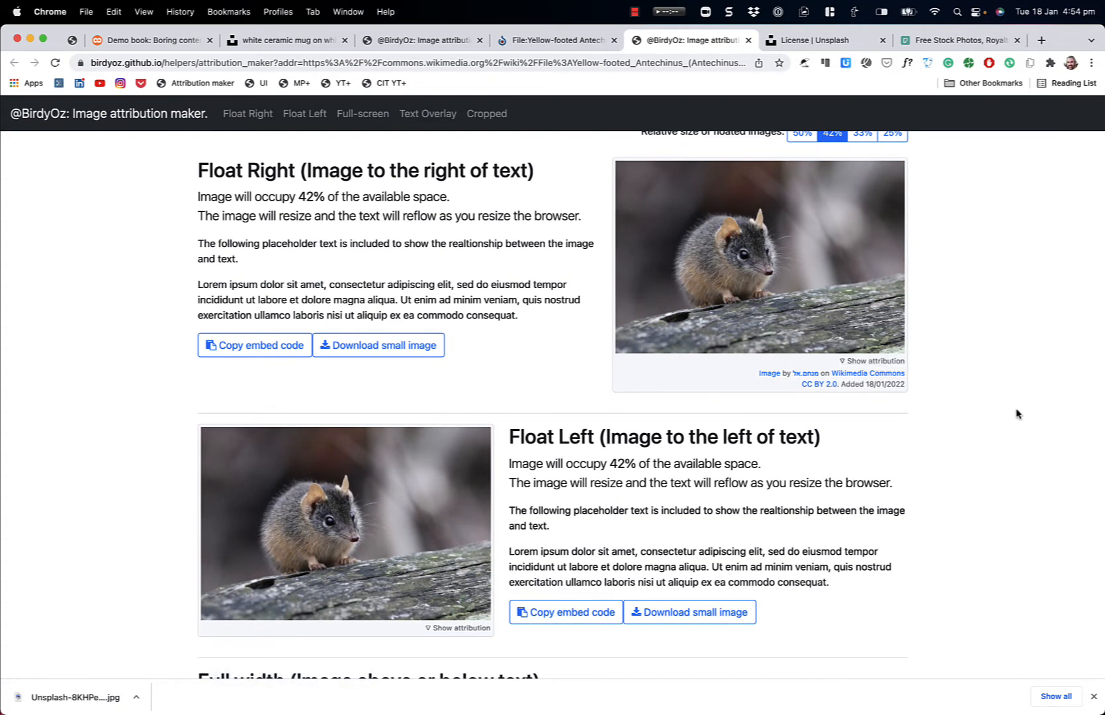
mouse_move(818, 384)
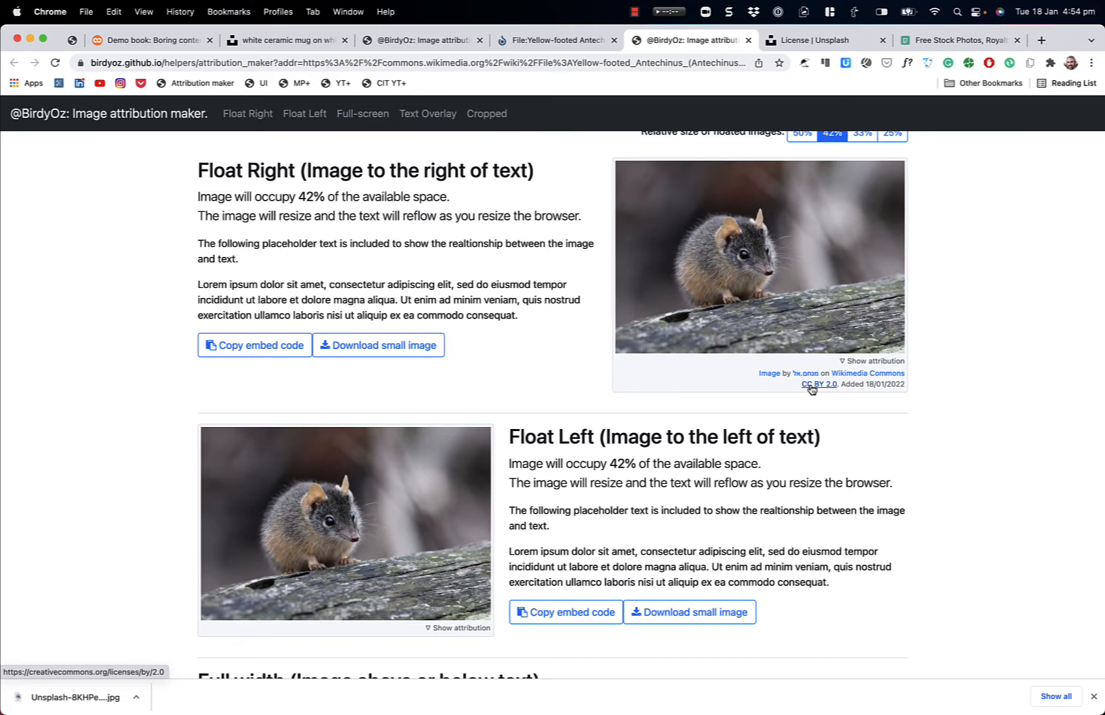
mouse_move(821, 391)
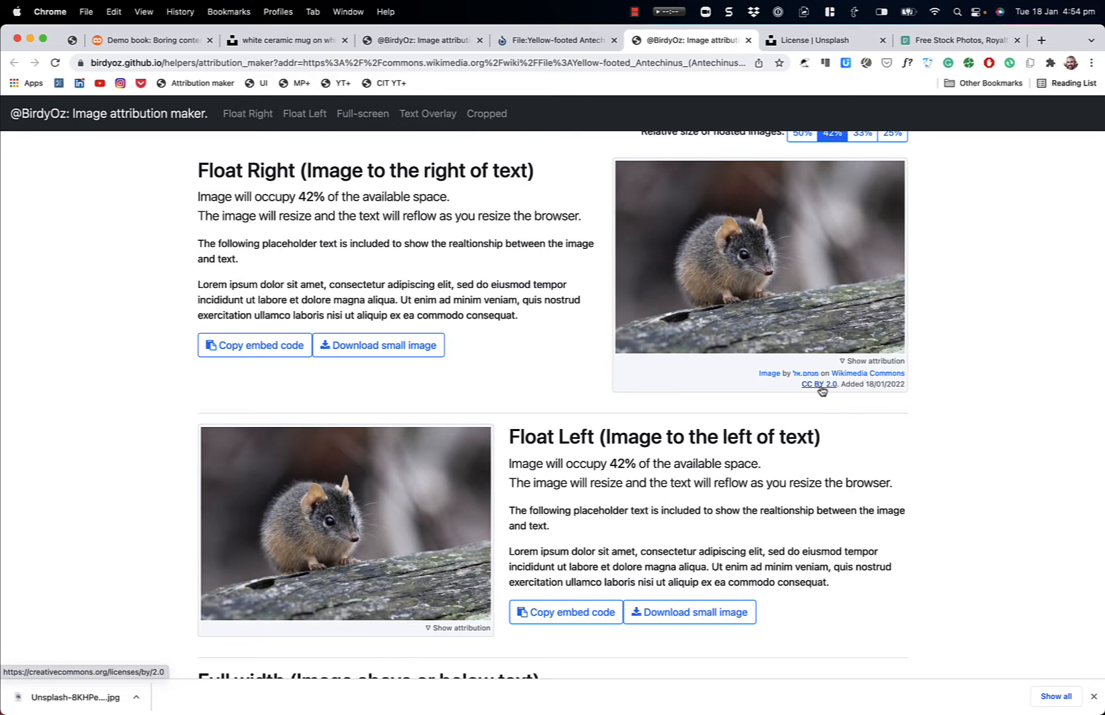
mouse_move(838, 398)
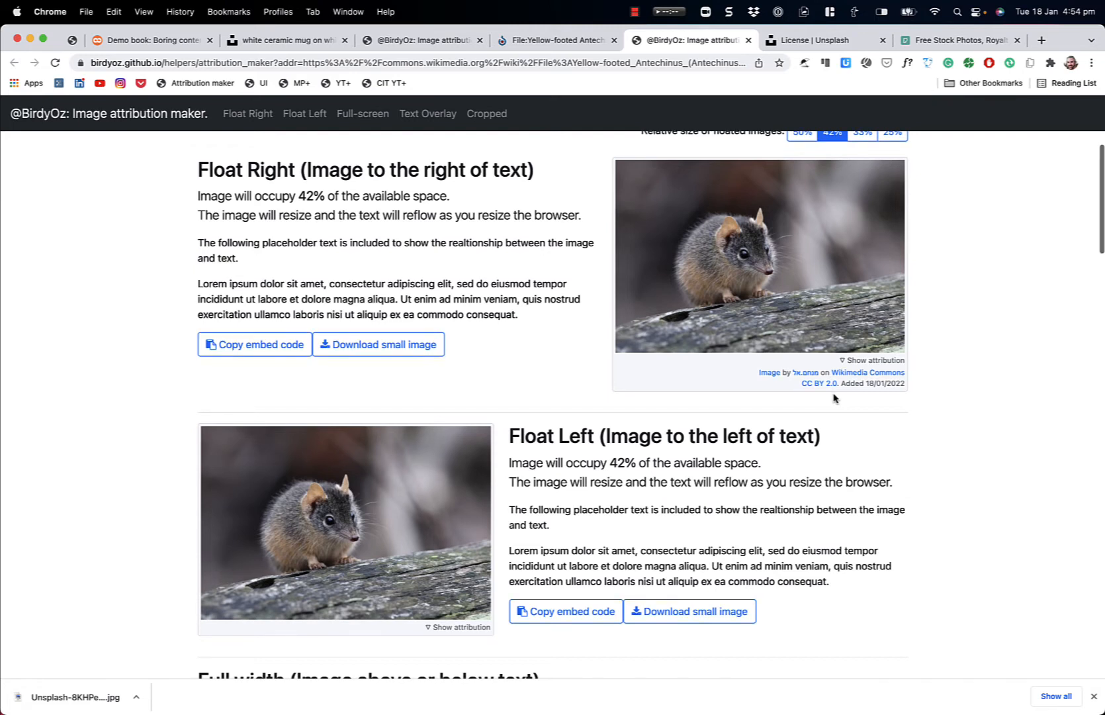
Step: Copy the Full width embed code and download the large antechinus image
scroll("down", 3)
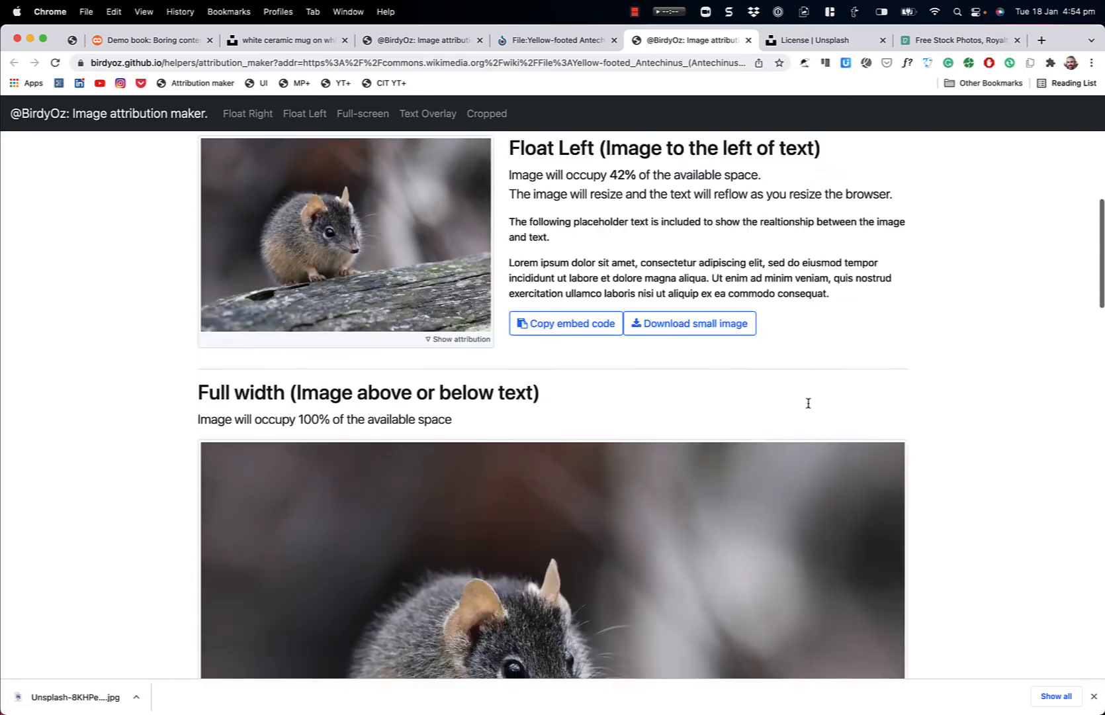
scroll("down", 3)
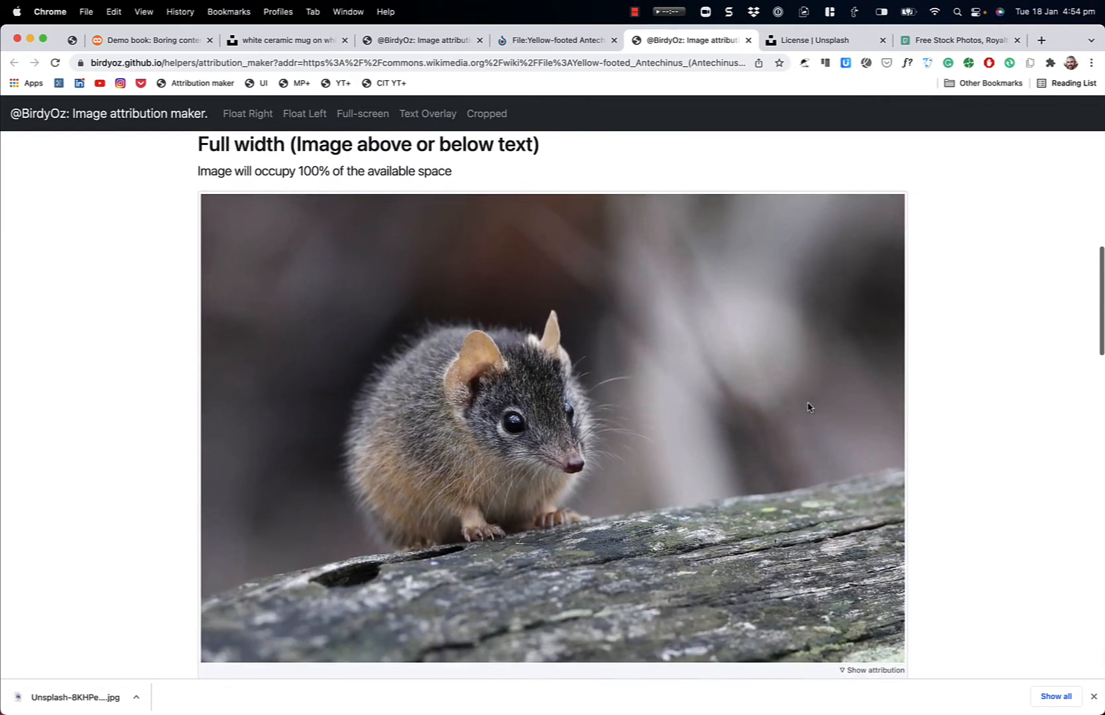
scroll("down", 3)
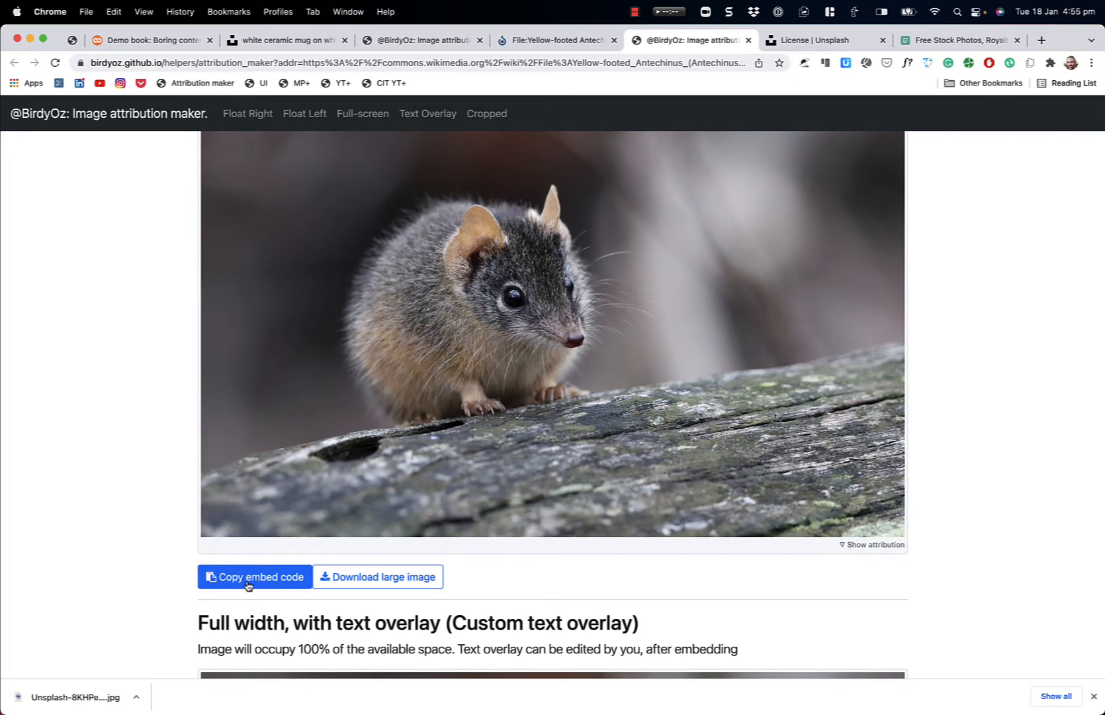
left_click(255, 577)
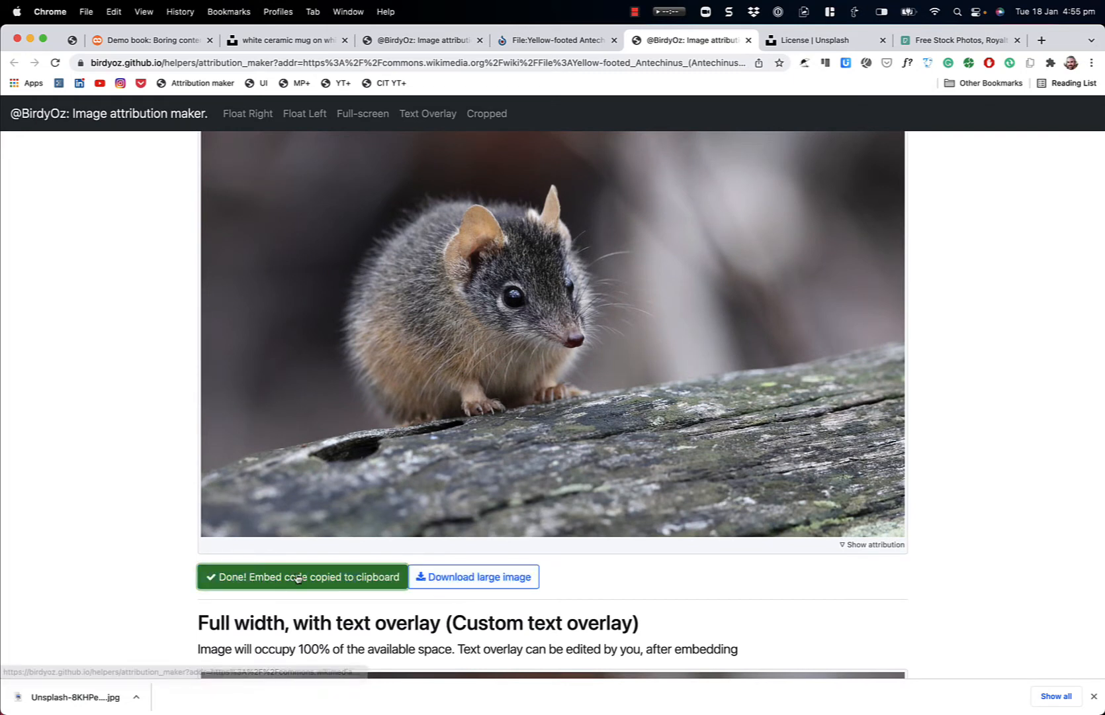
left_click(472, 577)
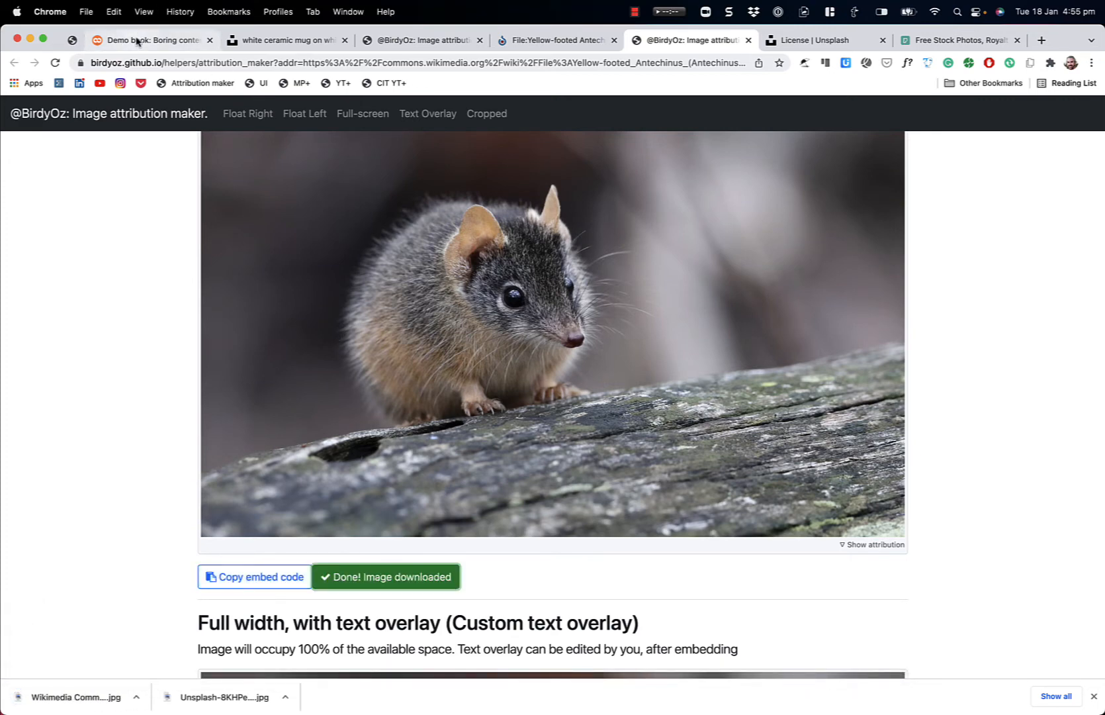
Step: Edit the Boring content chapter in the Demo book and paste the embed code in HTML view
left_click(149, 40)
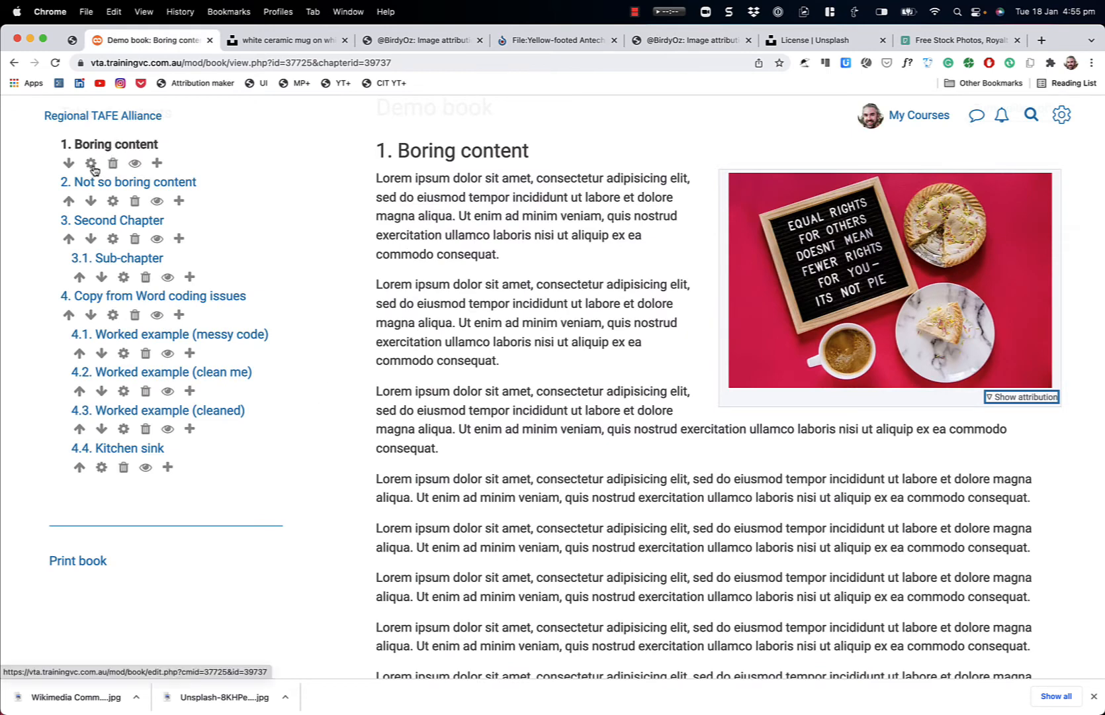
left_click(90, 164)
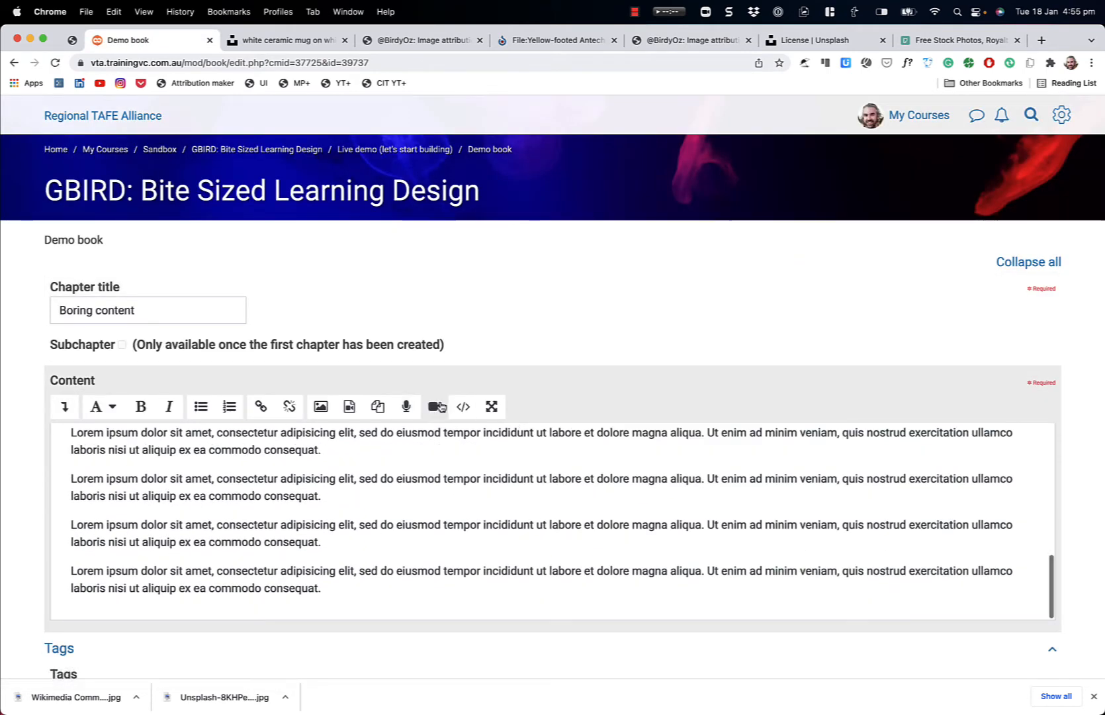
left_click(464, 406)
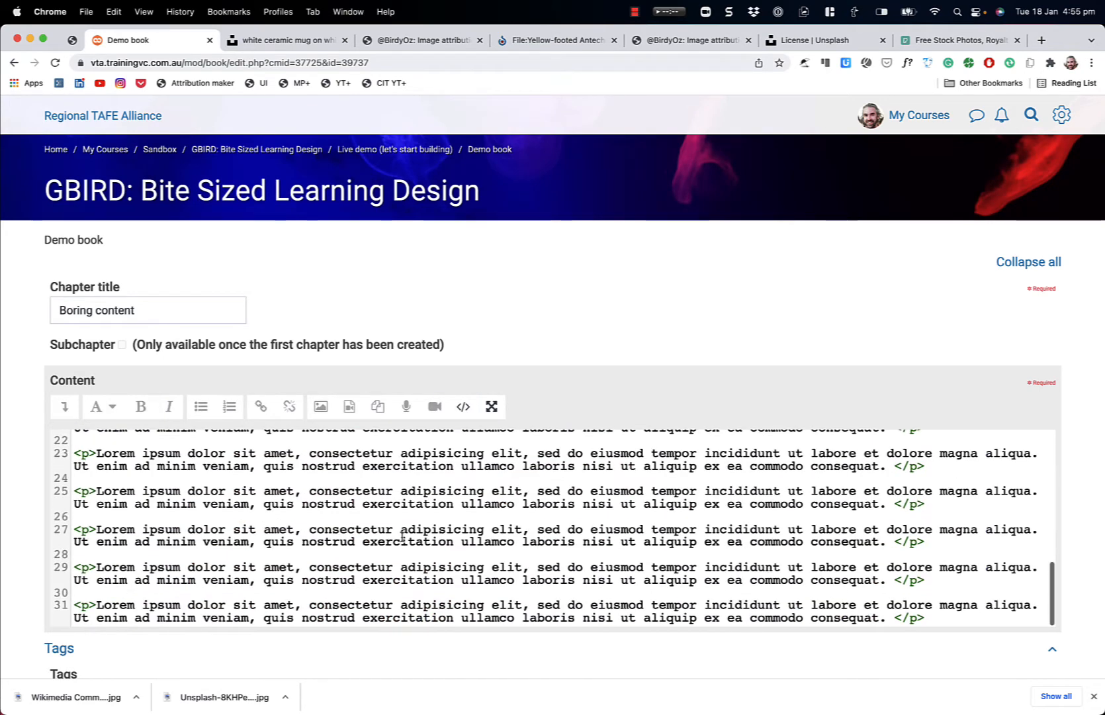
scroll("down", 3)
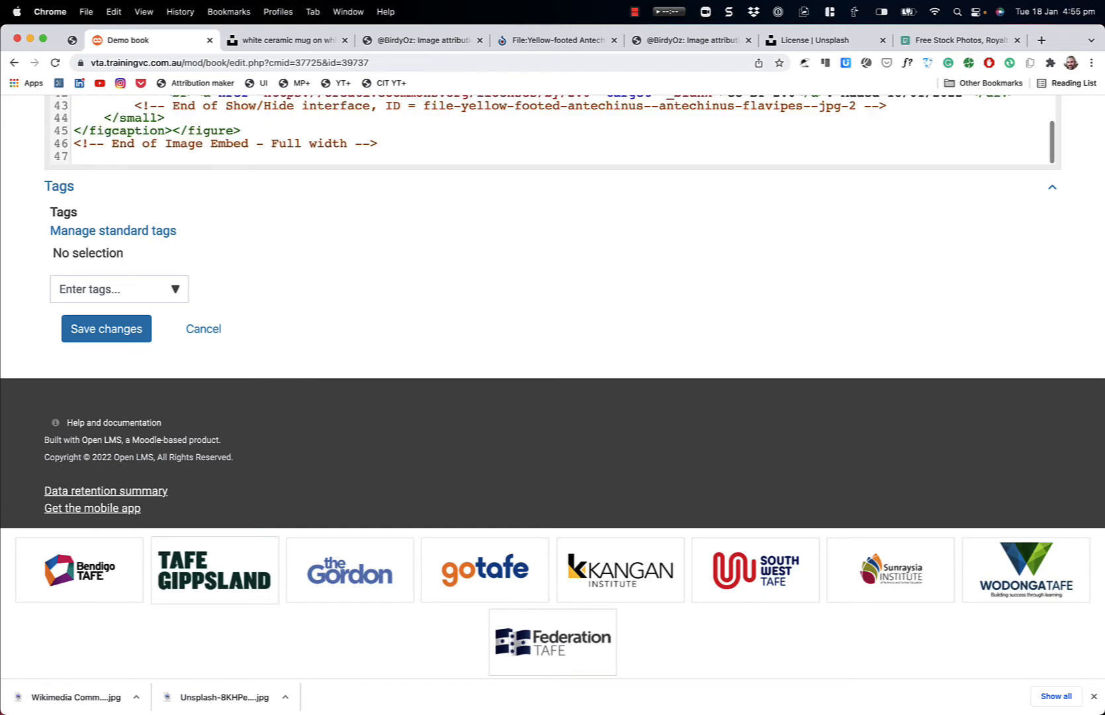
Step: Return to the formatted view and scroll to the new antechinus image for its properties
scroll("up", 3)
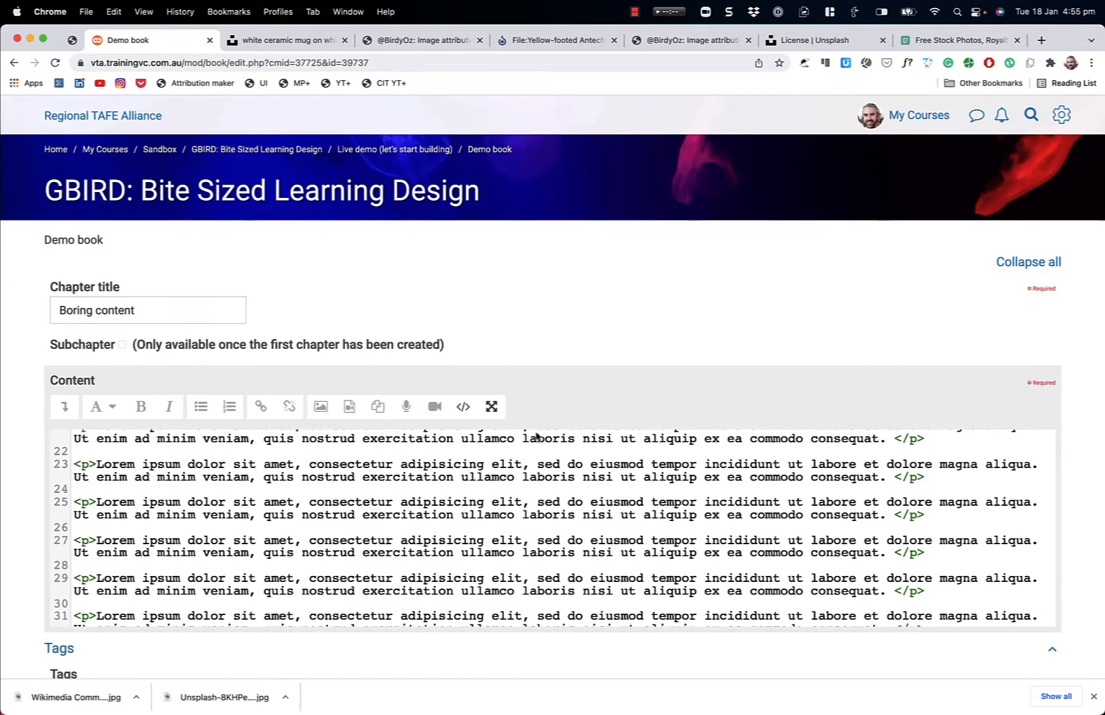
left_click(462, 407)
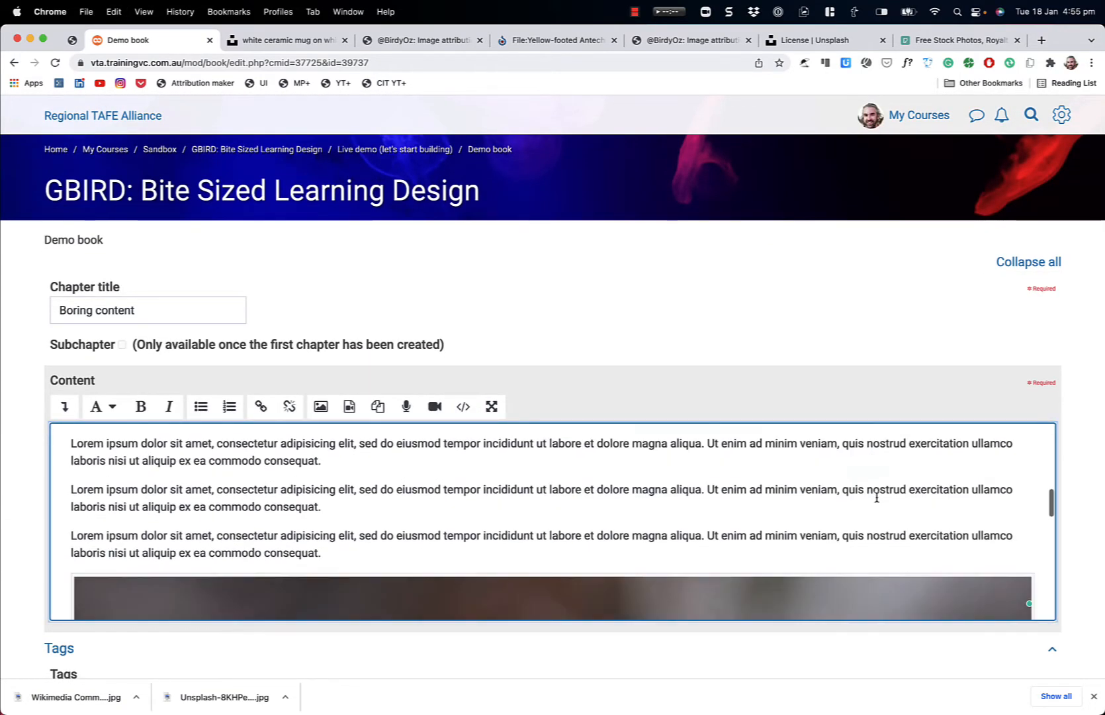
scroll("down", 3)
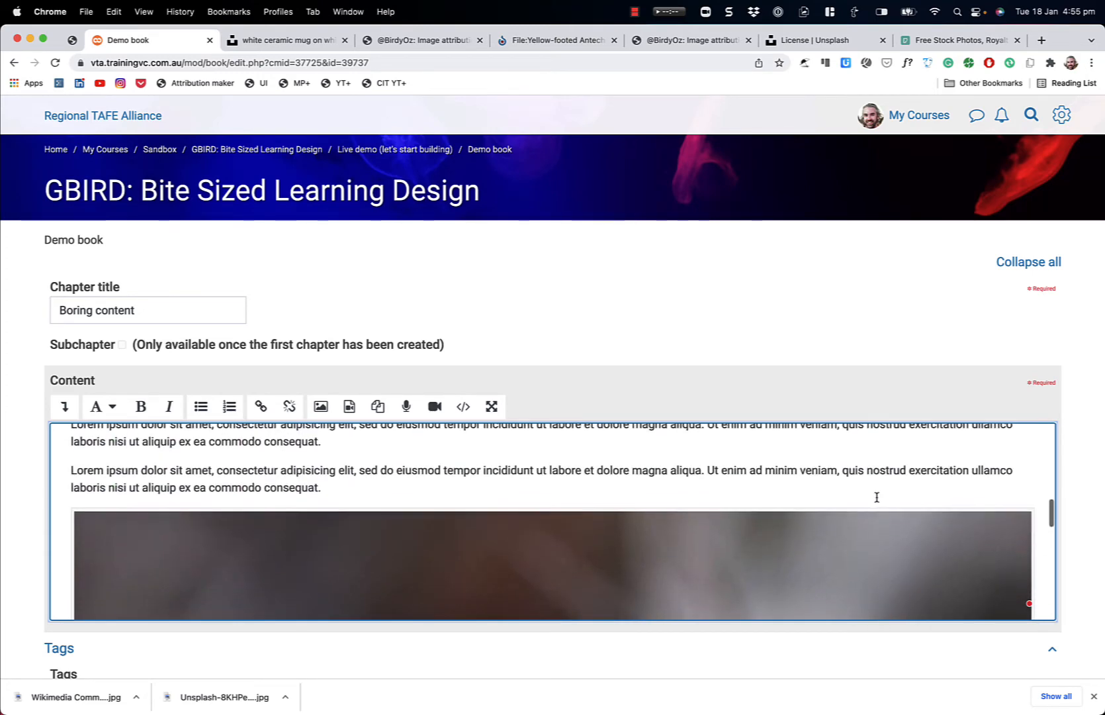
scroll("down", 3)
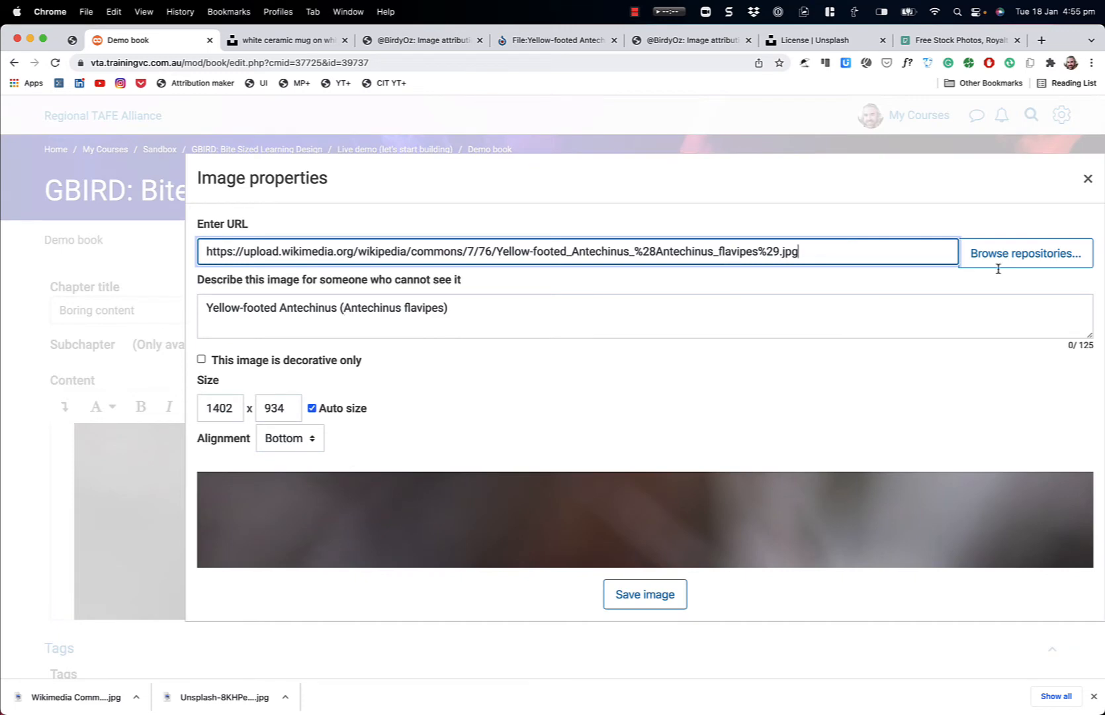
Step: Upload the downloaded Wikimedia Commons antechinus jpg and save it as the image source
left_click(1025, 252)
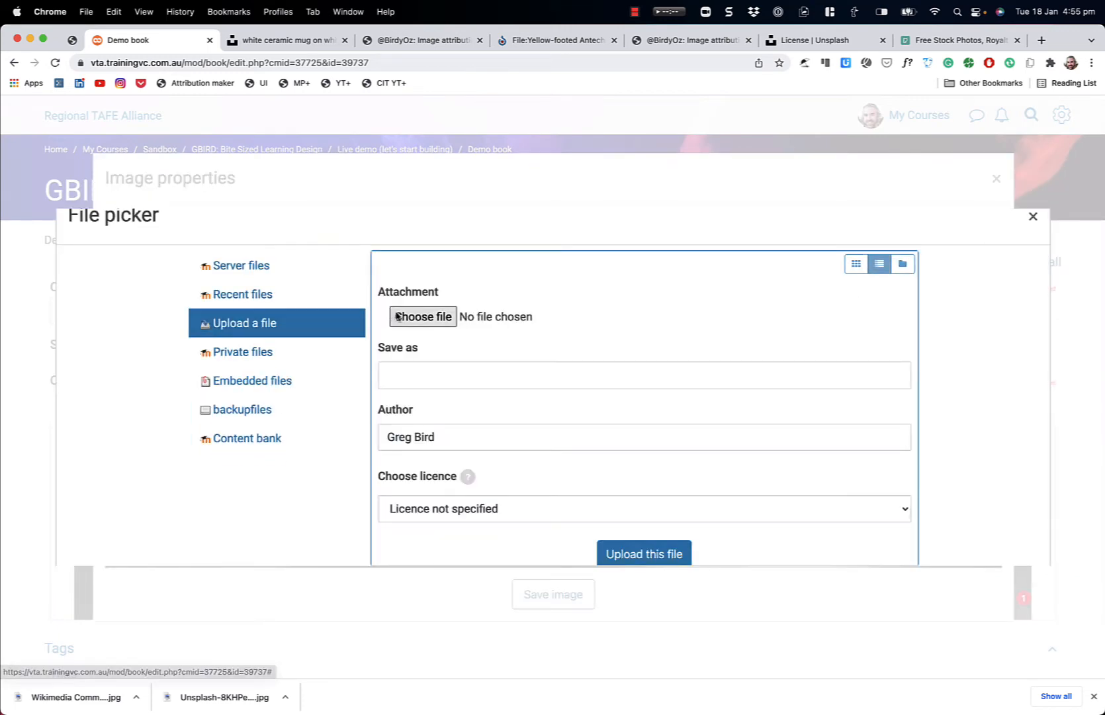
left_click(422, 316)
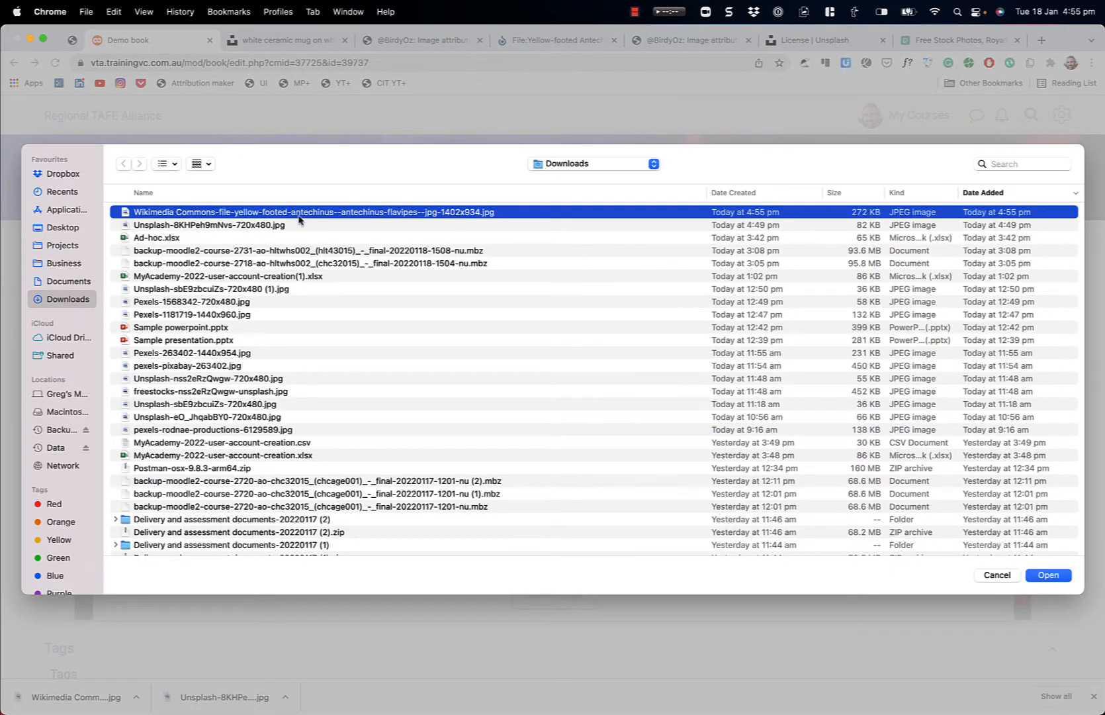
left_click(1047, 576)
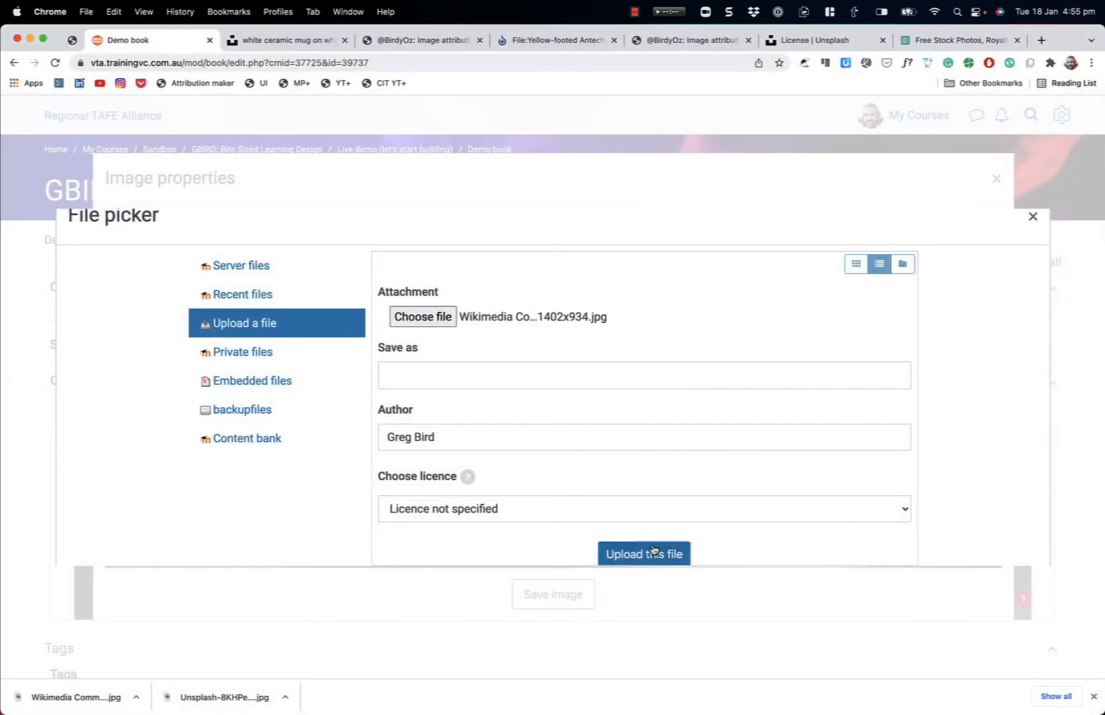
left_click(641, 553)
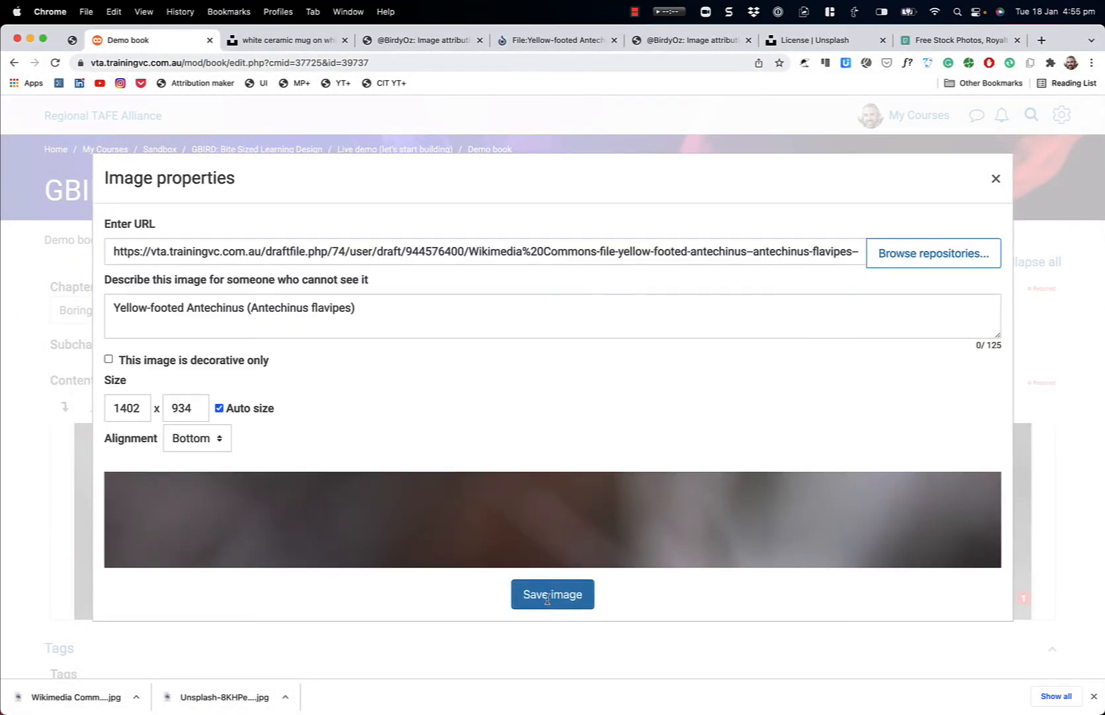
left_click(552, 594)
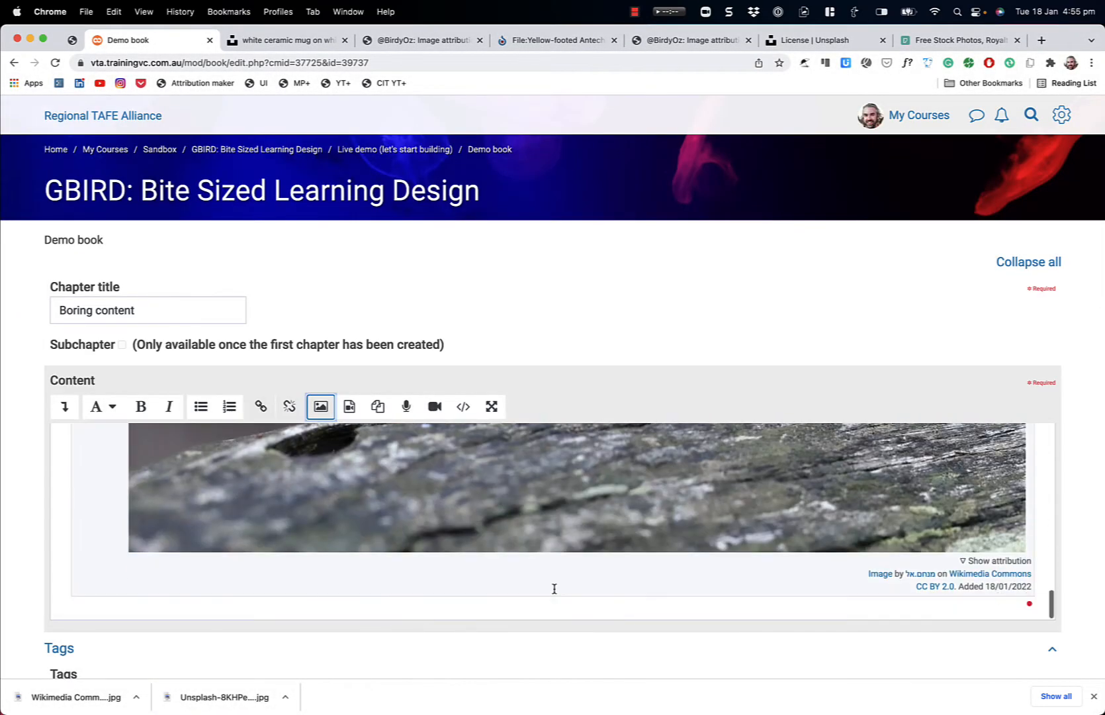
scroll("down", 3)
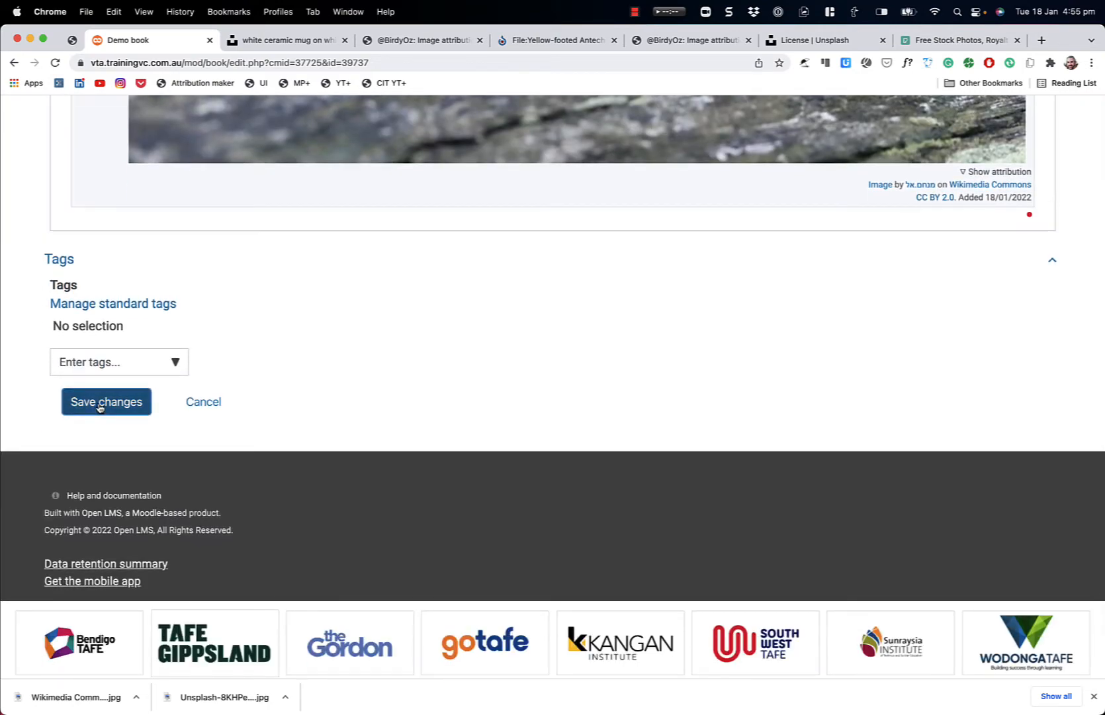
Step: Save the chapter and expand the Wikimedia Commons attribution under the antechinus photo
left_click(105, 402)
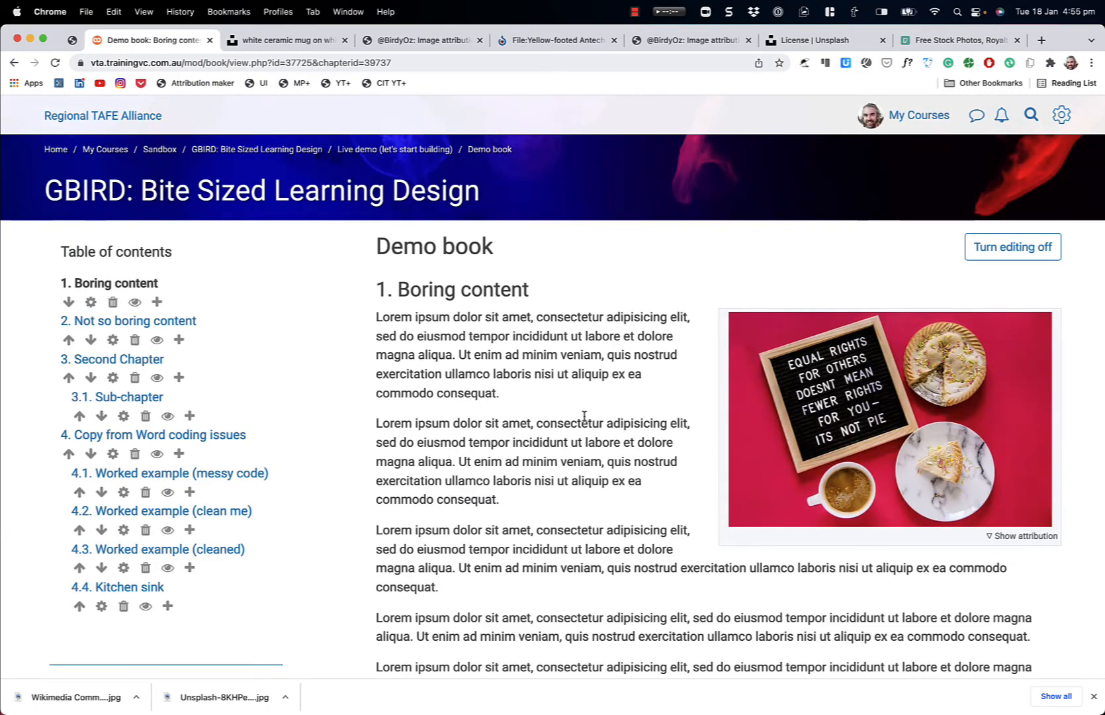
scroll("down", 3)
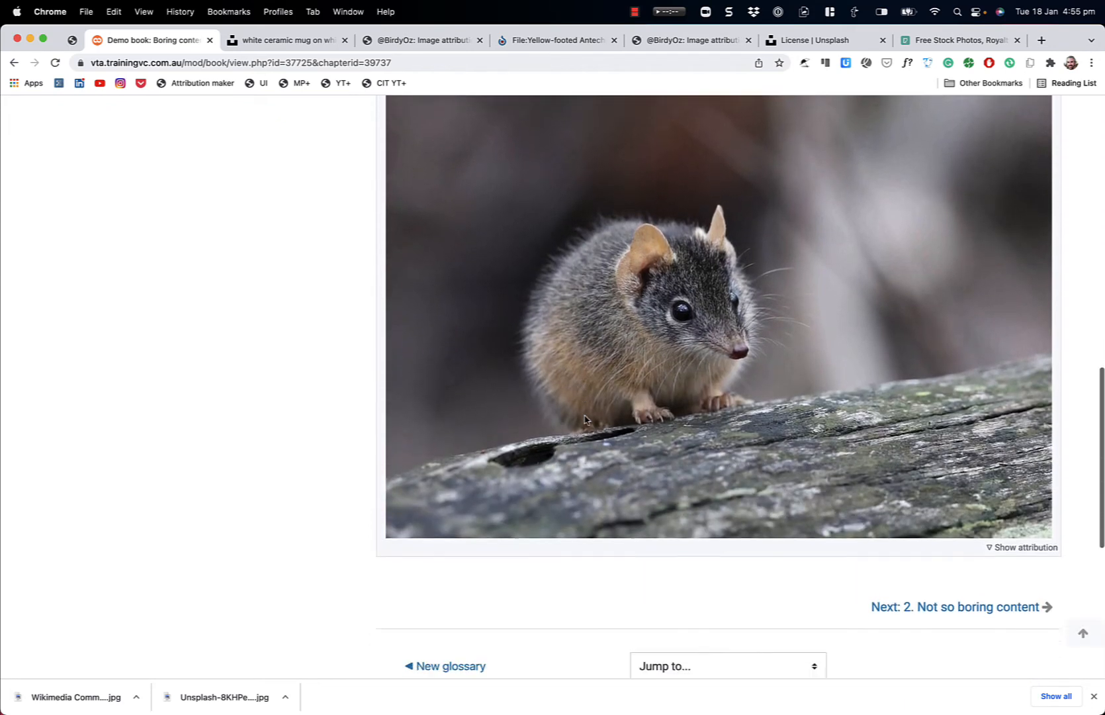
scroll("down", 3)
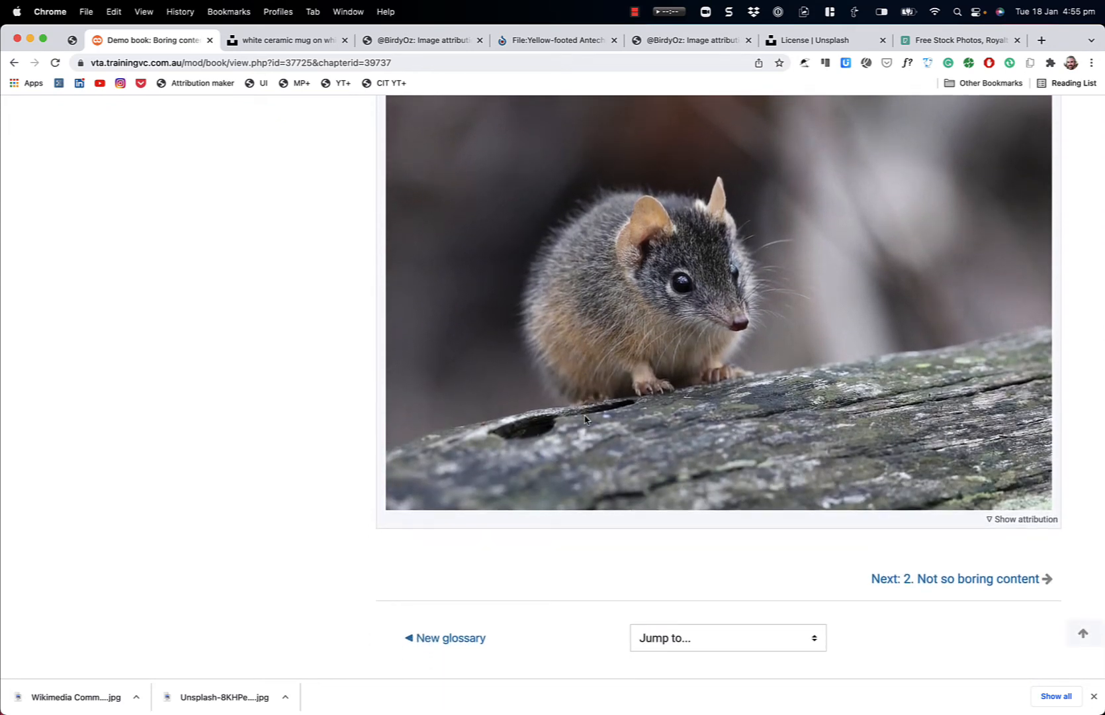
mouse_move(1026, 519)
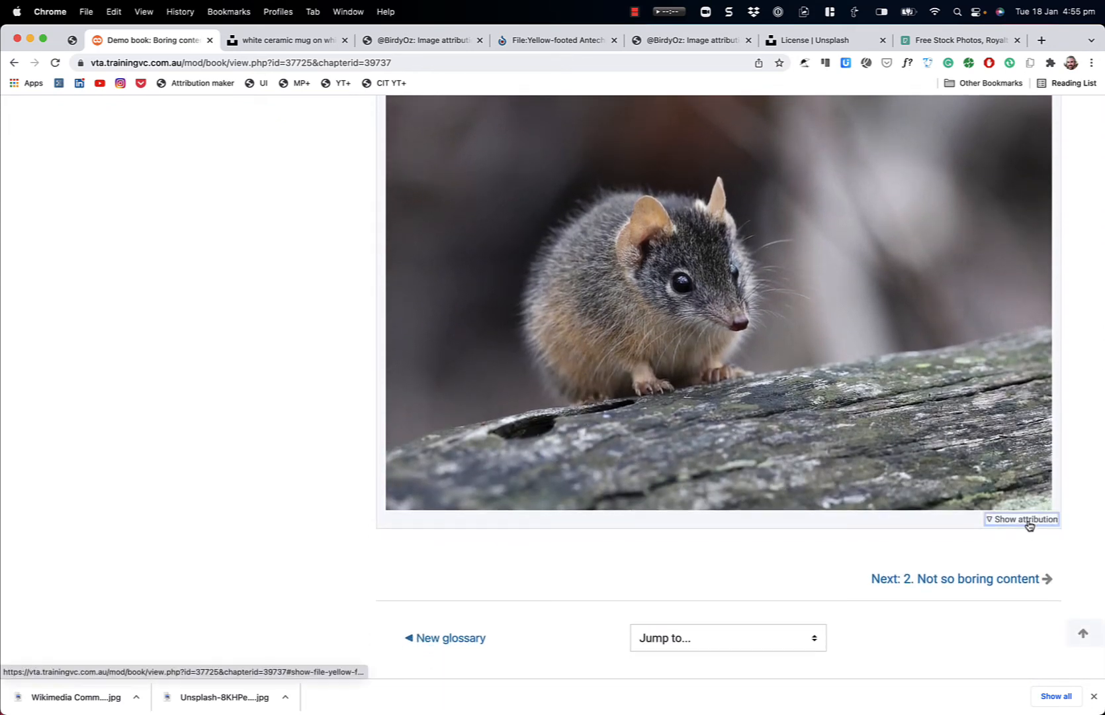
left_click(1023, 519)
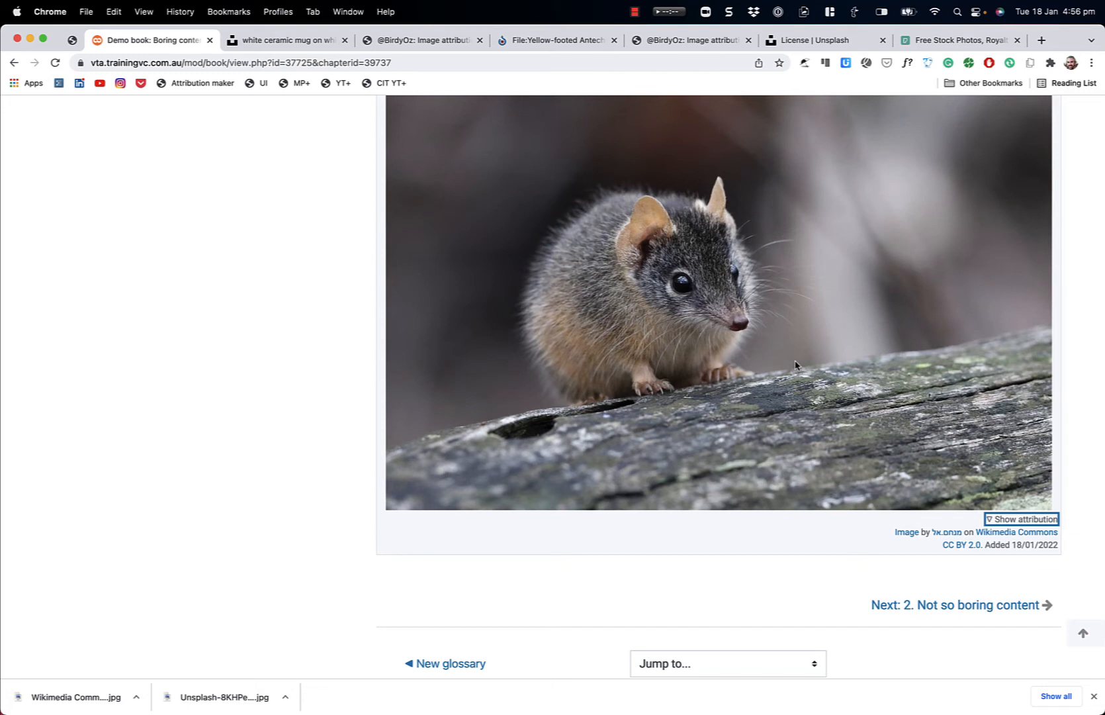
mouse_move(429, 191)
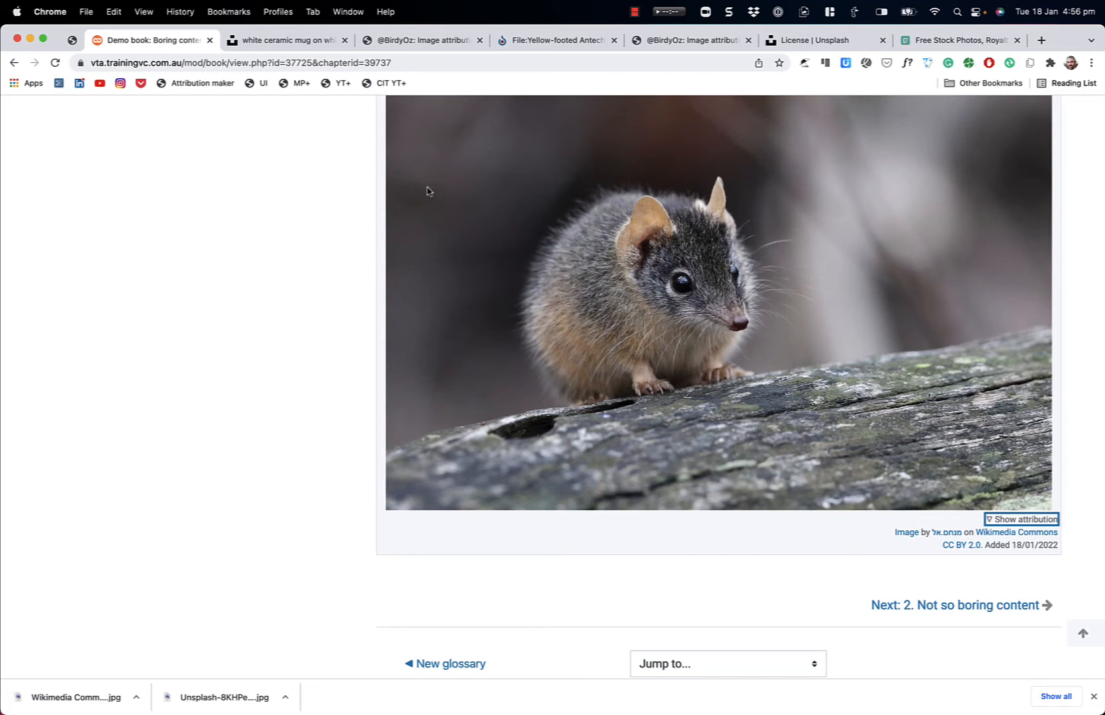
mouse_move(203, 82)
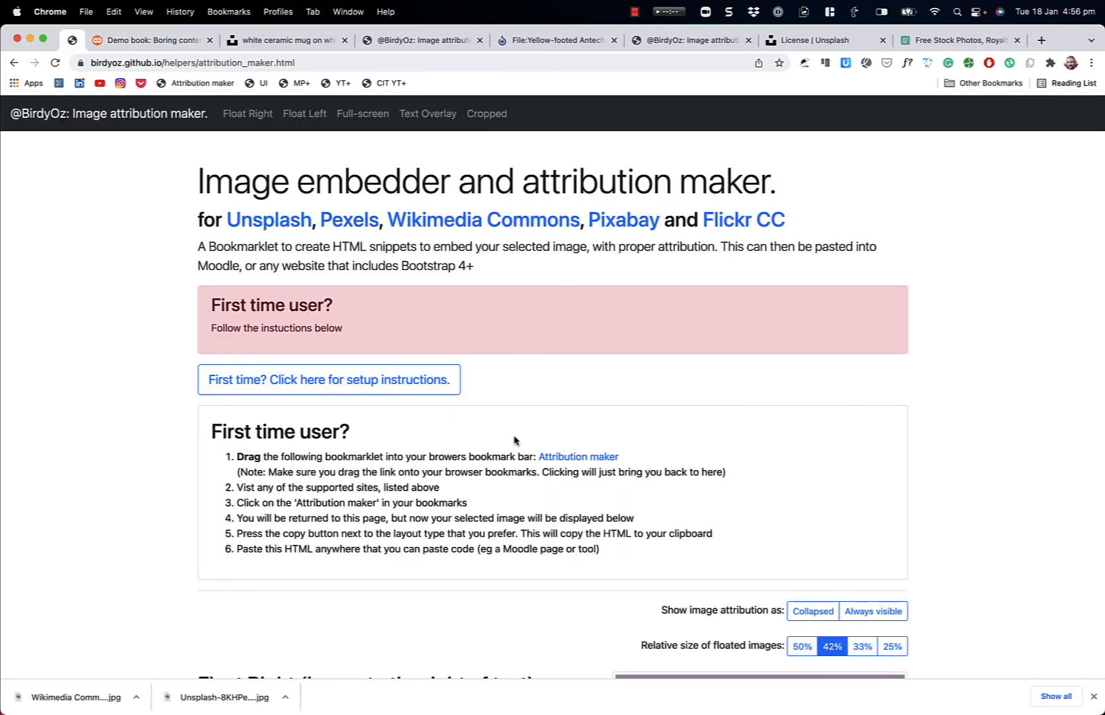
mouse_move(634, 361)
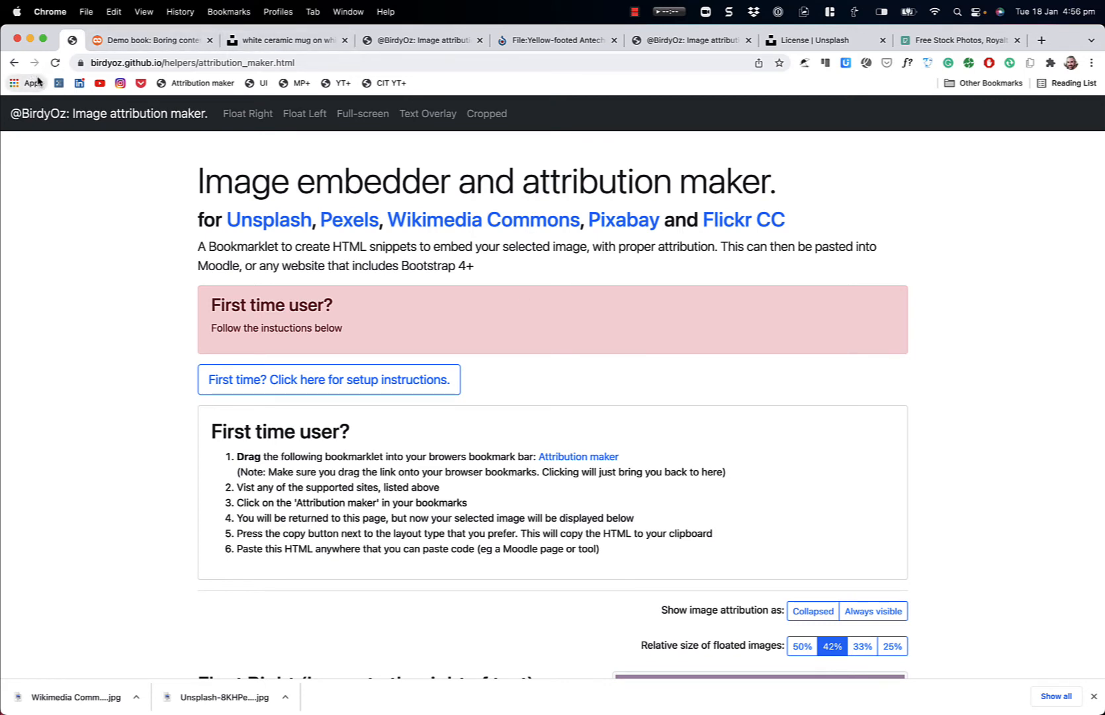
mouse_move(464, 89)
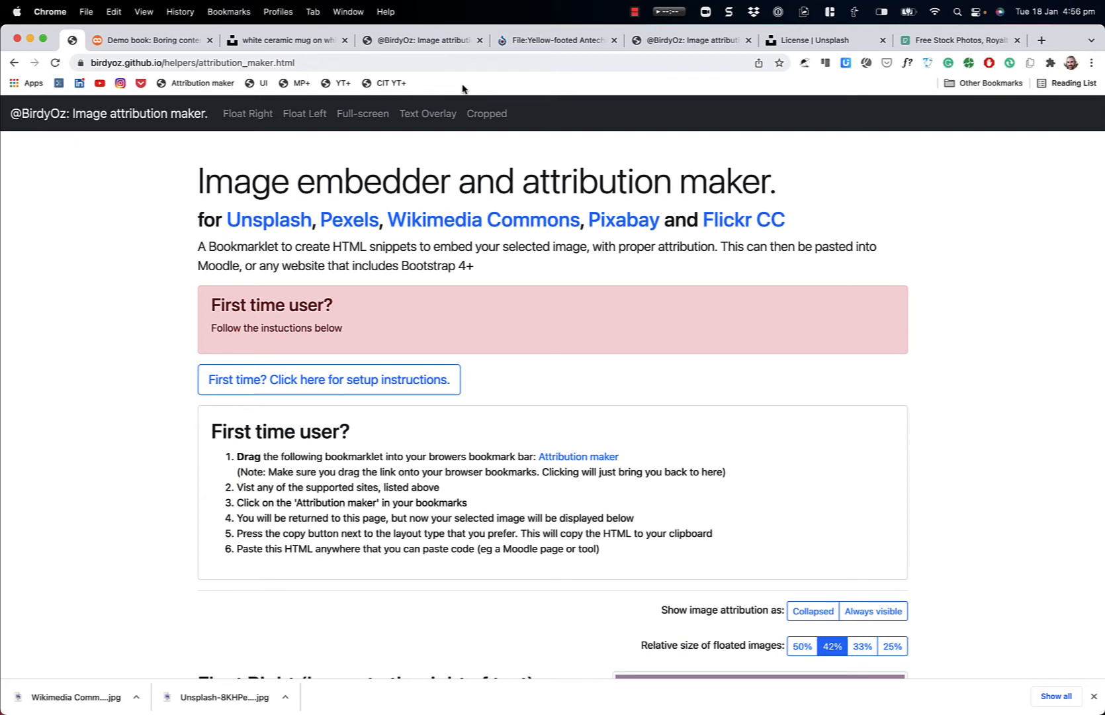
mouse_move(148, 19)
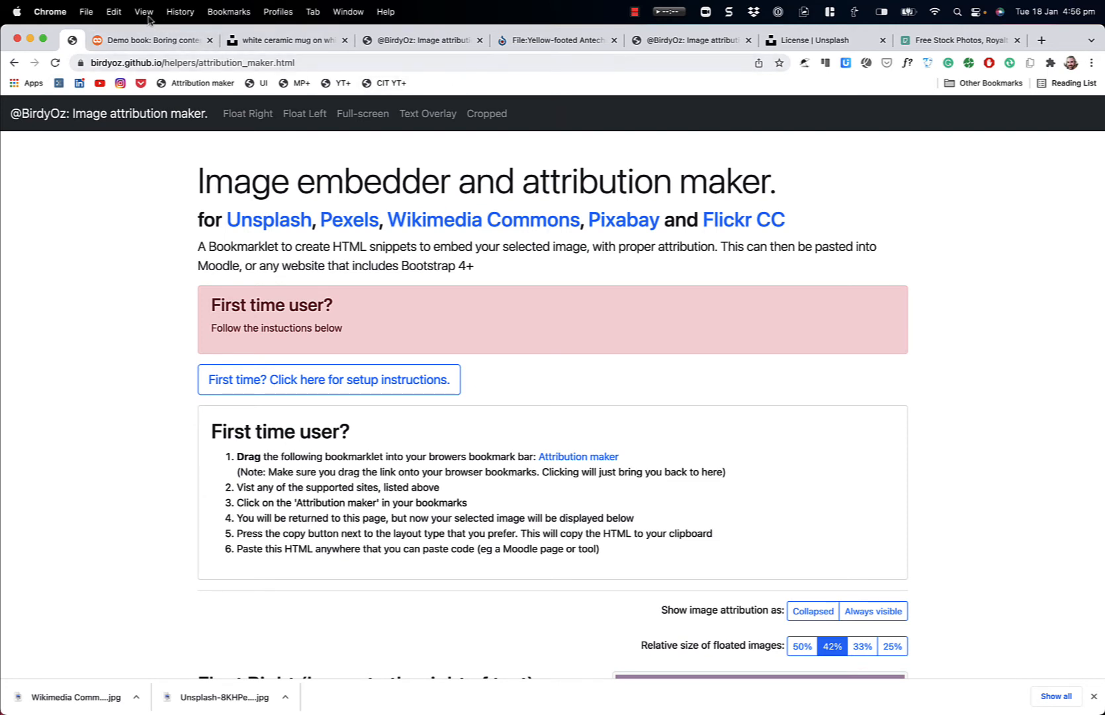
Step: Follow the setup guide to show the browser's bookmarks bar for the bookmarklet
left_click(143, 12)
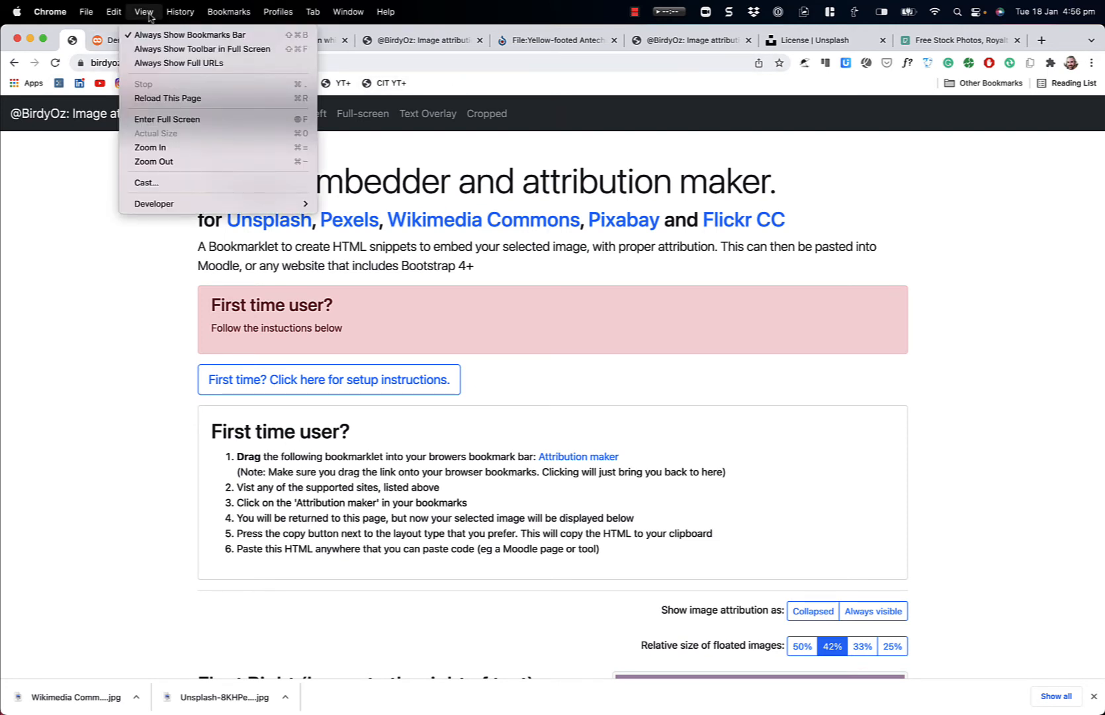
mouse_move(188, 35)
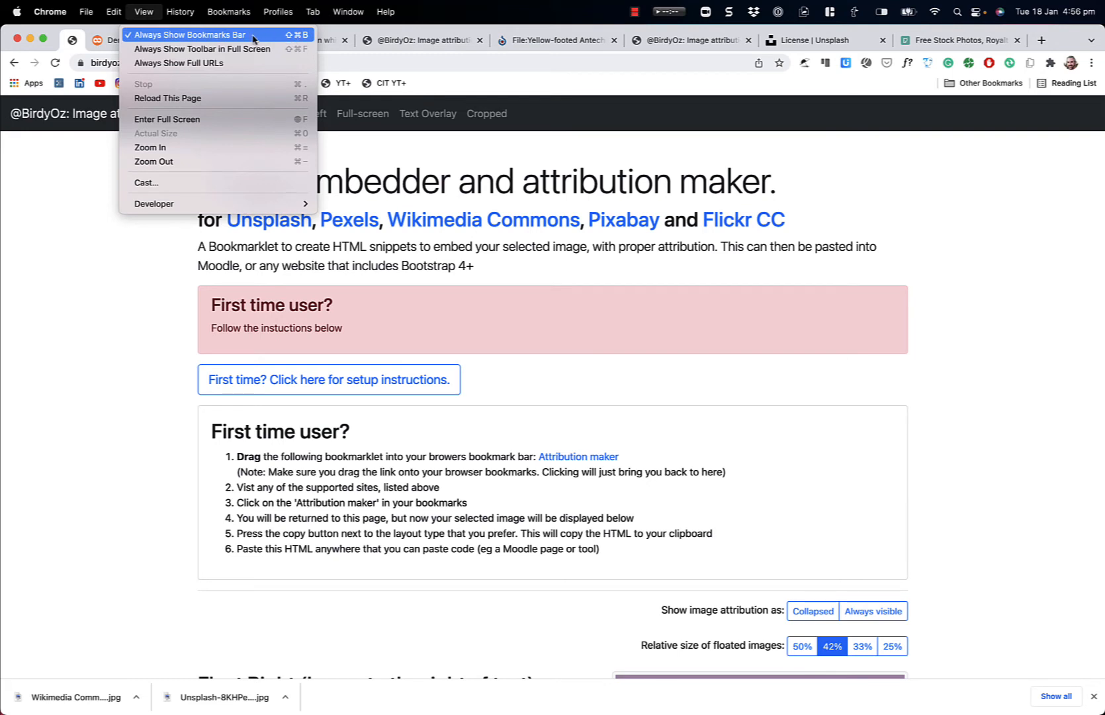
mouse_move(518, 67)
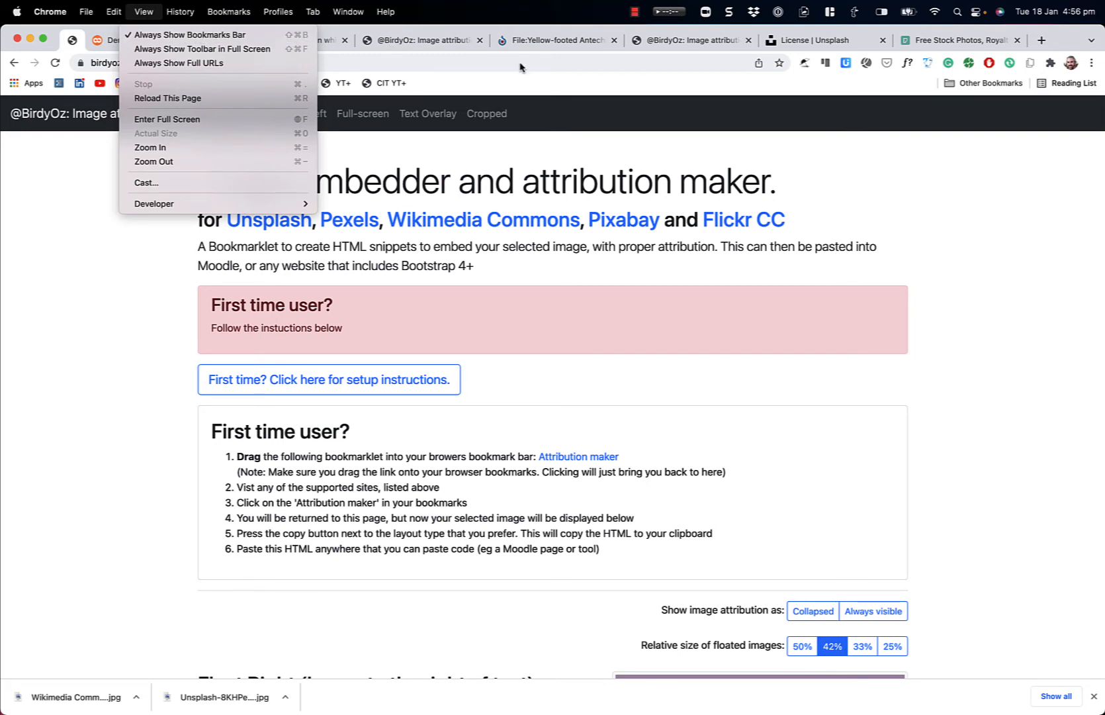
left_click(503, 82)
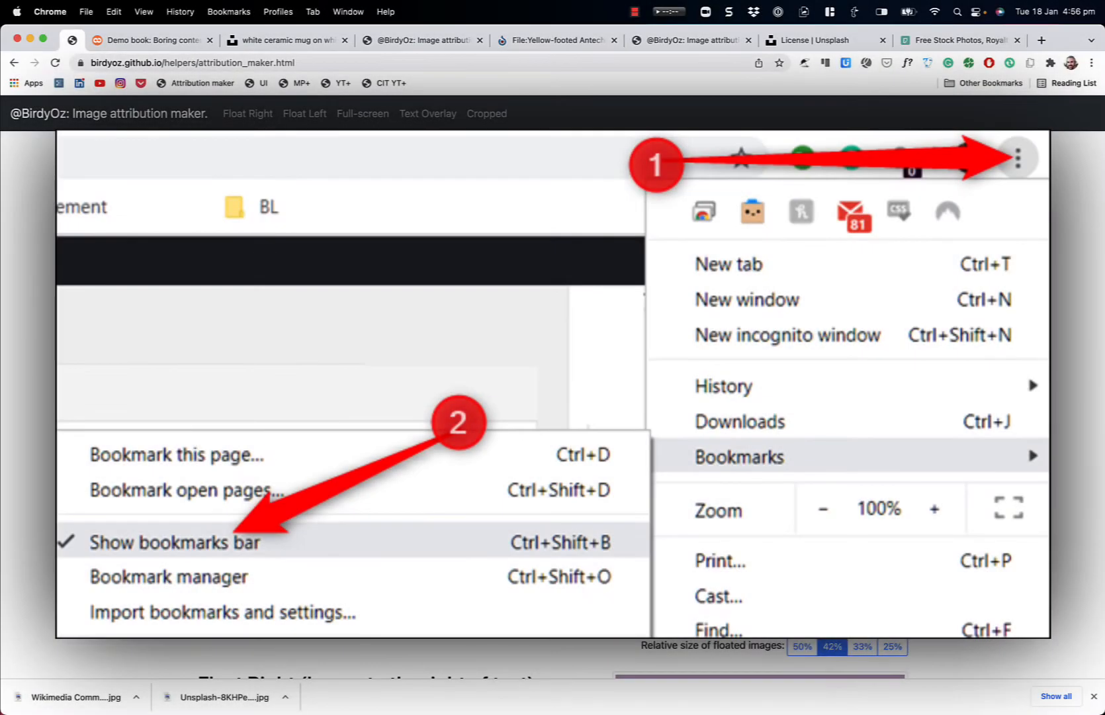
mouse_move(1088, 68)
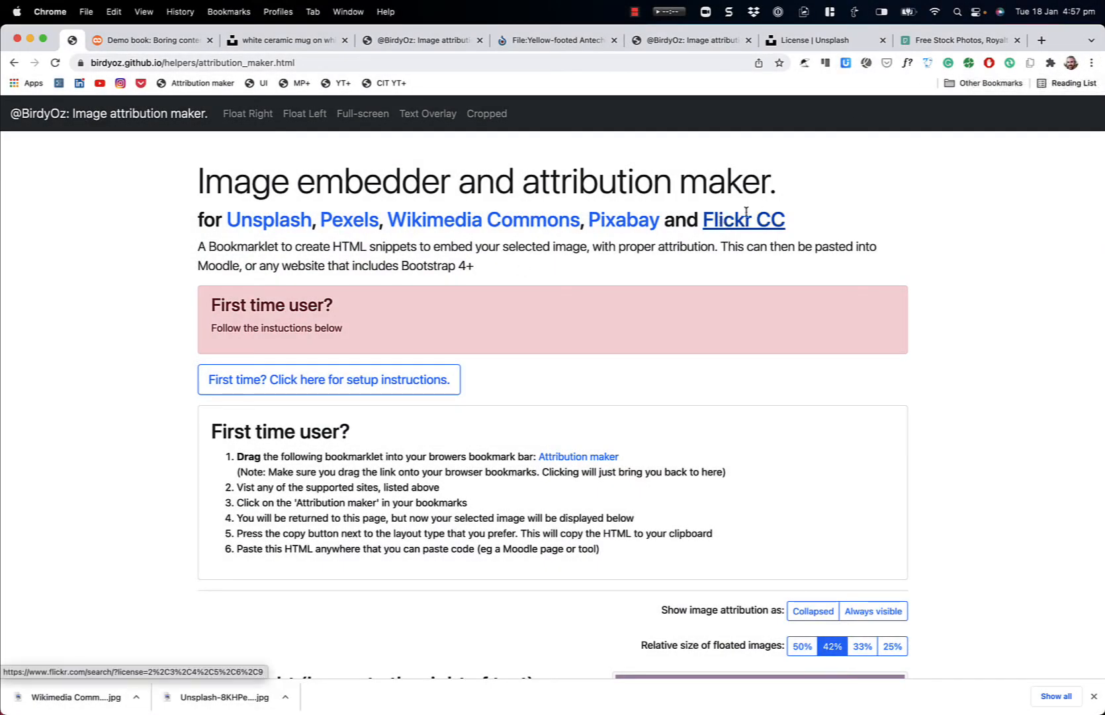
mouse_move(416, 83)
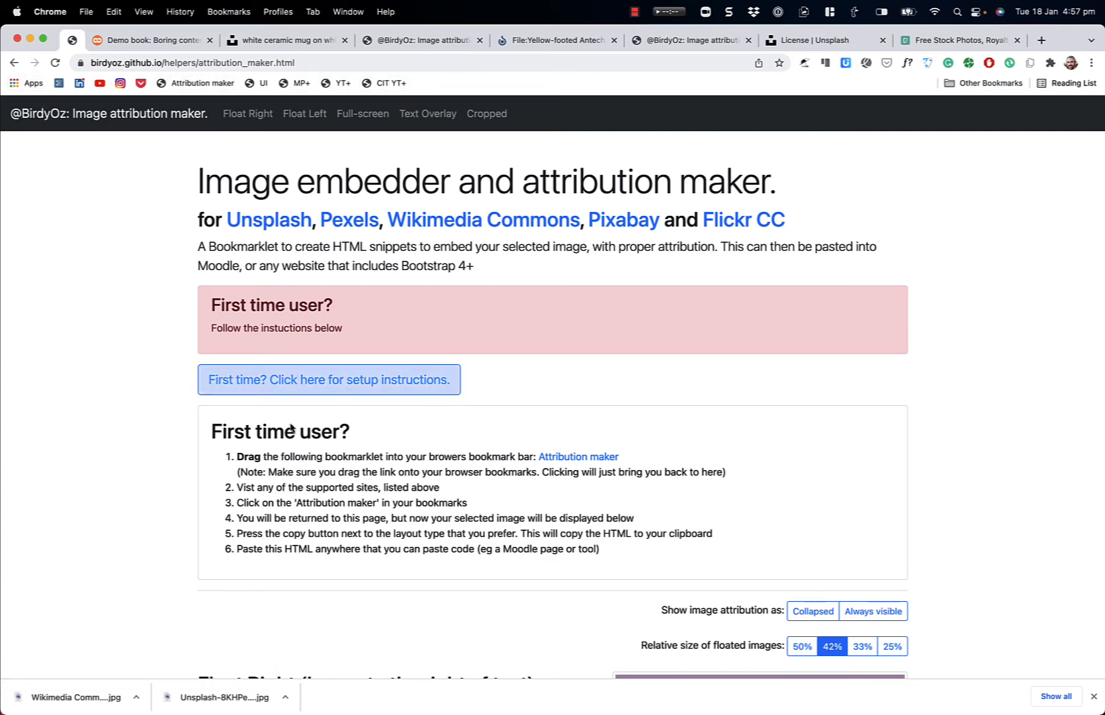
Step: Drag the Attribution maker link onto the bookmarks bar and return to the top
scroll("down", 3)
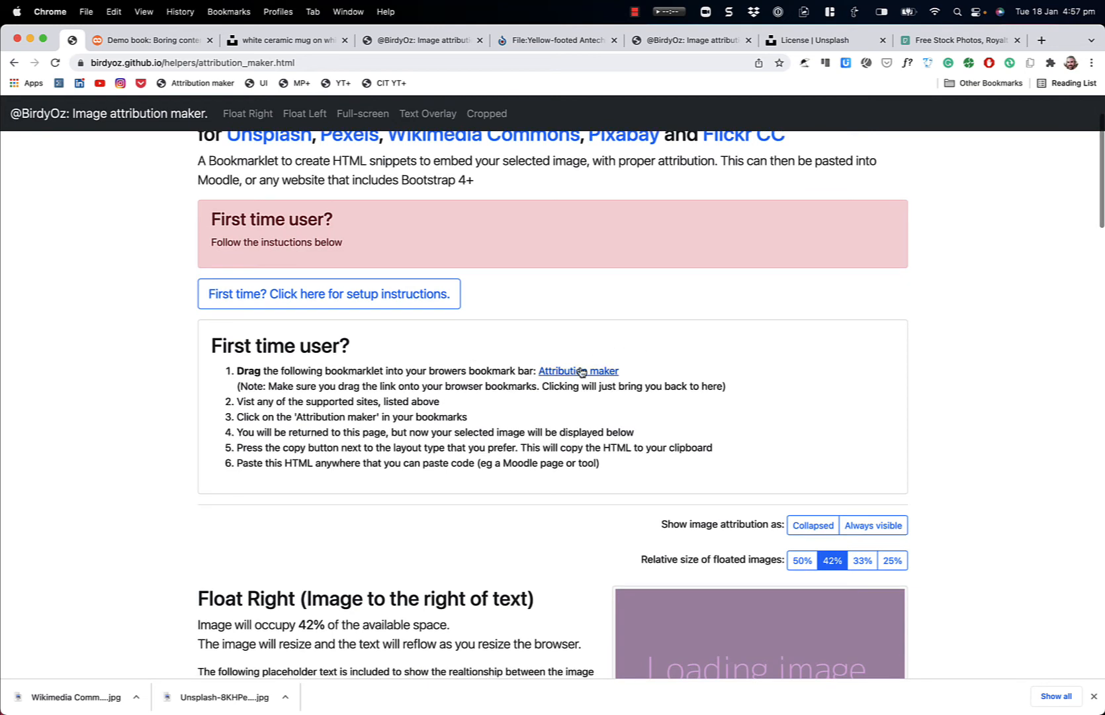
mouse_move(579, 370)
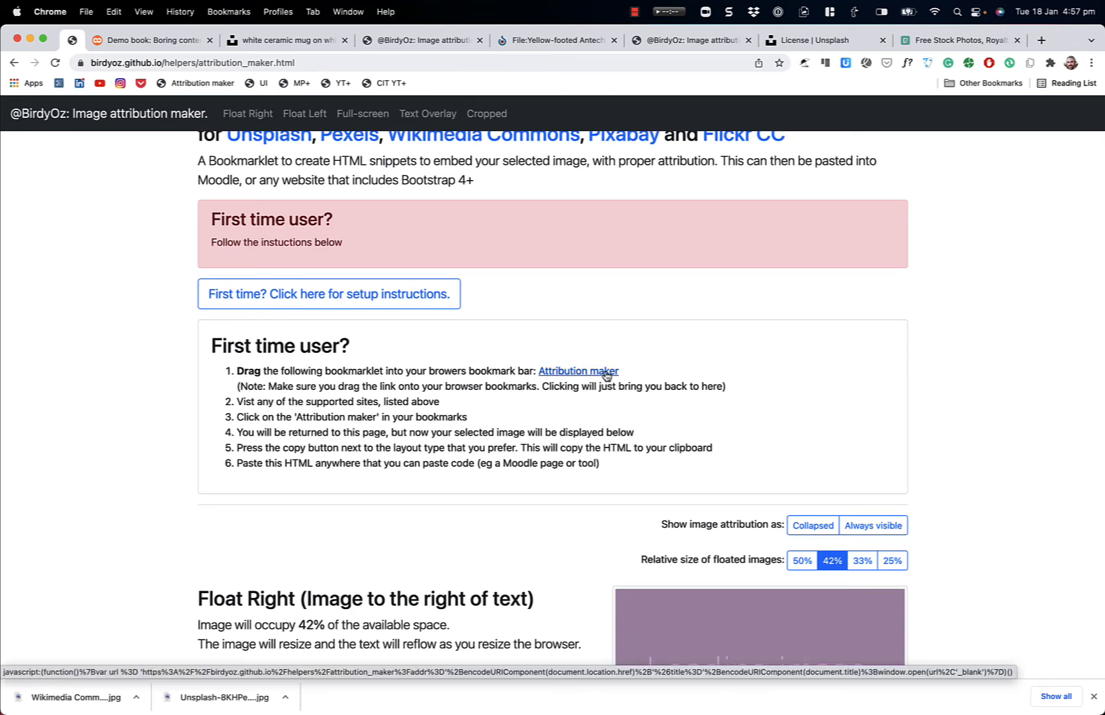
mouse_move(570, 372)
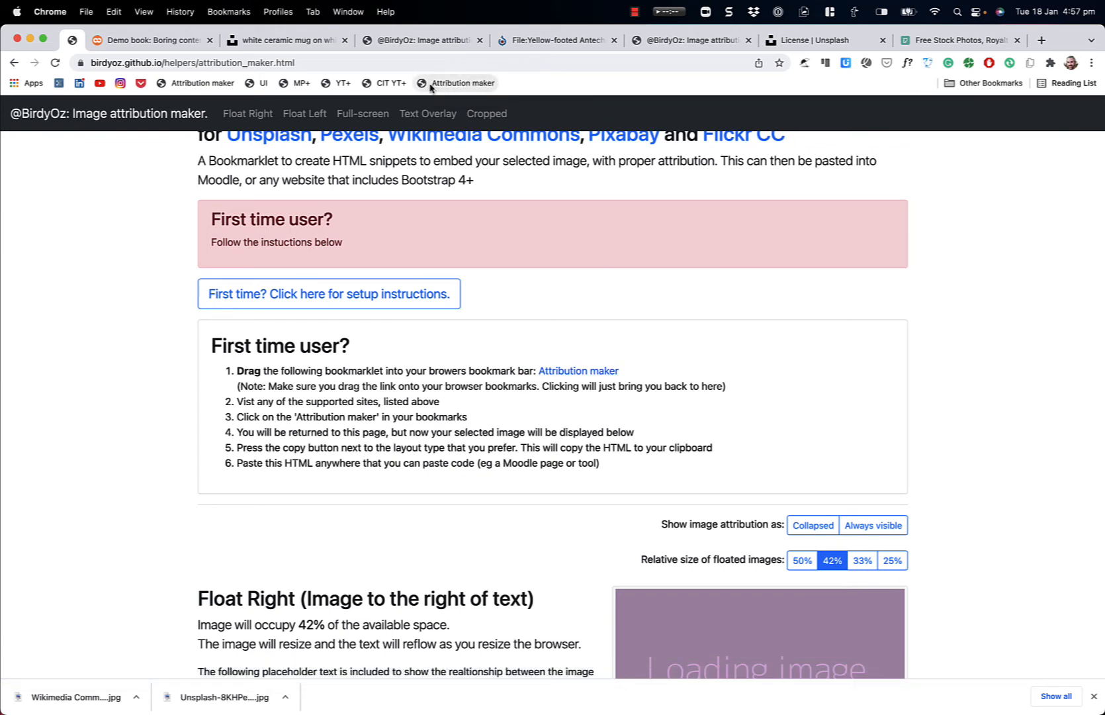
mouse_move(462, 84)
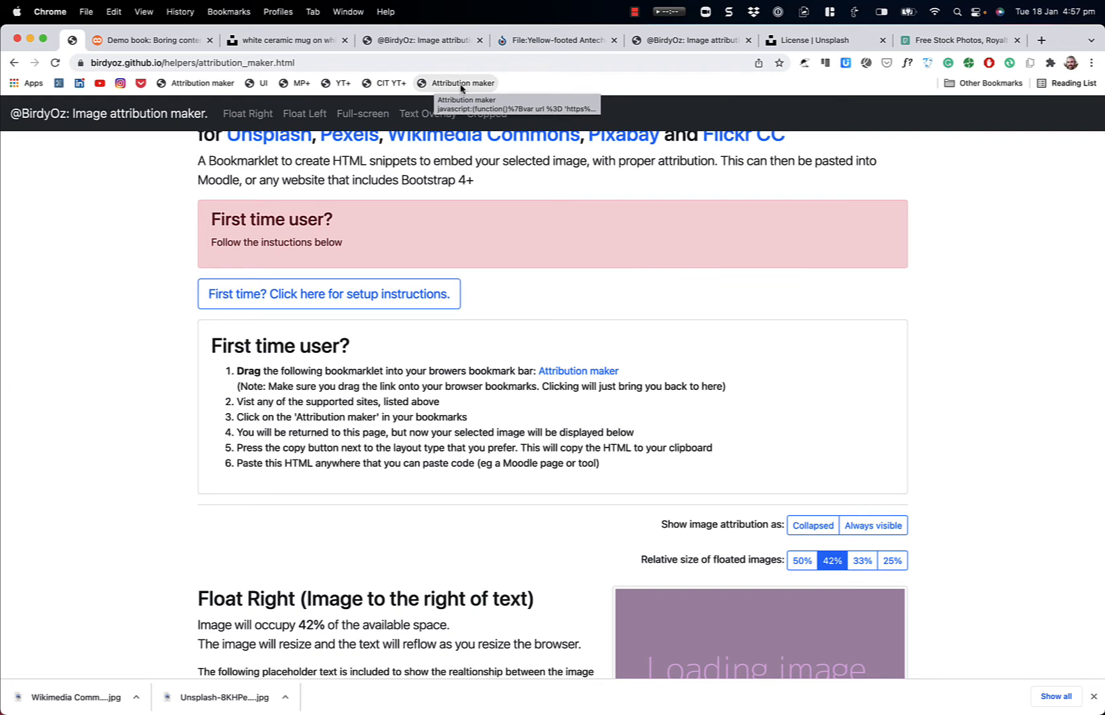
mouse_move(503, 89)
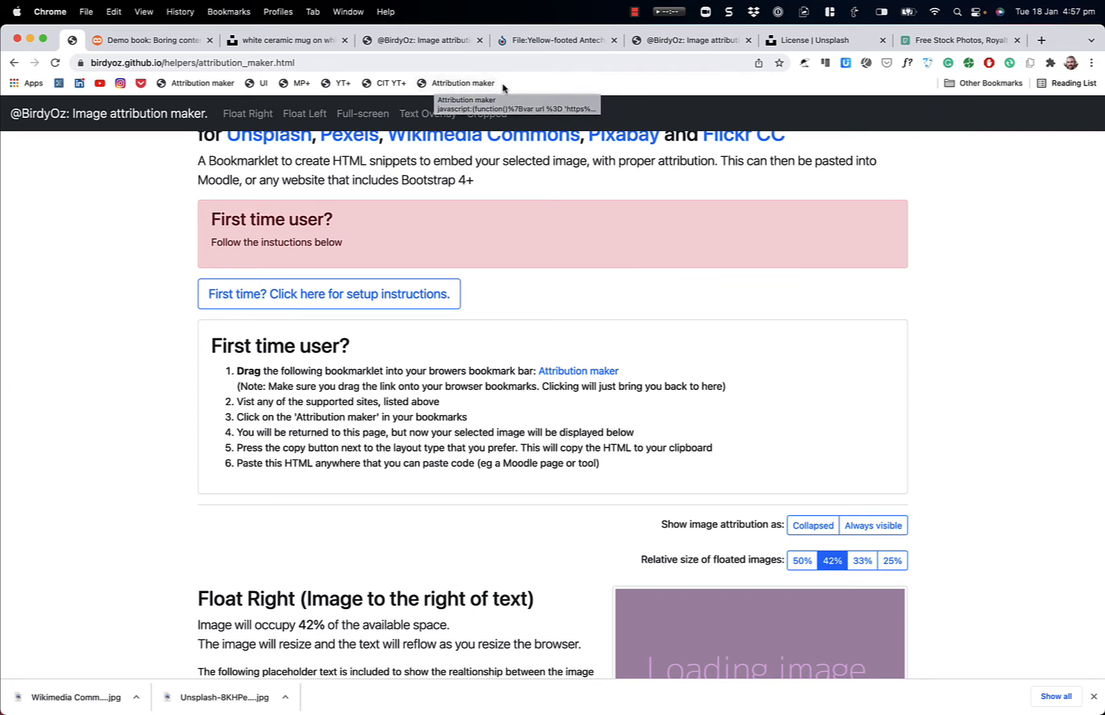
mouse_move(471, 181)
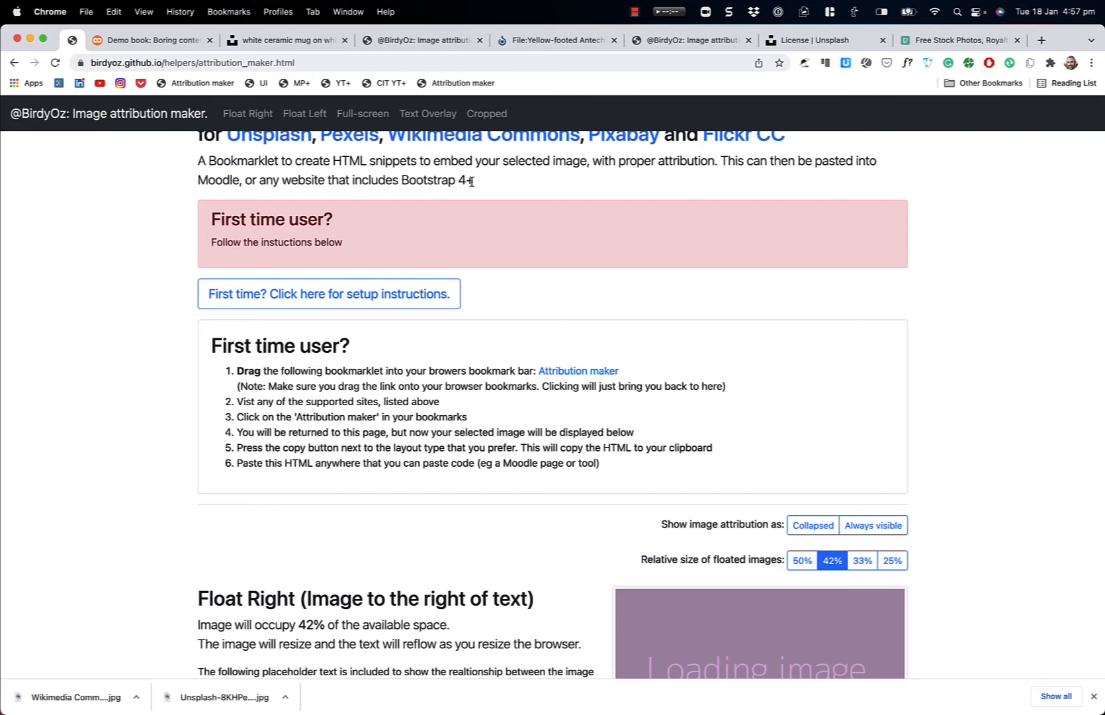
scroll("up", 3)
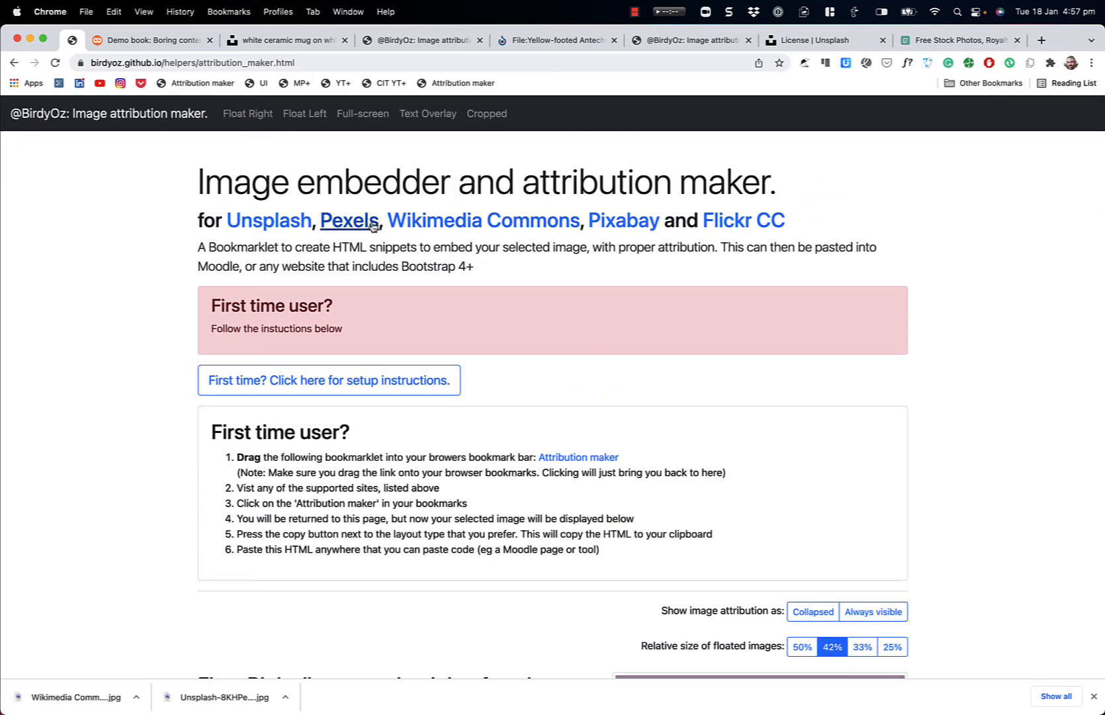
mouse_move(351, 222)
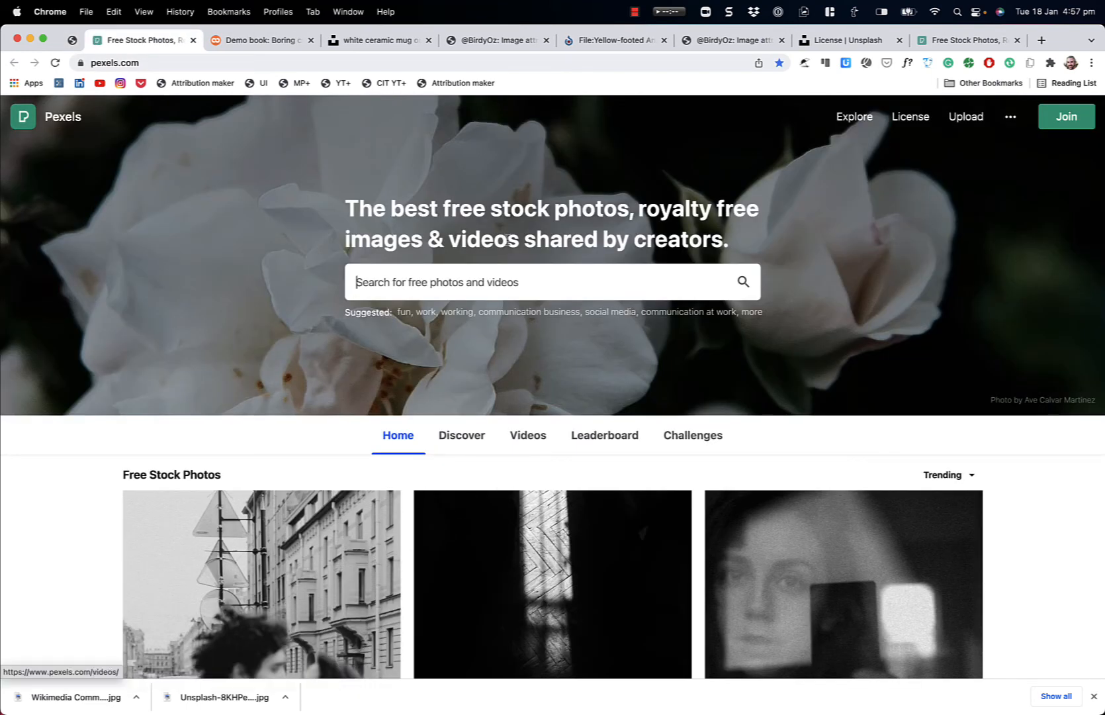
Step: Search Pexels for 'diversity', open the checkered-blouse woman photo and run the Attribution maker bookmark
type("diversity")
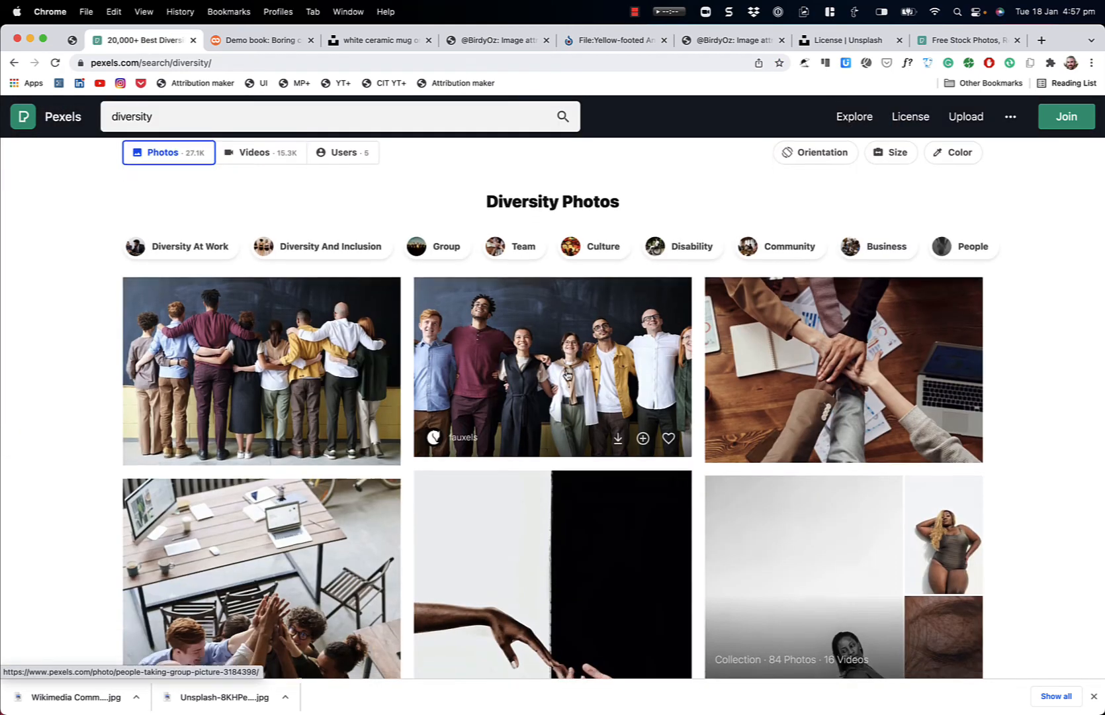
scroll("down", 3)
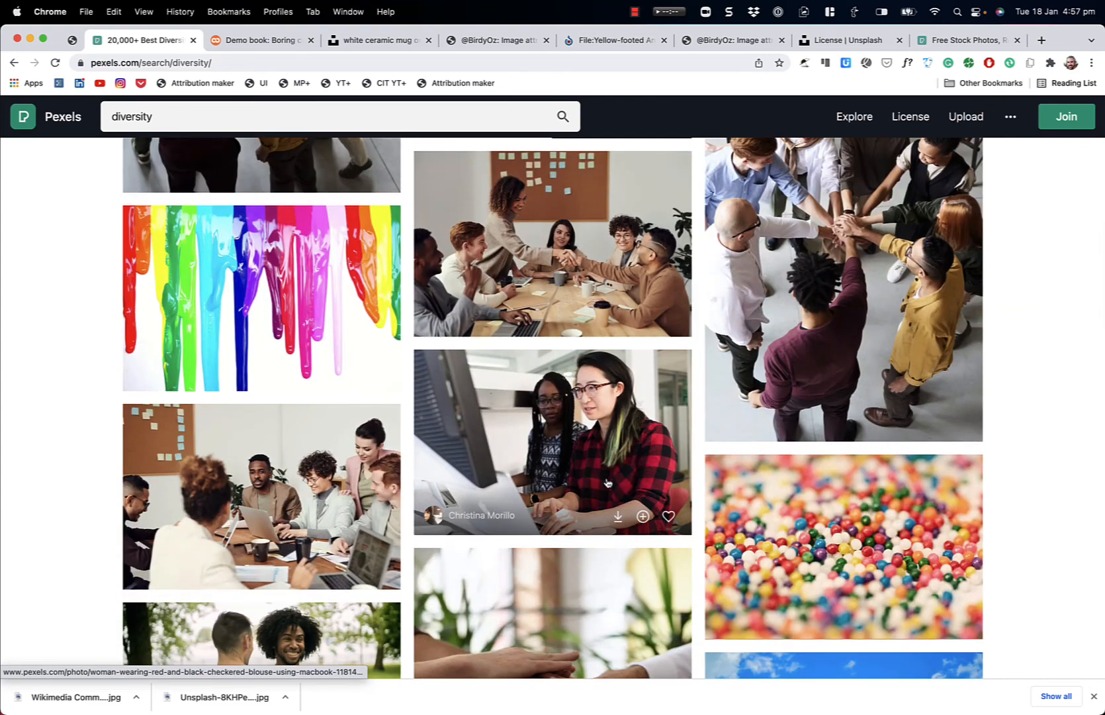
left_click(552, 441)
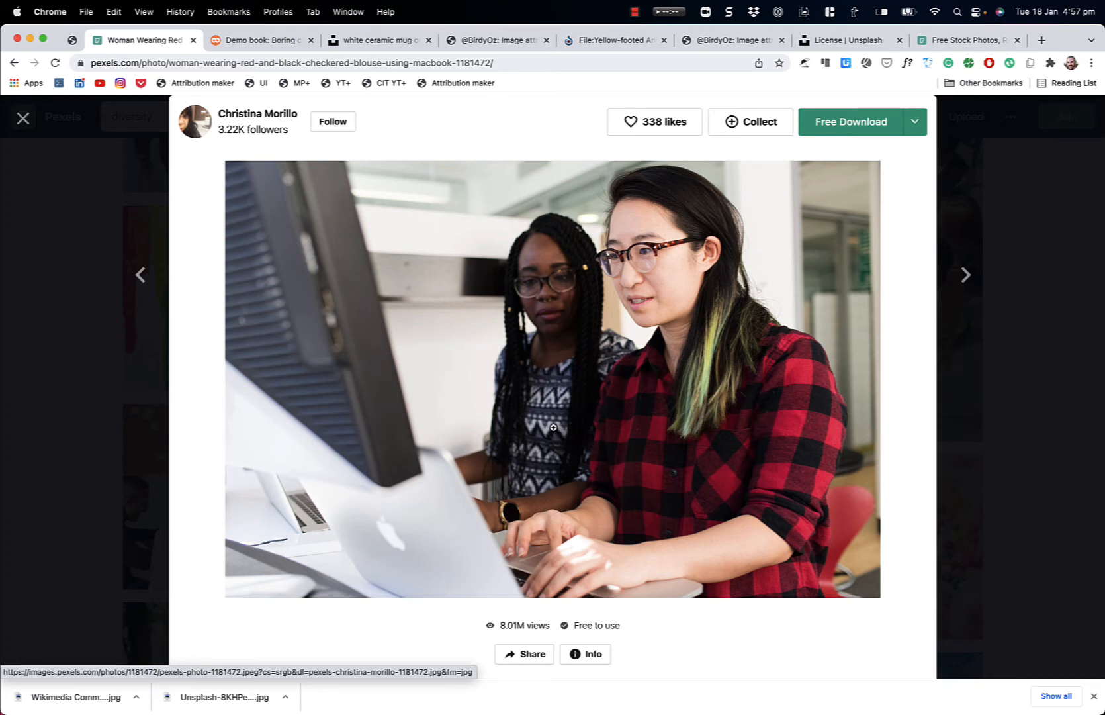
mouse_move(457, 80)
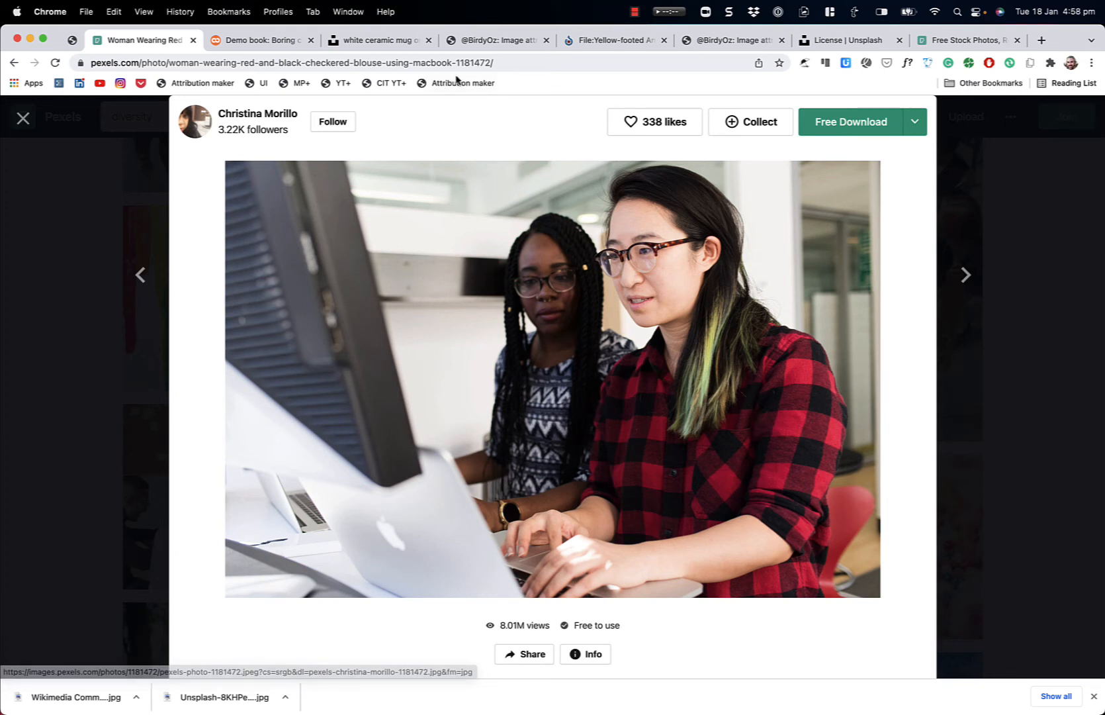
mouse_move(461, 84)
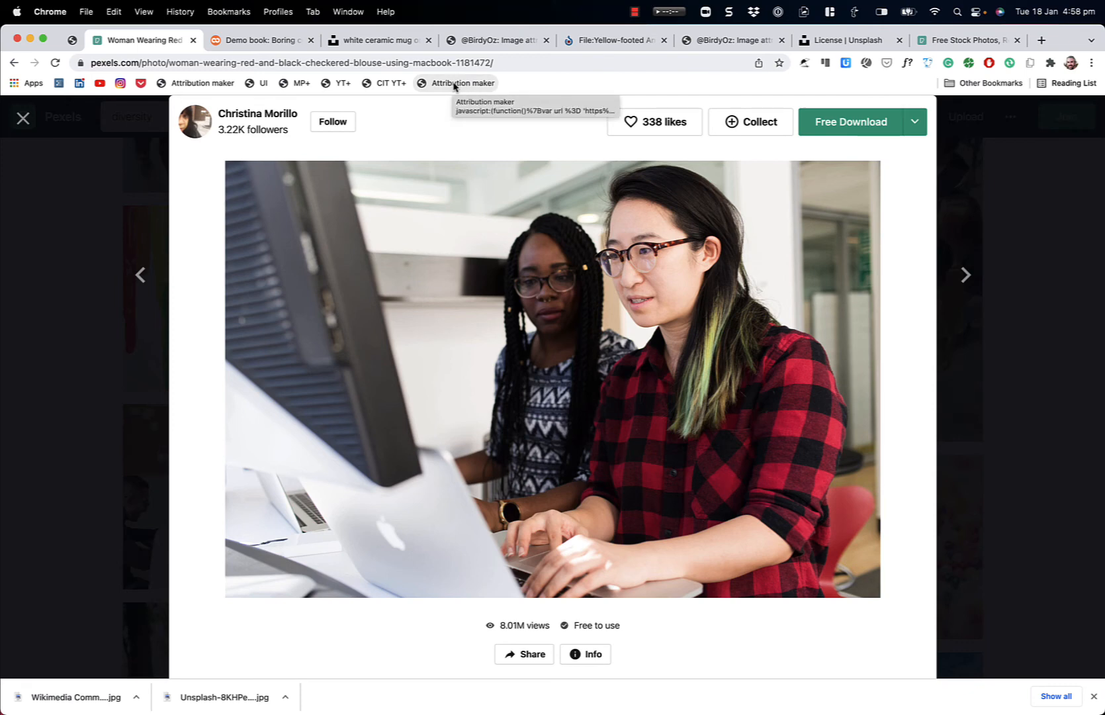
left_click(463, 82)
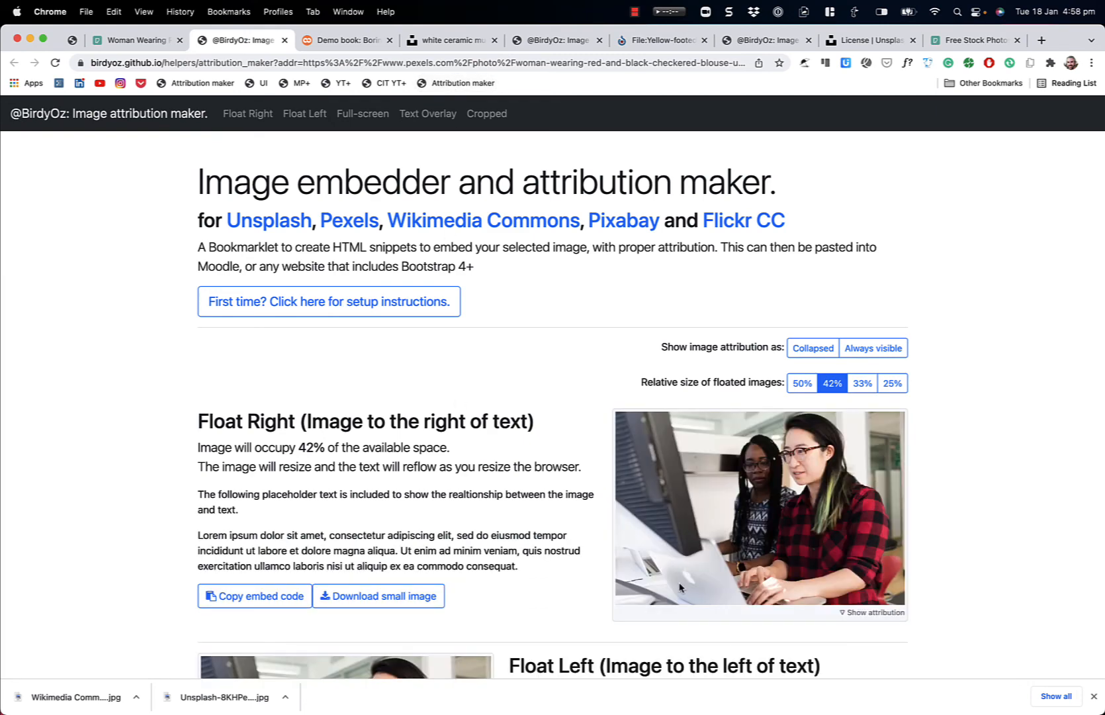
Step: Scroll through the Float Right, Float Left, Full width and Text Overlay previews of the Pexels photo
scroll("down", 3)
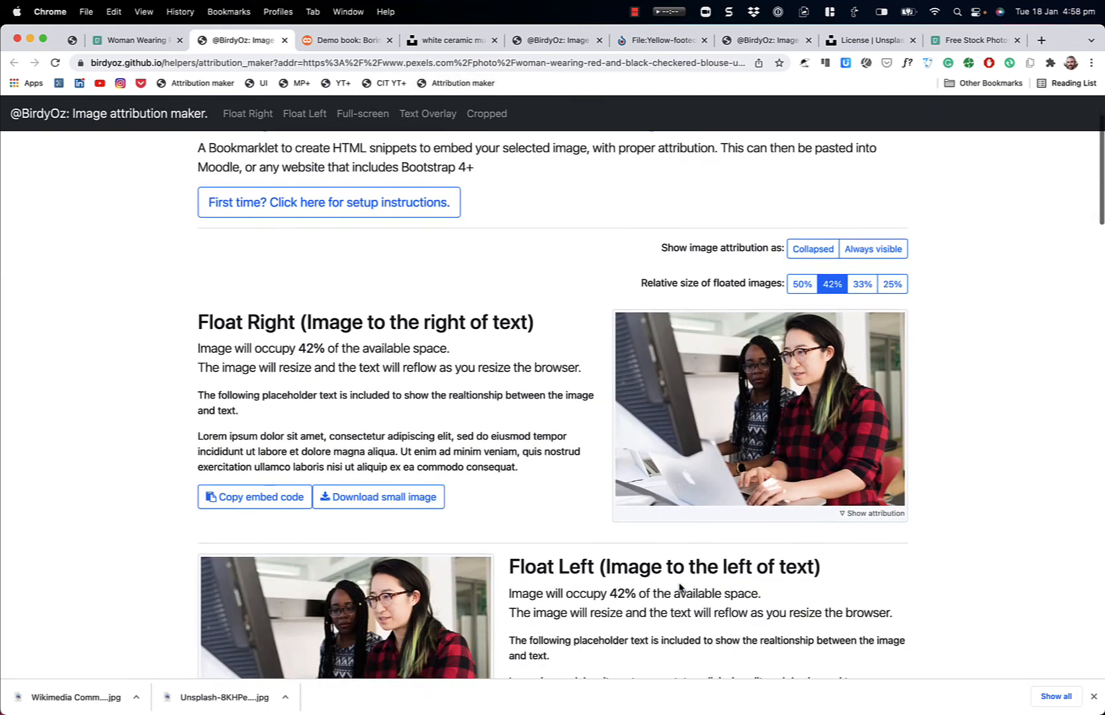
scroll("down", 3)
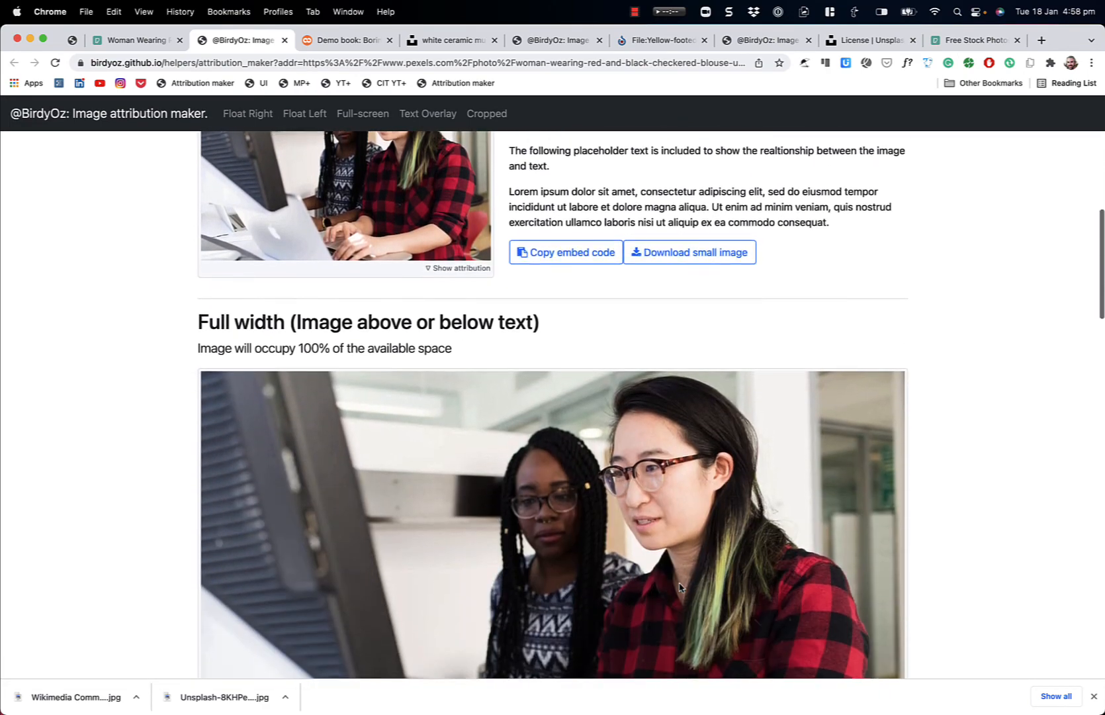
scroll("down", 3)
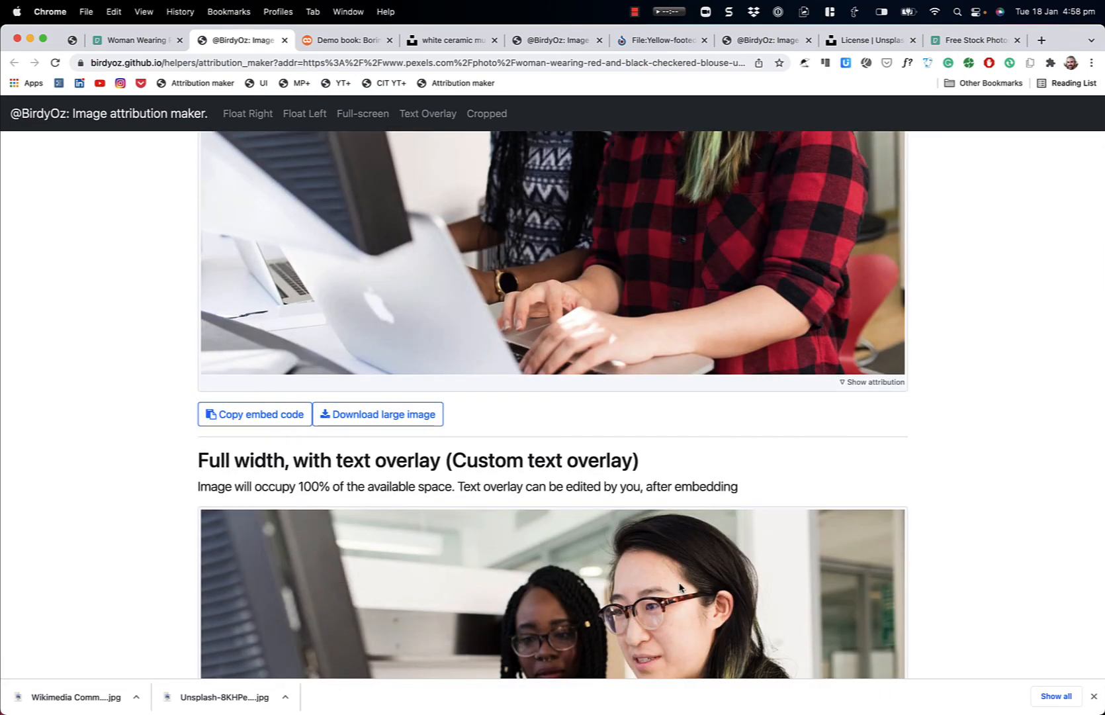
scroll("down", 3)
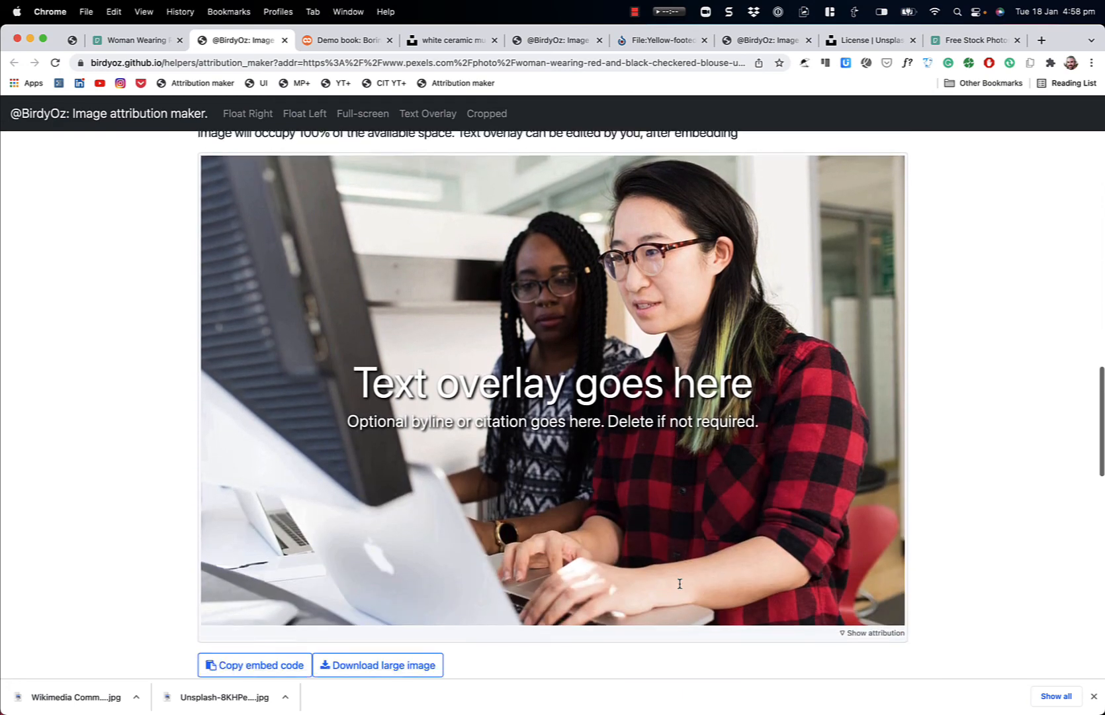
scroll("down", 3)
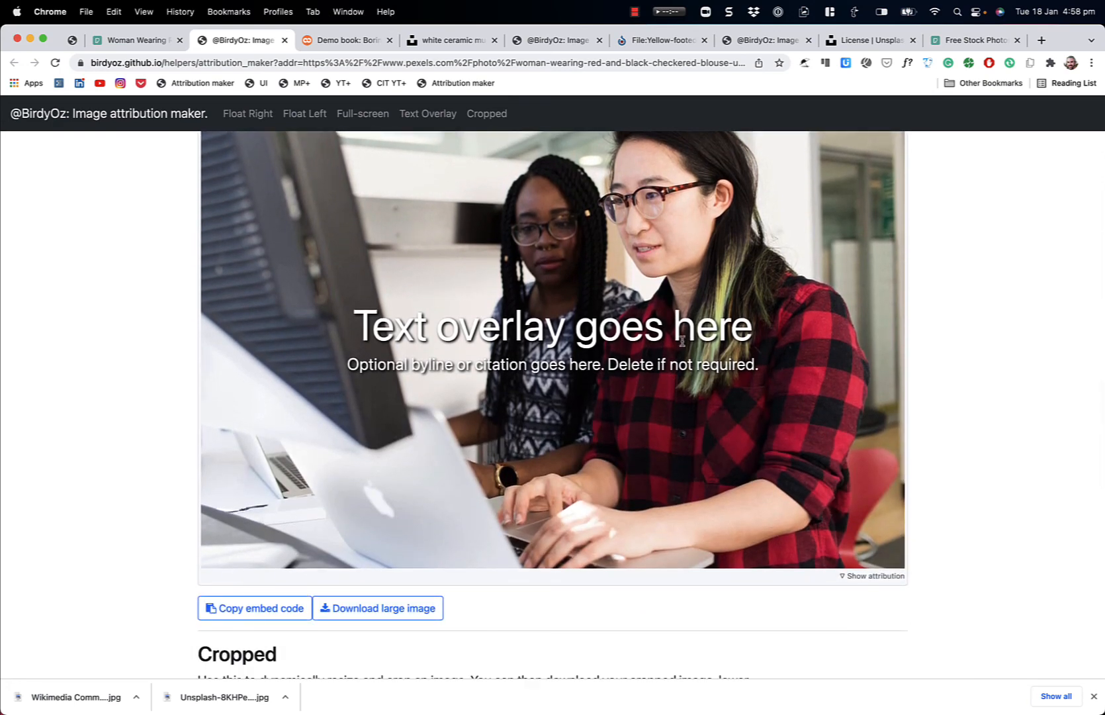
scroll("down", 3)
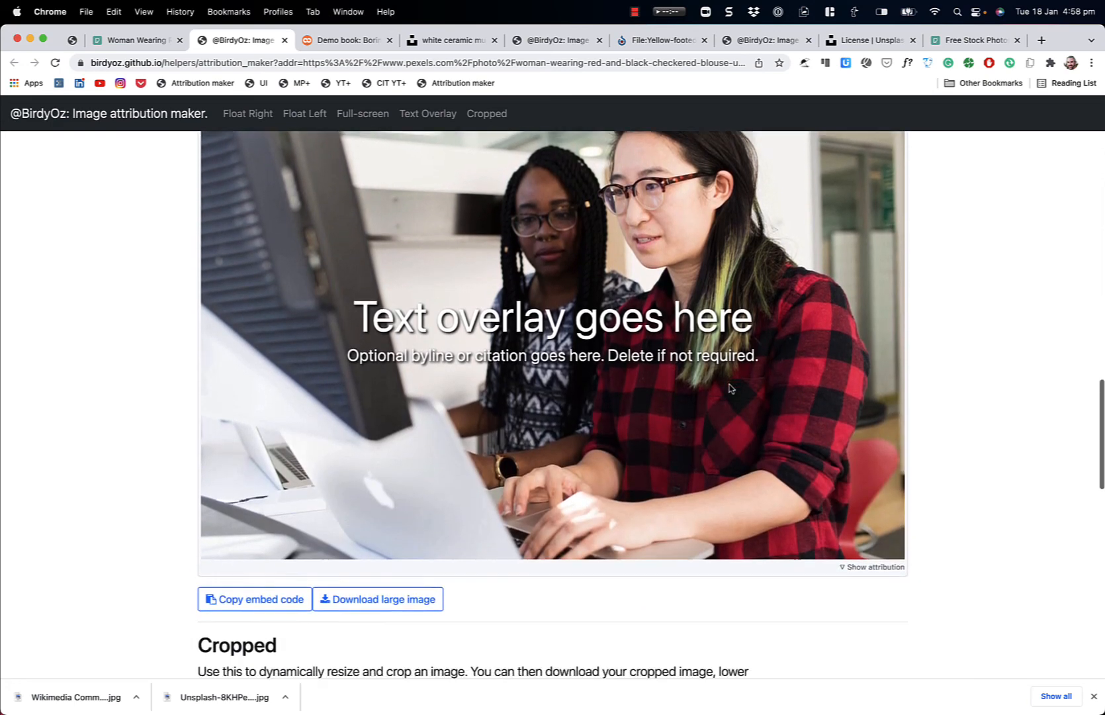
Step: Download the 1396 by 470 cropped banner of the two-women photo and copy its embed code
scroll("down", 3)
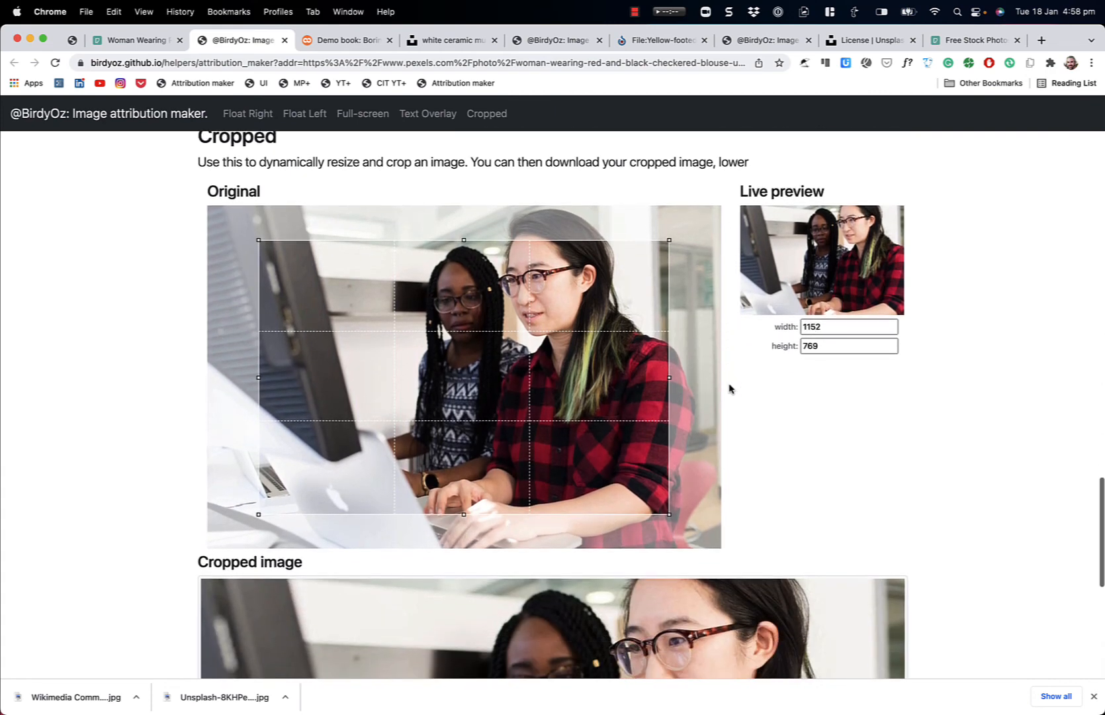
mouse_move(501, 369)
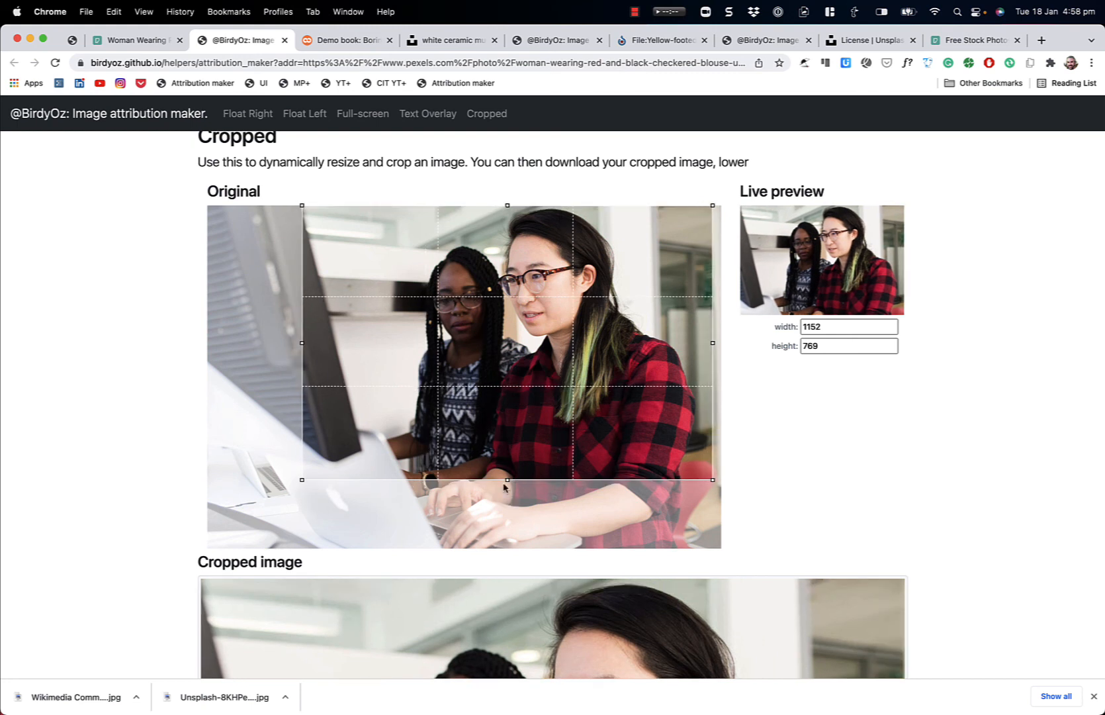
mouse_move(331, 486)
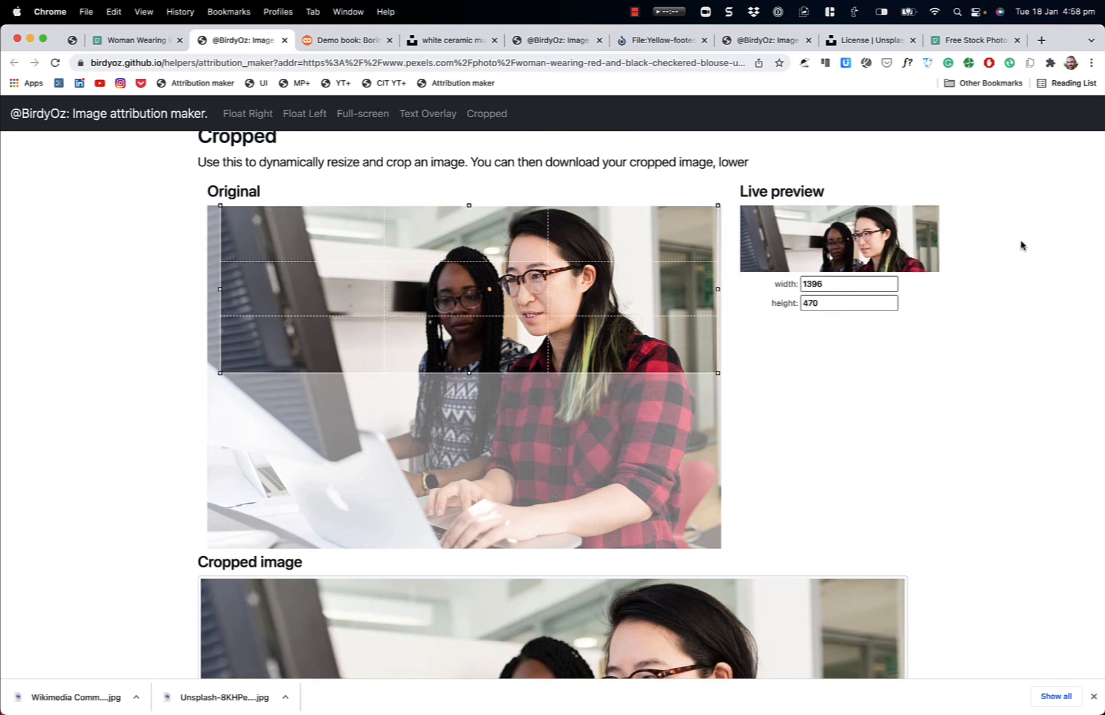
mouse_move(696, 298)
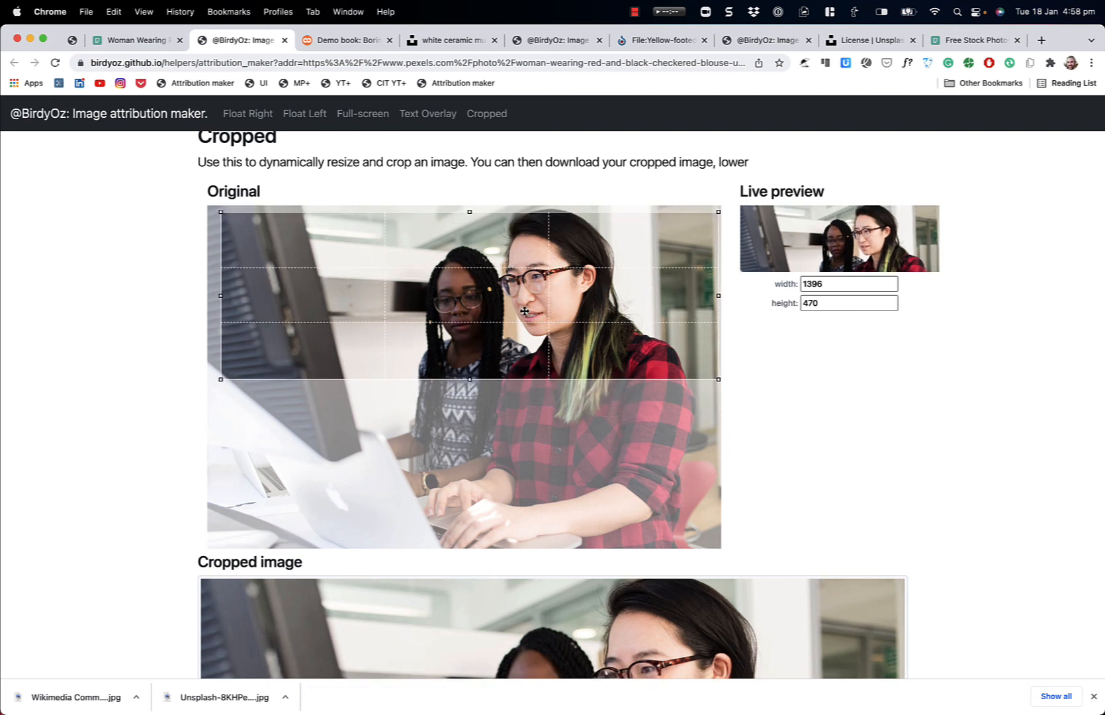
scroll("down", 3)
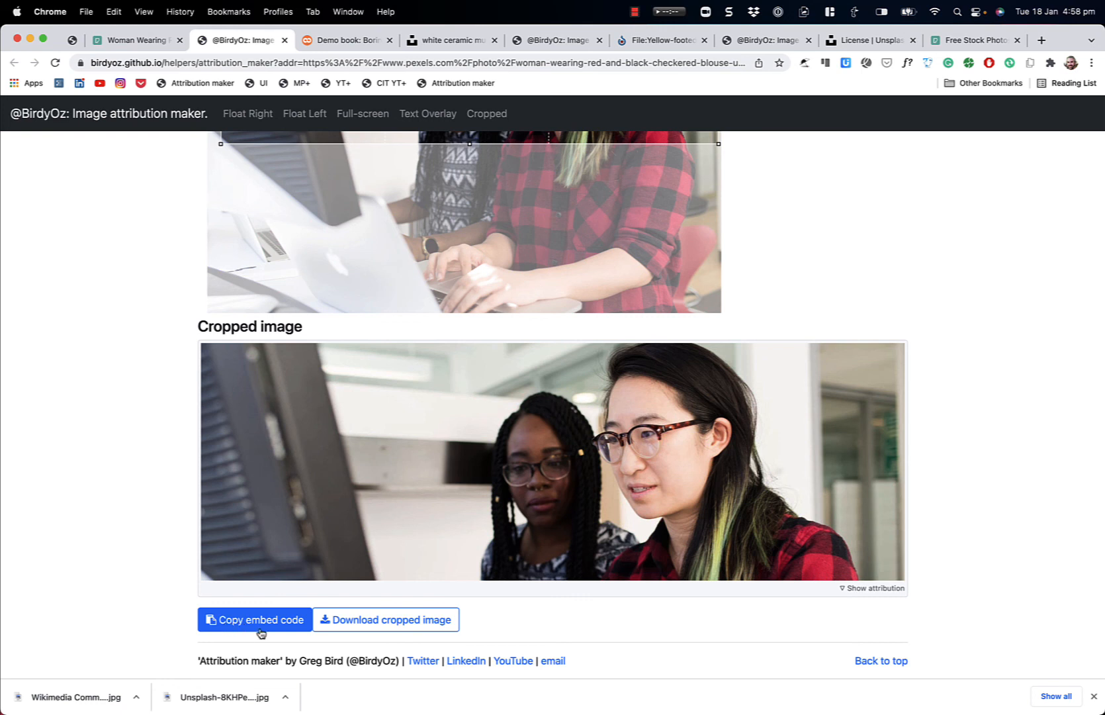
left_click(385, 620)
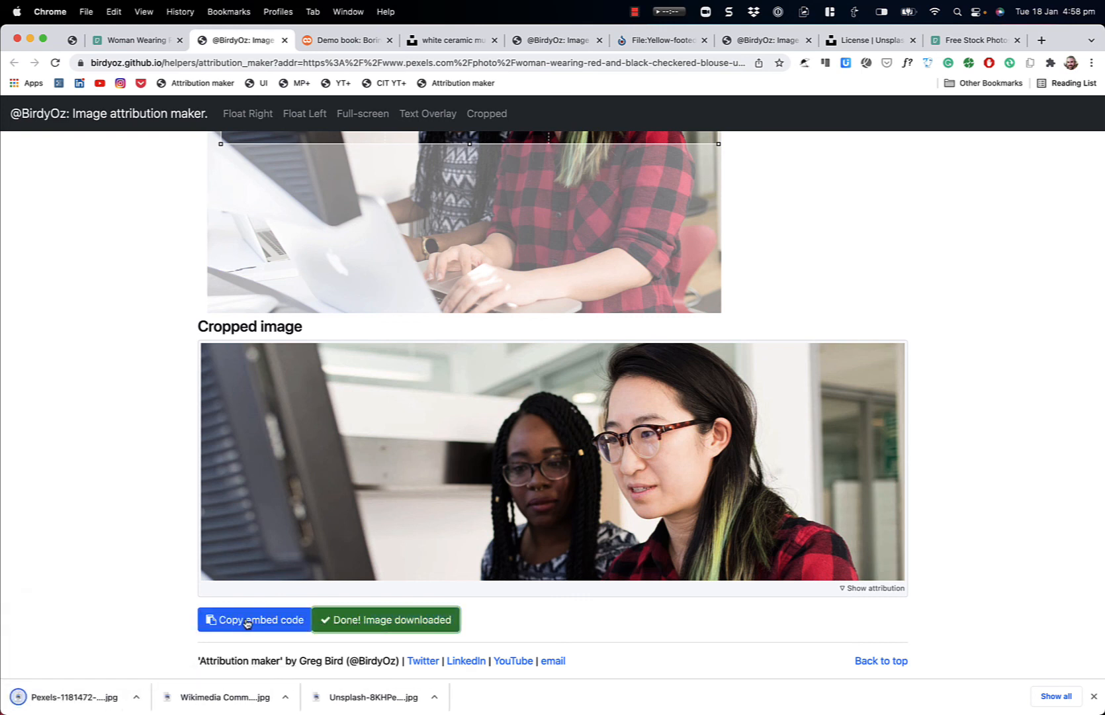
left_click(254, 619)
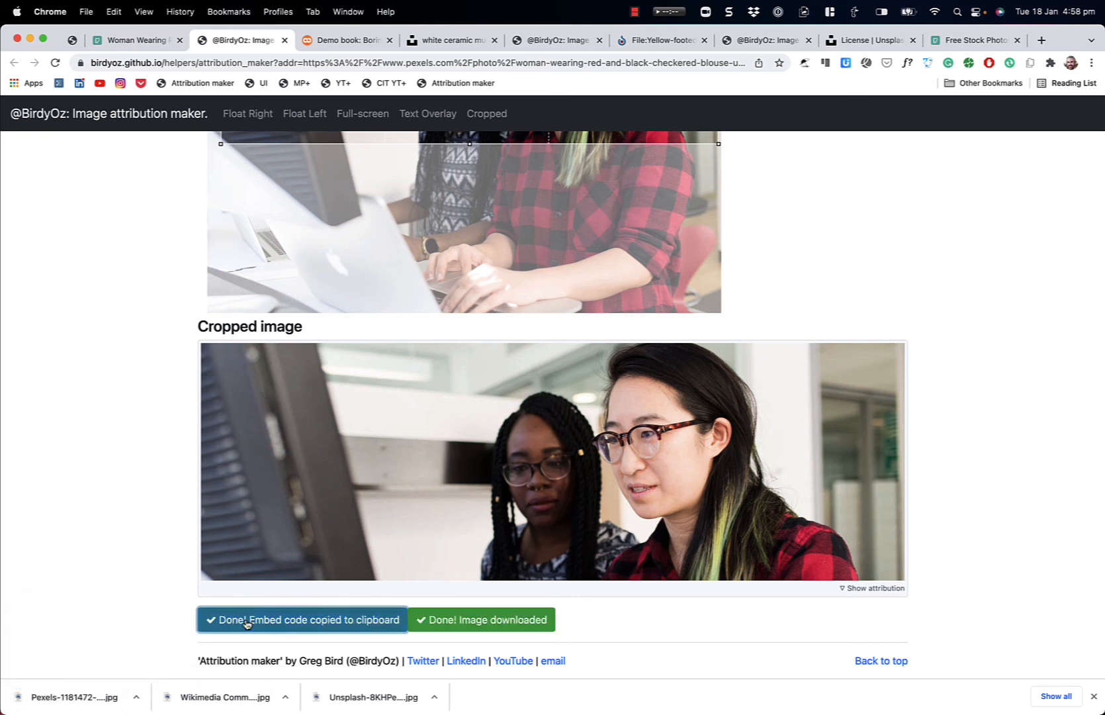